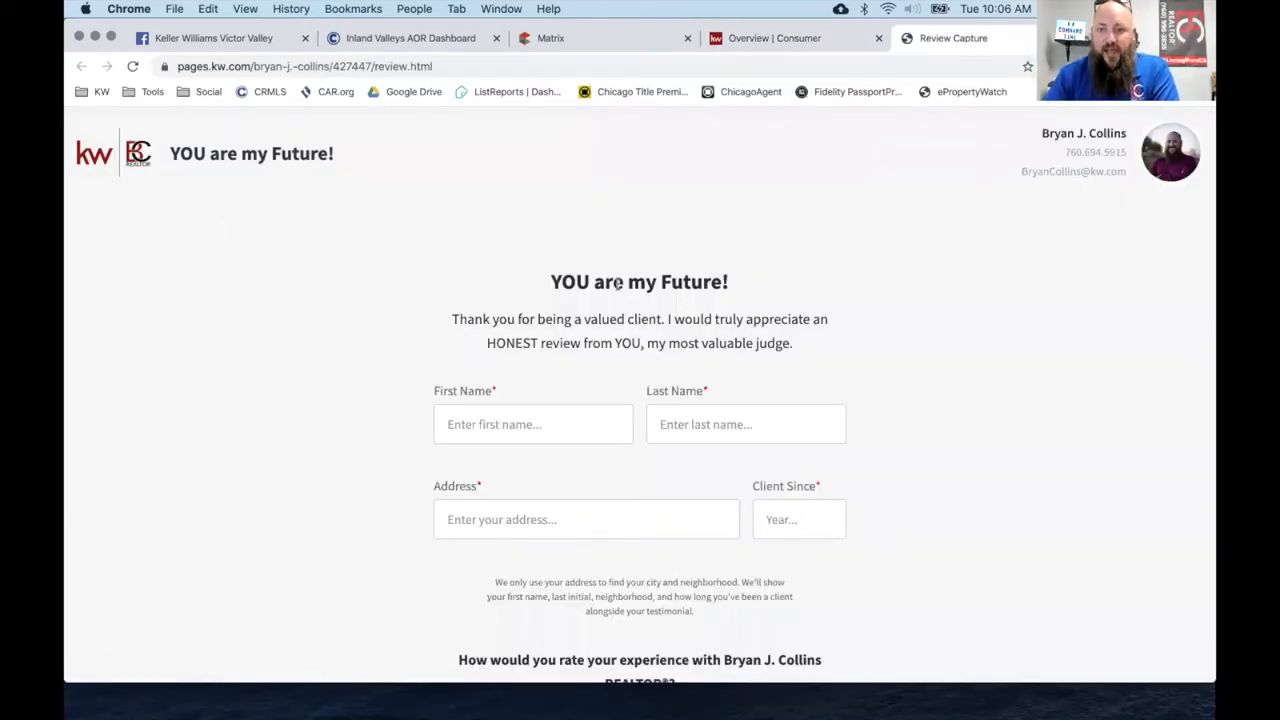
# Return to the Consumer landing pages list and locate the Review Capture page.
pyautogui.scroll(-3)
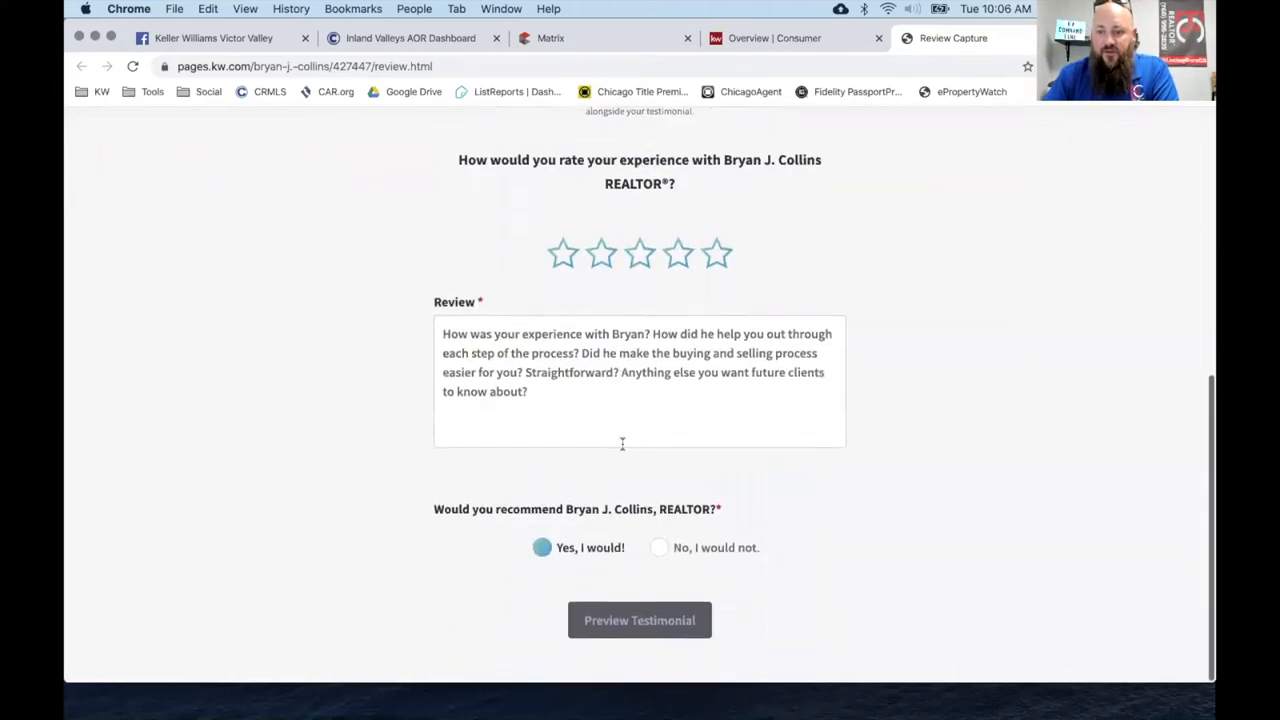
pyautogui.scroll(3)
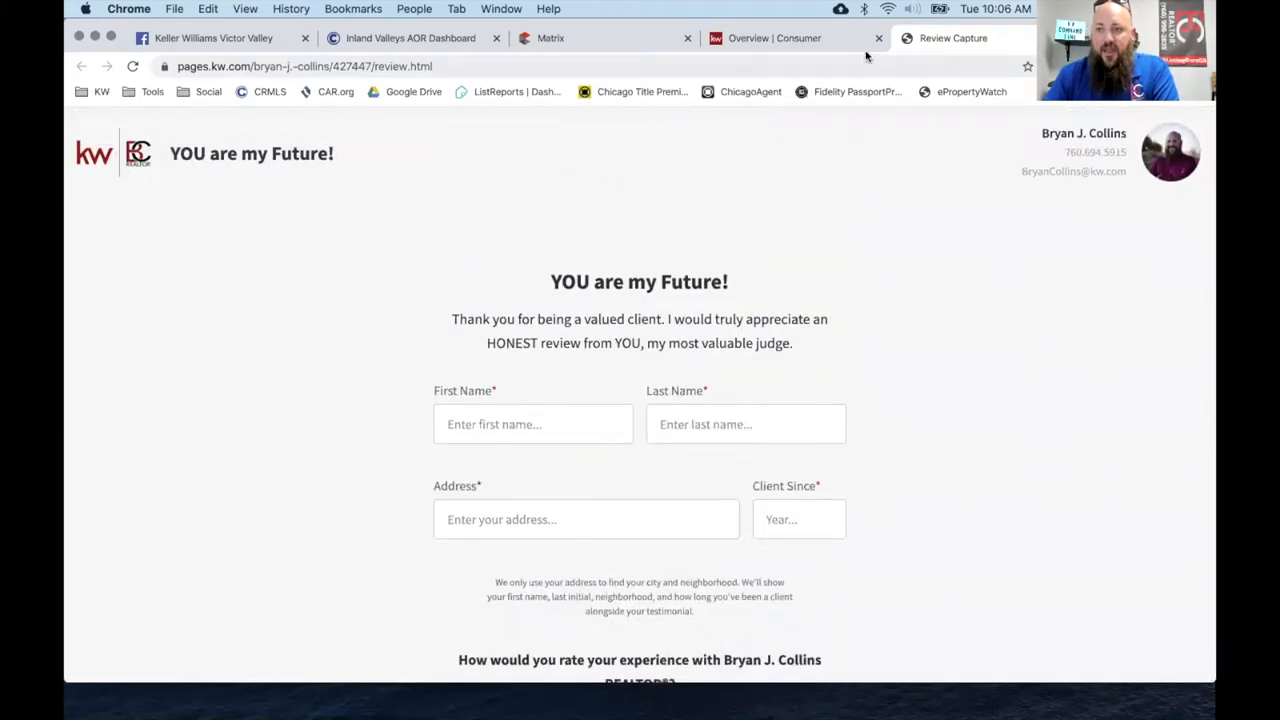
pyautogui.click(776, 38)
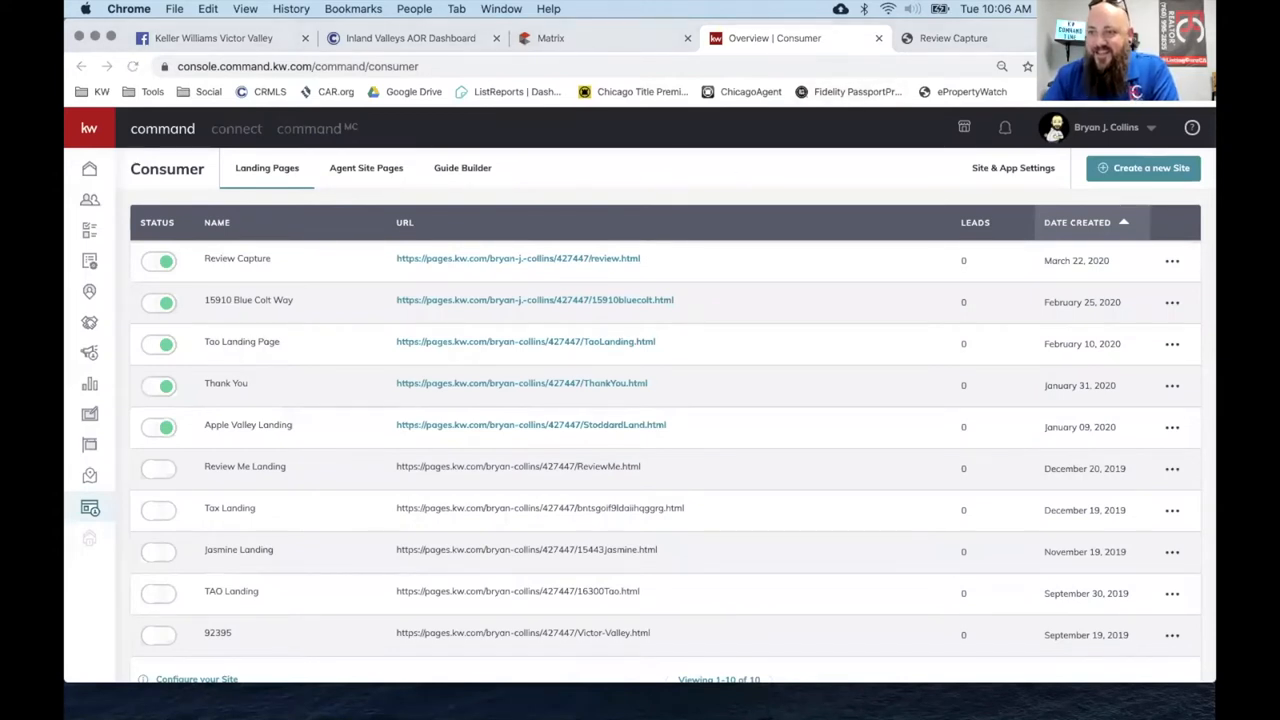
pyautogui.moveTo(408, 244)
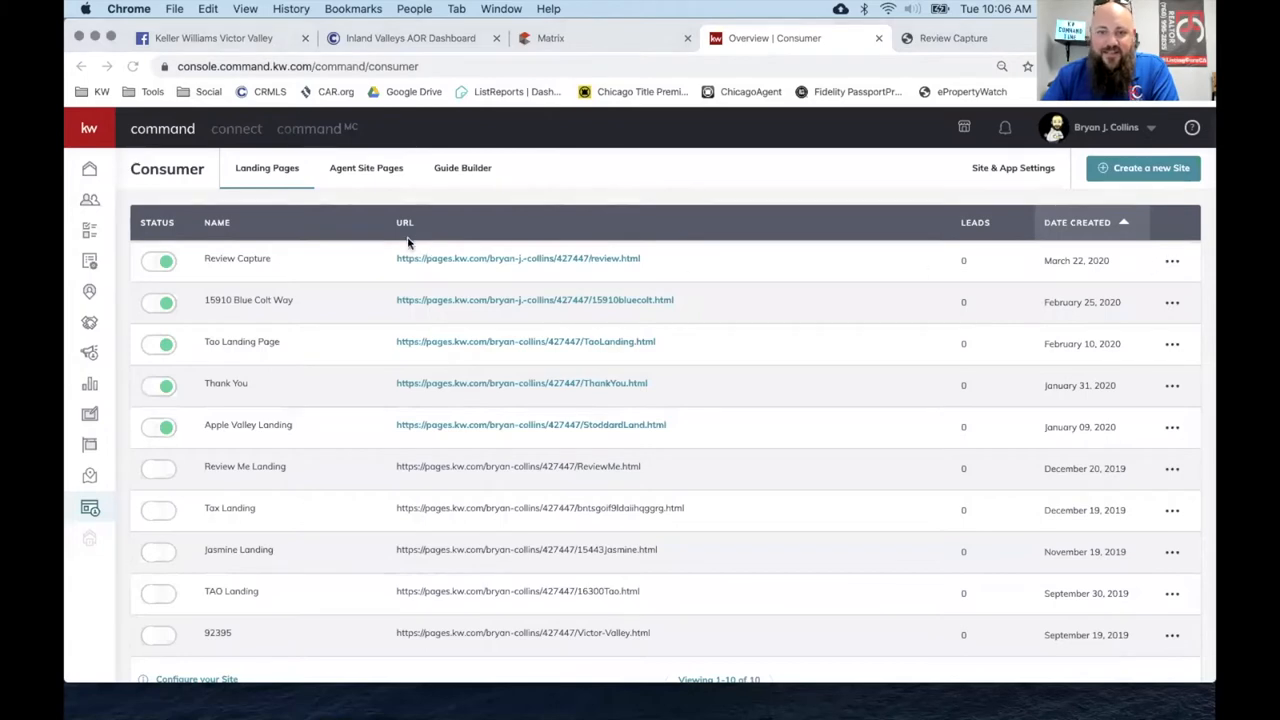
pyautogui.moveTo(366, 168)
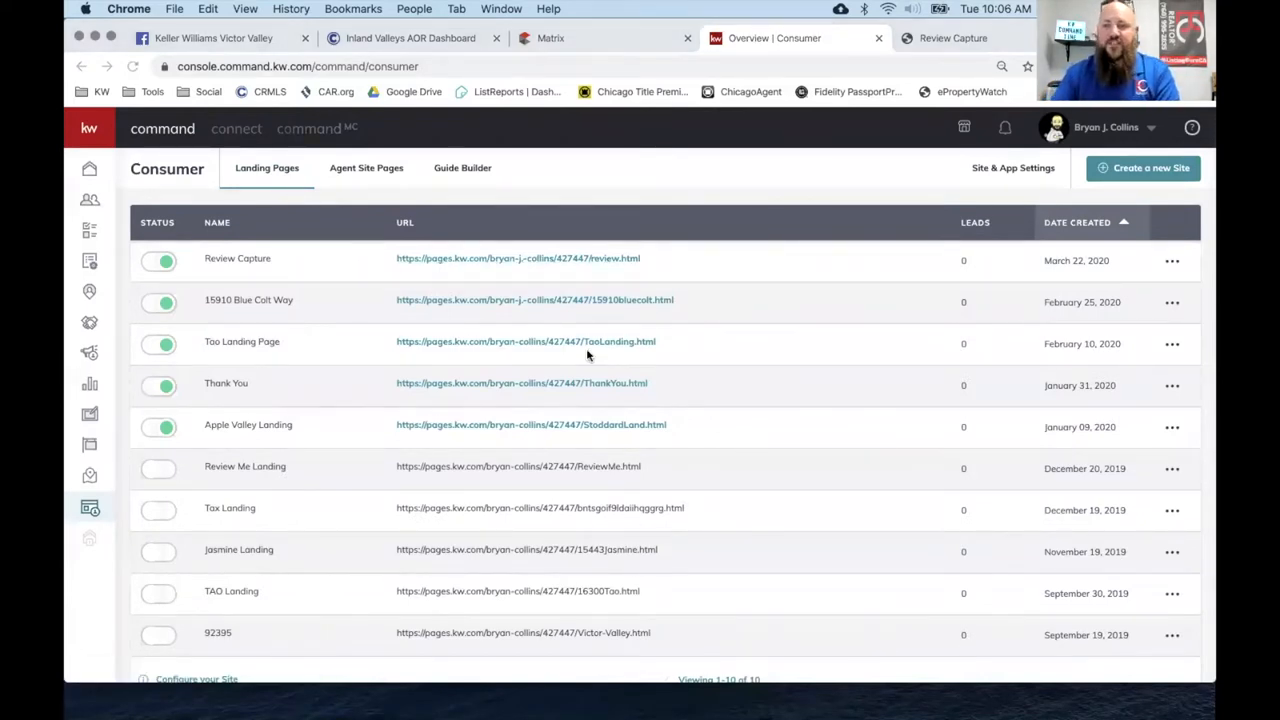
pyautogui.moveTo(532, 264)
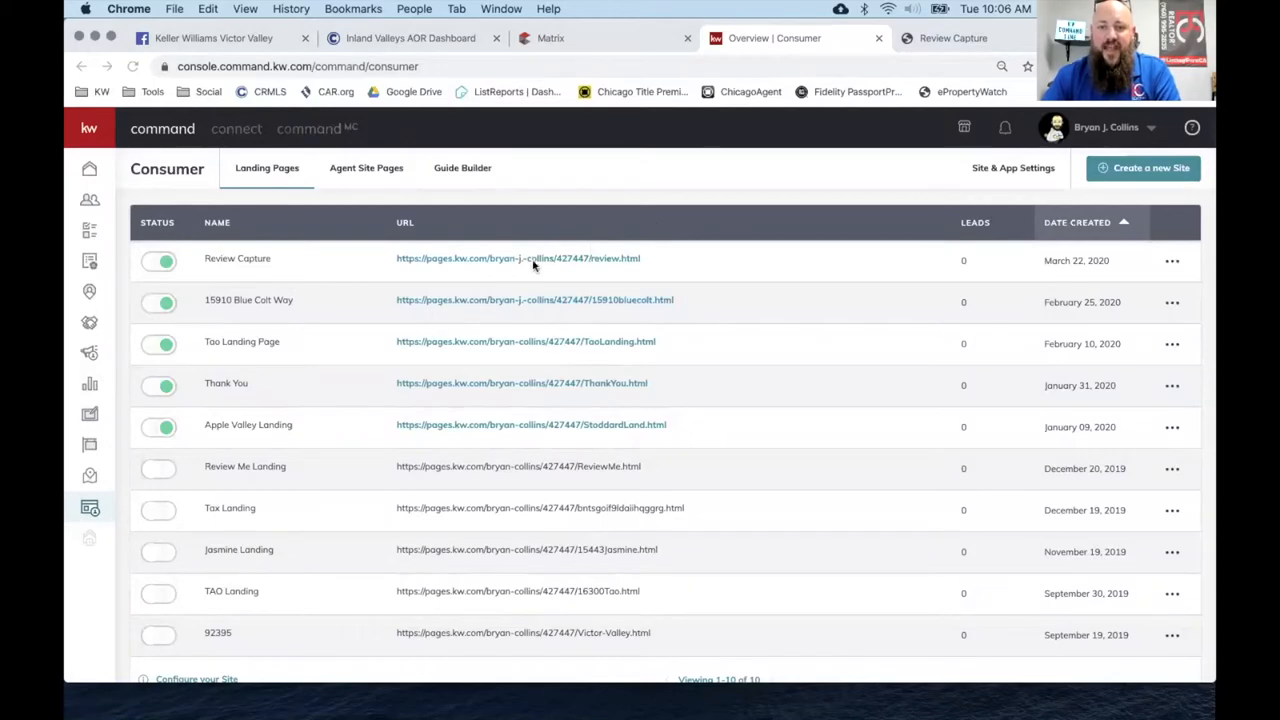
pyautogui.click(518, 258)
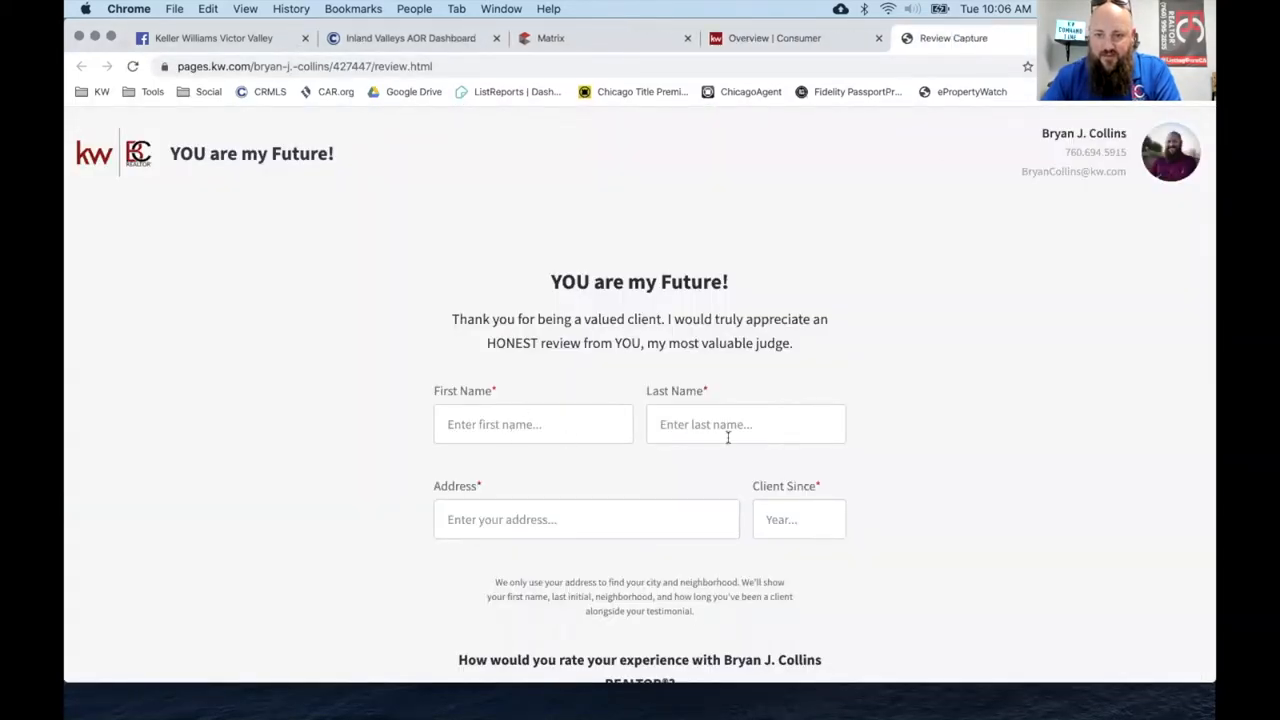
# View the published Review Capture form with its ratings, then go back to the Consumer list.
pyautogui.scroll(-3)
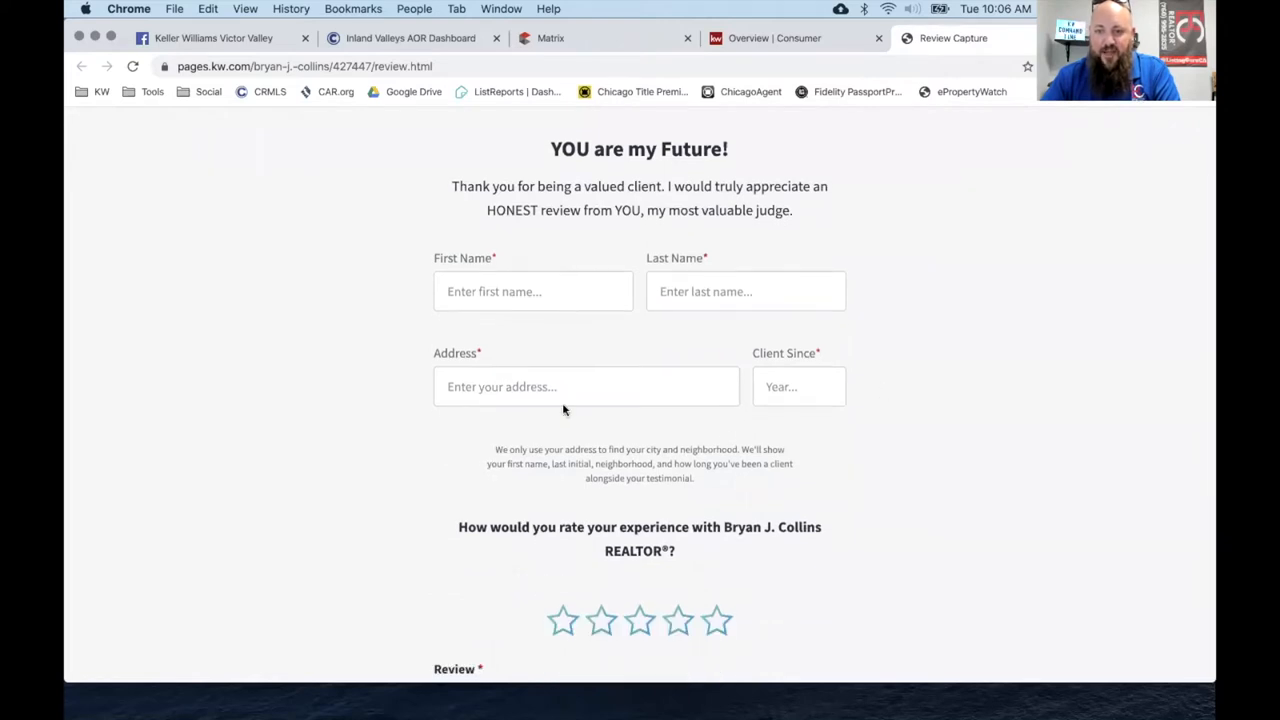
pyautogui.click(586, 388)
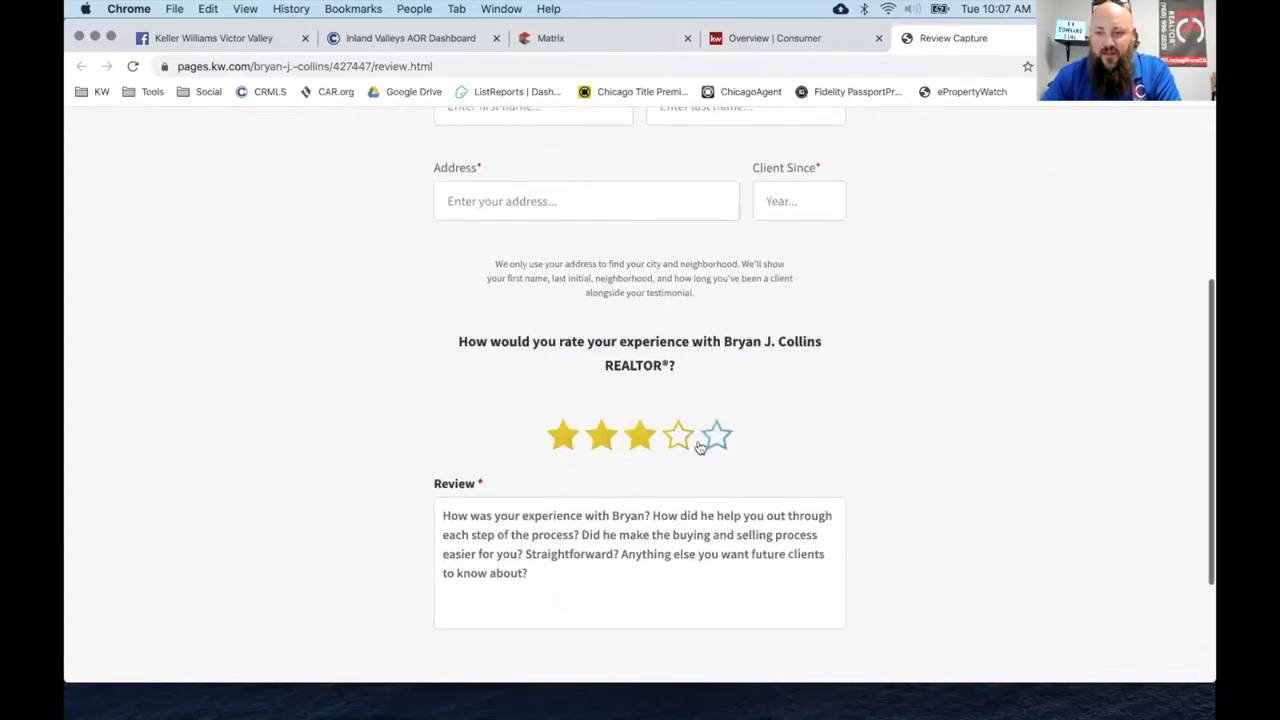
pyautogui.scroll(-3)
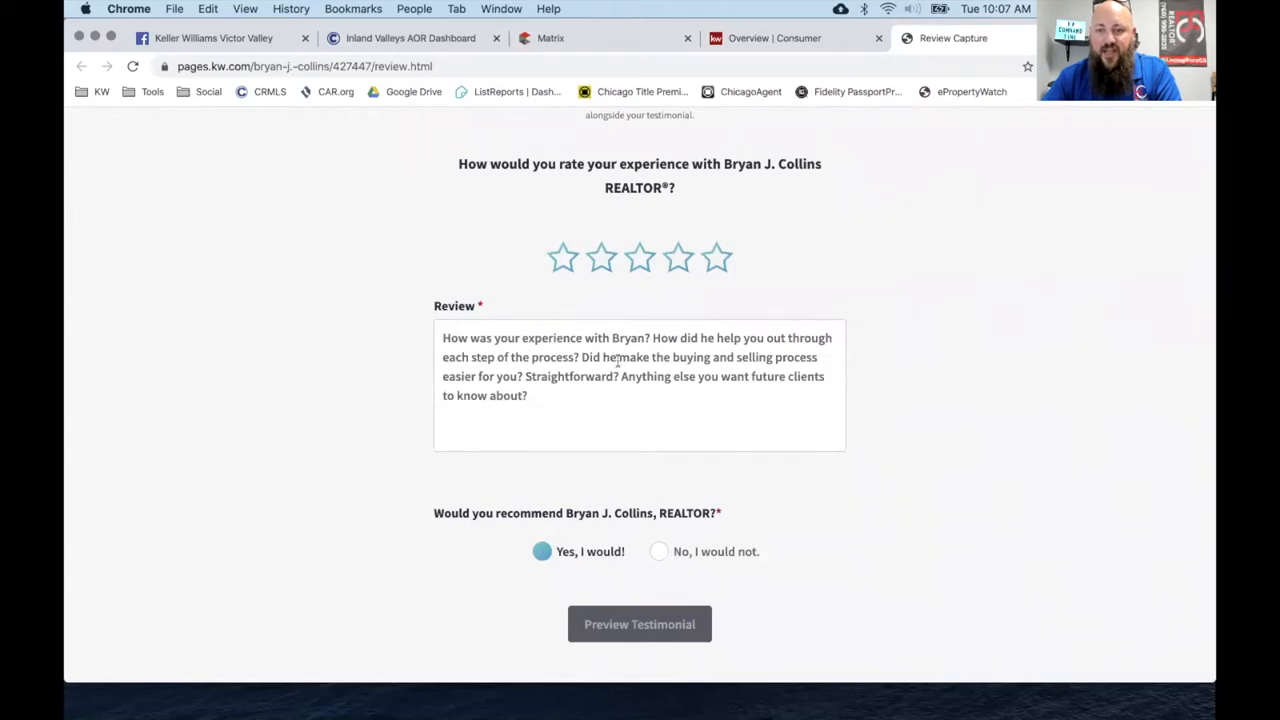
pyautogui.scroll(3)
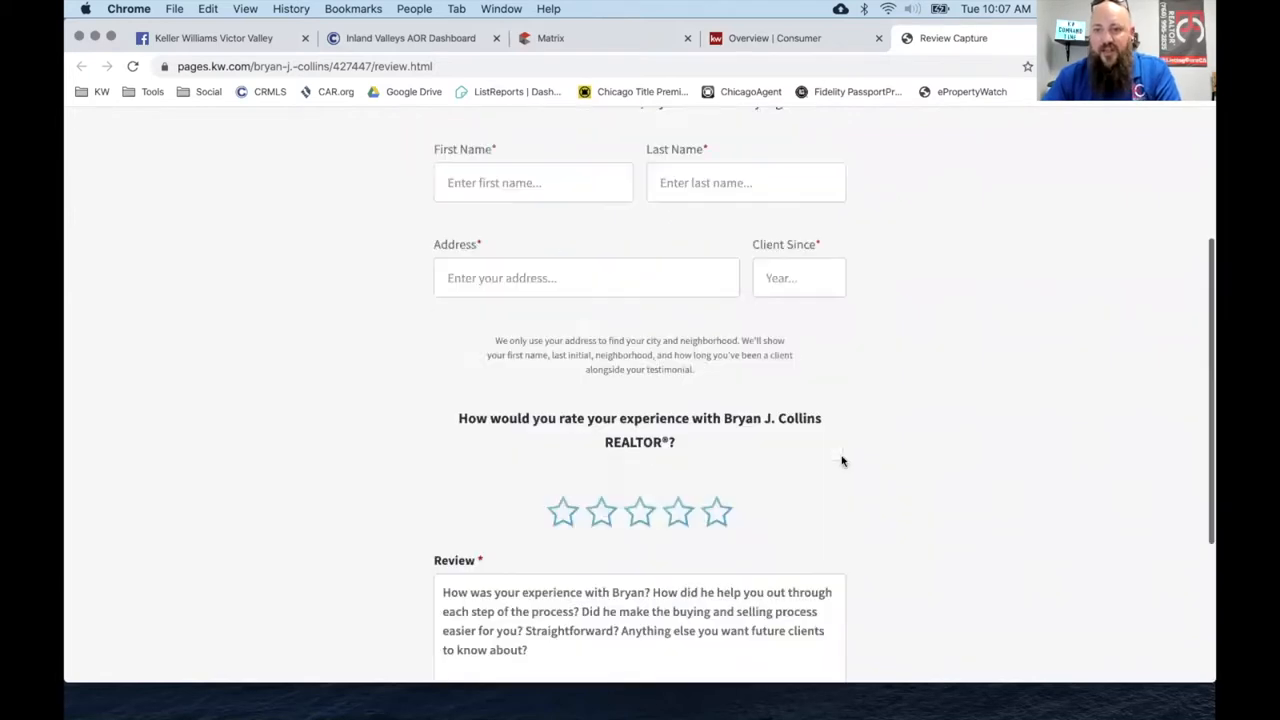
pyautogui.scroll(3)
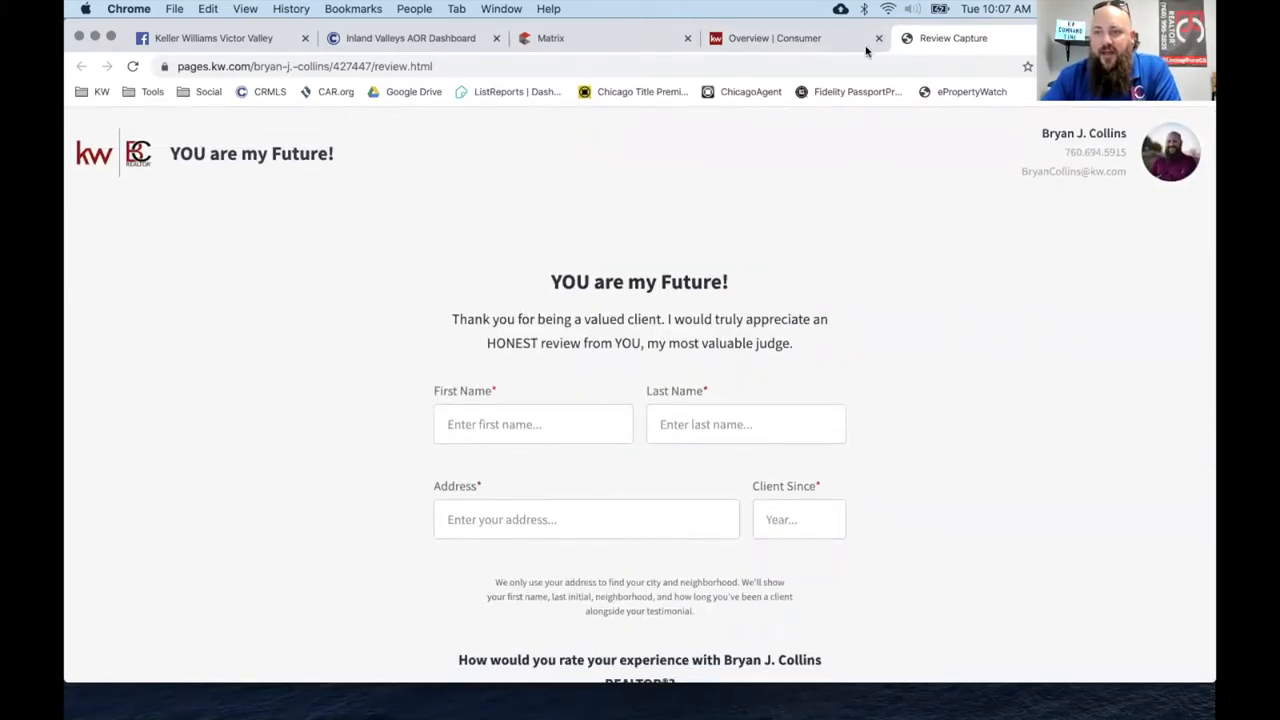
pyautogui.click(776, 38)
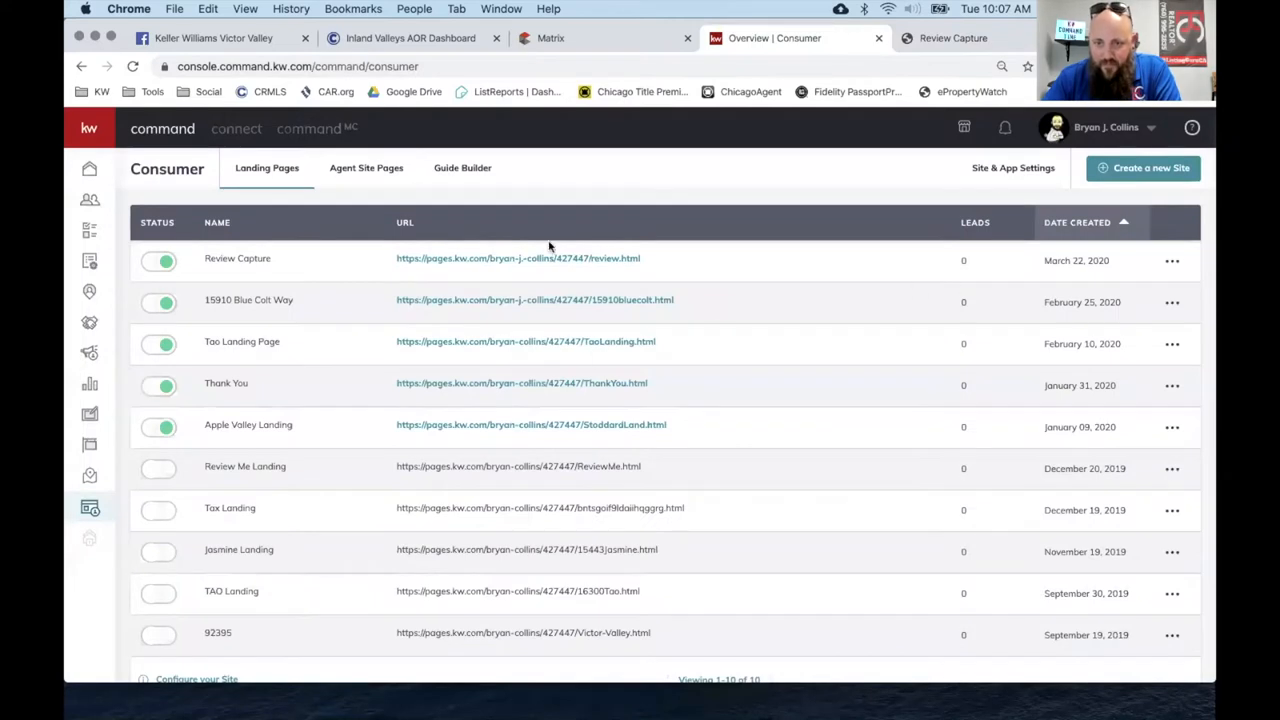
# Go to Agent Site Pages, dismiss the page type prompt and create a new site in the editor.
pyautogui.click(366, 168)
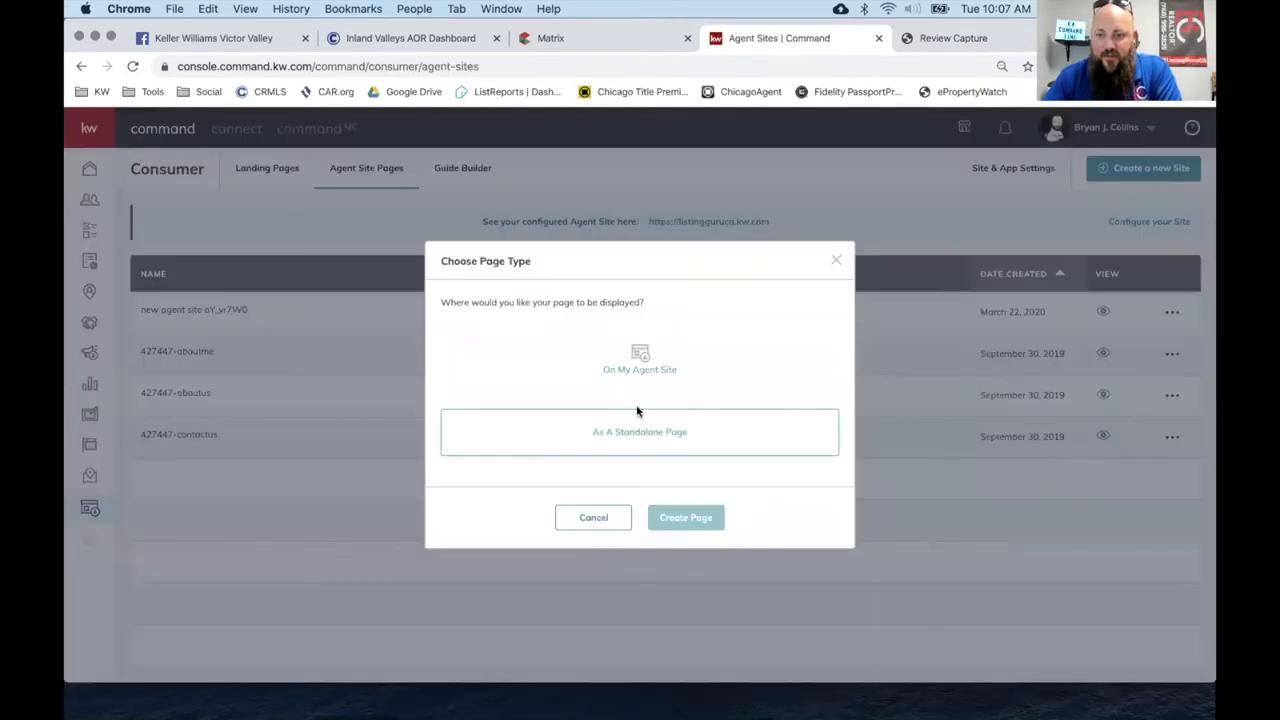
pyautogui.click(592, 516)
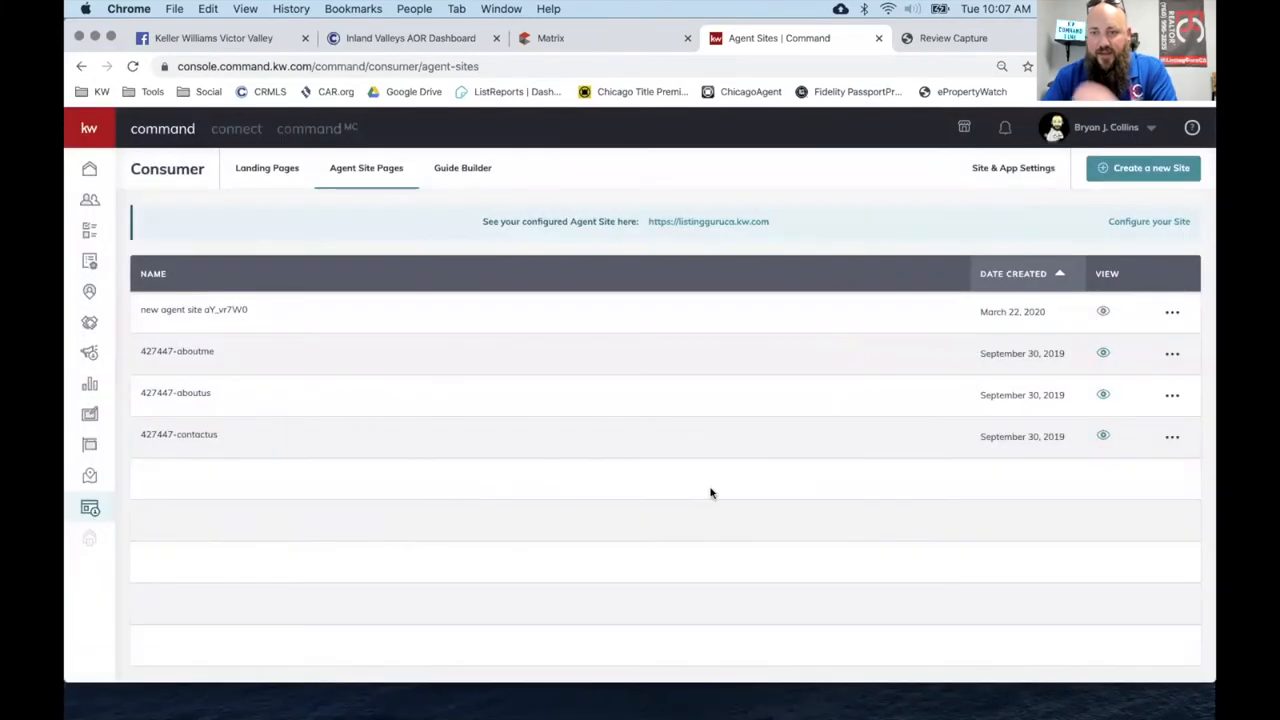
pyautogui.moveTo(600, 274)
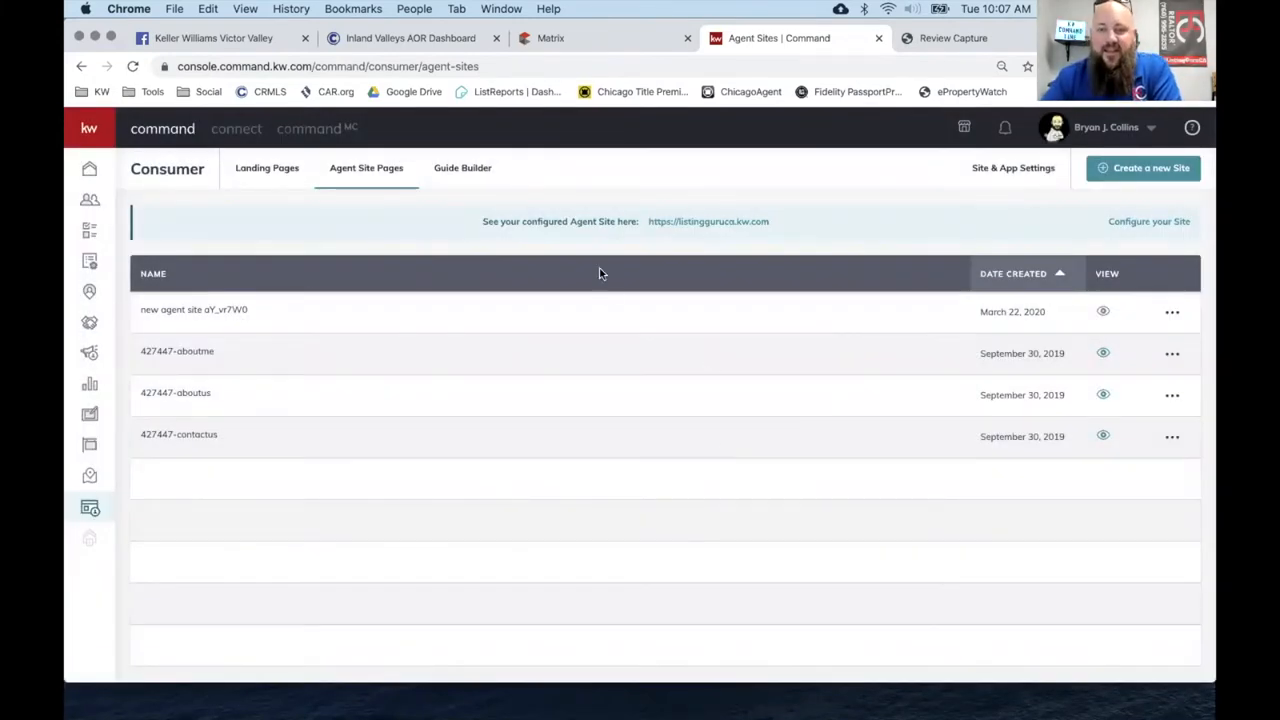
pyautogui.moveTo(684, 304)
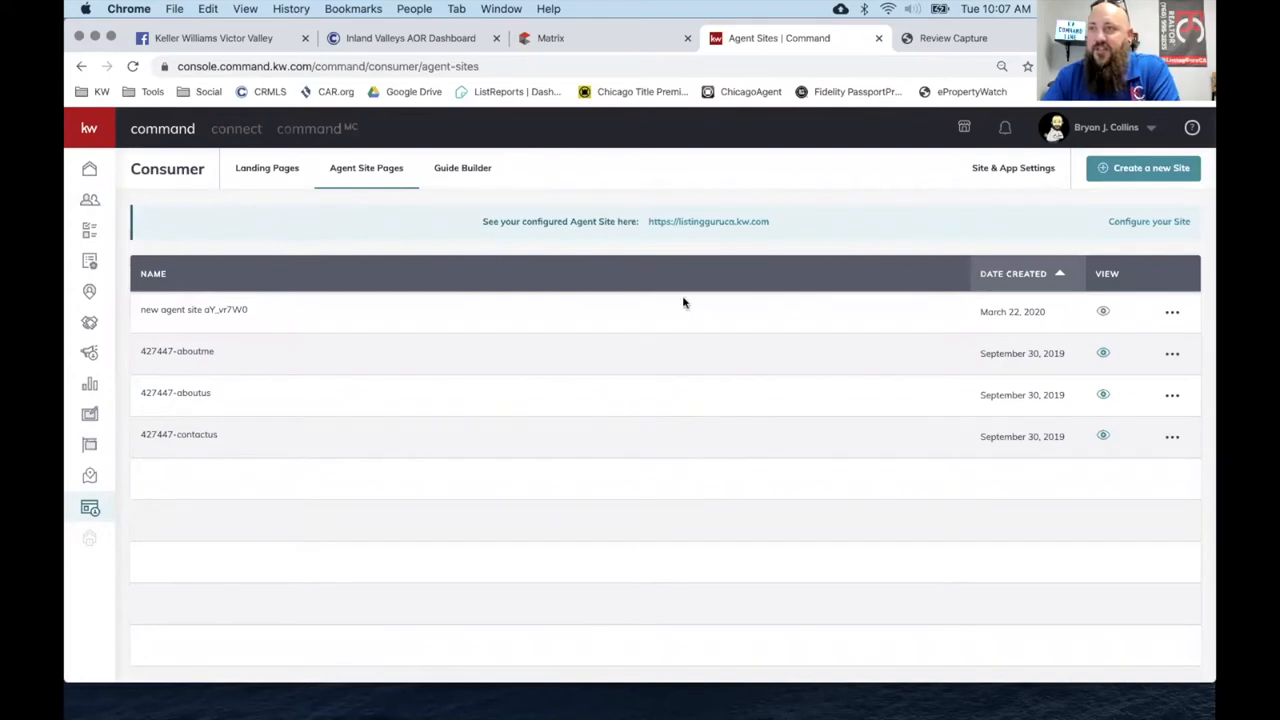
pyautogui.moveTo(1098, 184)
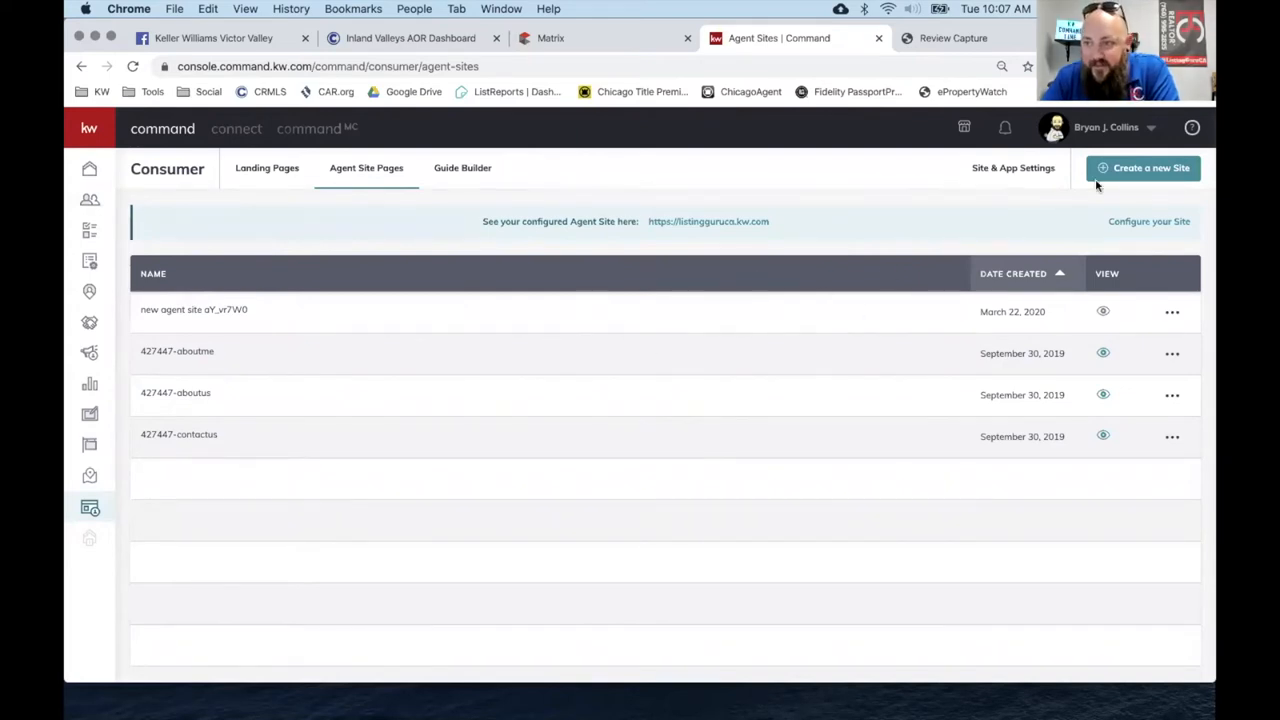
pyautogui.click(1142, 168)
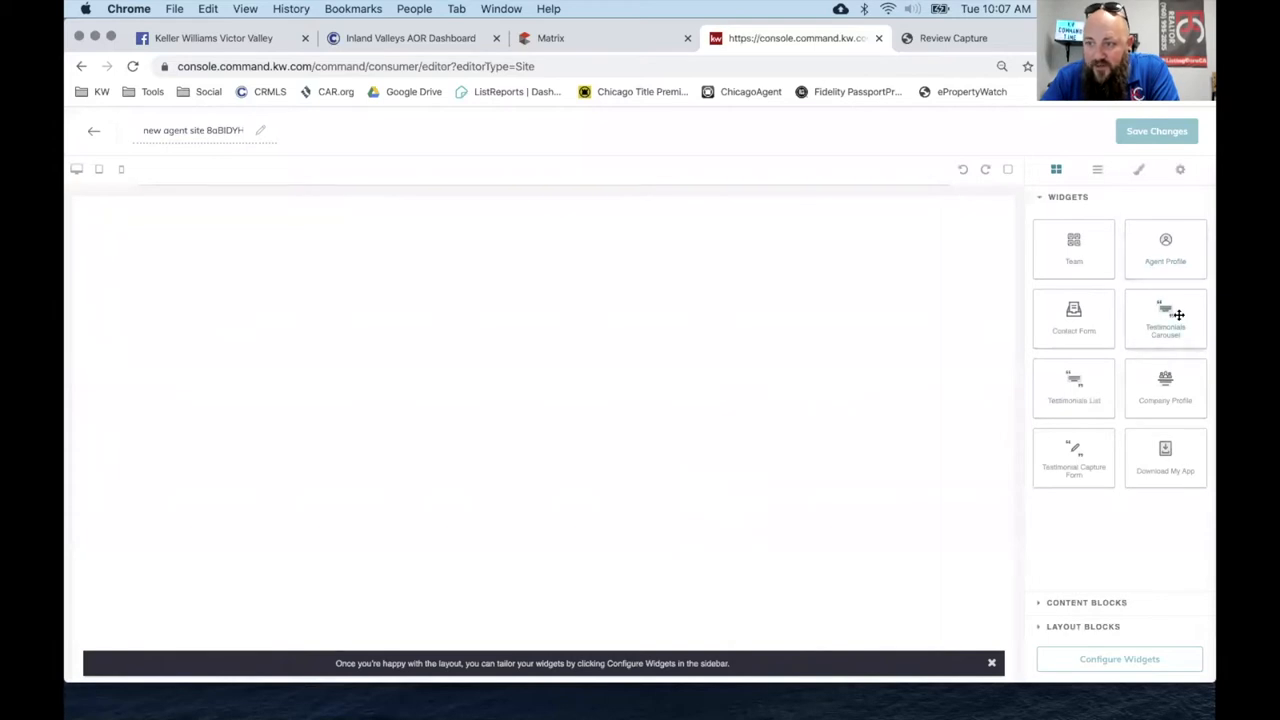
# Place a Testimonials Carousel on the blank page and browse the available testimonials.
pyautogui.moveTo(1164, 318); pyautogui.dragTo(532, 284)
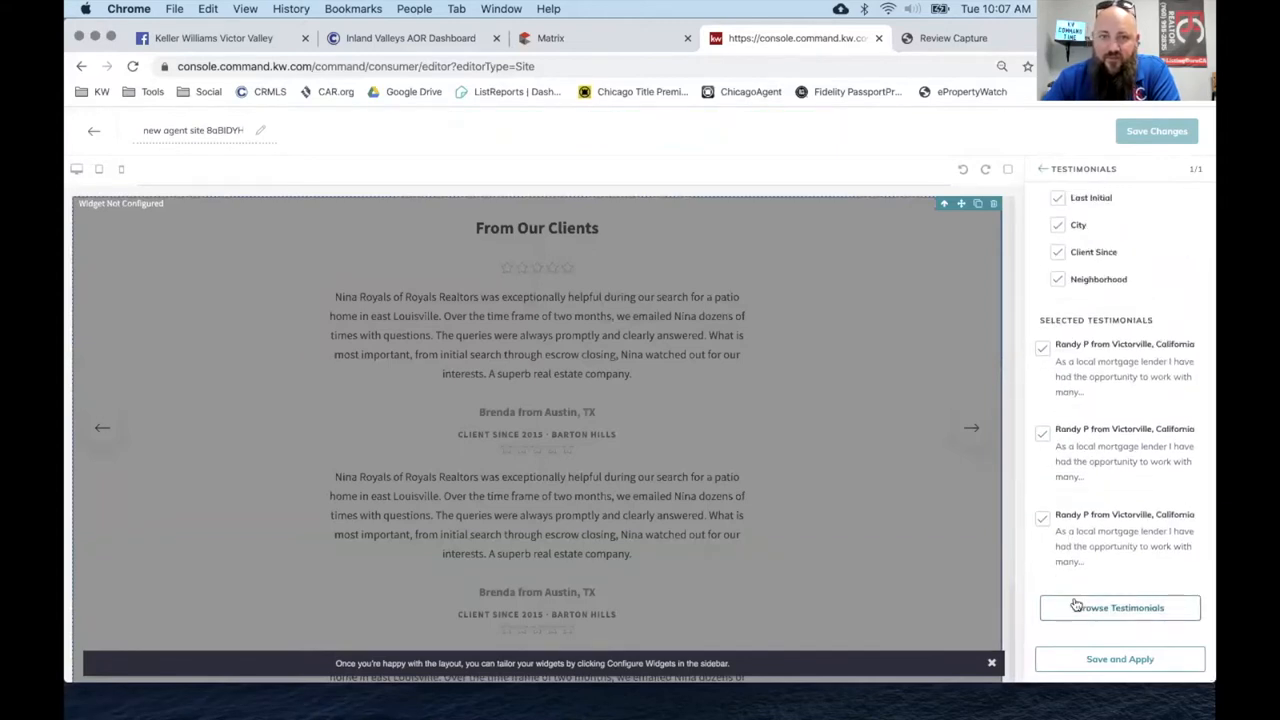
pyautogui.scroll(3)
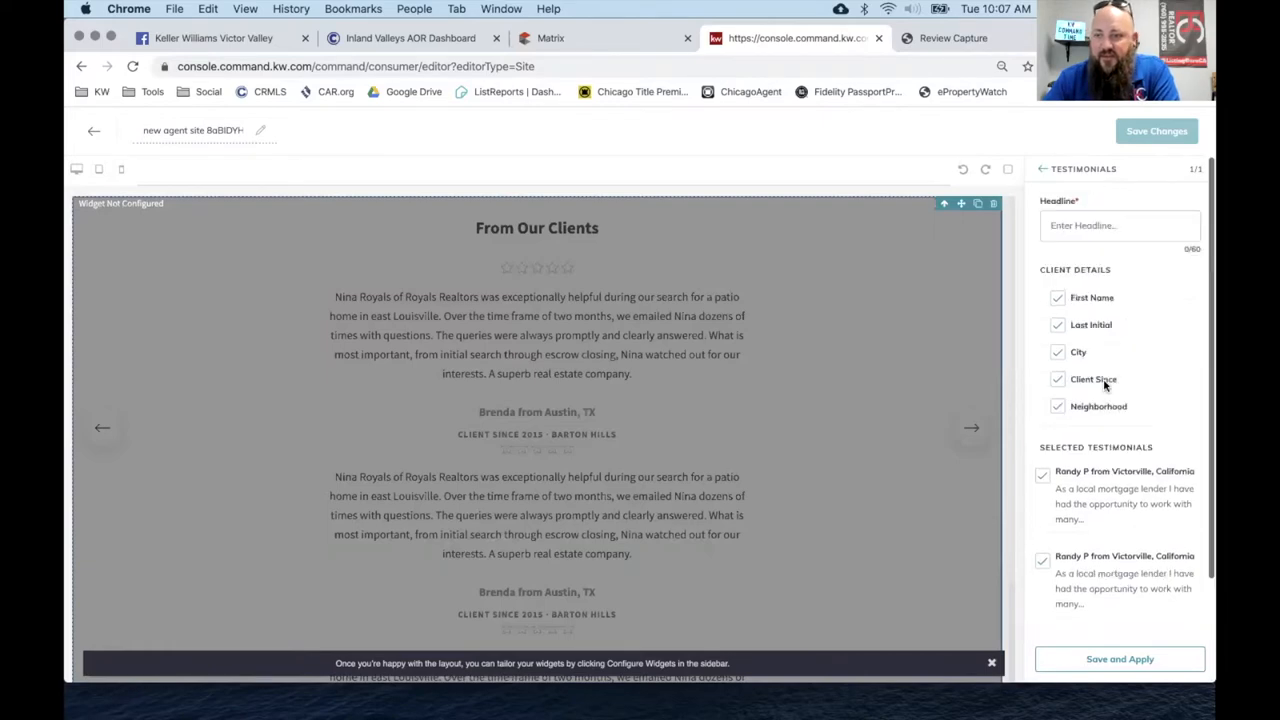
pyautogui.scroll(-3)
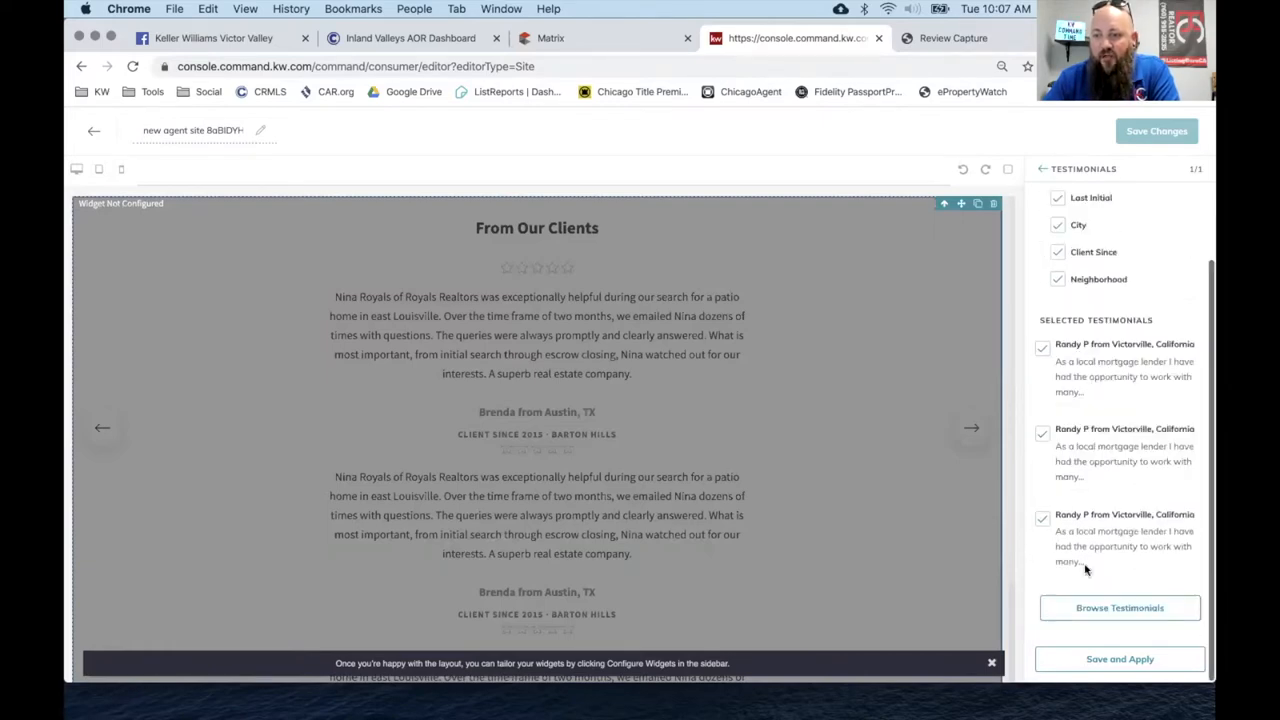
pyautogui.click(1120, 608)
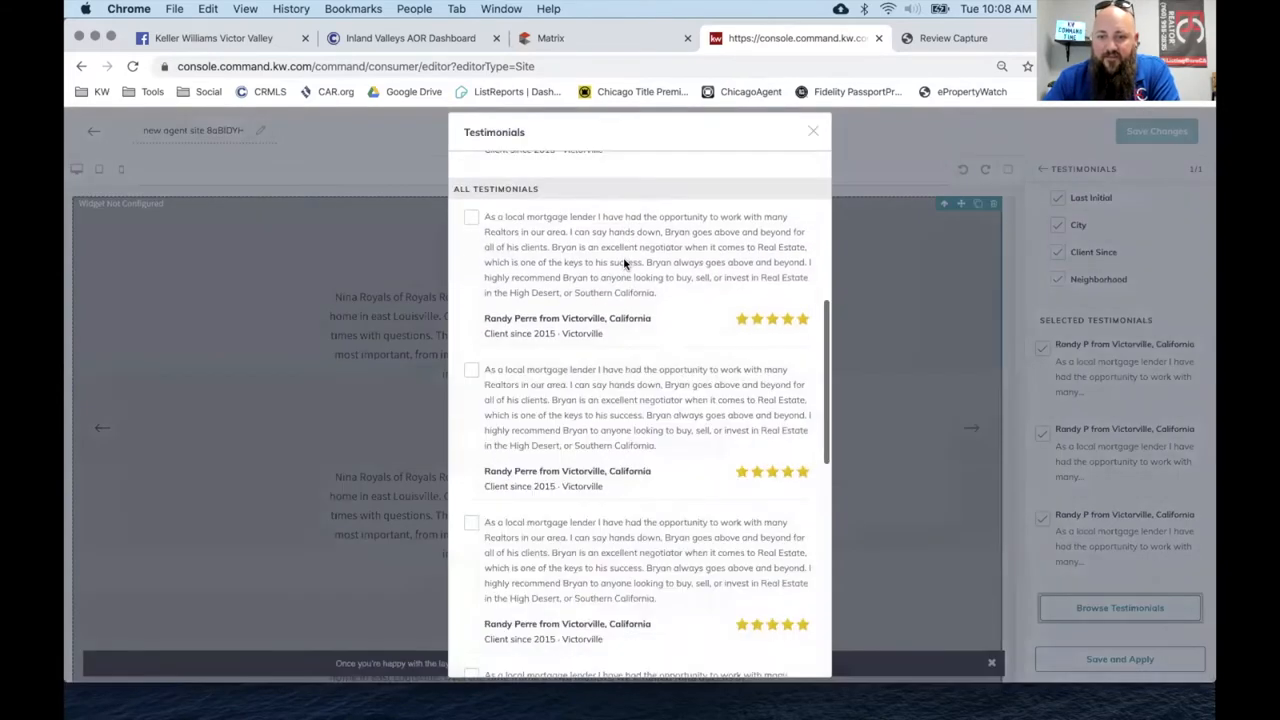
# Deselect one testimonial, keep three selected, then go to the Review Capture form.
pyautogui.scroll(3)
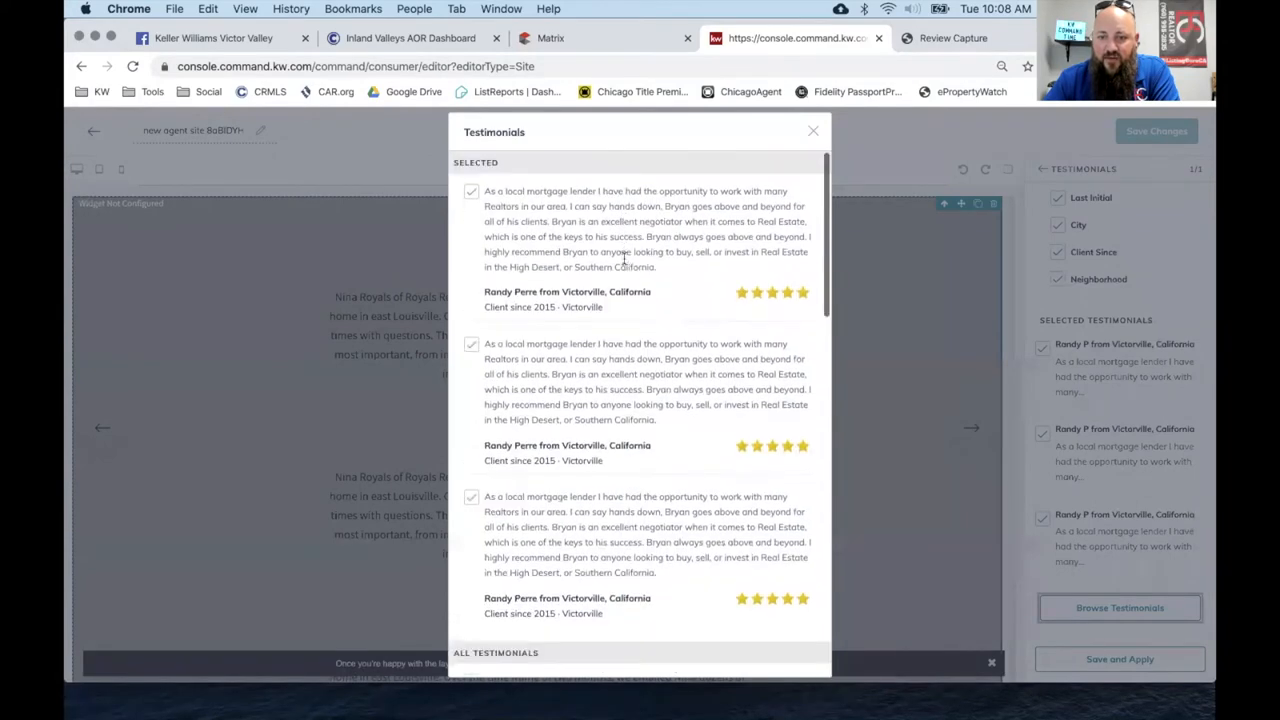
pyautogui.click(472, 344)
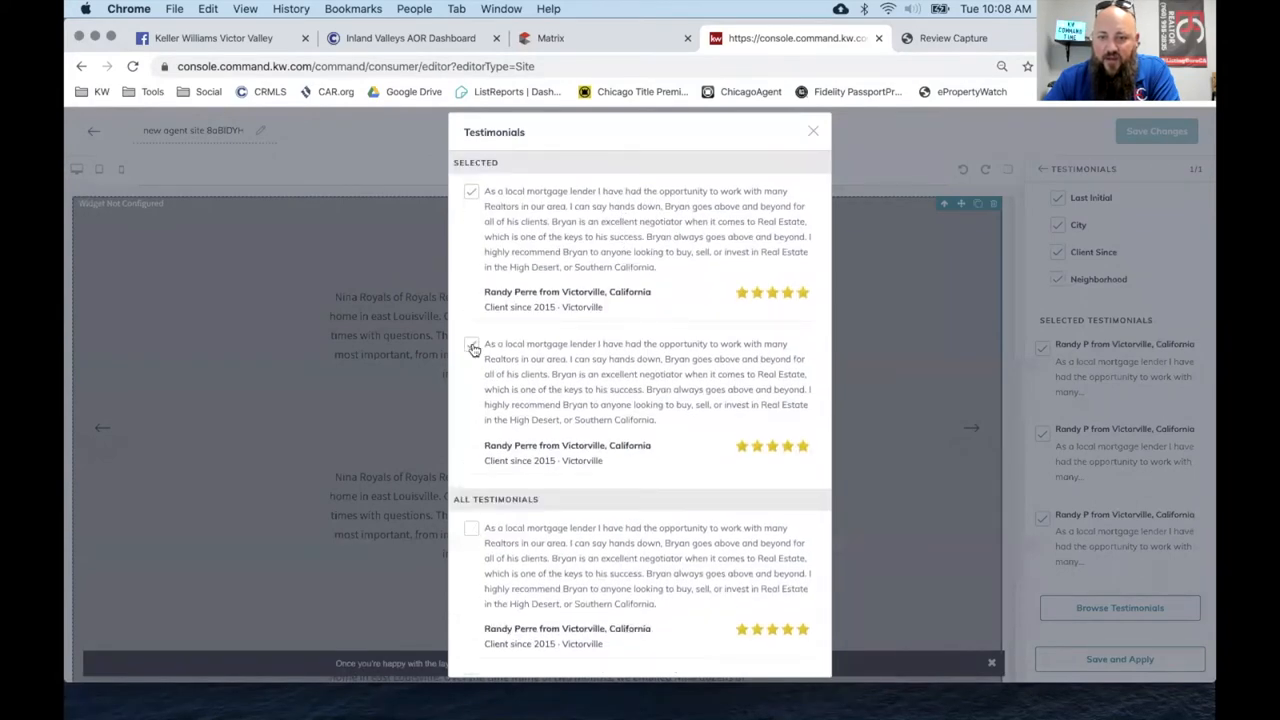
pyautogui.click(812, 132)
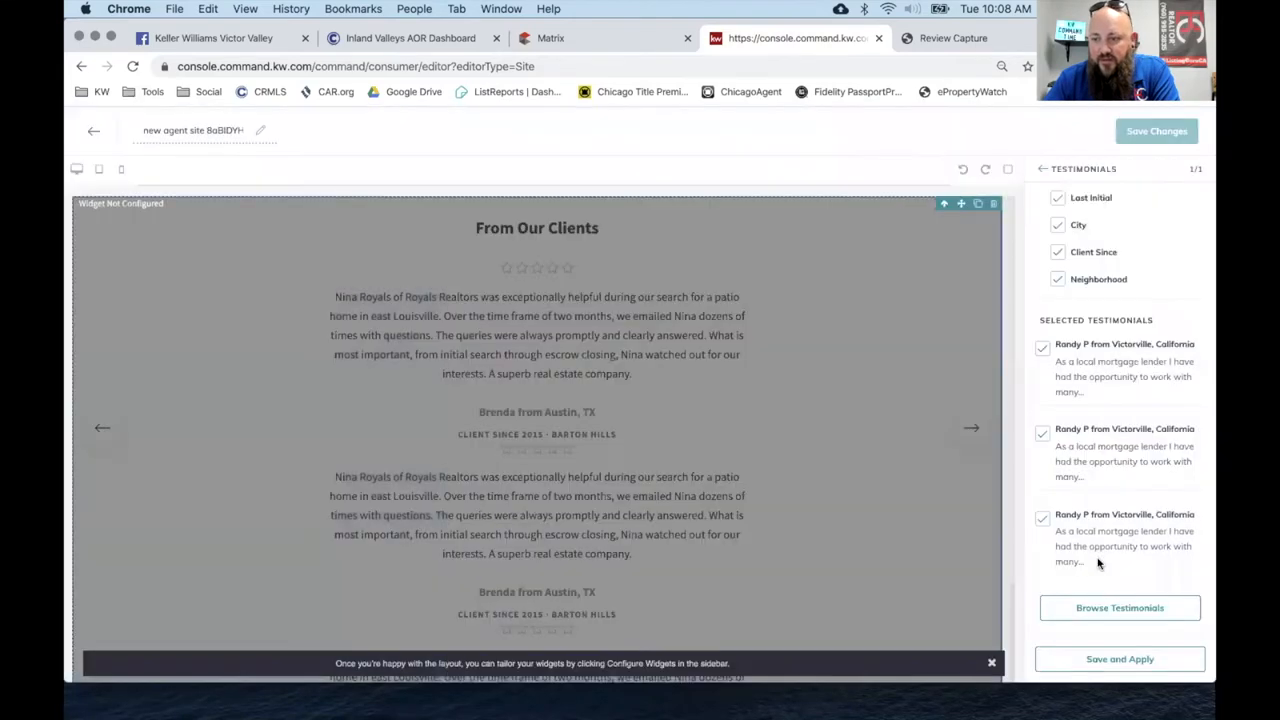
pyautogui.moveTo(908, 168)
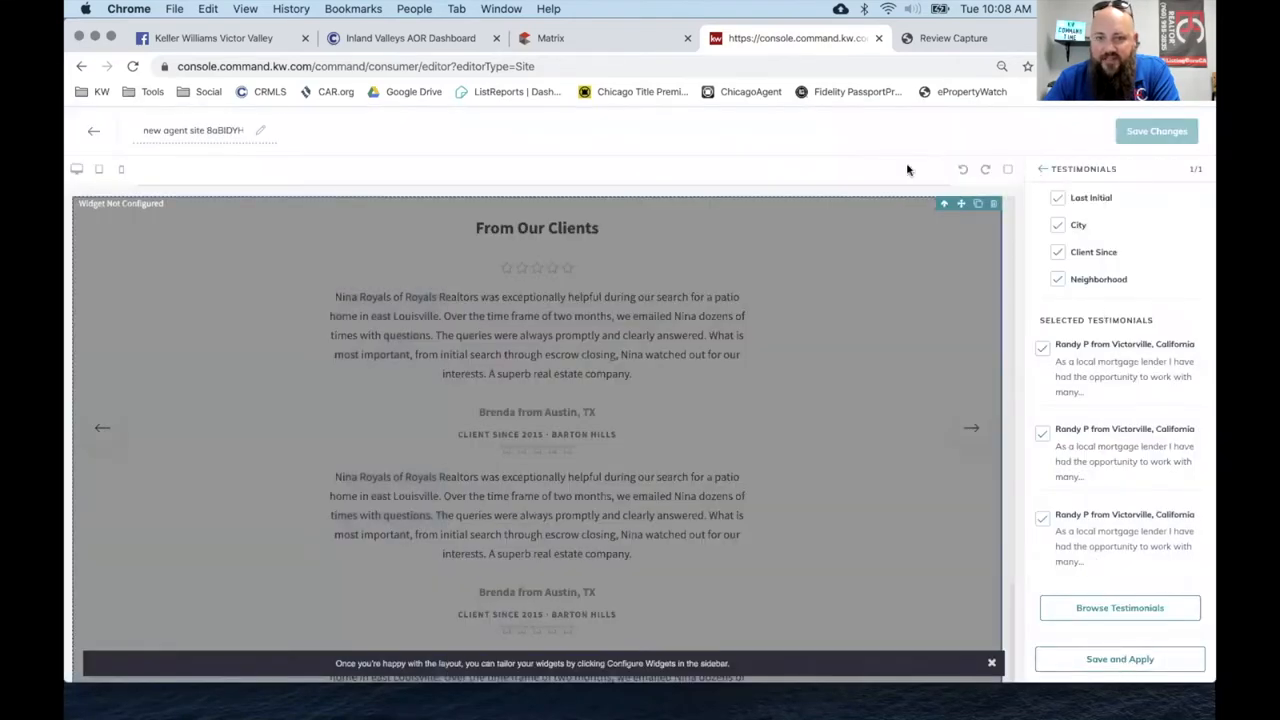
pyautogui.click(92, 130)
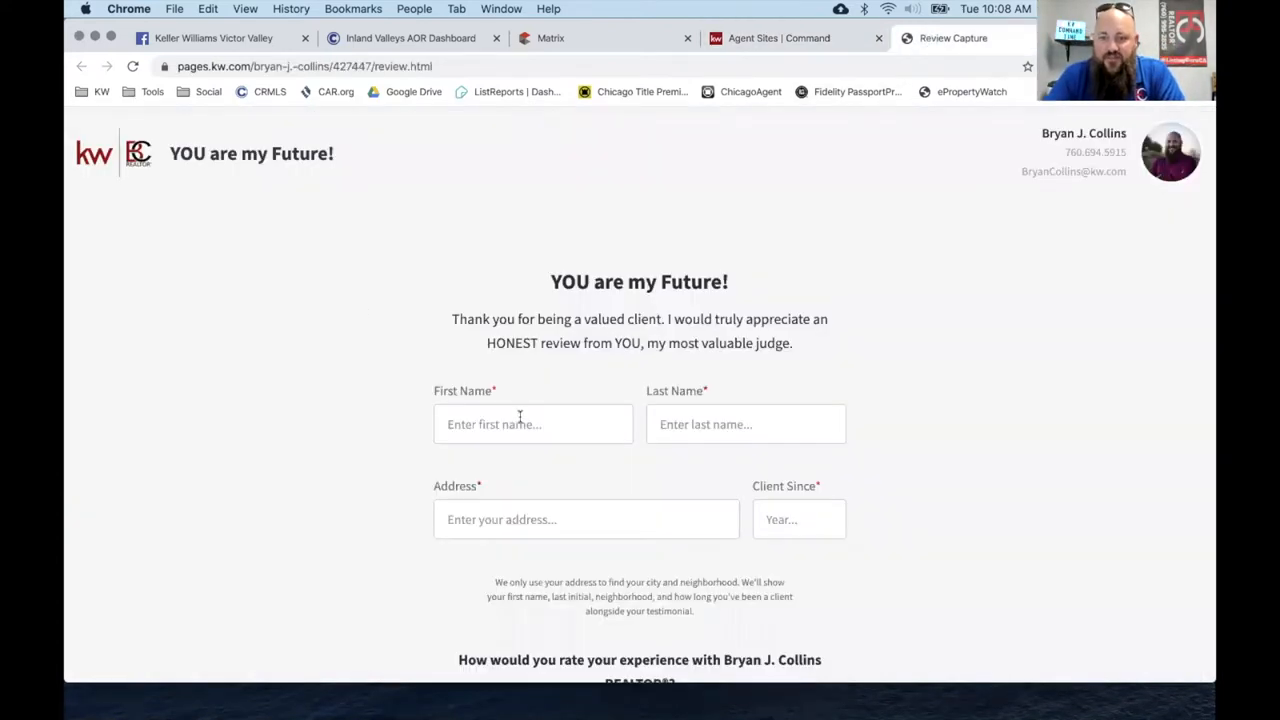
pyautogui.write('Bryan')
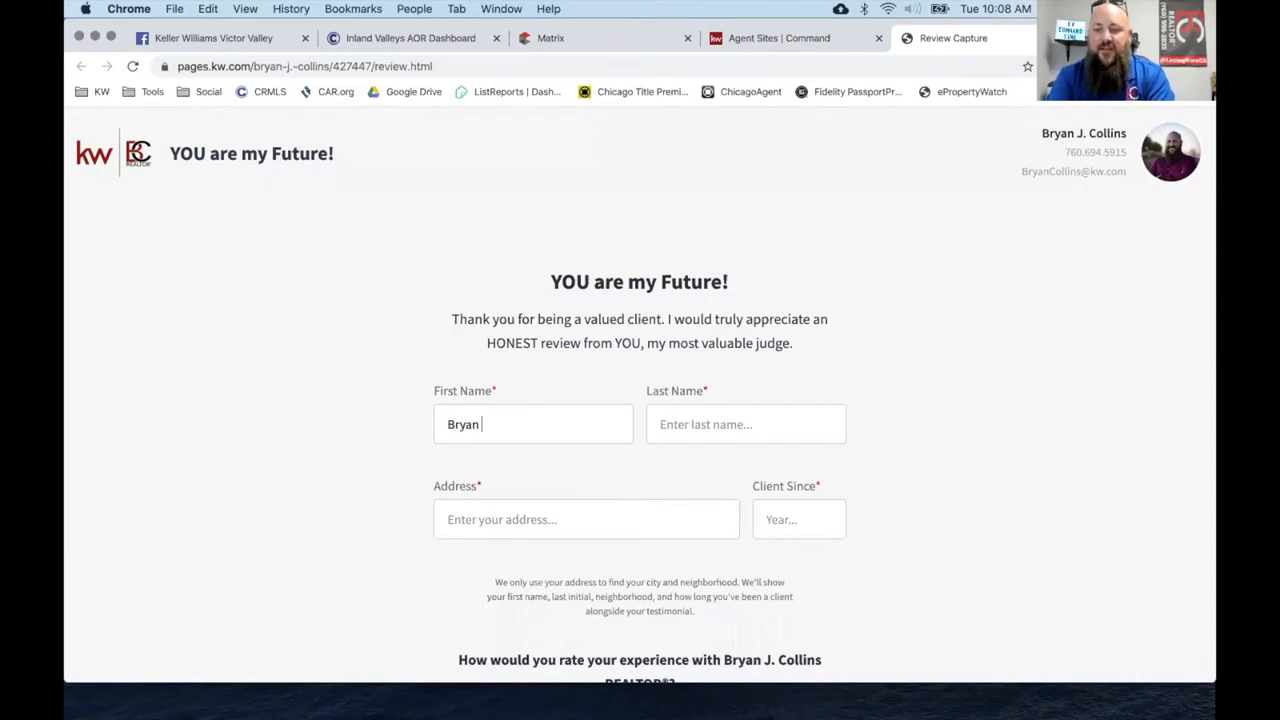
pyautogui.write('Bol')
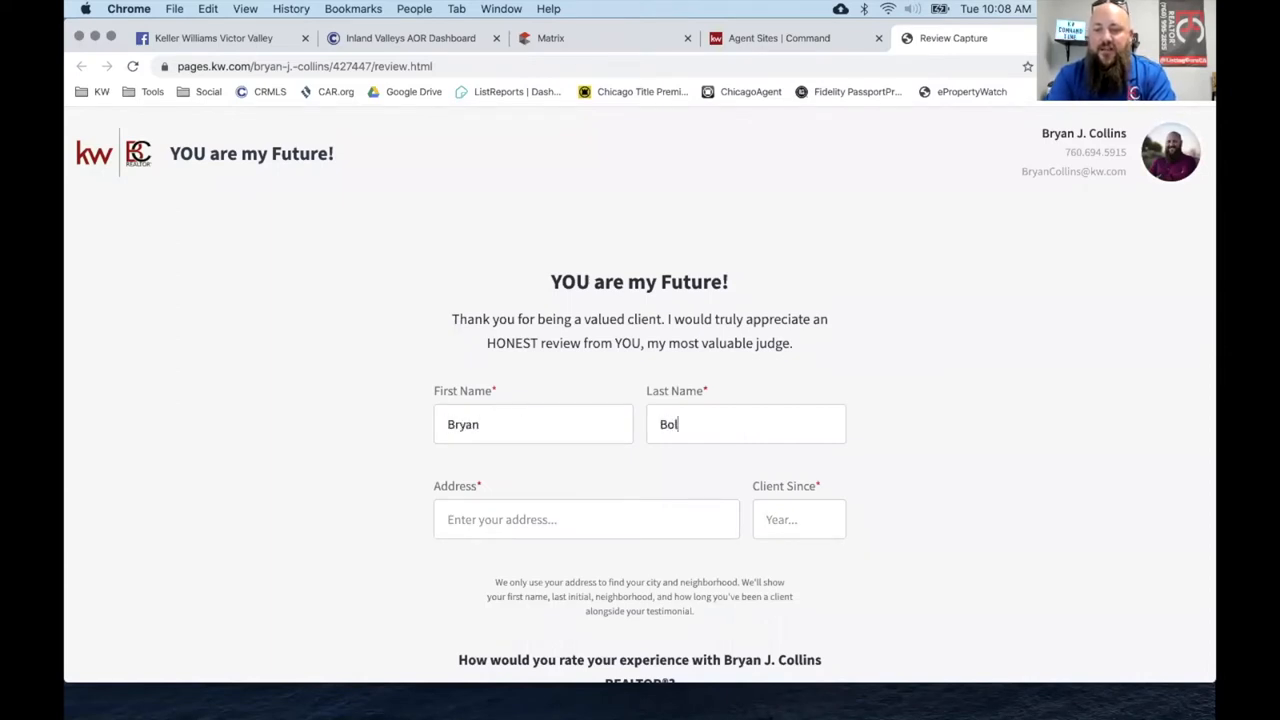
pyautogui.write('Collins')
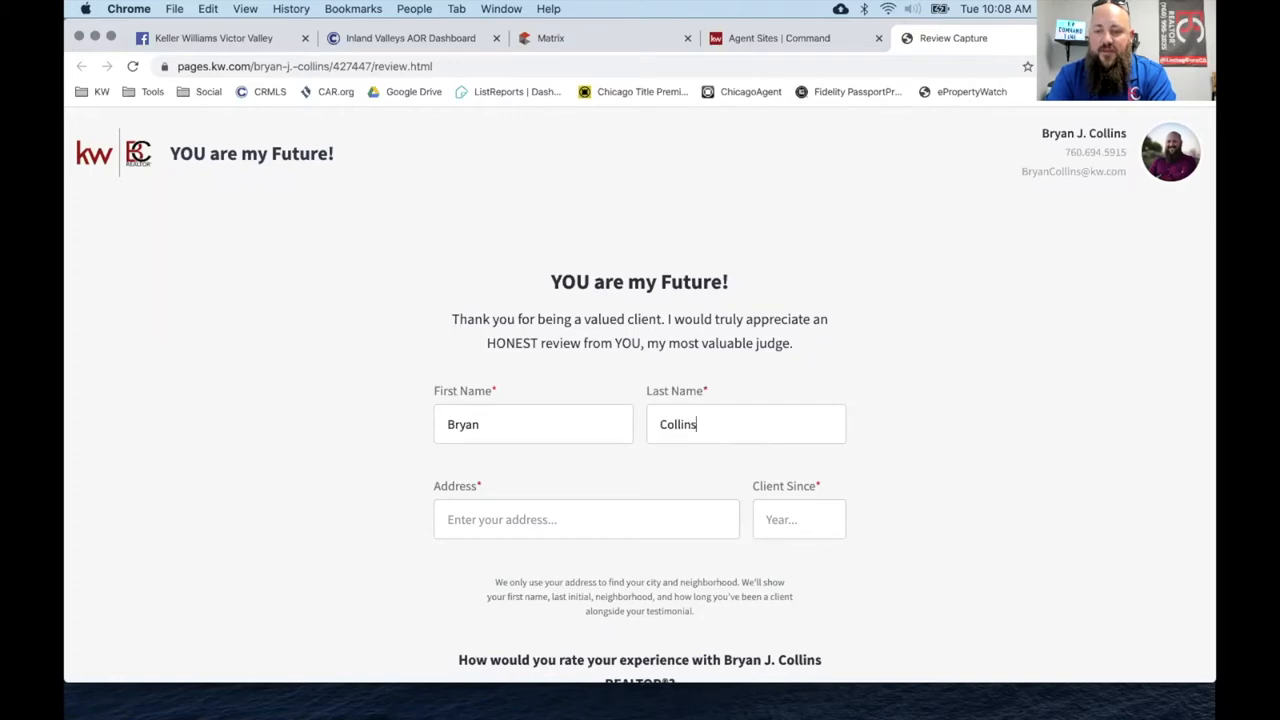
pyautogui.write('Vic')
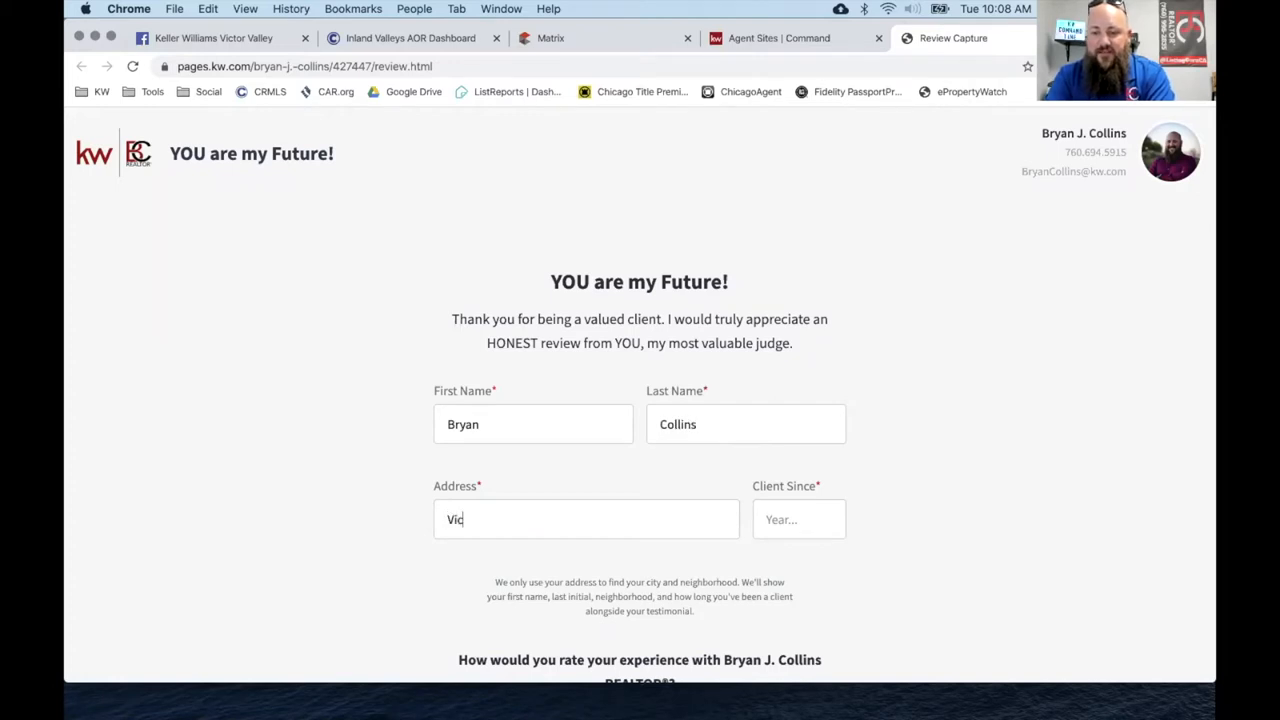
pyautogui.write('torville')
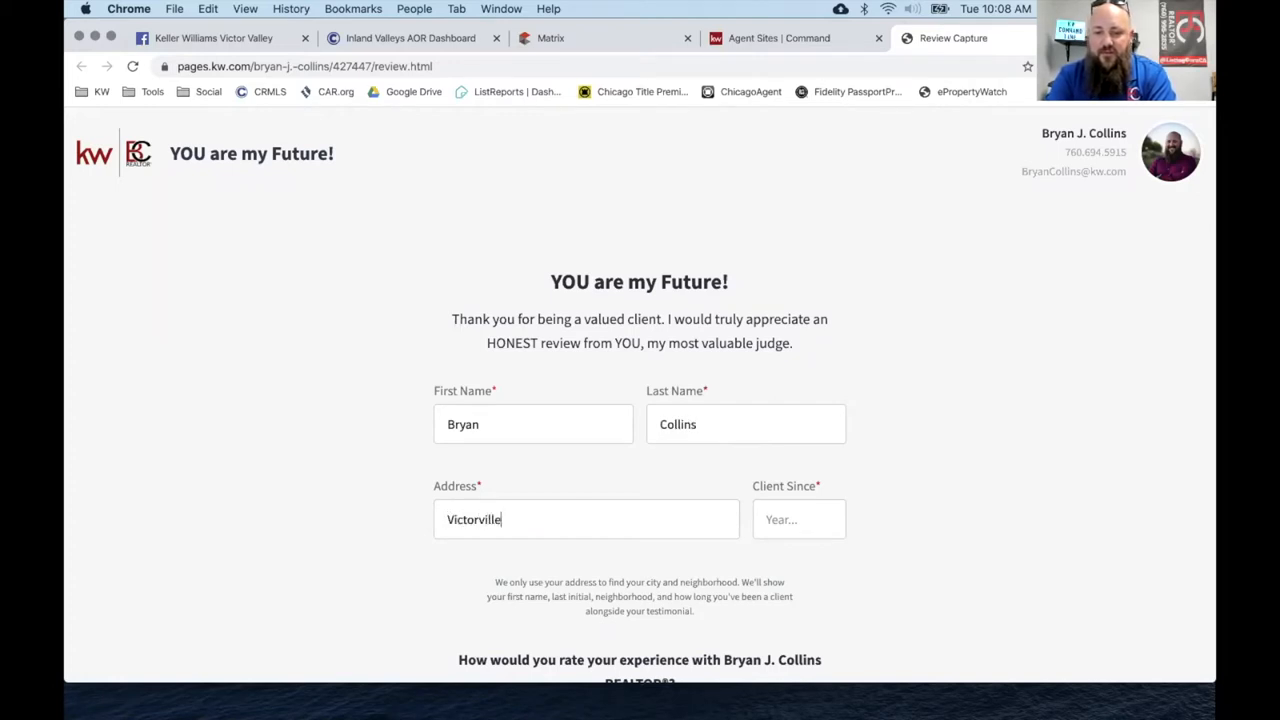
pyautogui.write(', CA')
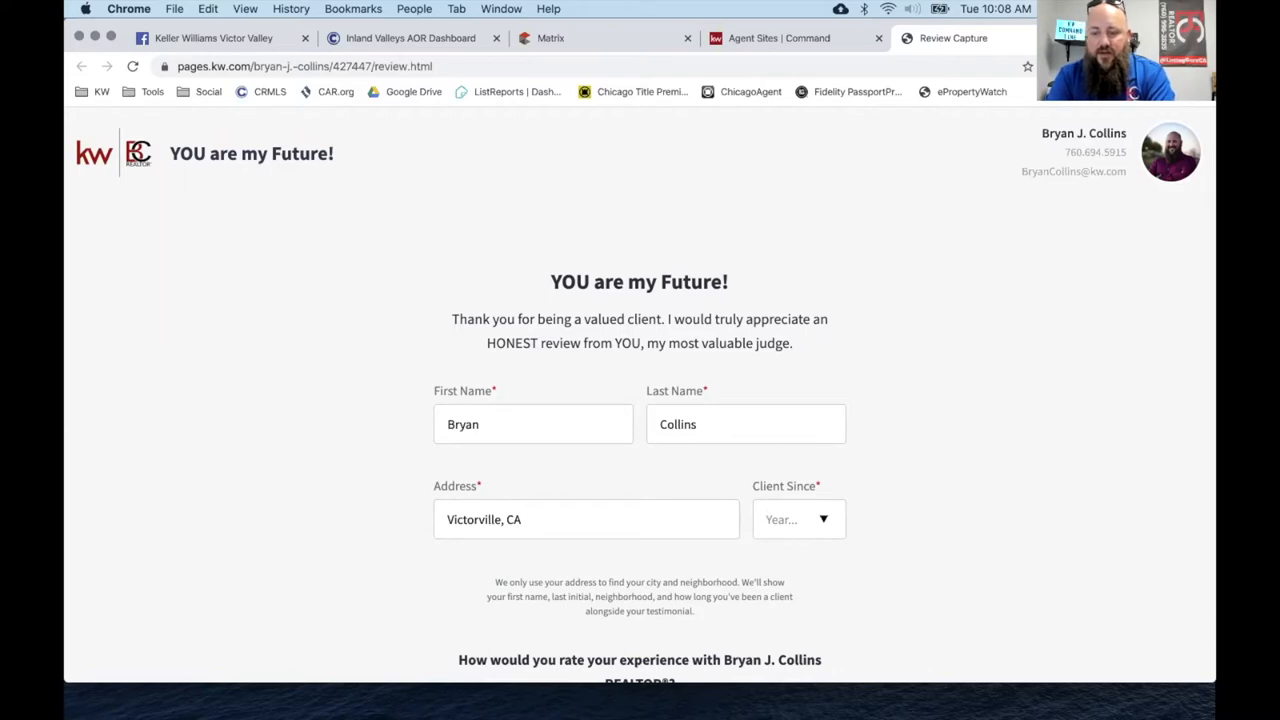
# Rate five stars, write the review 'Was great.' and submit it.
pyautogui.scroll(-3)
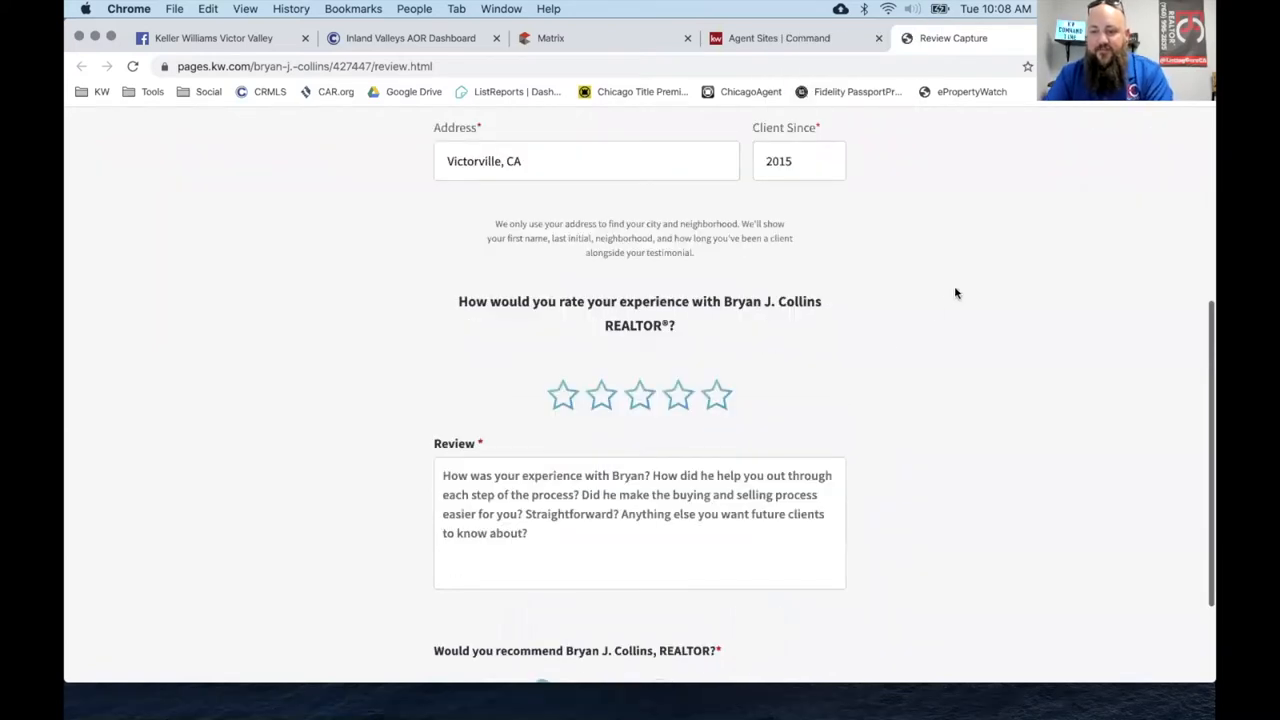
pyautogui.click(716, 396)
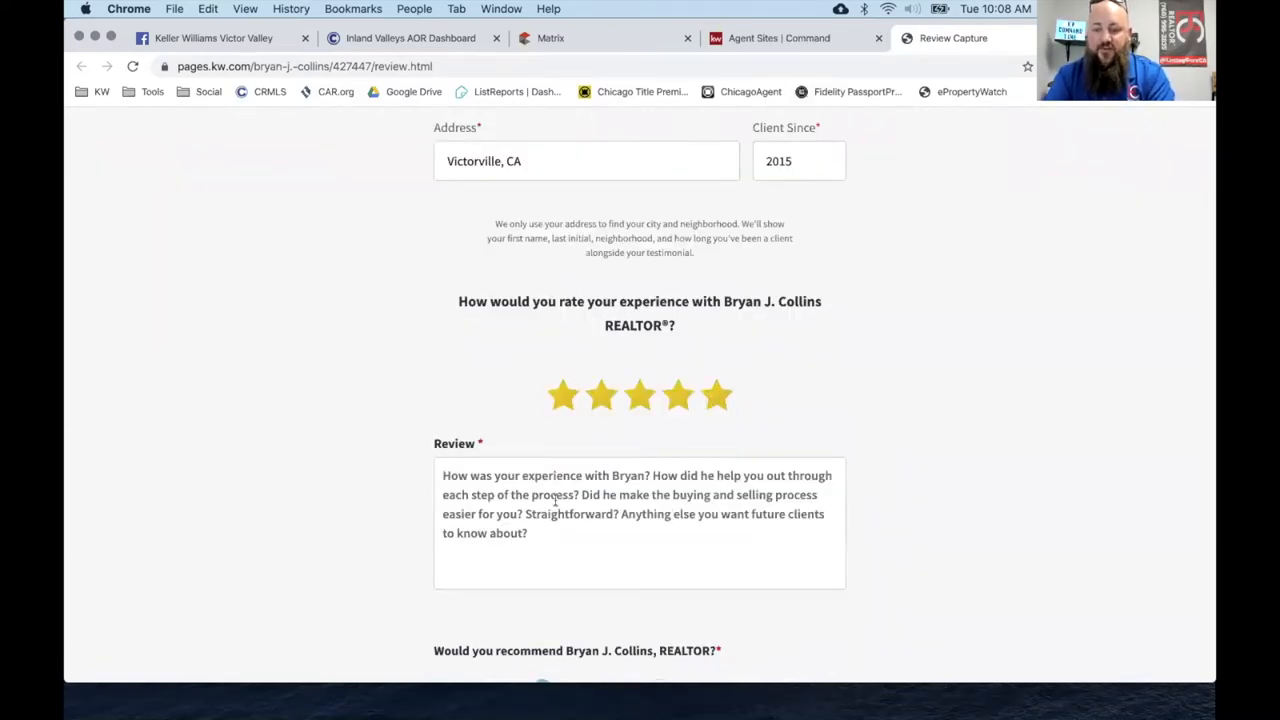
pyautogui.write('Was')
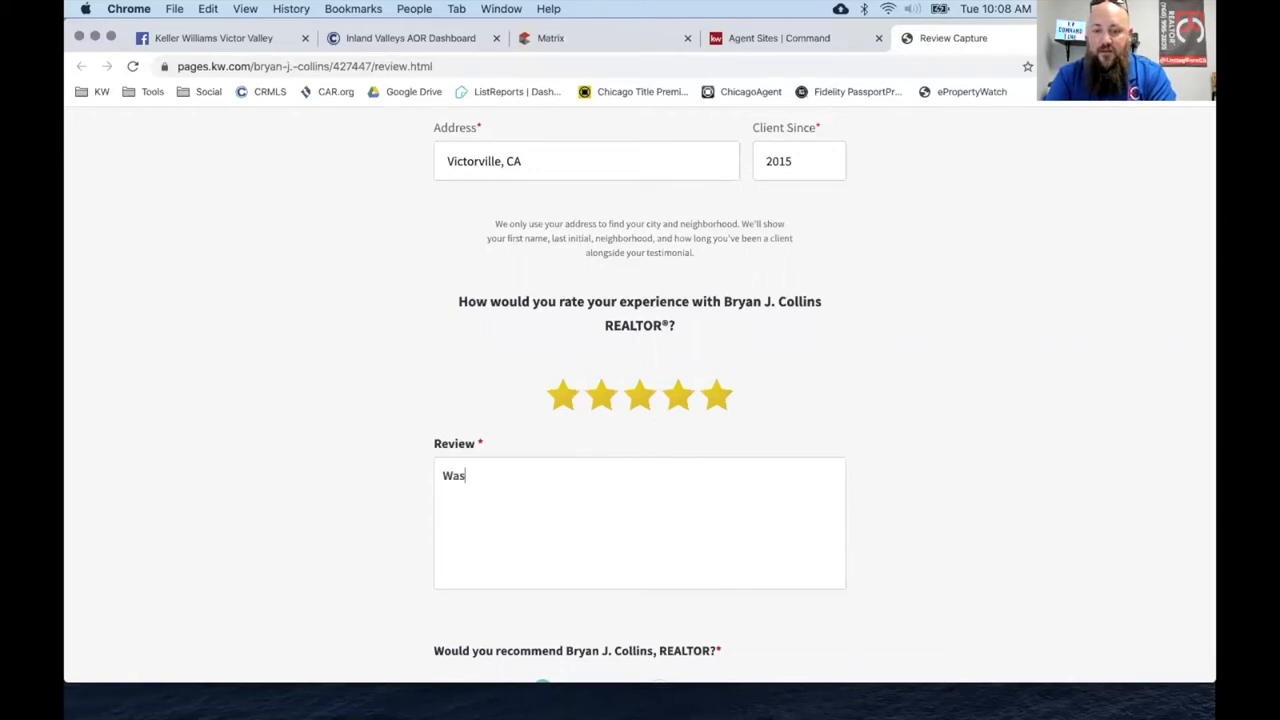
pyautogui.write('great.')
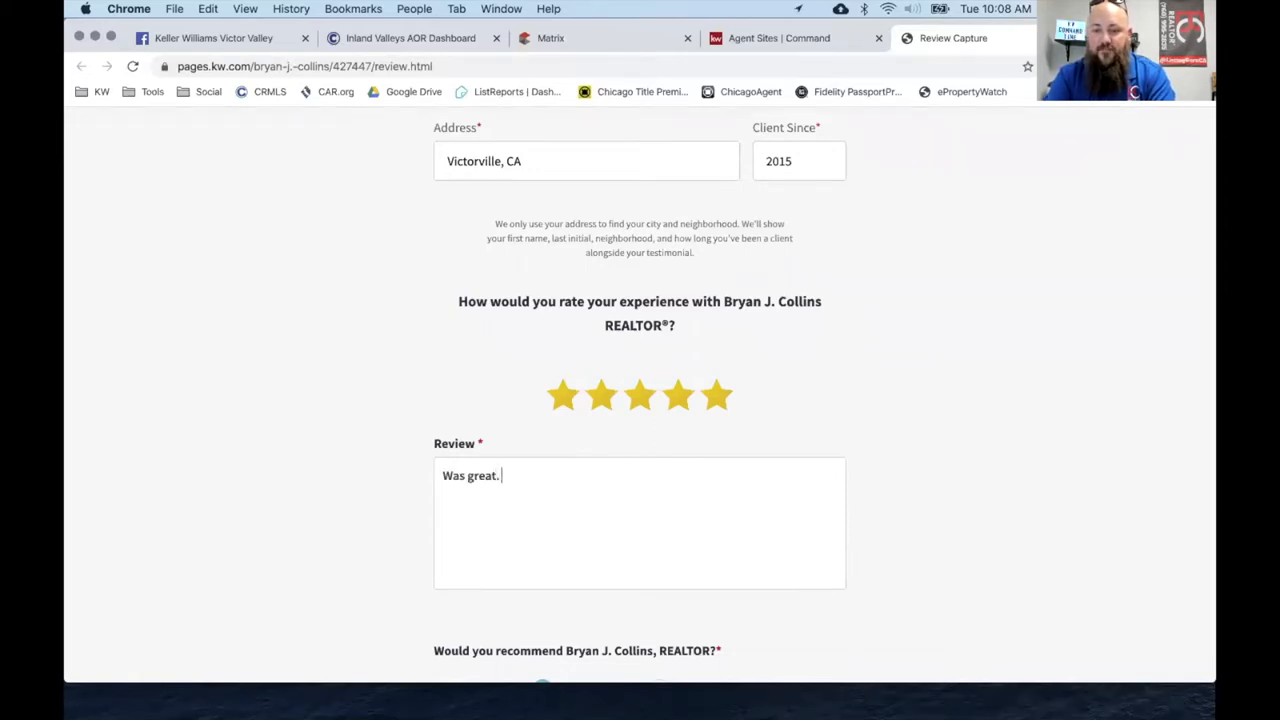
pyautogui.scroll(-3)
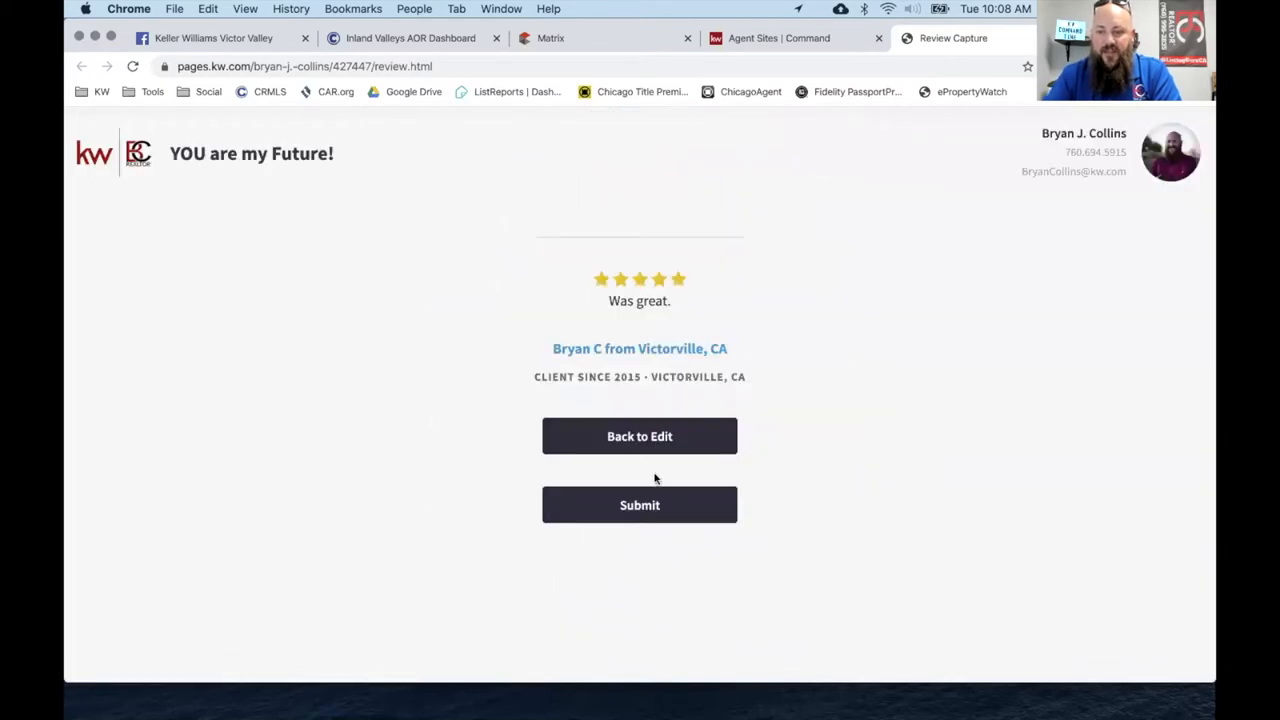
pyautogui.click(640, 504)
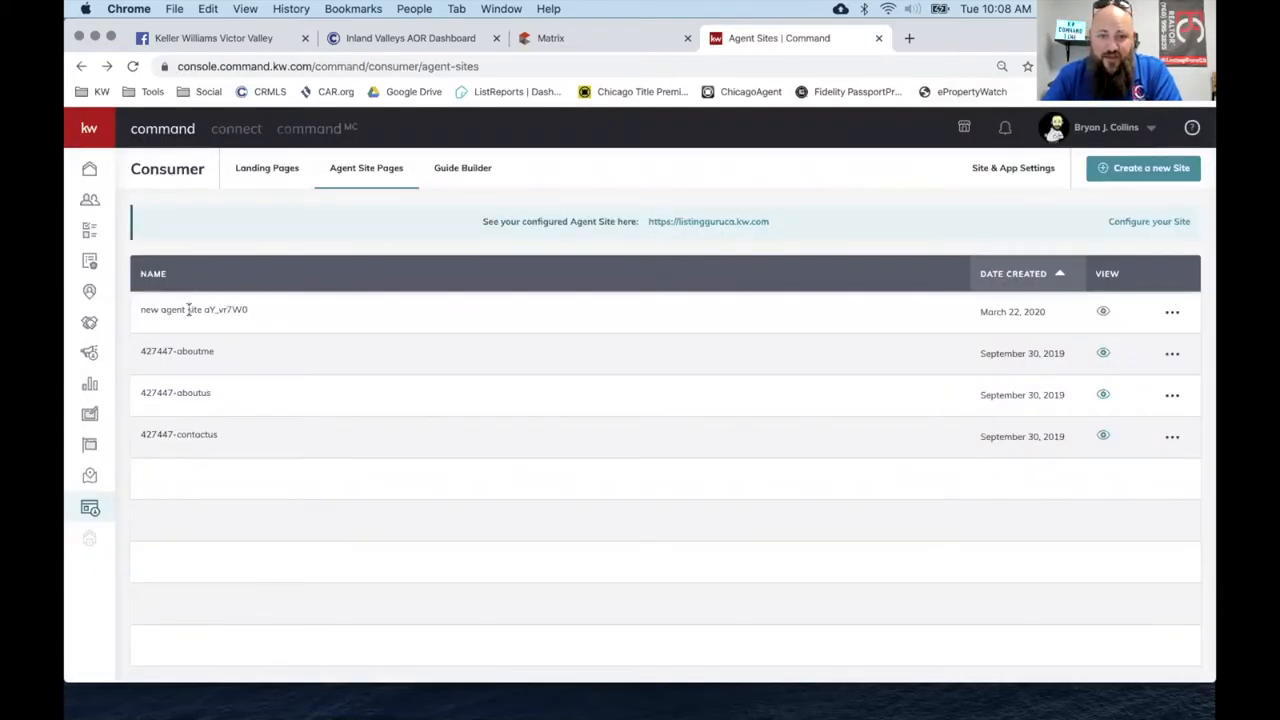
# Create a new page set to appear On My Agent Site and open it in the editor.
pyautogui.click(1144, 168)
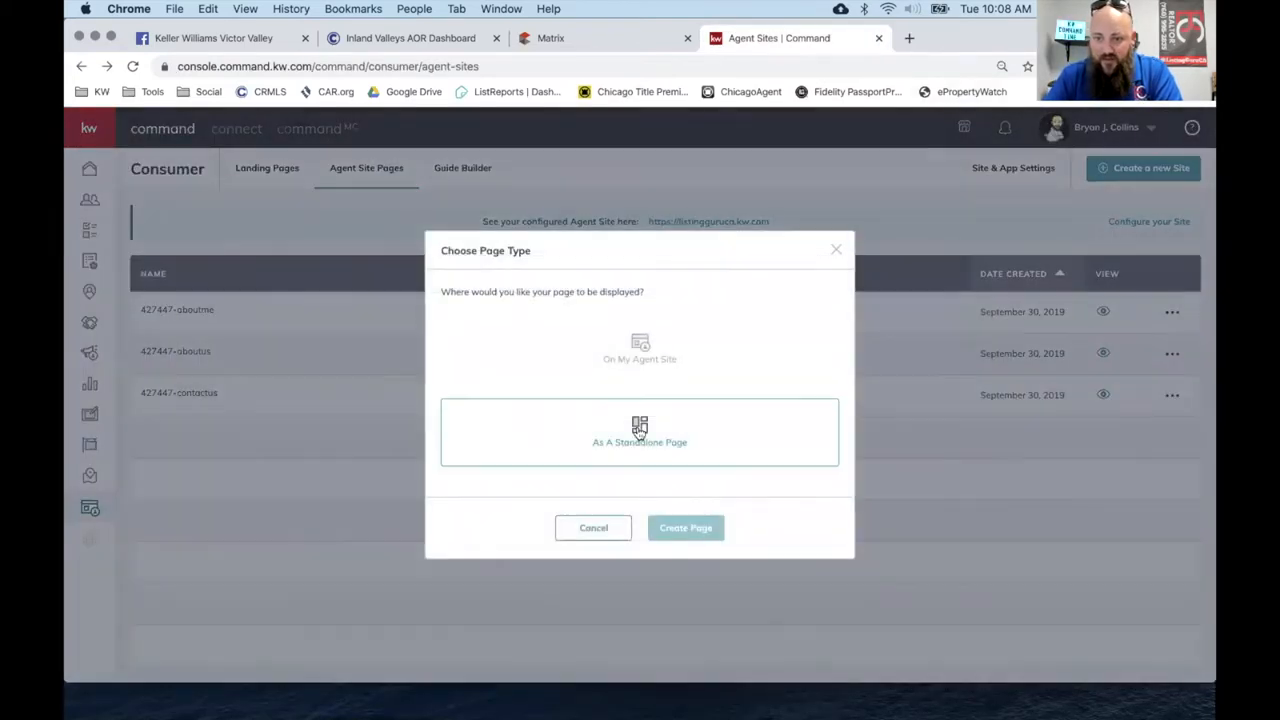
pyautogui.click(640, 348)
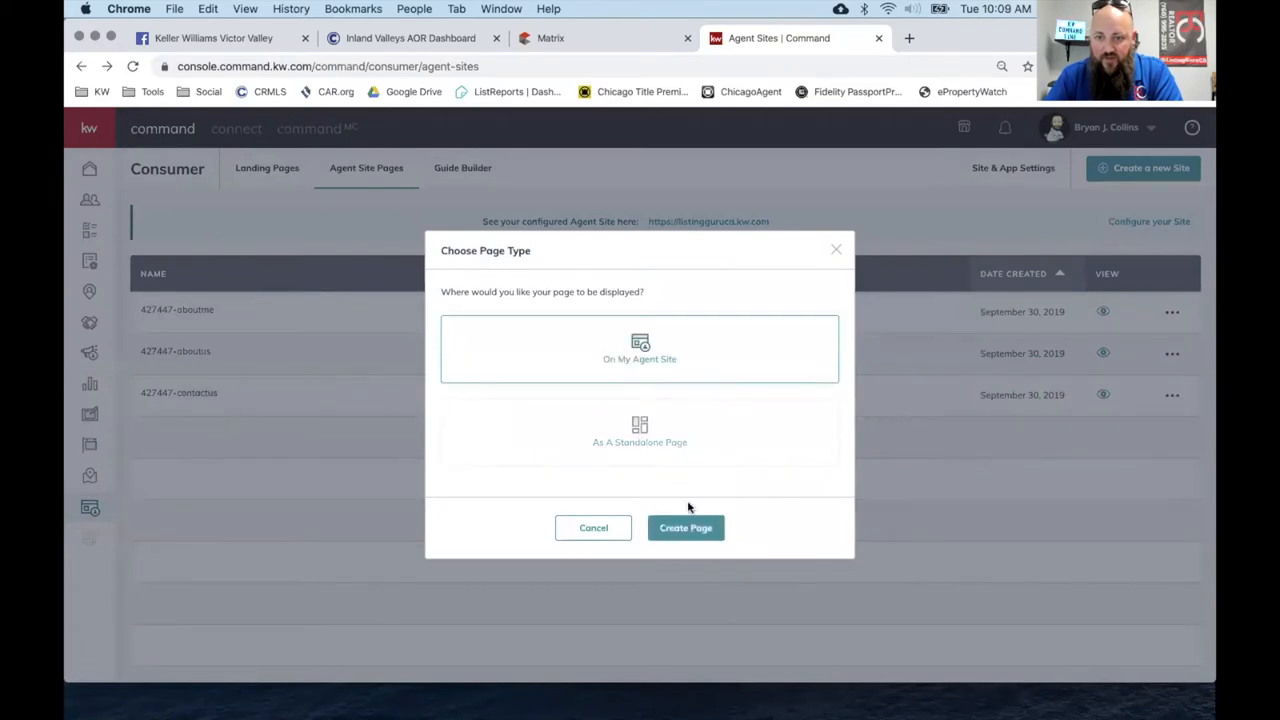
pyautogui.click(684, 528)
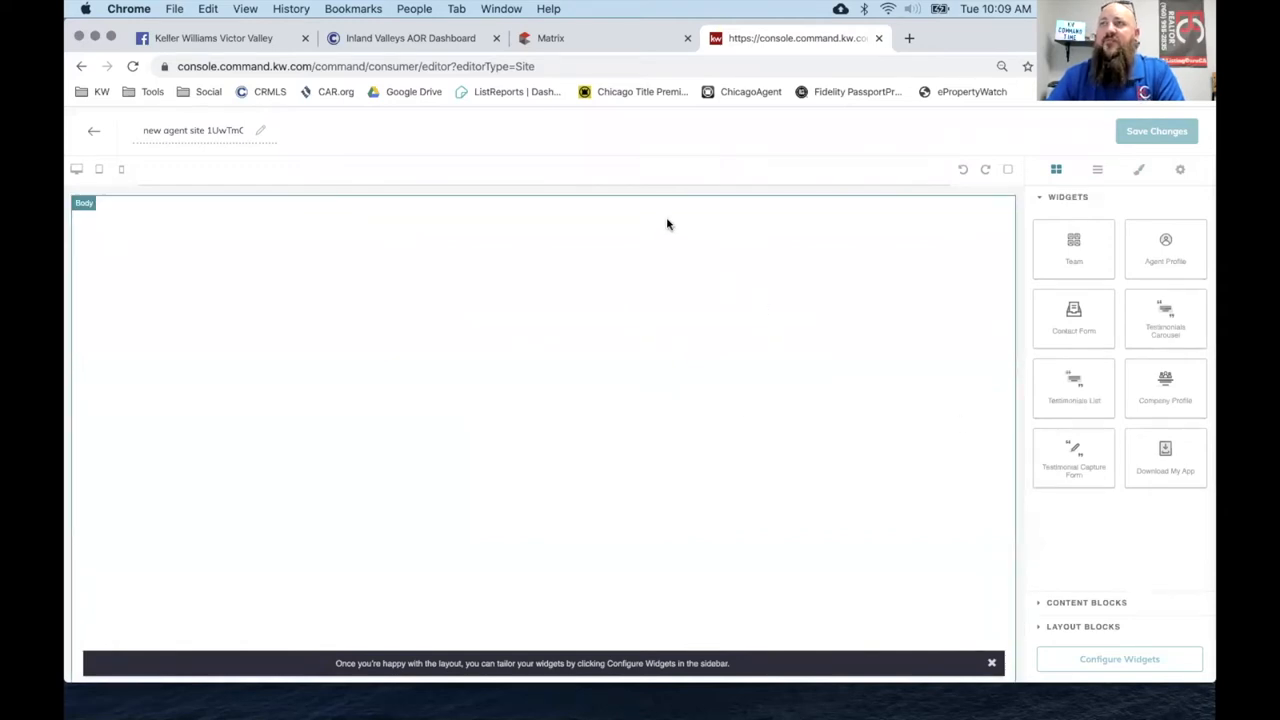
pyautogui.moveTo(952, 184)
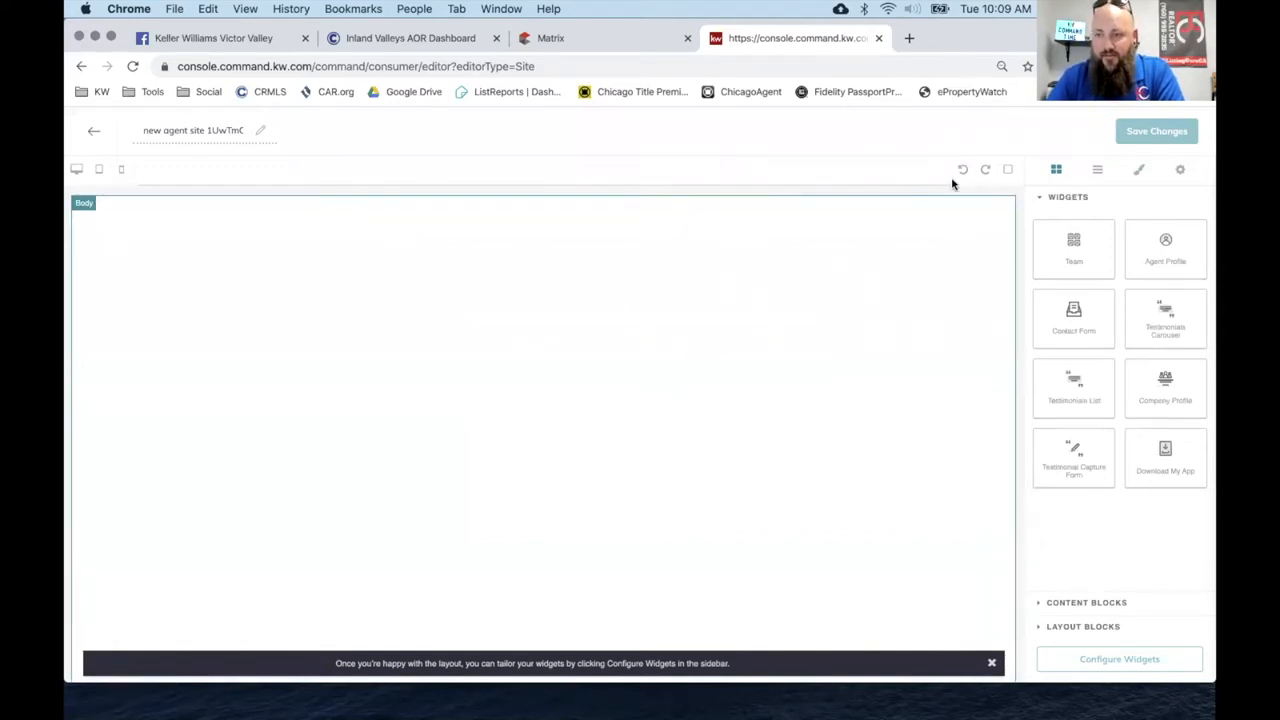
pyautogui.moveTo(1148, 264)
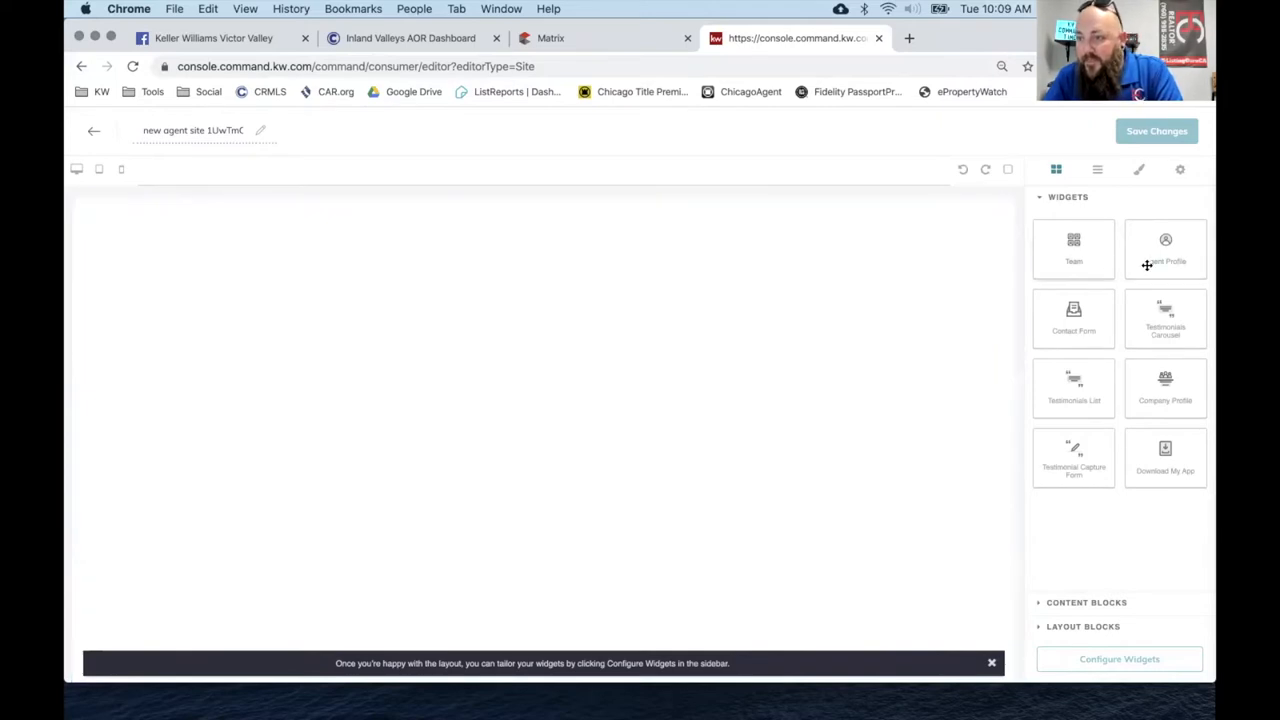
# Add a Testimonials Carousel widget and save three selected testimonials in its configuration.
pyautogui.click(1164, 318)
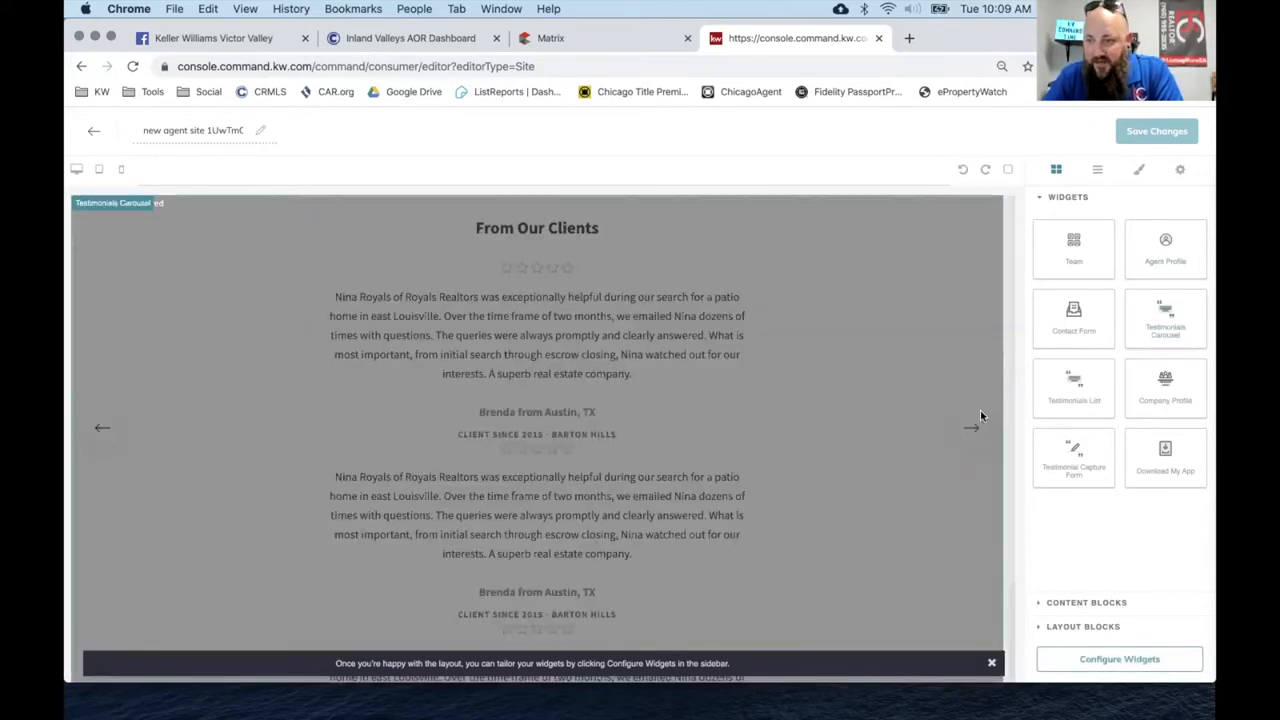
pyautogui.click(1120, 660)
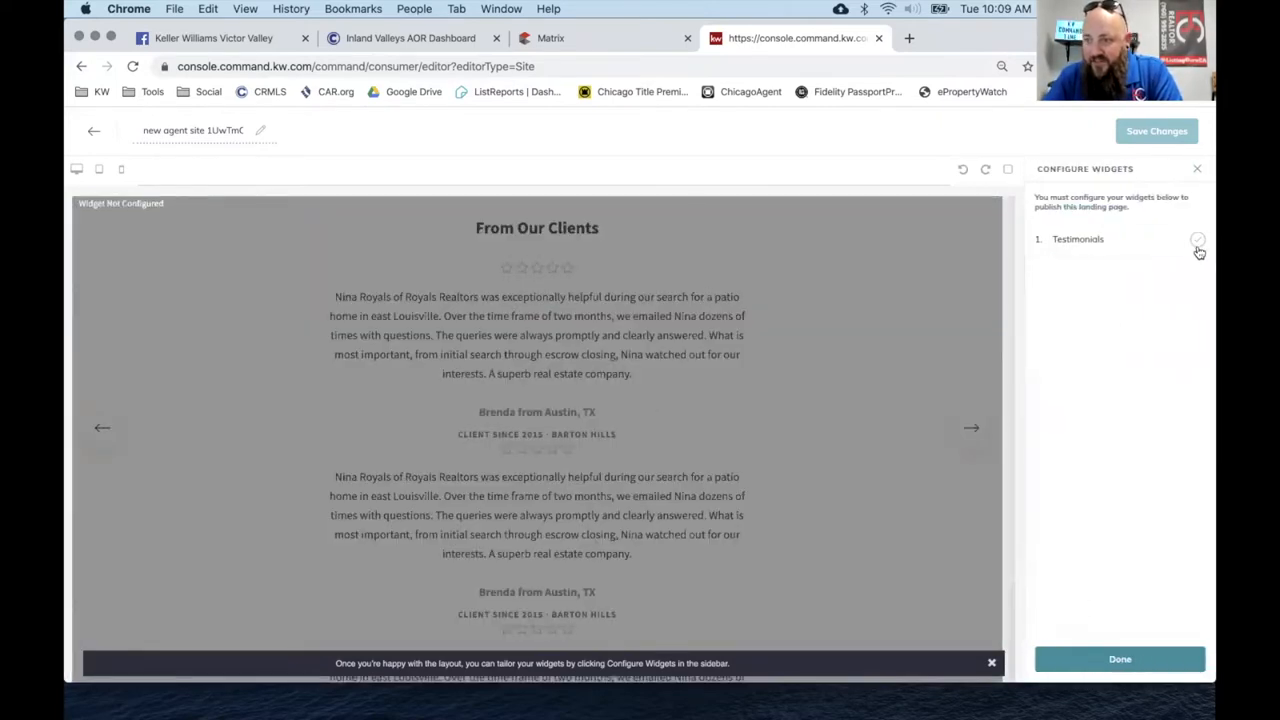
pyautogui.click(1198, 240)
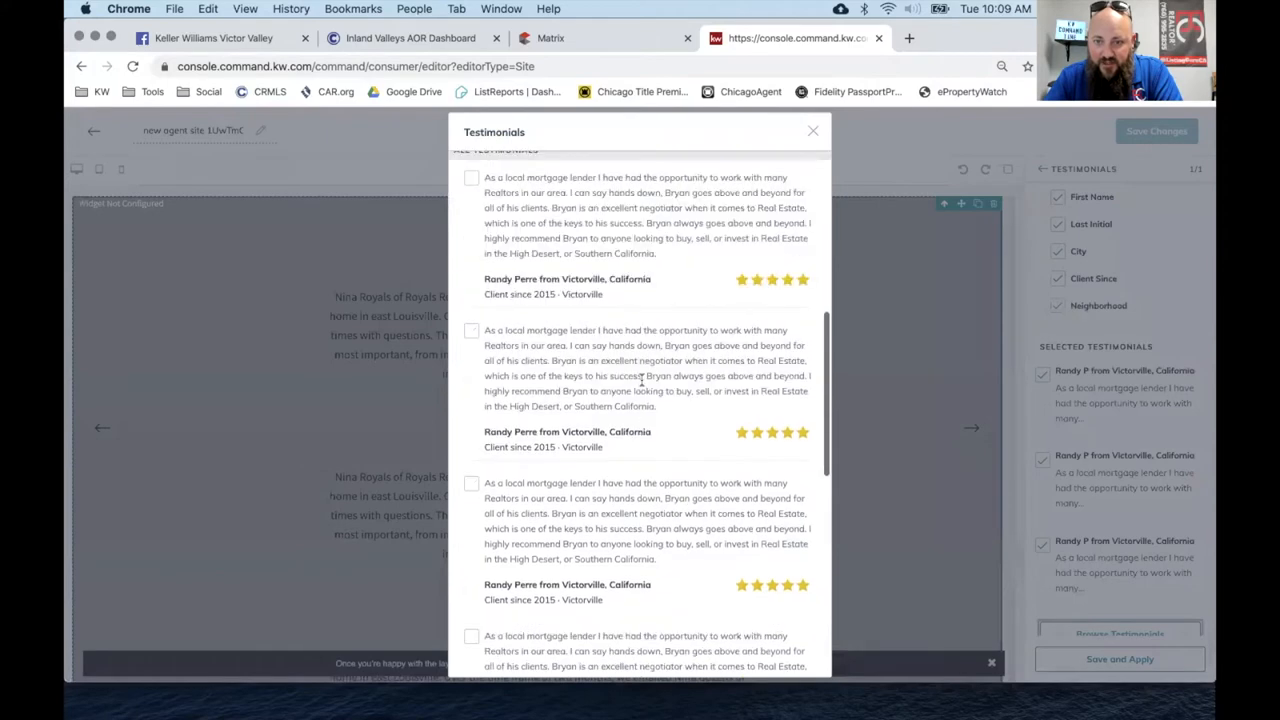
pyautogui.scroll(3)
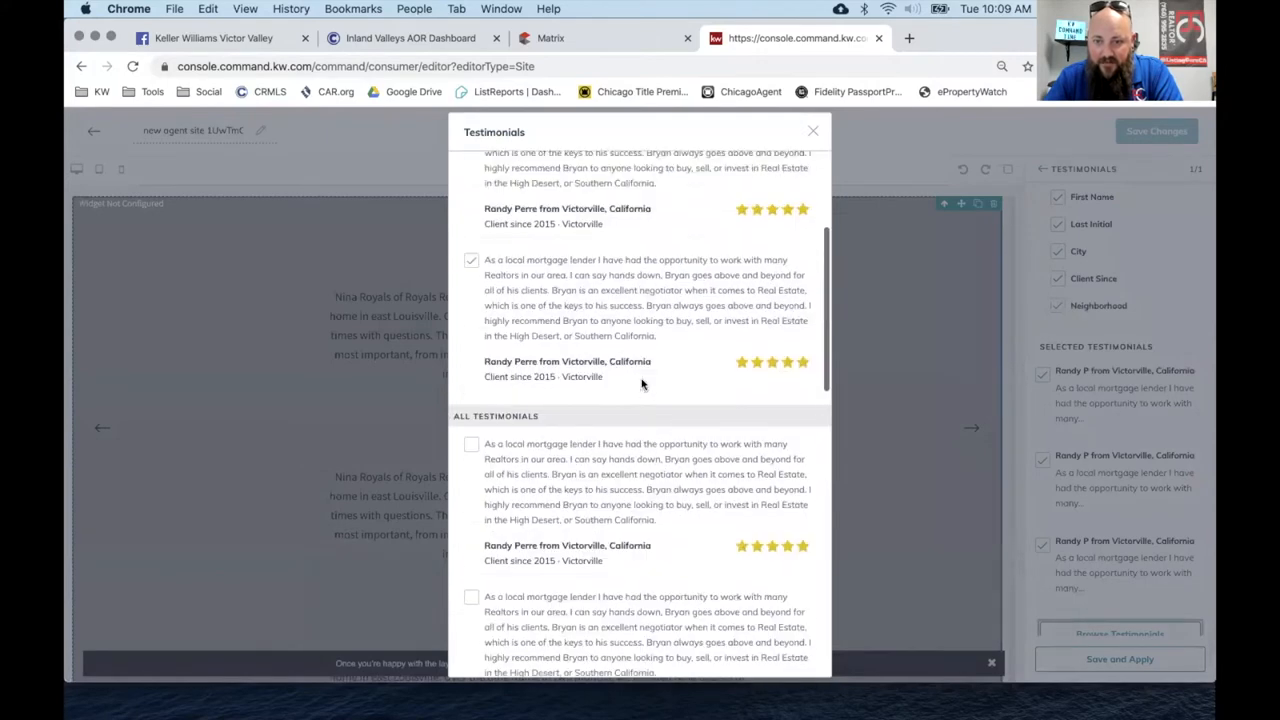
pyautogui.click(812, 132)
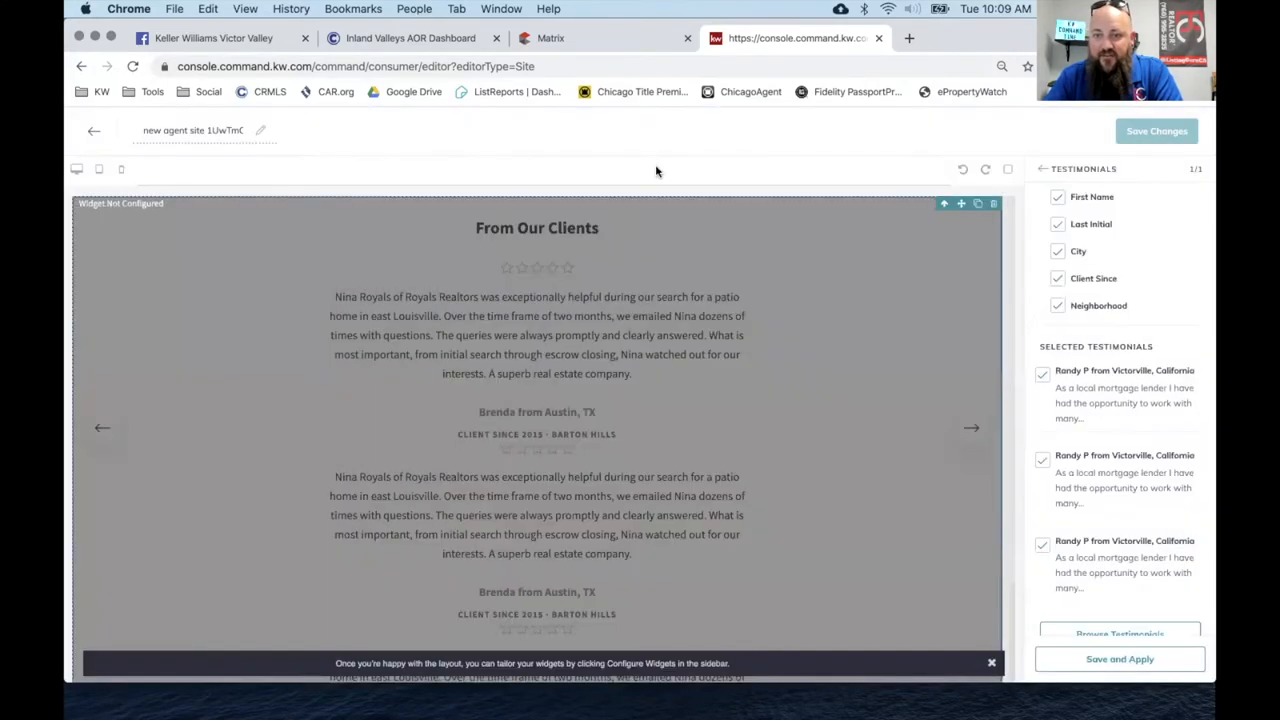
pyautogui.scroll(-3)
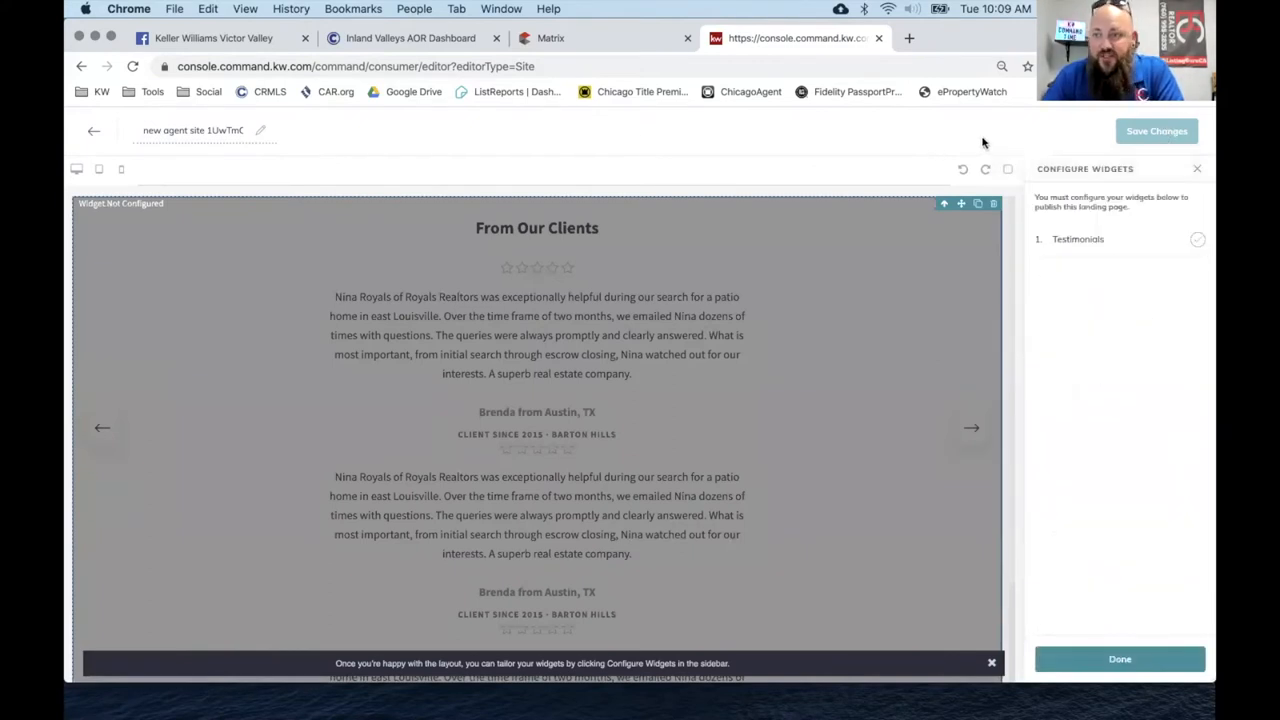
pyautogui.moveTo(996, 132)
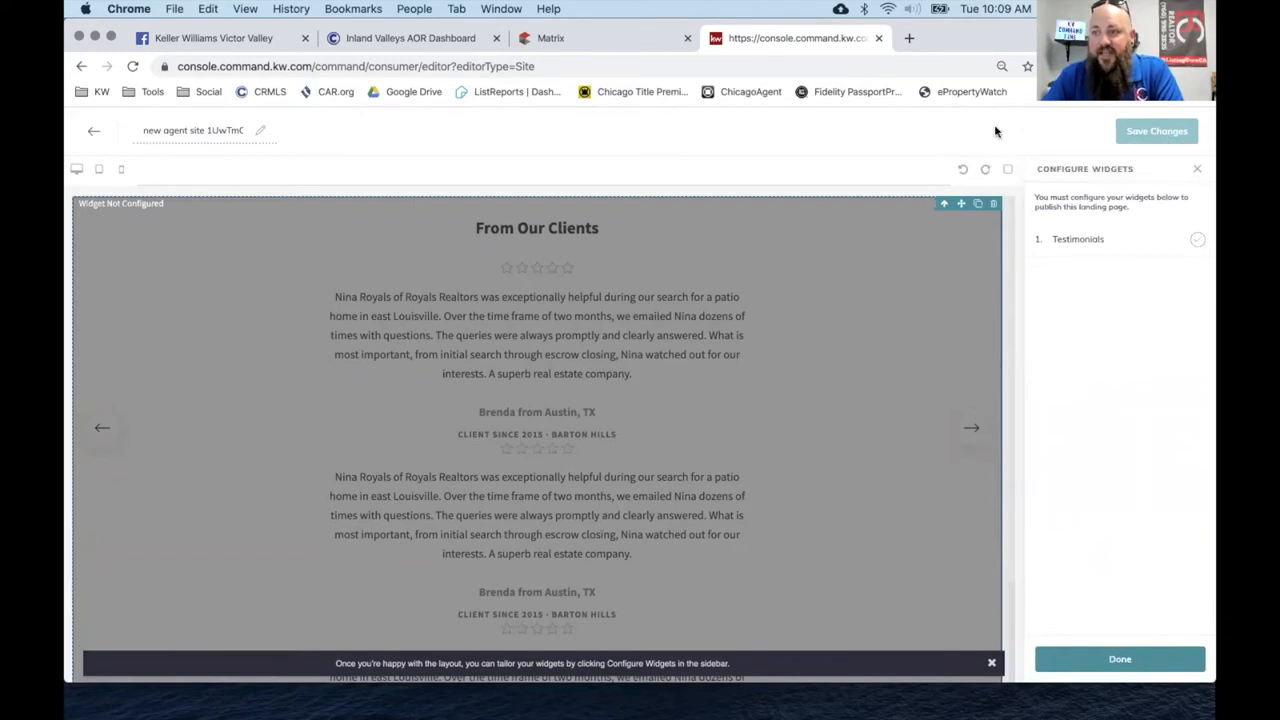
# Switch to the CRMLS Matrix Add New Listing tab.
pyautogui.click(550, 38)
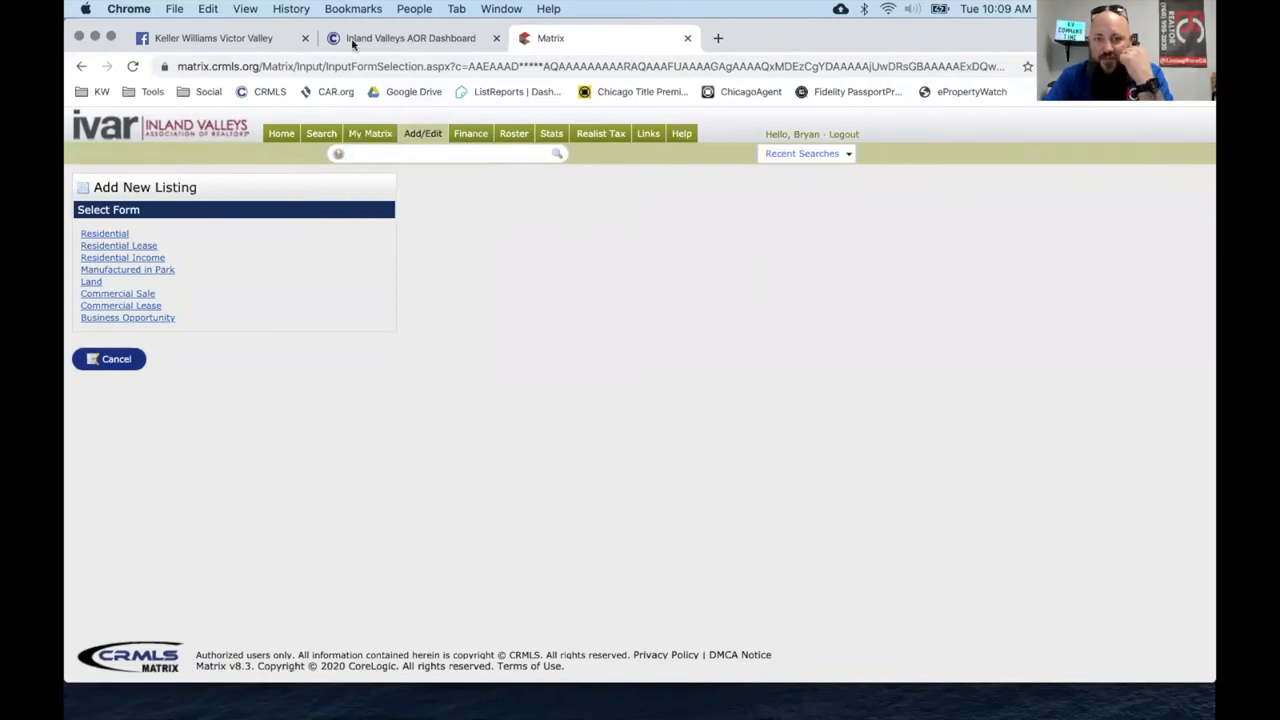
pyautogui.moveTo(854, 48)
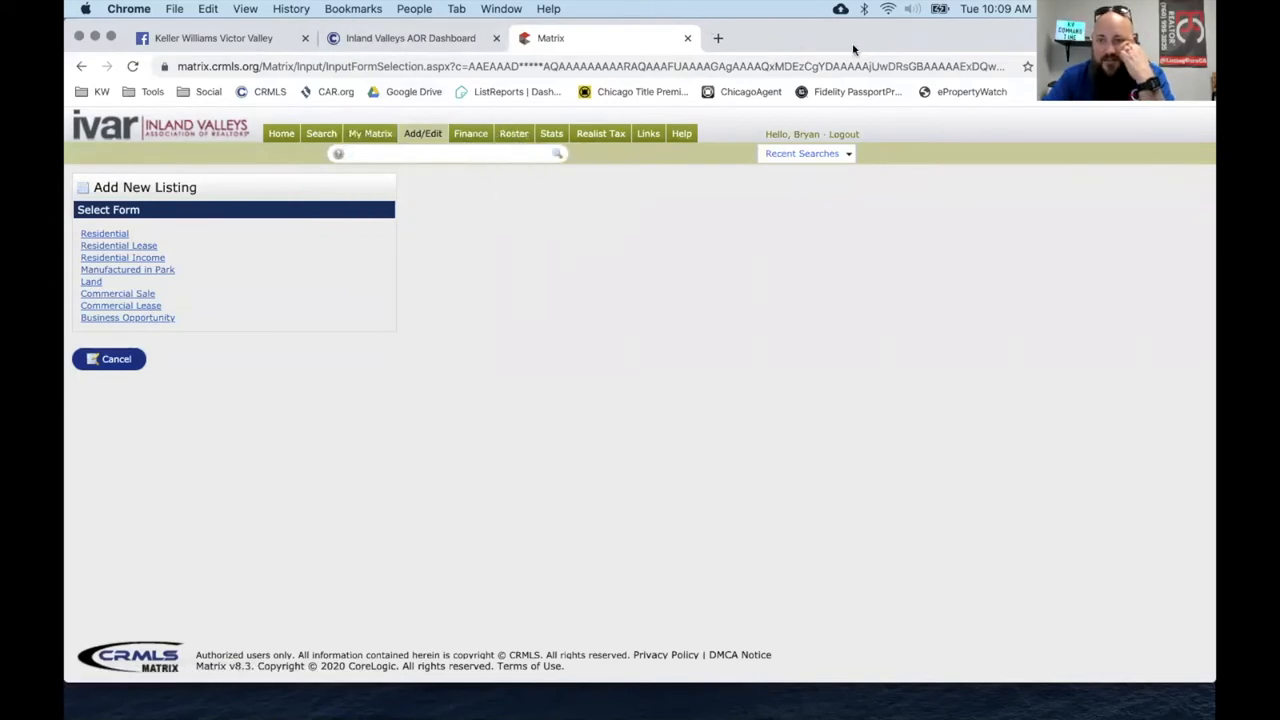
pyautogui.moveTo(958, 232)
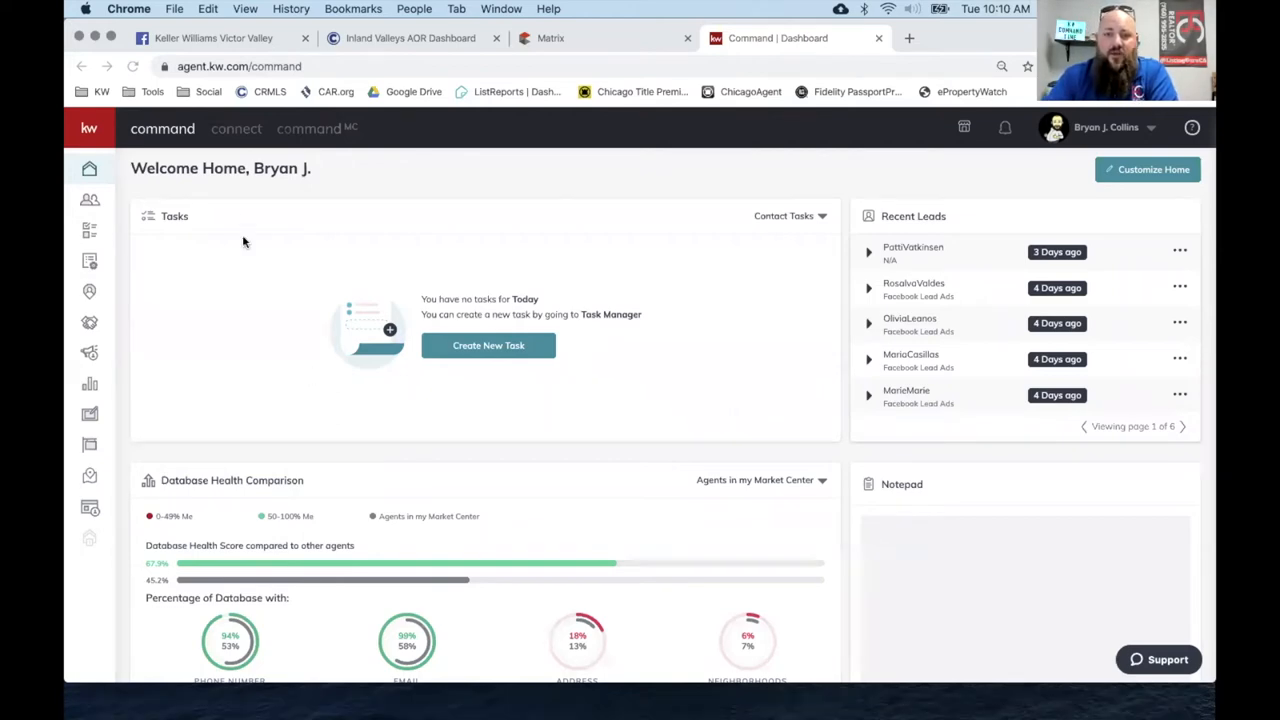
# Go to the Consumer area, dismiss the Before You Begin prompt and show Agent Site Pages.
pyautogui.scroll(-3)
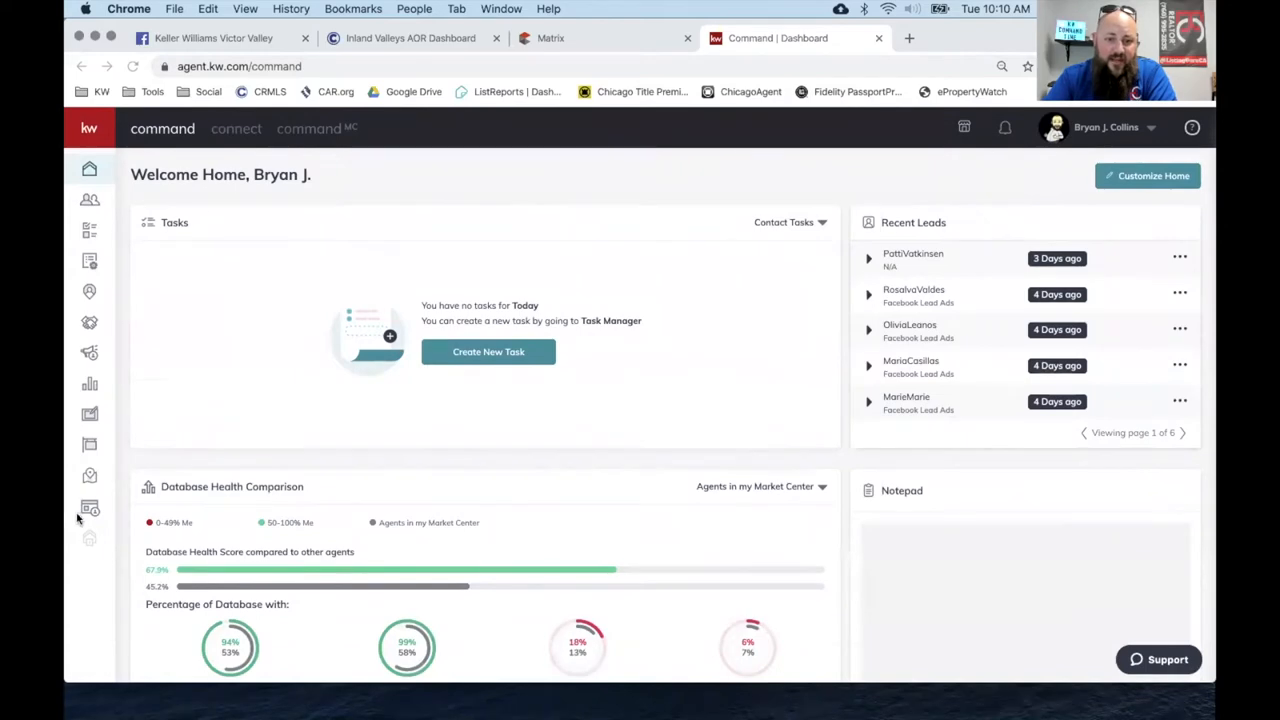
pyautogui.click(88, 508)
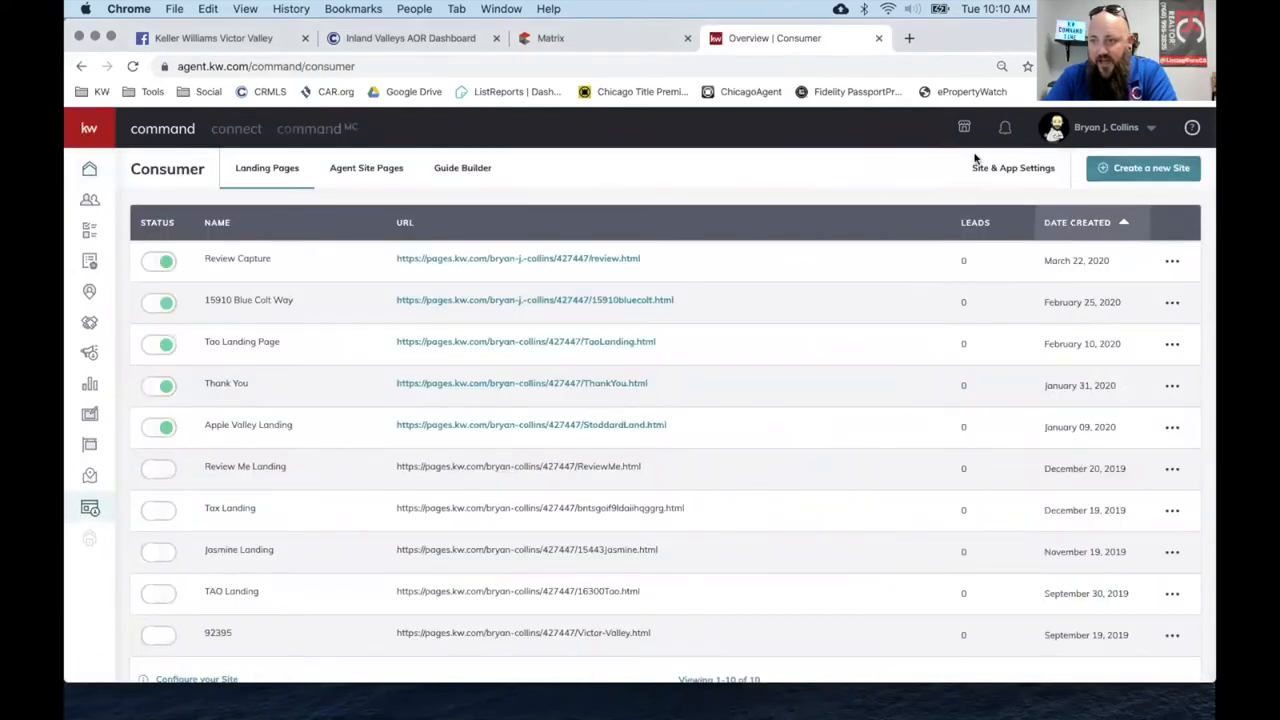
pyautogui.scroll(-3)
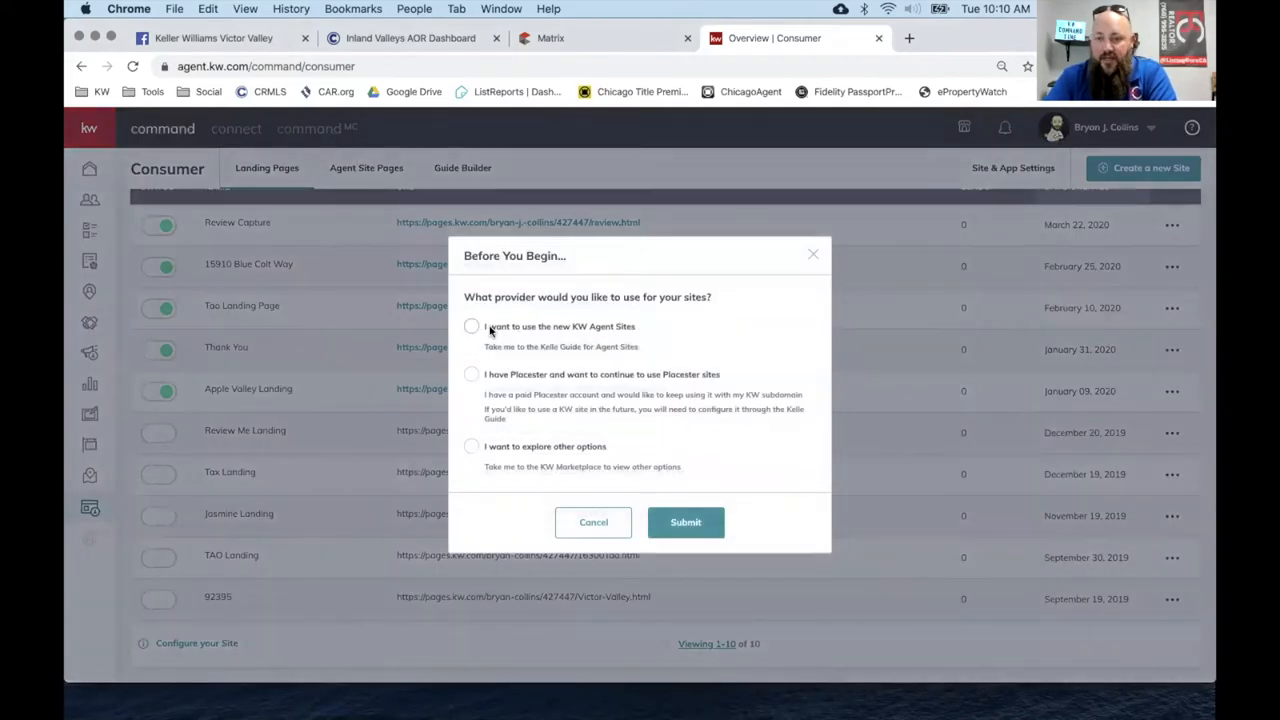
pyautogui.moveTo(812, 262)
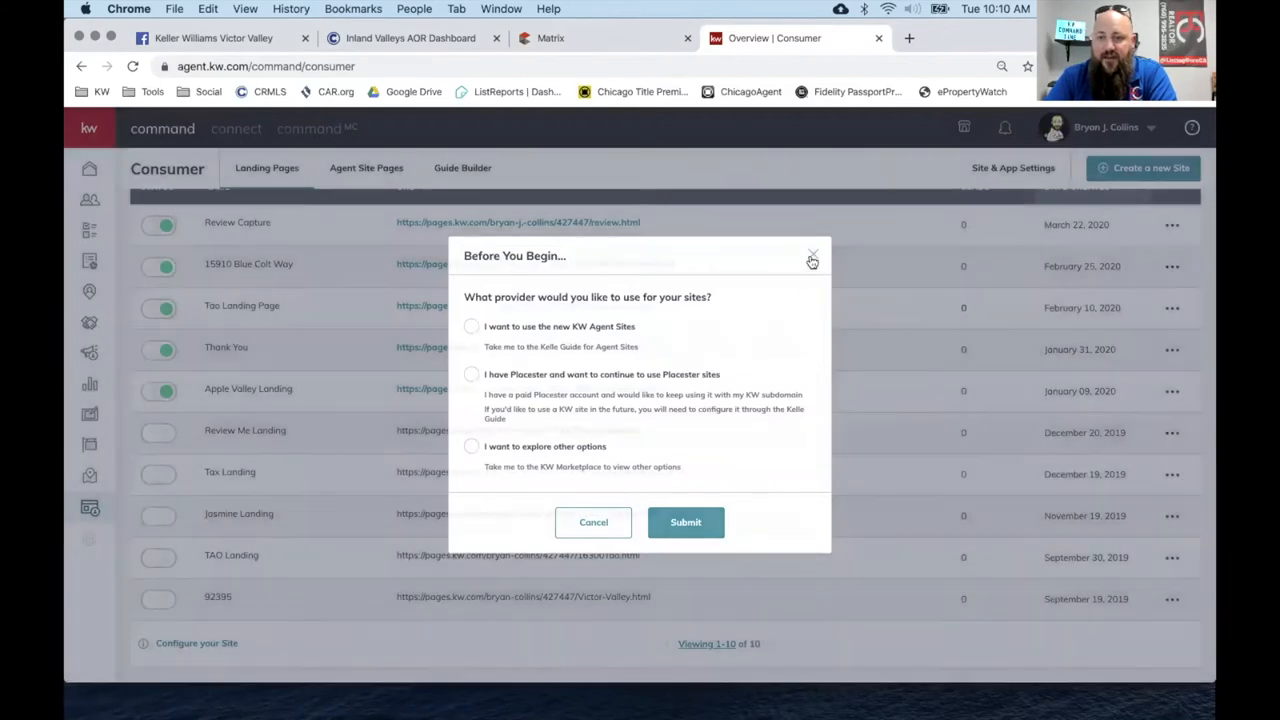
pyautogui.click(812, 260)
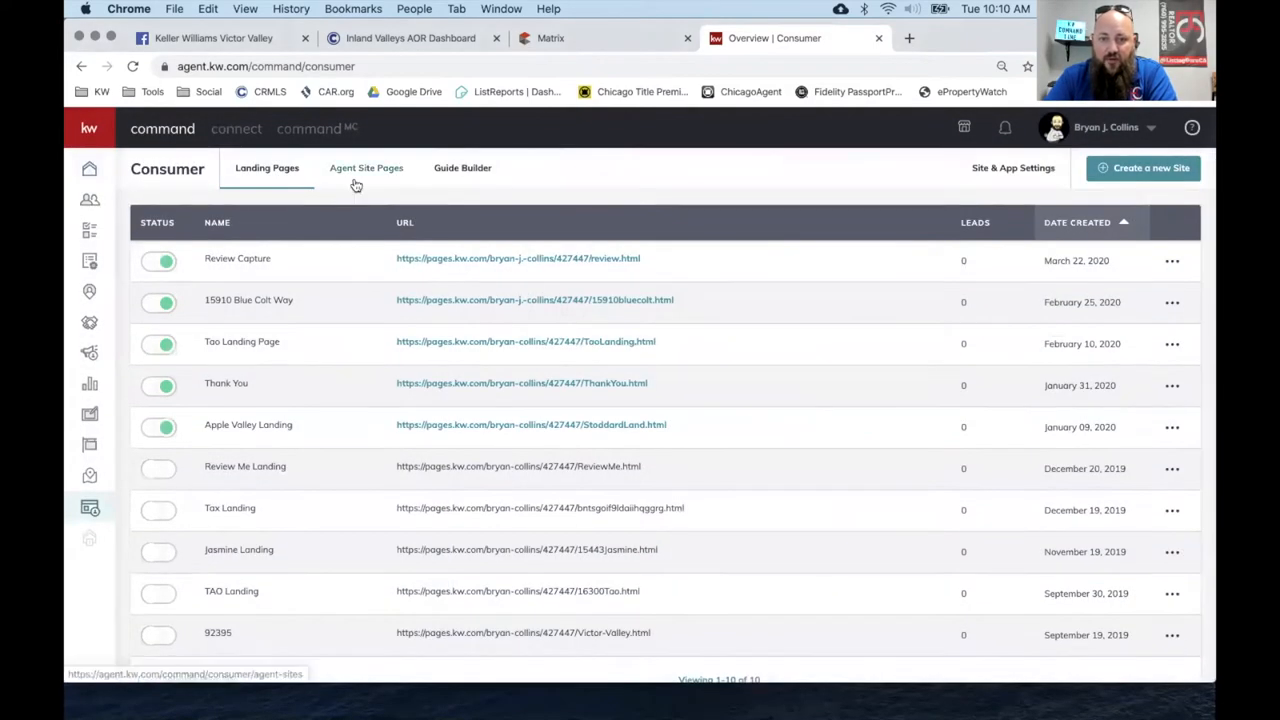
pyautogui.click(366, 168)
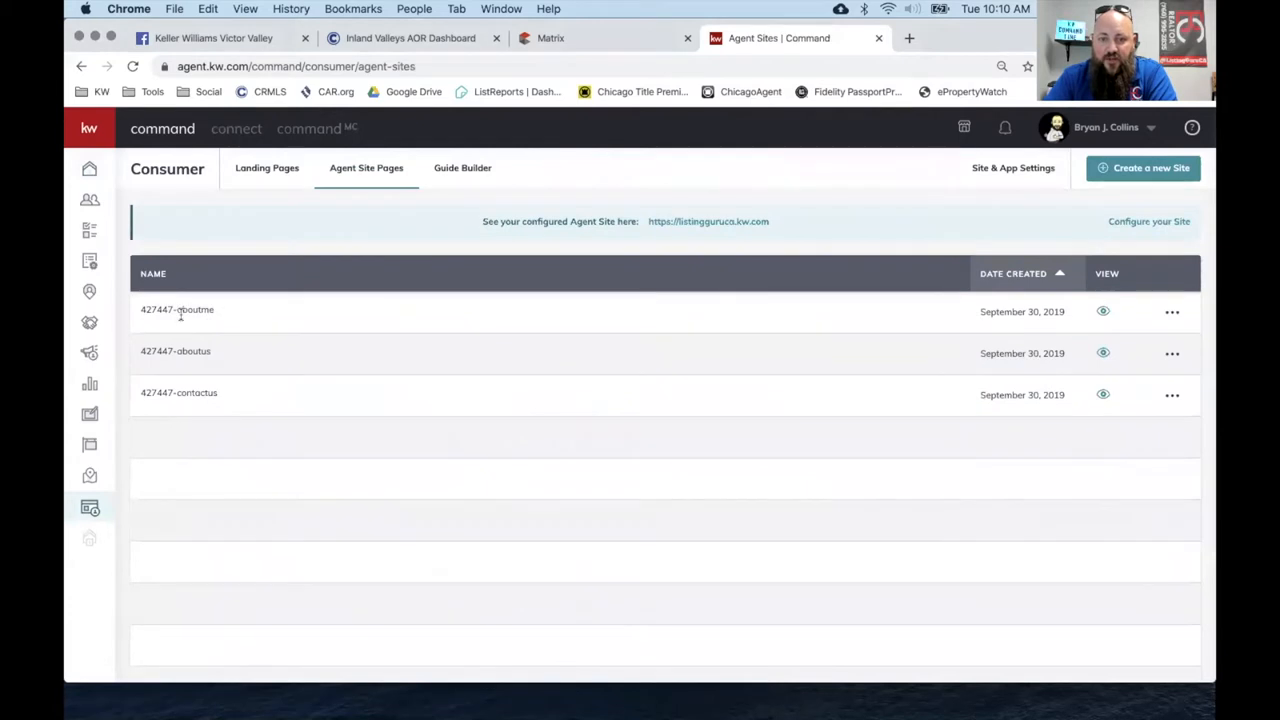
pyautogui.moveTo(360, 144)
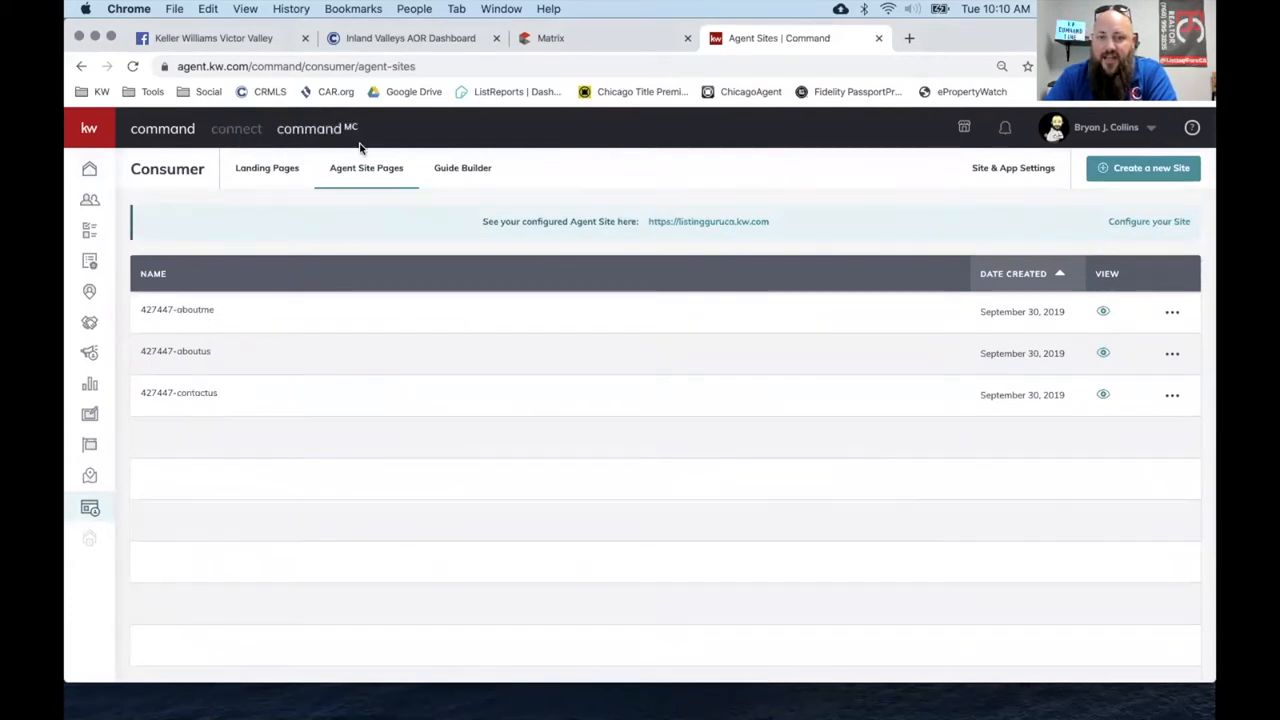
pyautogui.moveTo(268, 168)
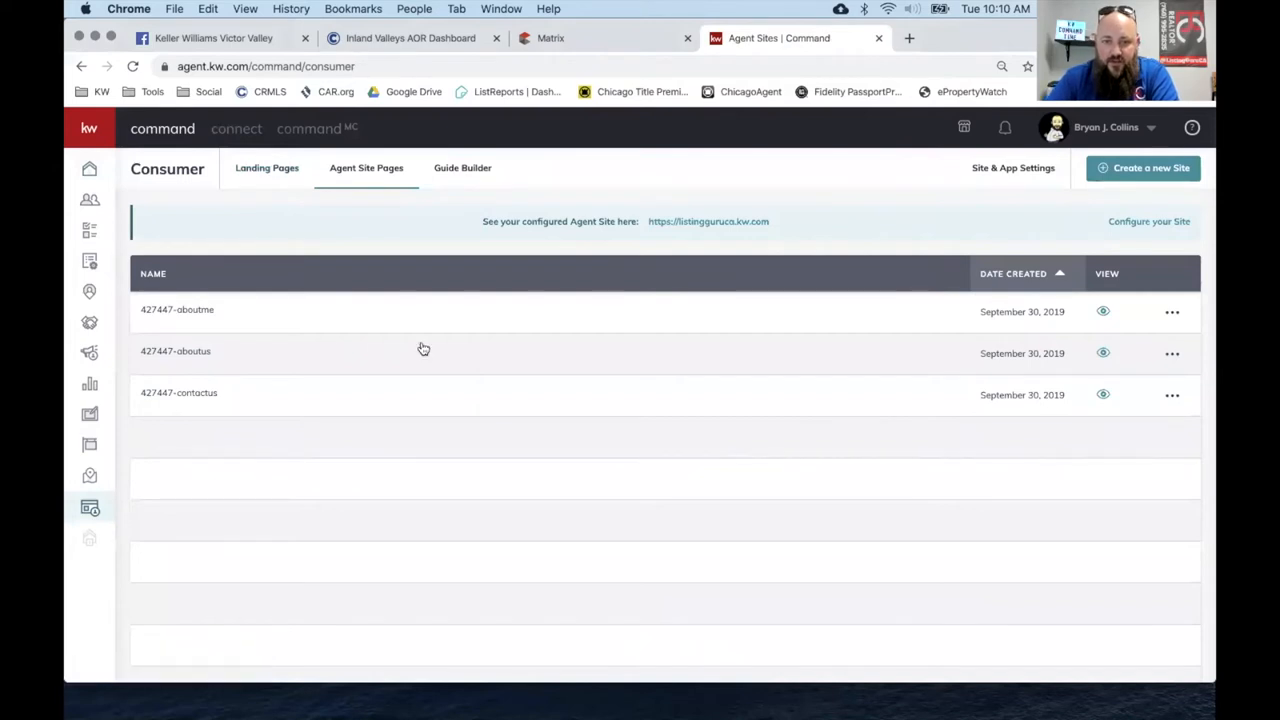
# Return to Landing Pages, then go to the Referrals dashboard from the sidebar.
pyautogui.click(268, 168)
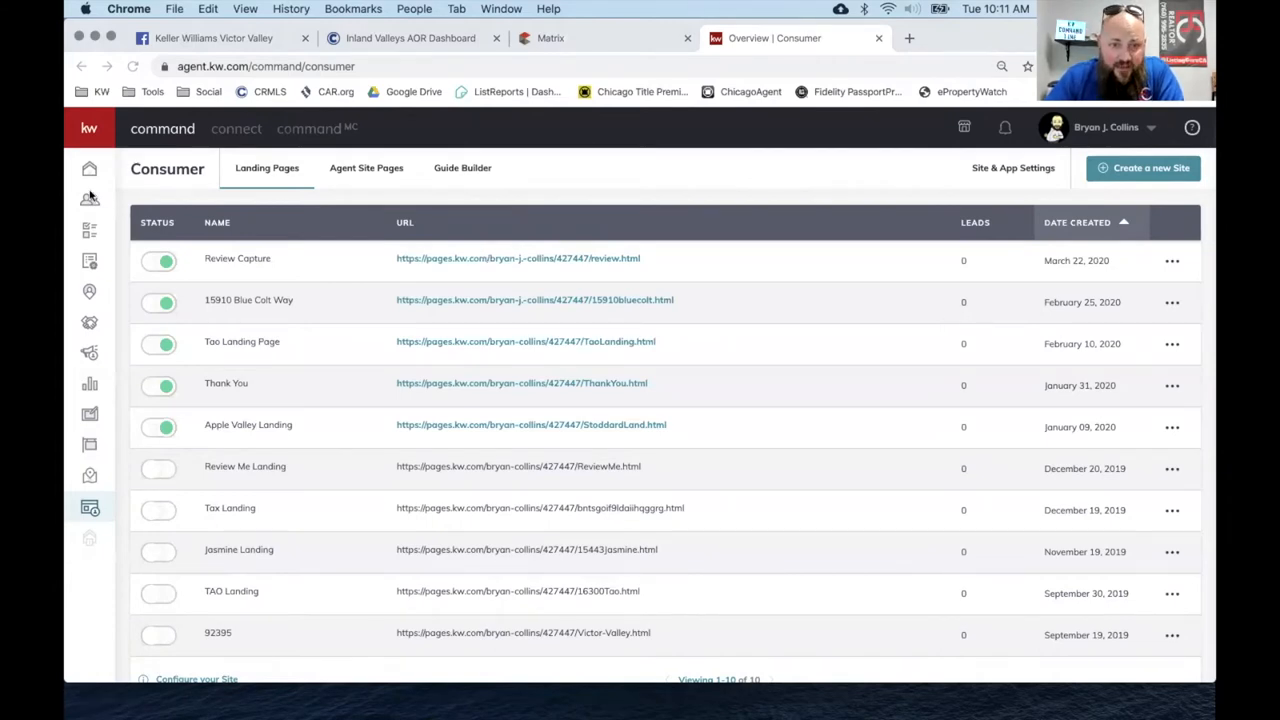
pyautogui.moveTo(104, 262)
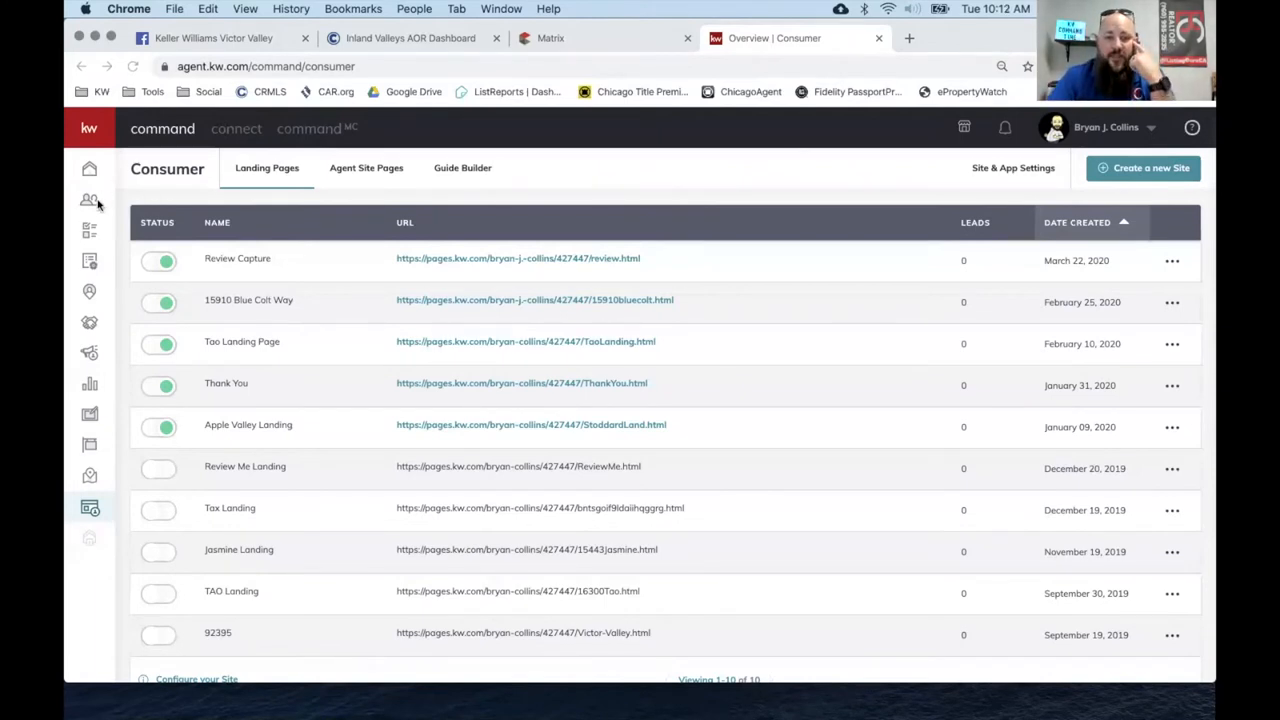
pyautogui.moveTo(560, 182)
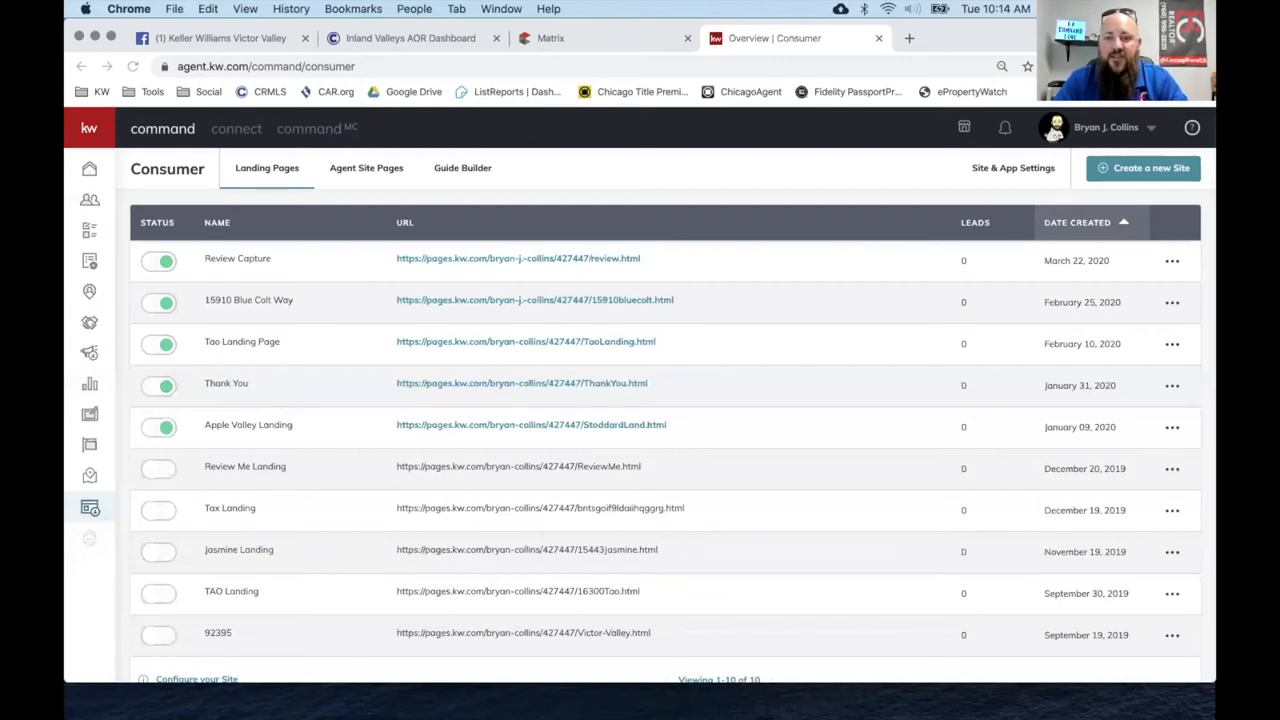
pyautogui.click(88, 292)
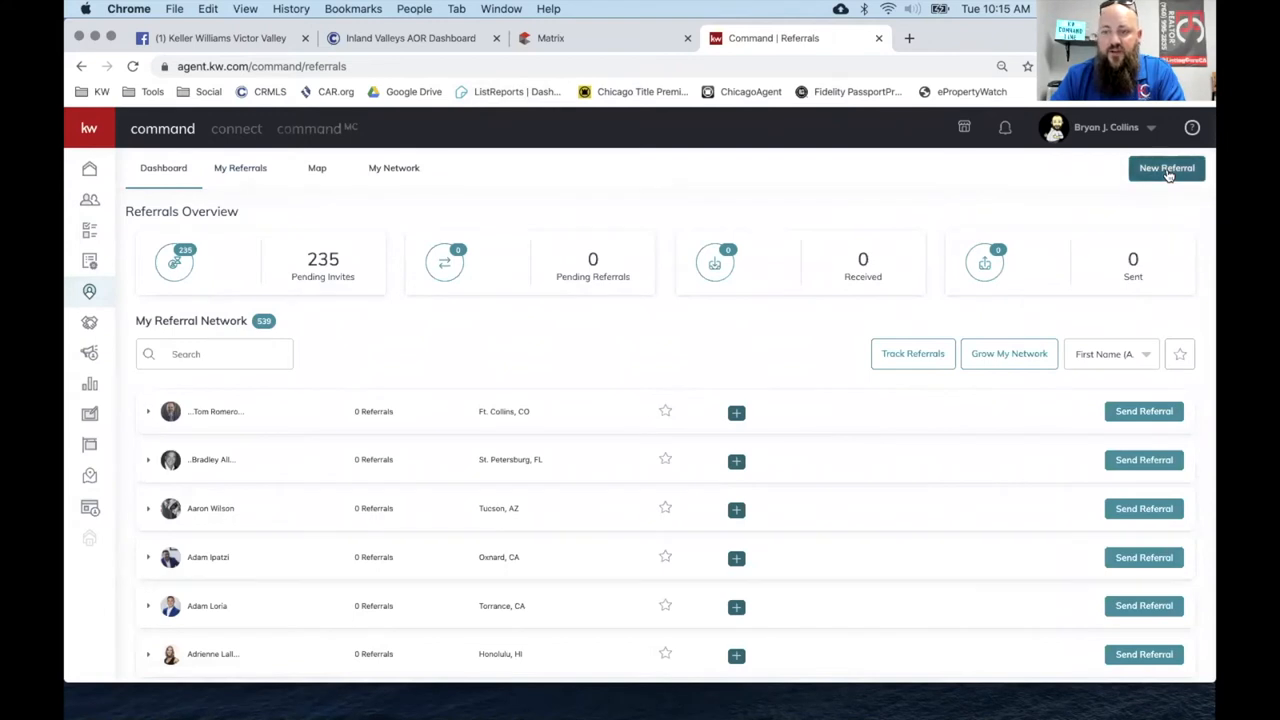
pyautogui.click(1166, 168)
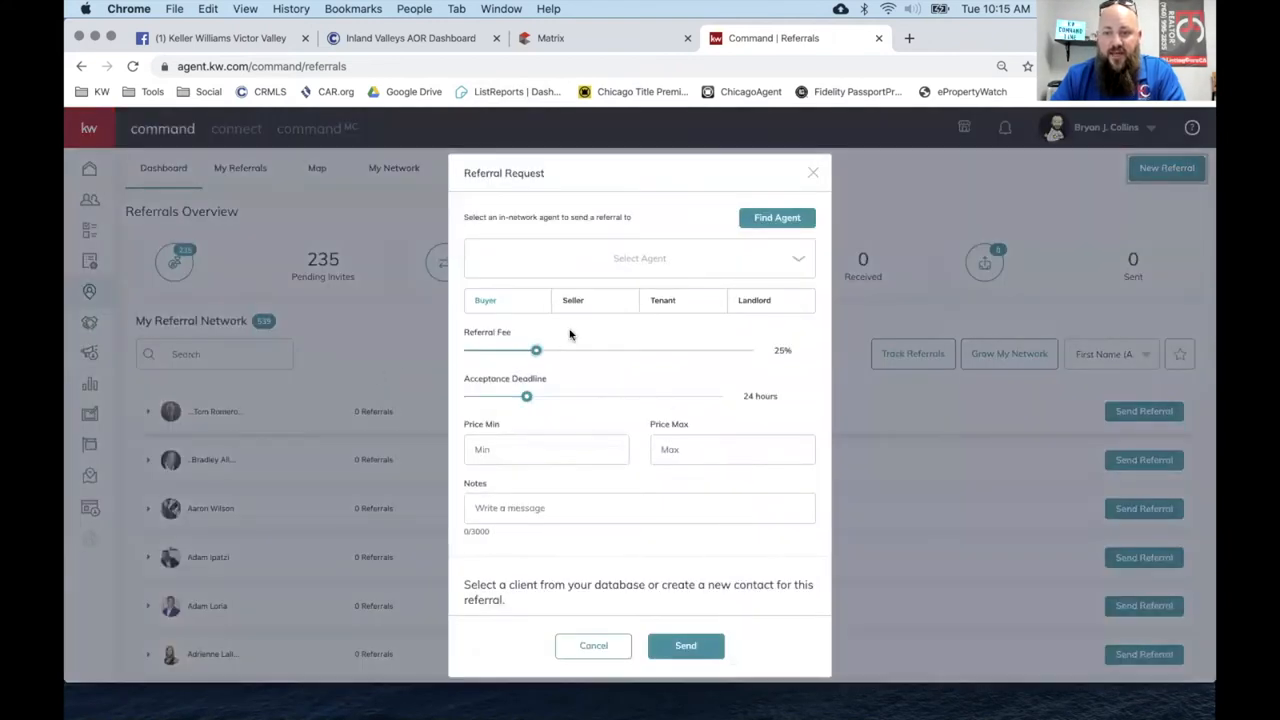
pyautogui.click(640, 258)
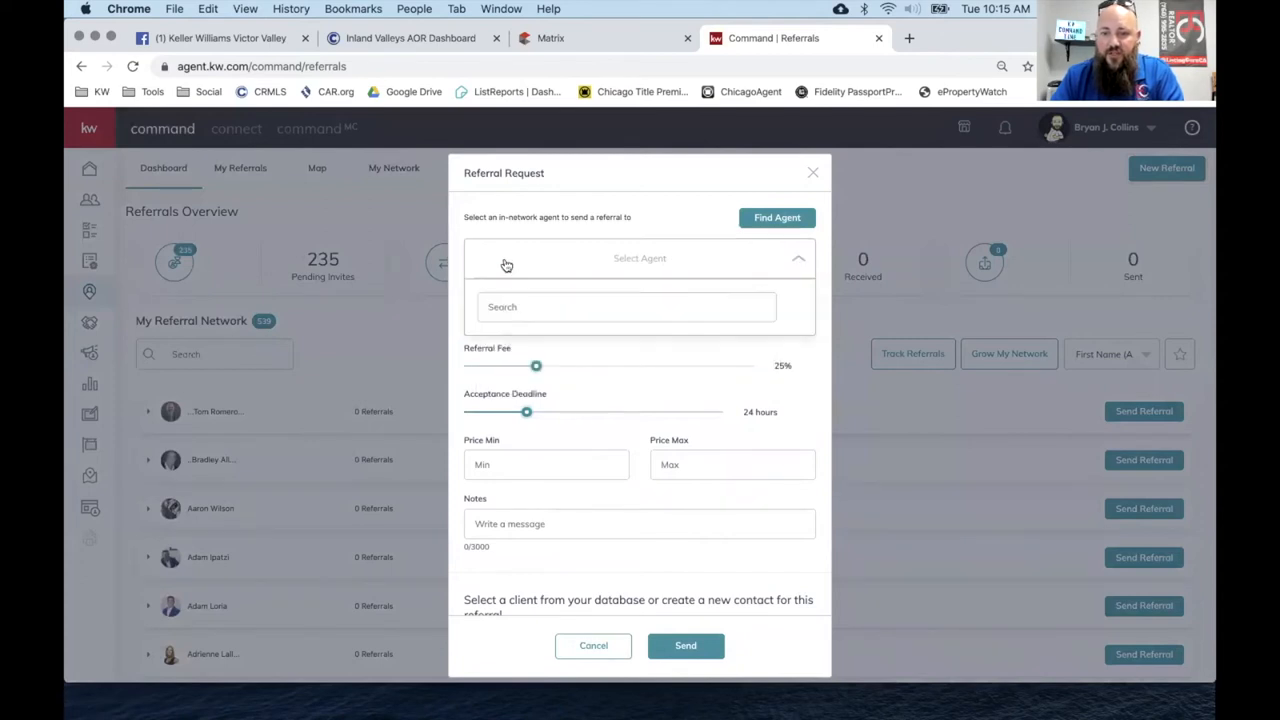
pyautogui.click(624, 308)
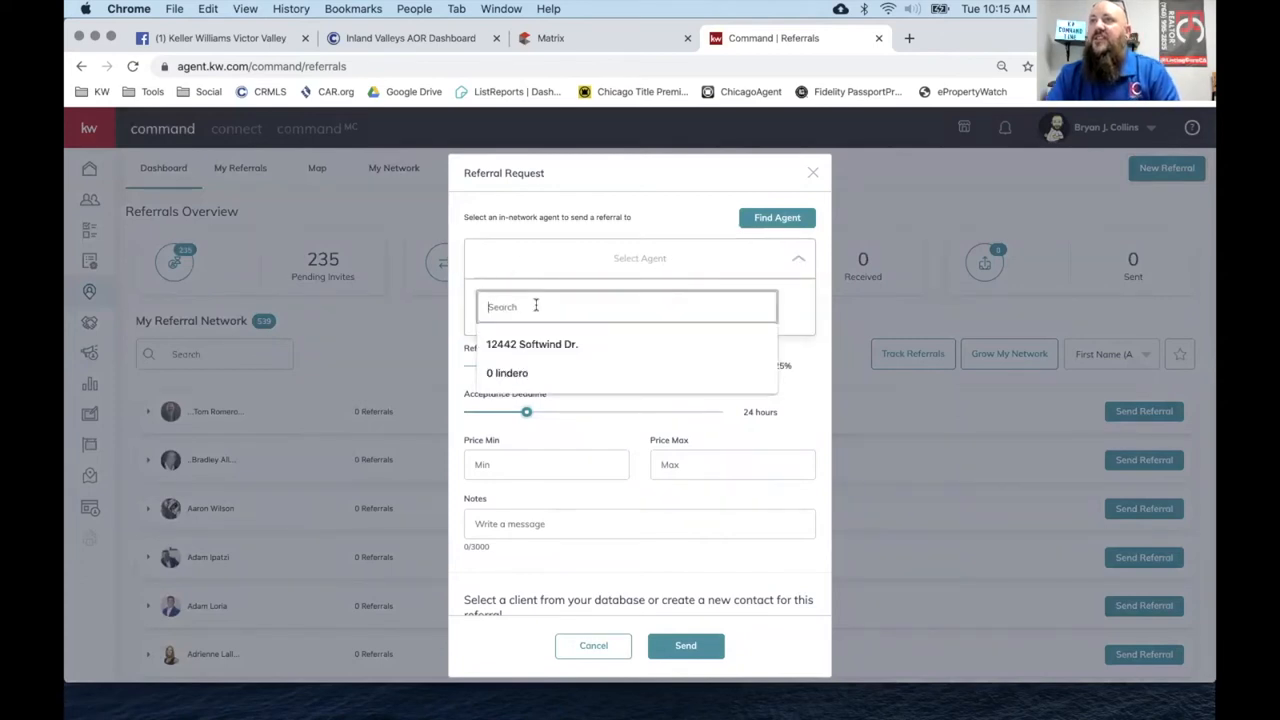
pyautogui.write('The')
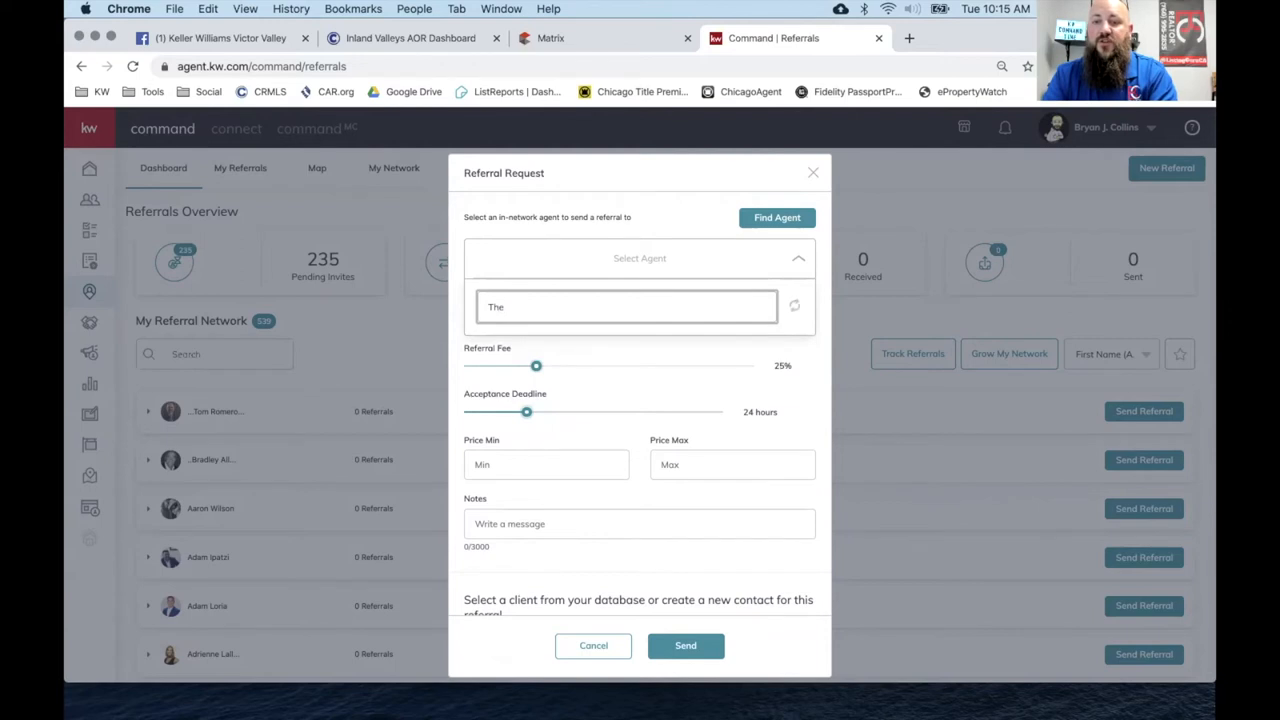
pyautogui.write('resa She')
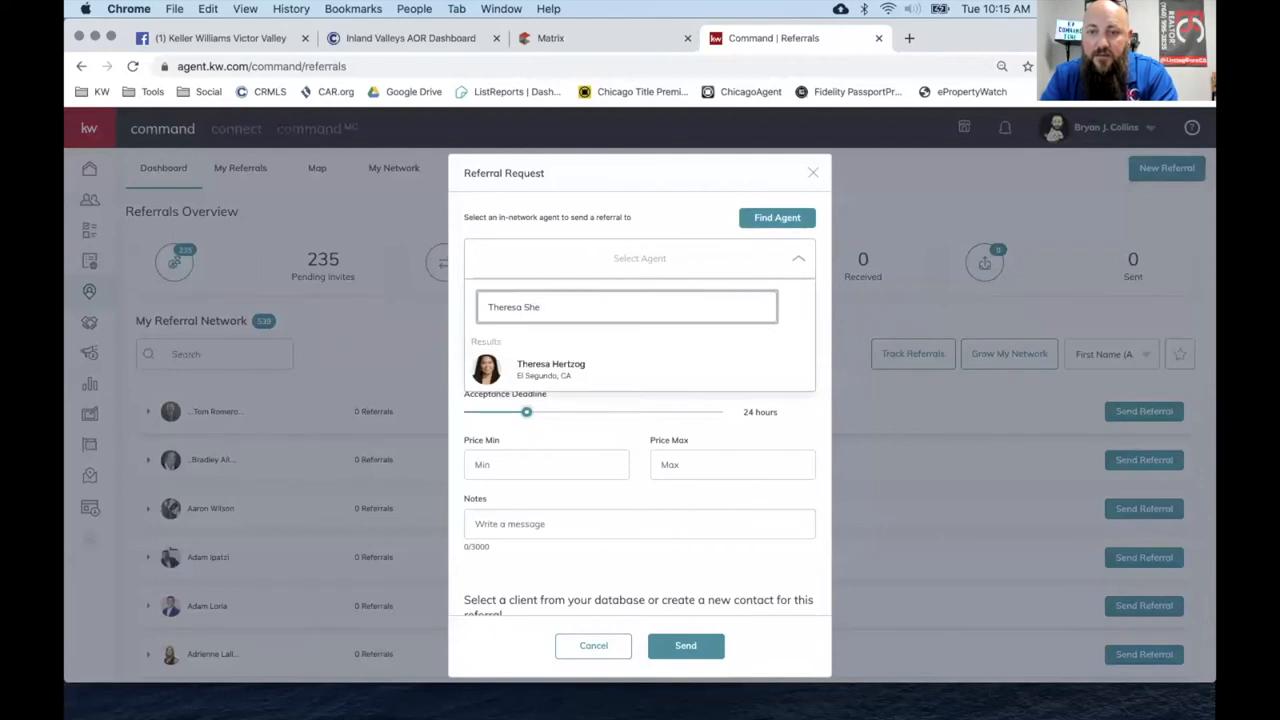
pyautogui.write('ll')
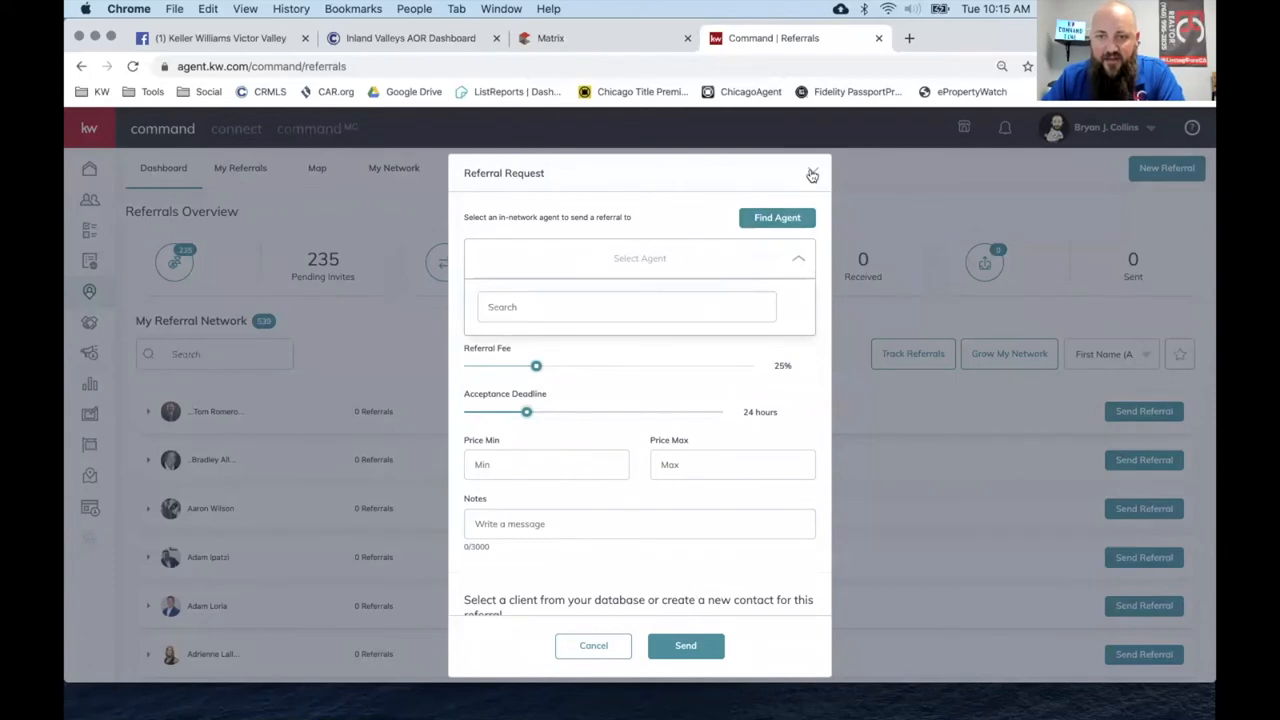
pyautogui.click(812, 174)
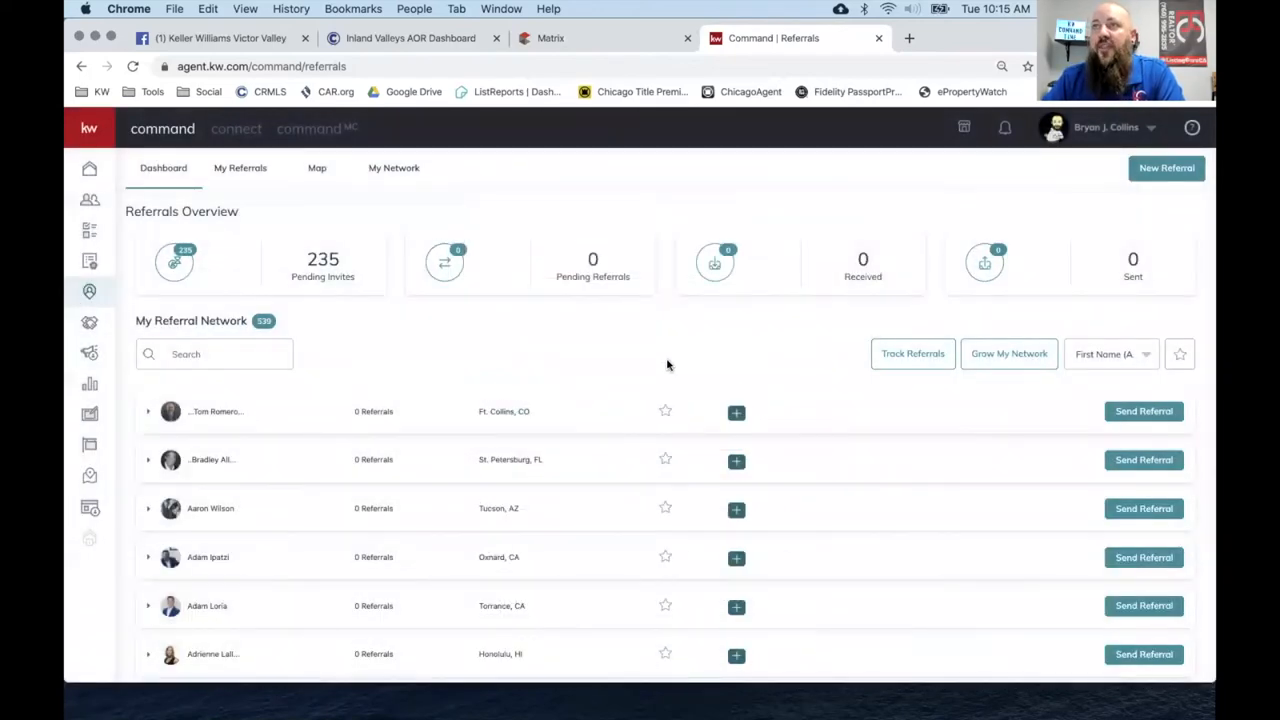
pyautogui.moveTo(908, 332)
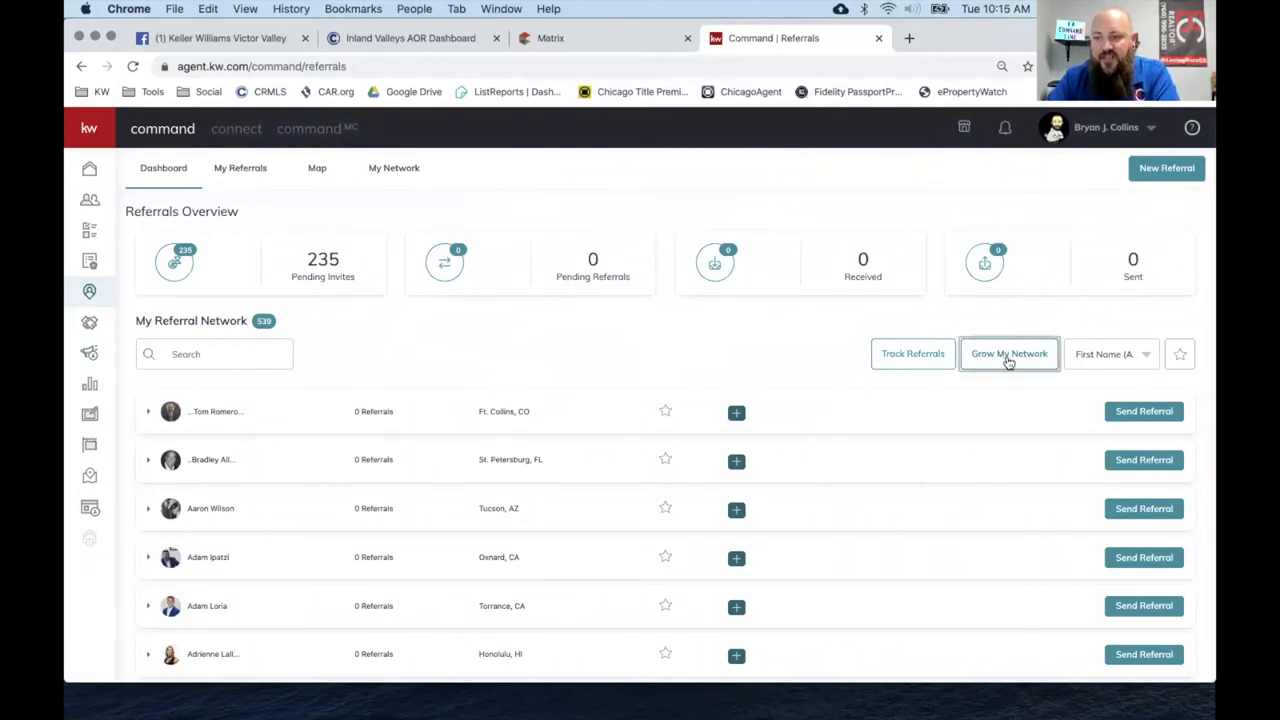
# Go to Grow My Network to see the map of agents around Victorville.
pyautogui.click(1008, 352)
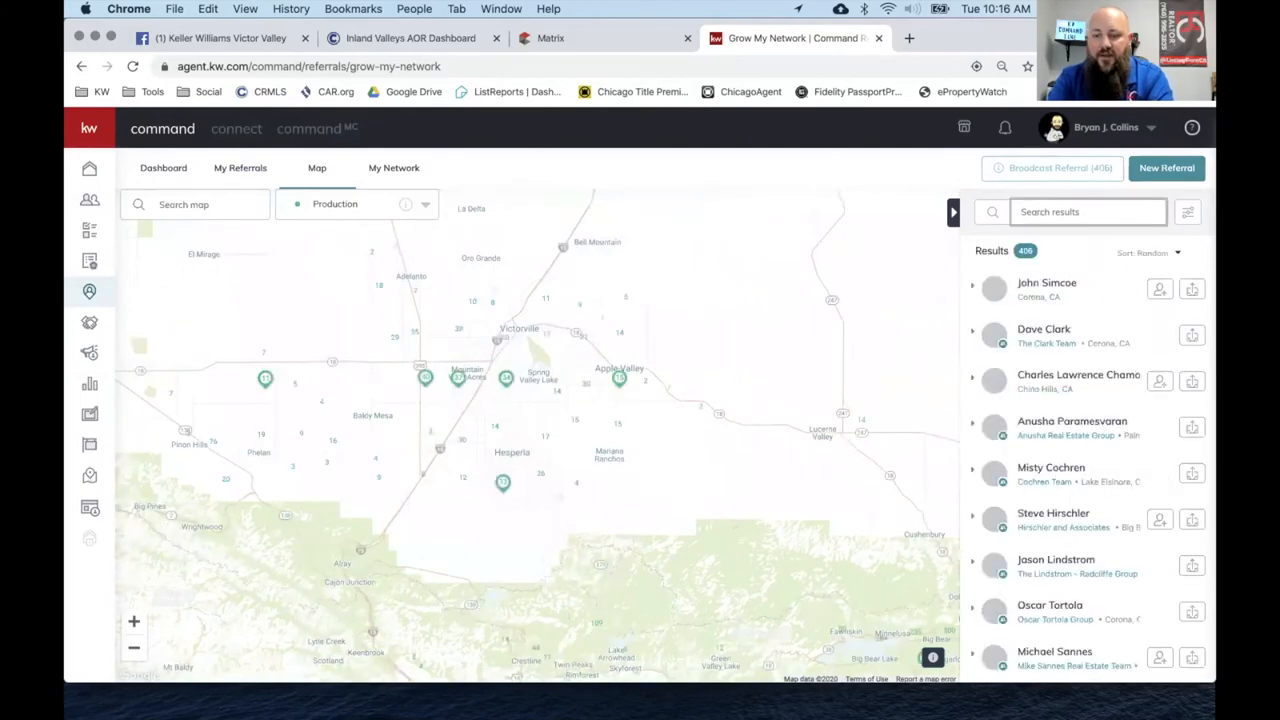
pyautogui.write('Theresa')
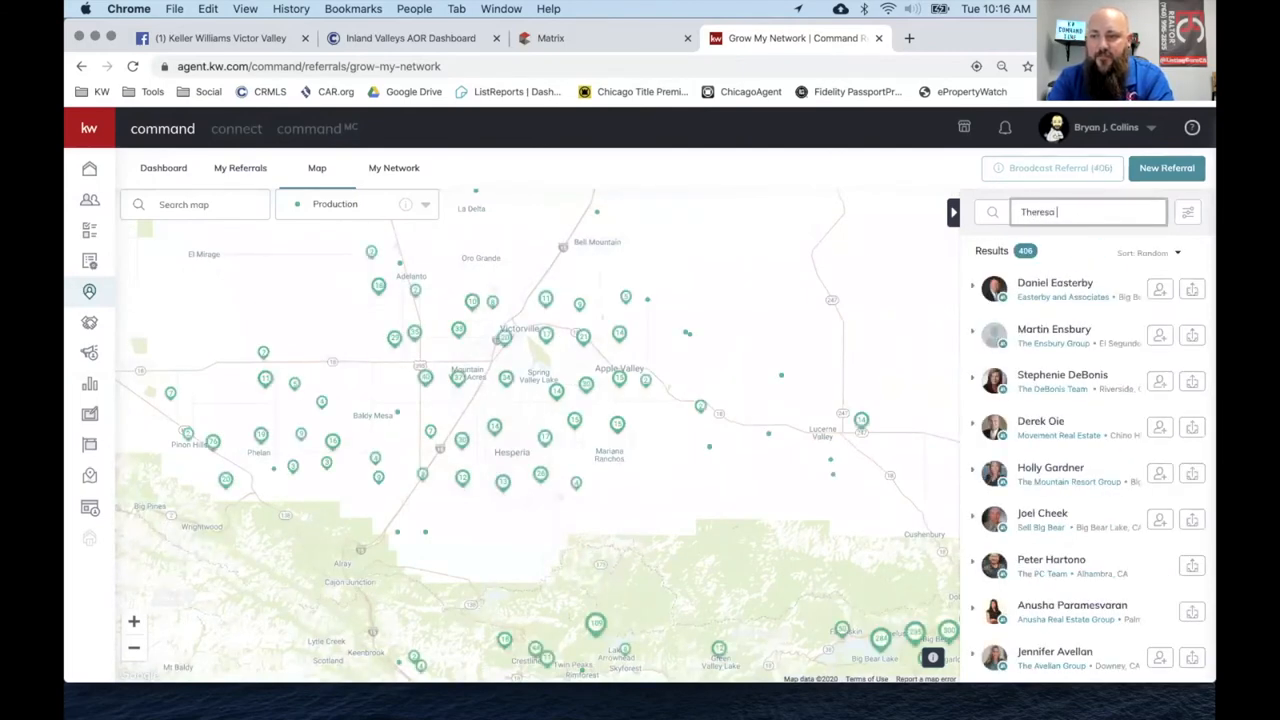
pyautogui.write('Shell')
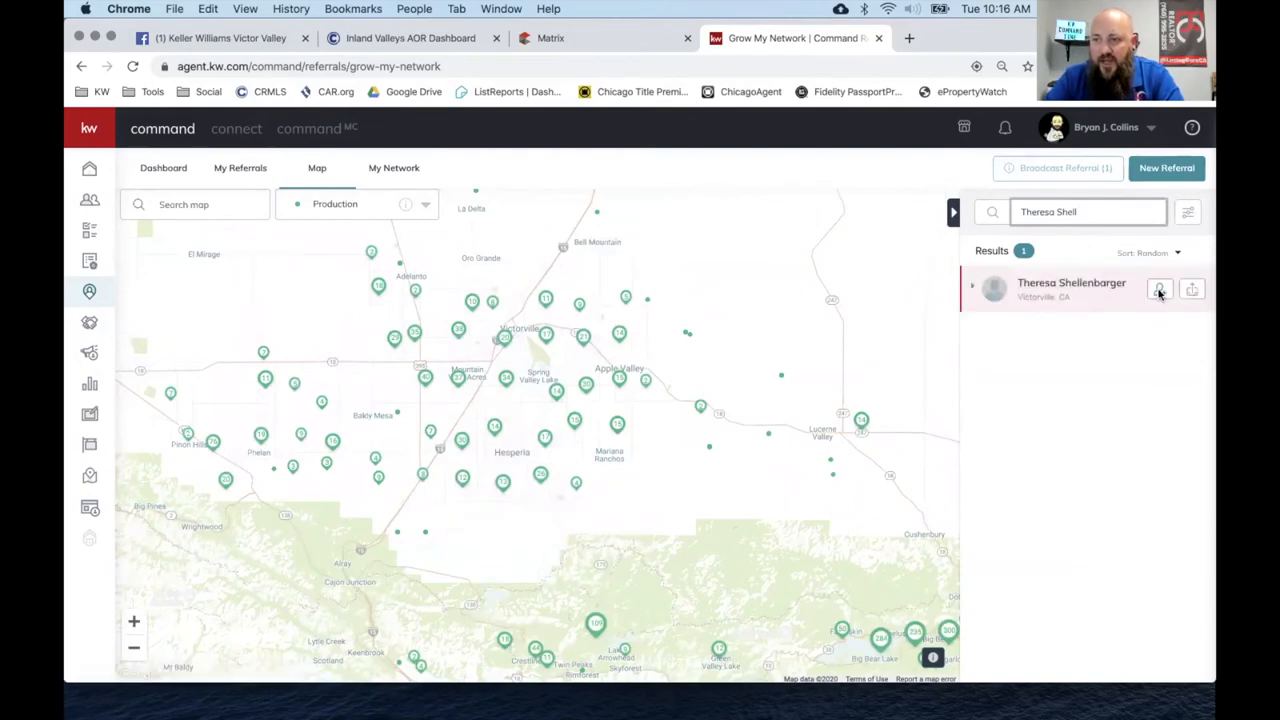
pyautogui.click(1160, 288)
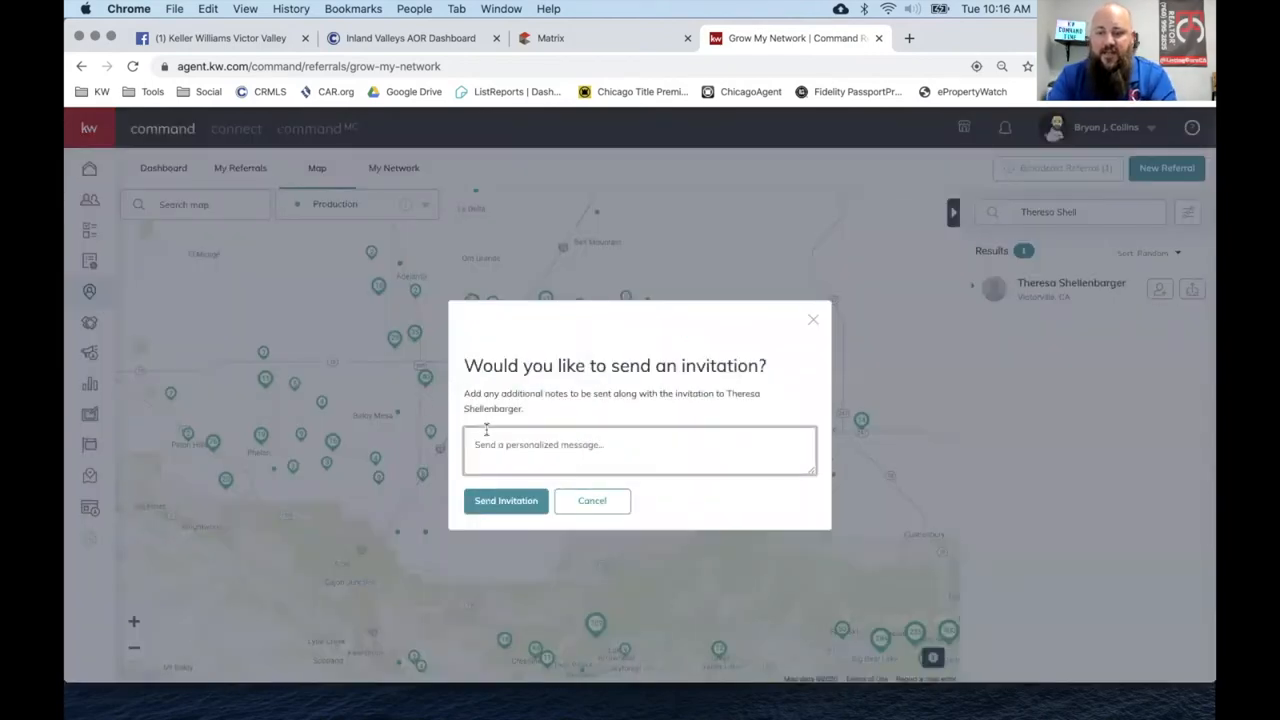
pyautogui.write('Hey i')
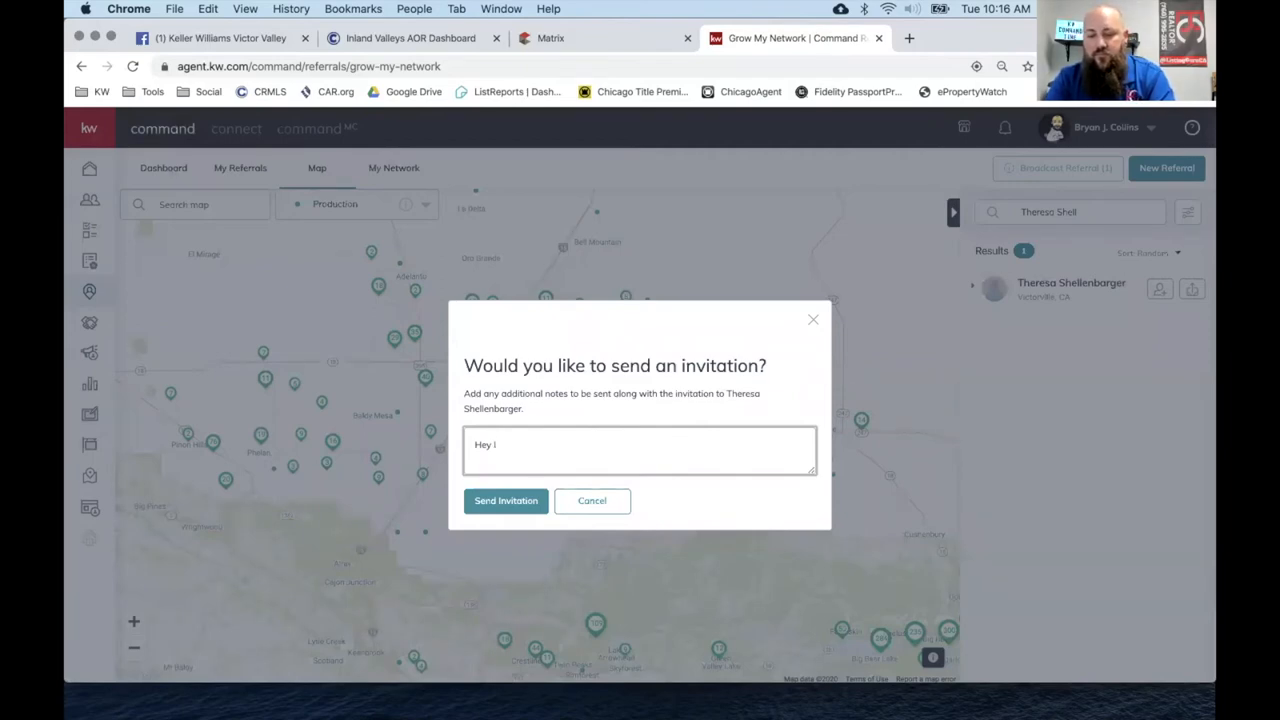
pyautogui.write('want you as a')
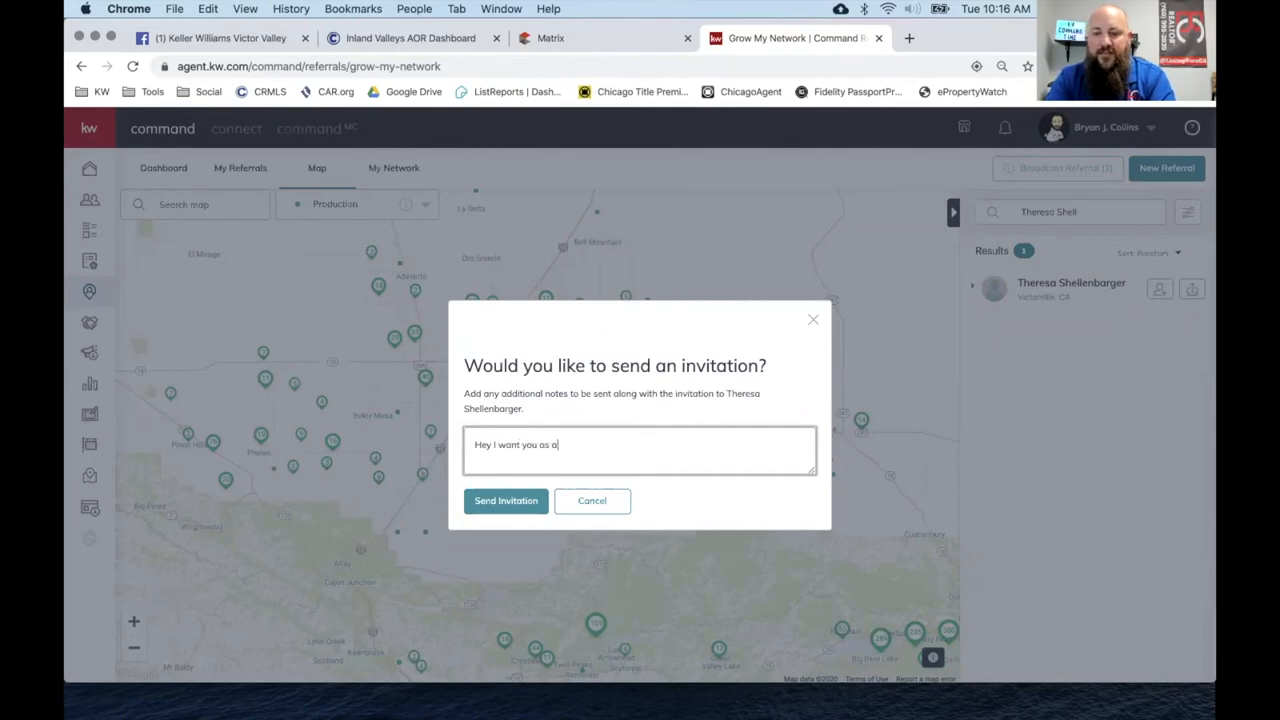
pyautogui.write('back')
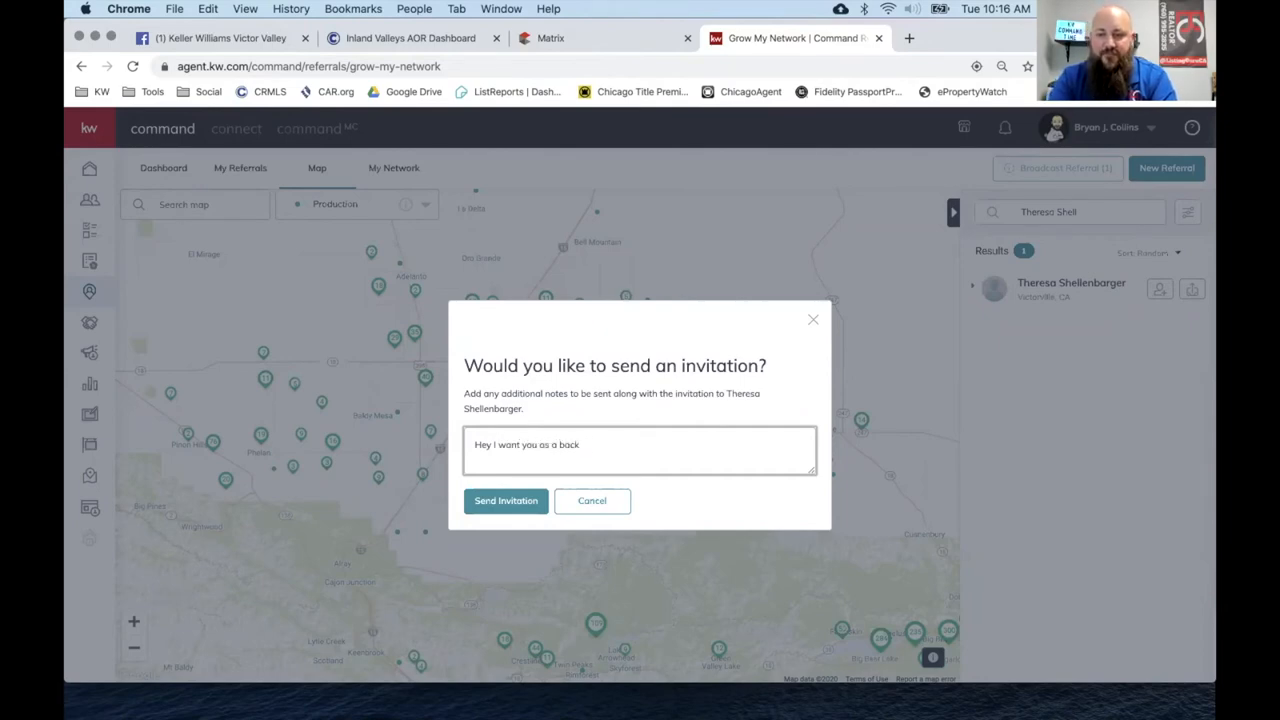
pyautogui.press('Backspace')
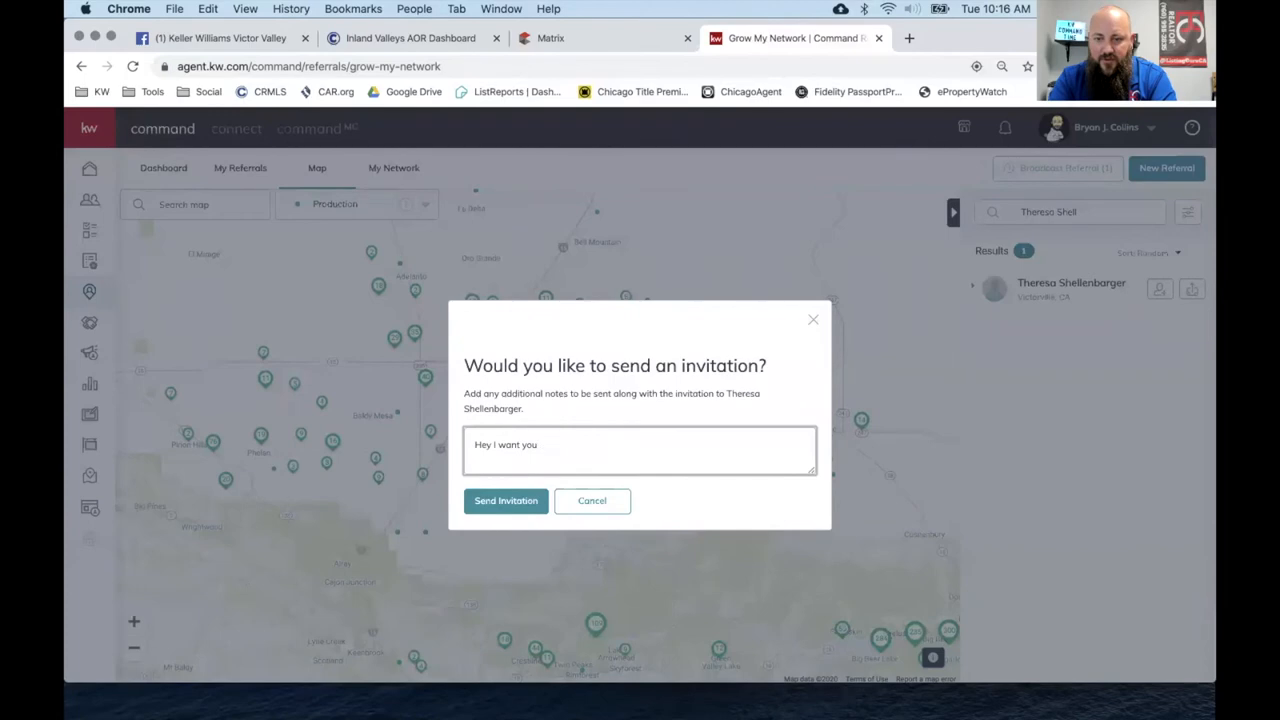
pyautogui.write('to be my')
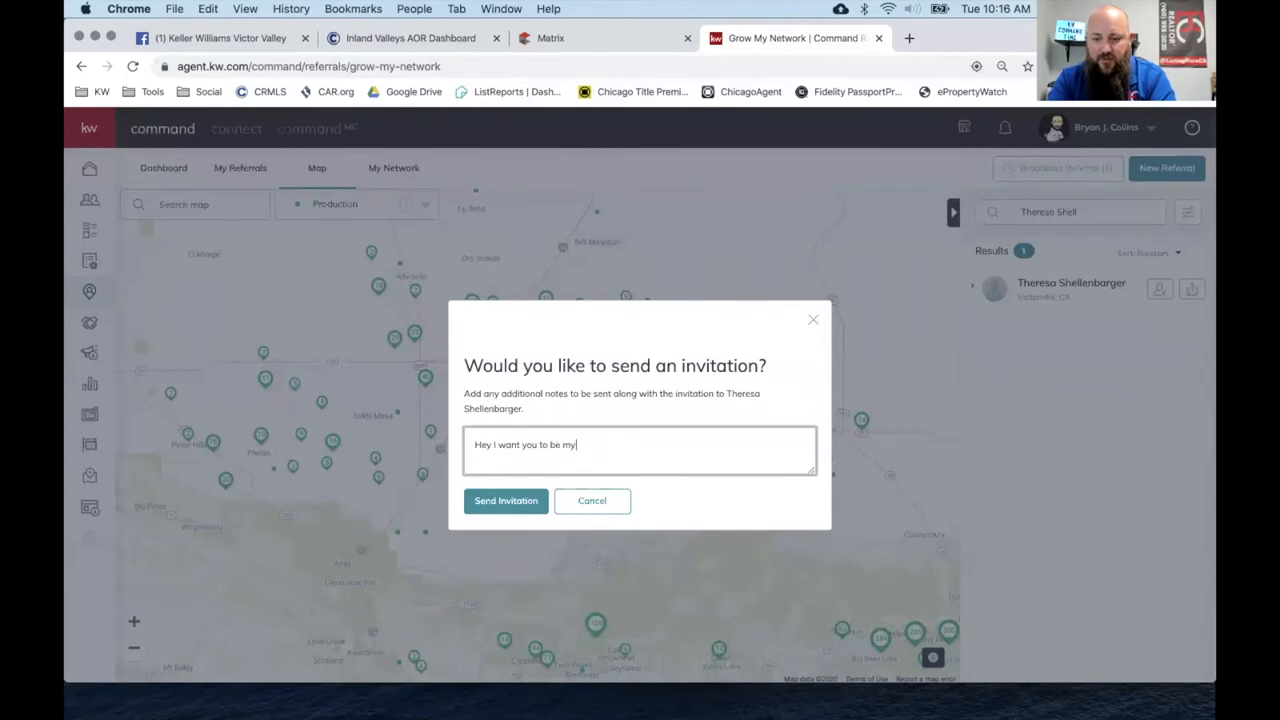
pyautogui.write('referral')
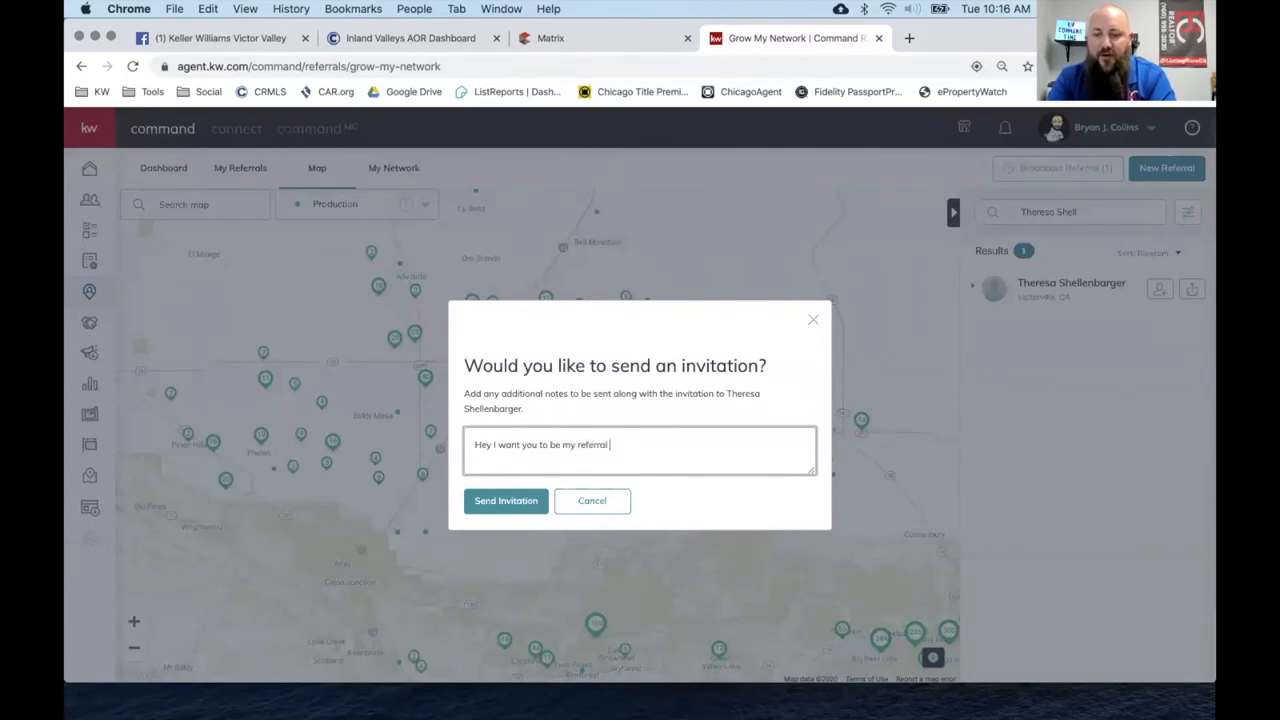
pyautogui.write('part')
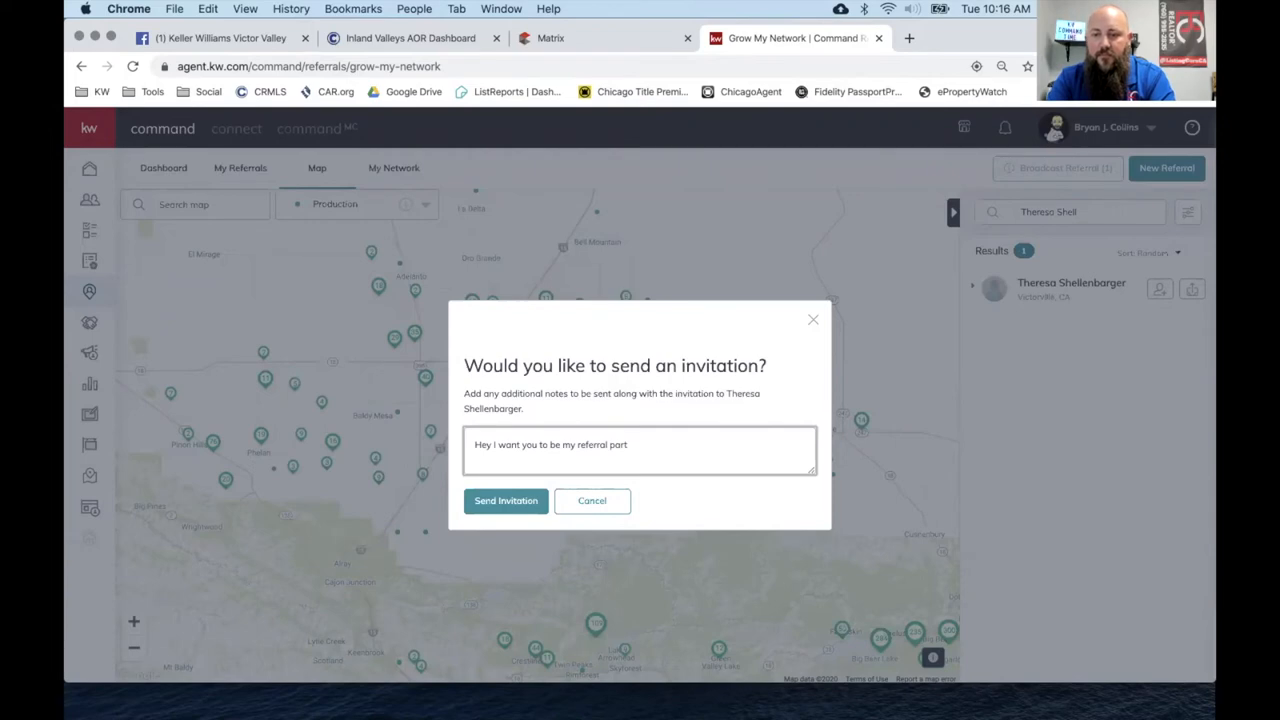
pyautogui.click(504, 500)
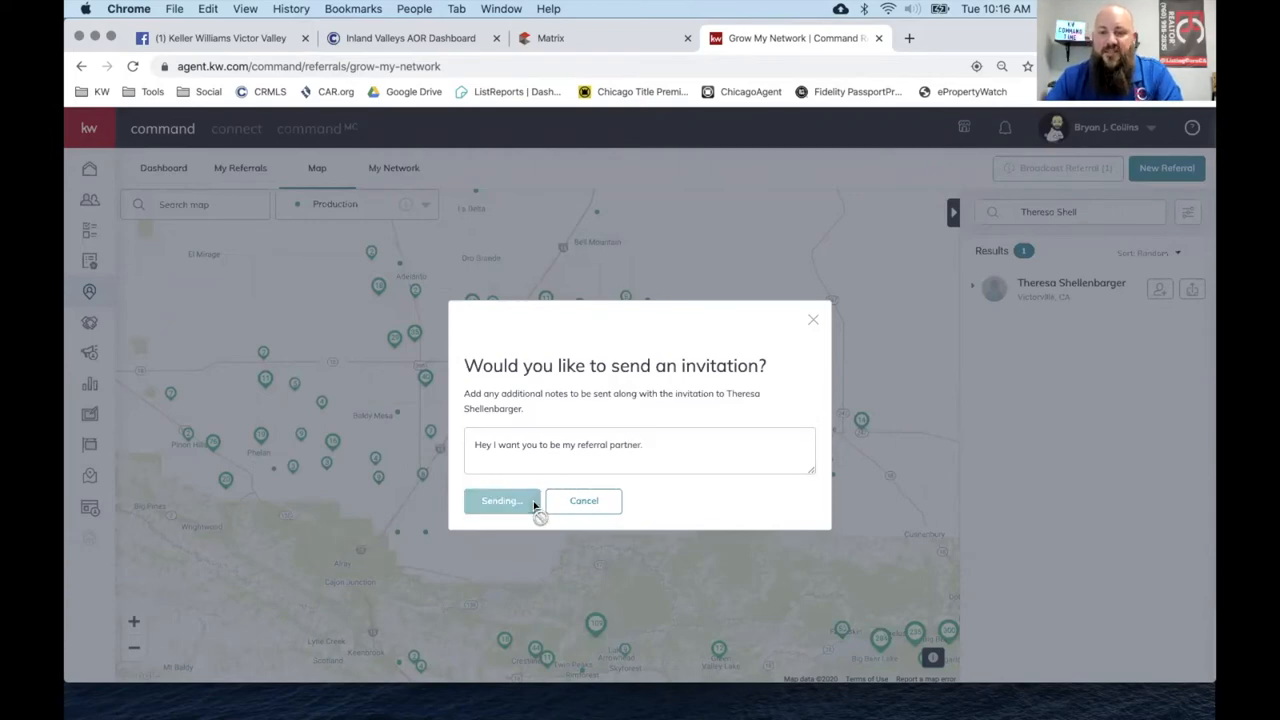
pyautogui.click(500, 500)
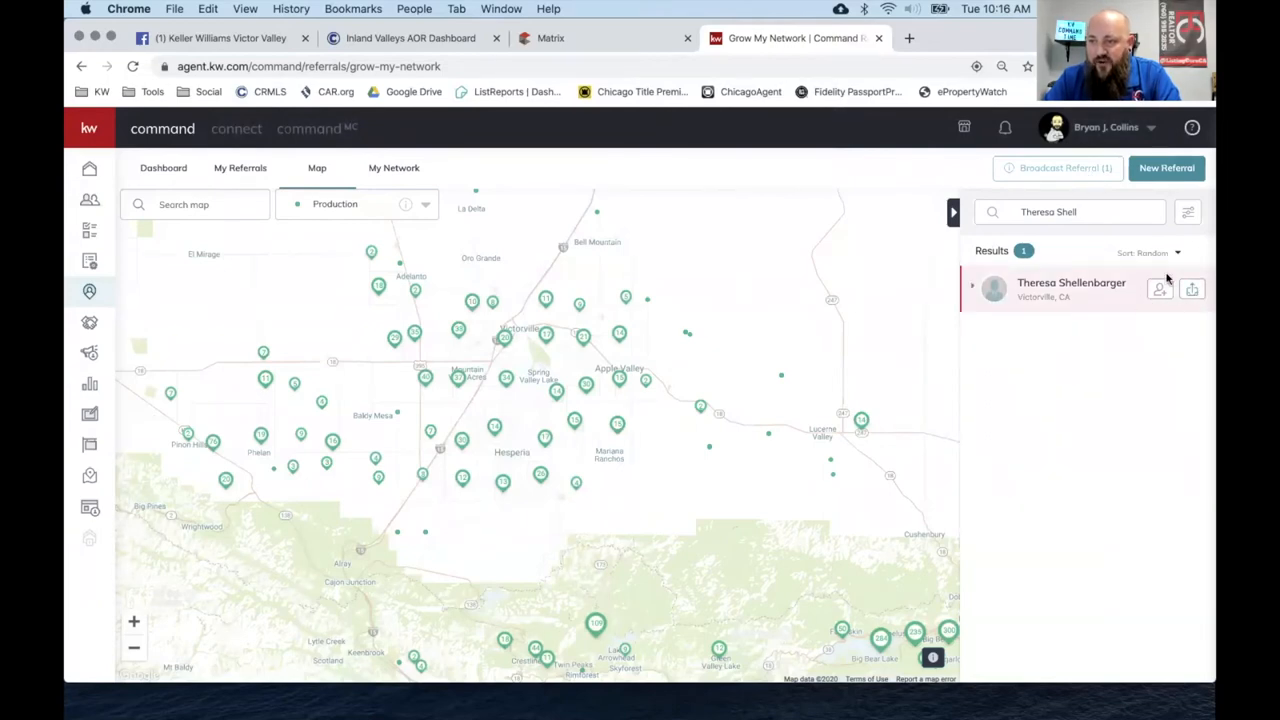
pyautogui.moveTo(1180, 308)
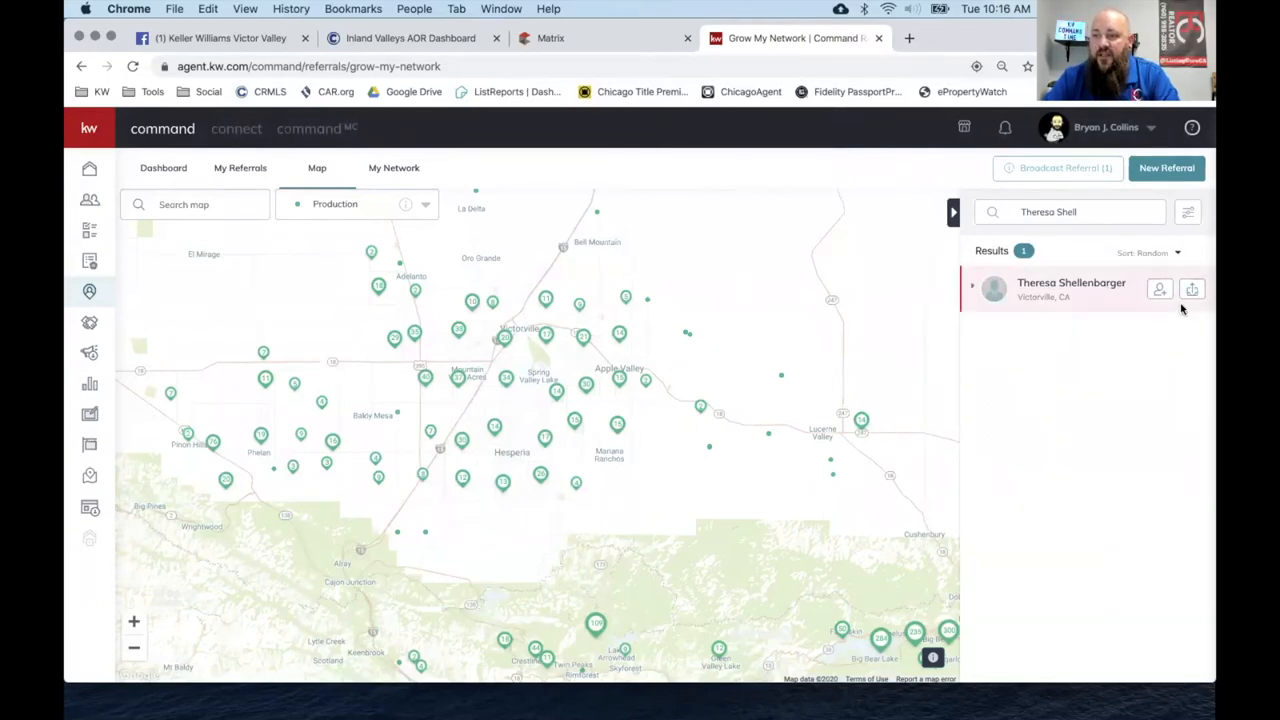
pyautogui.click(1192, 288)
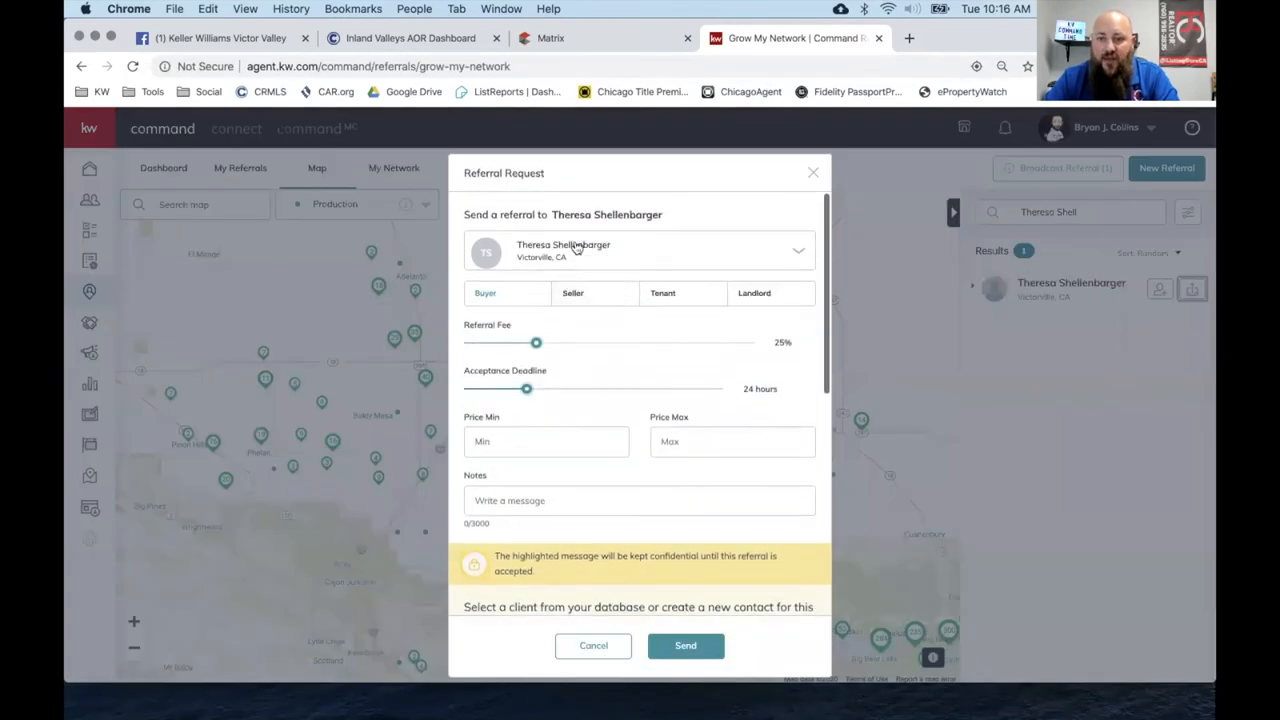
# Make the referral a seller referral with a 30% fee and a 96-hour acceptance deadline.
pyautogui.click(572, 292)
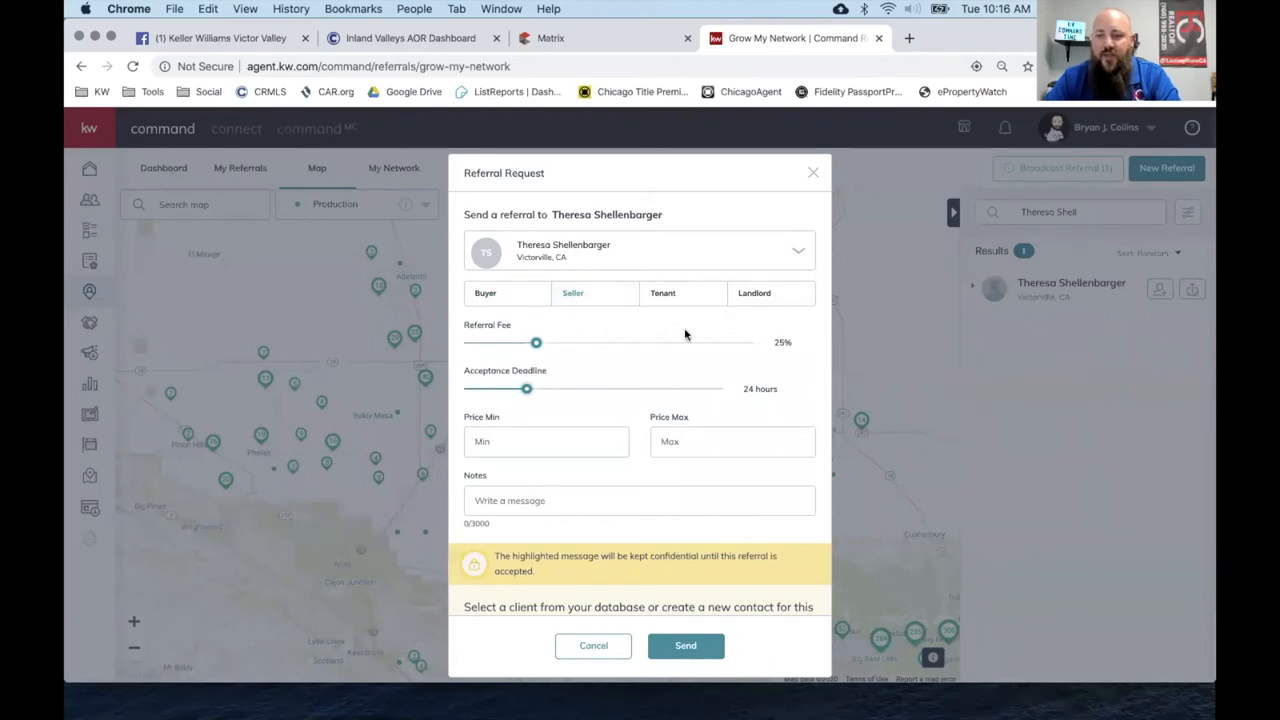
pyautogui.moveTo(536, 342); pyautogui.dragTo(560, 342)
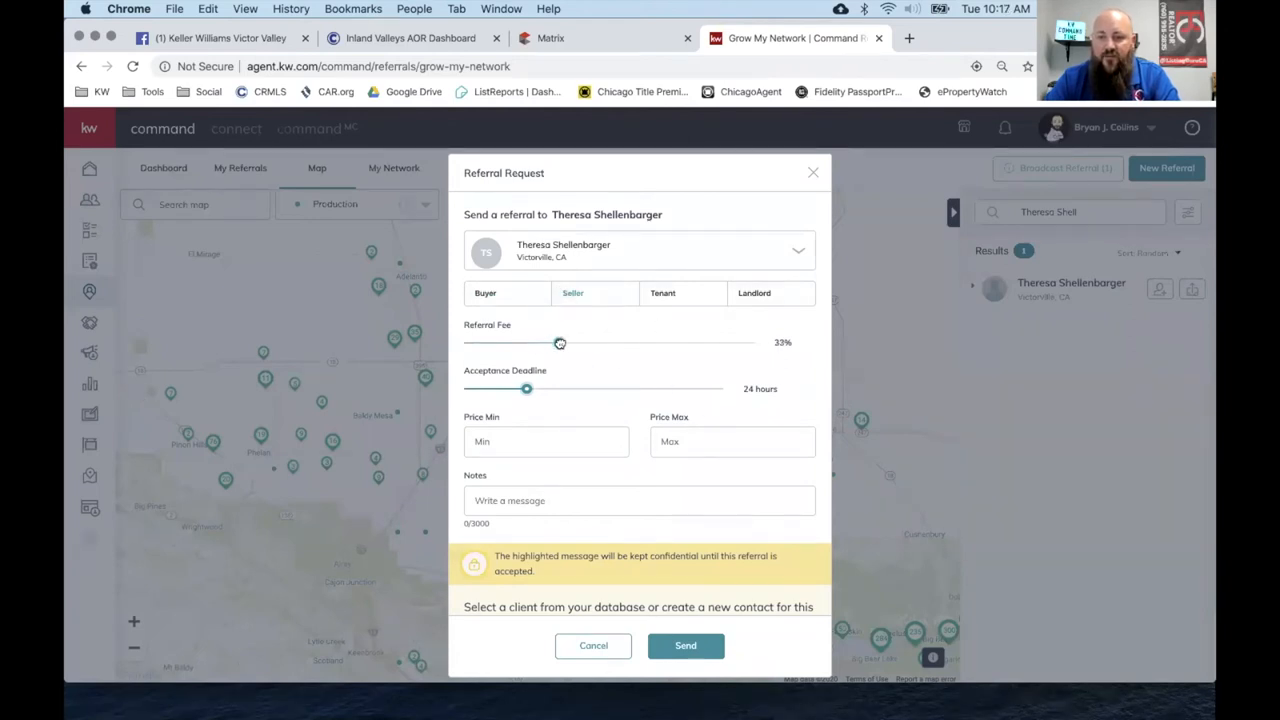
pyautogui.moveTo(560, 344); pyautogui.dragTo(552, 344)
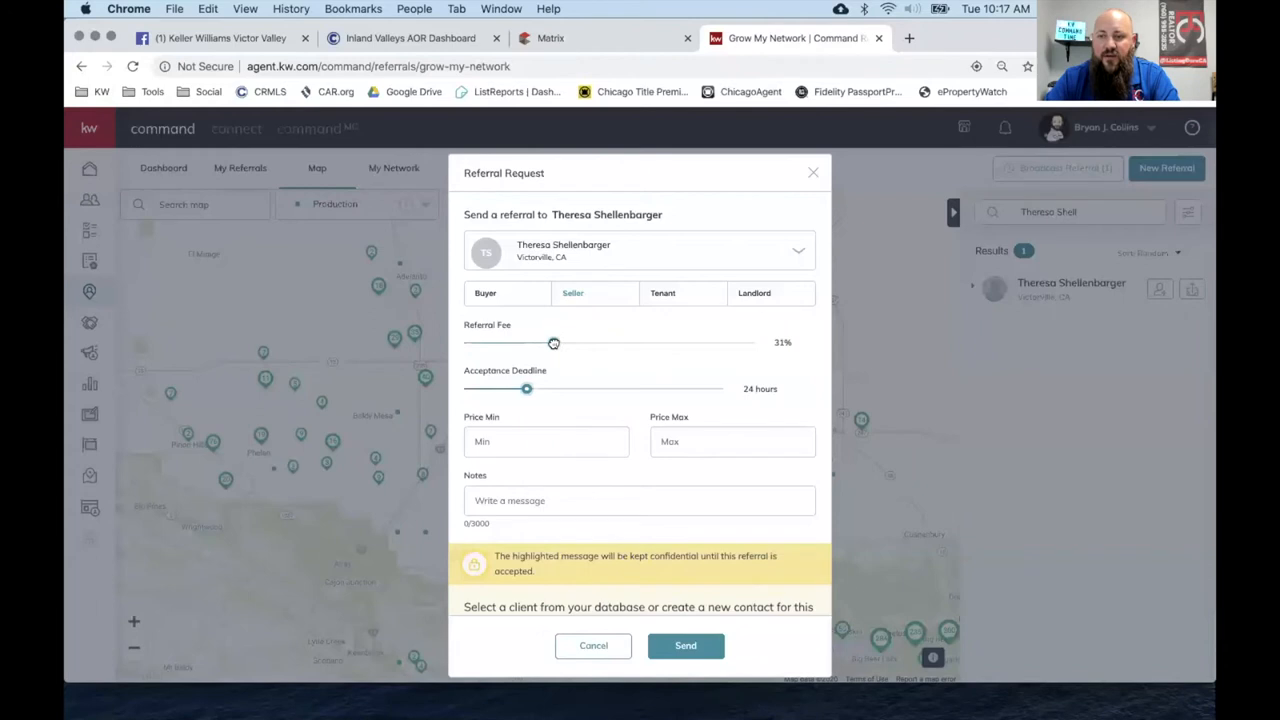
pyautogui.moveTo(554, 344); pyautogui.dragTo(550, 344)
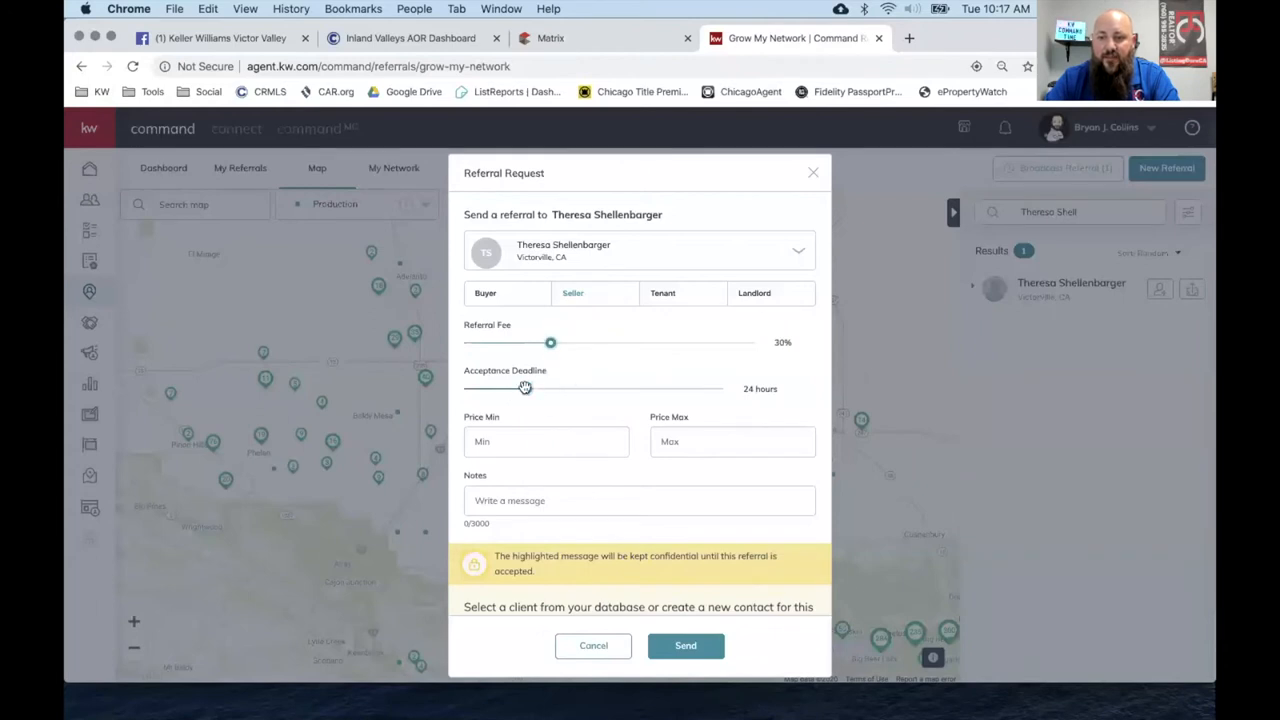
pyautogui.moveTo(524, 388); pyautogui.dragTo(722, 388)
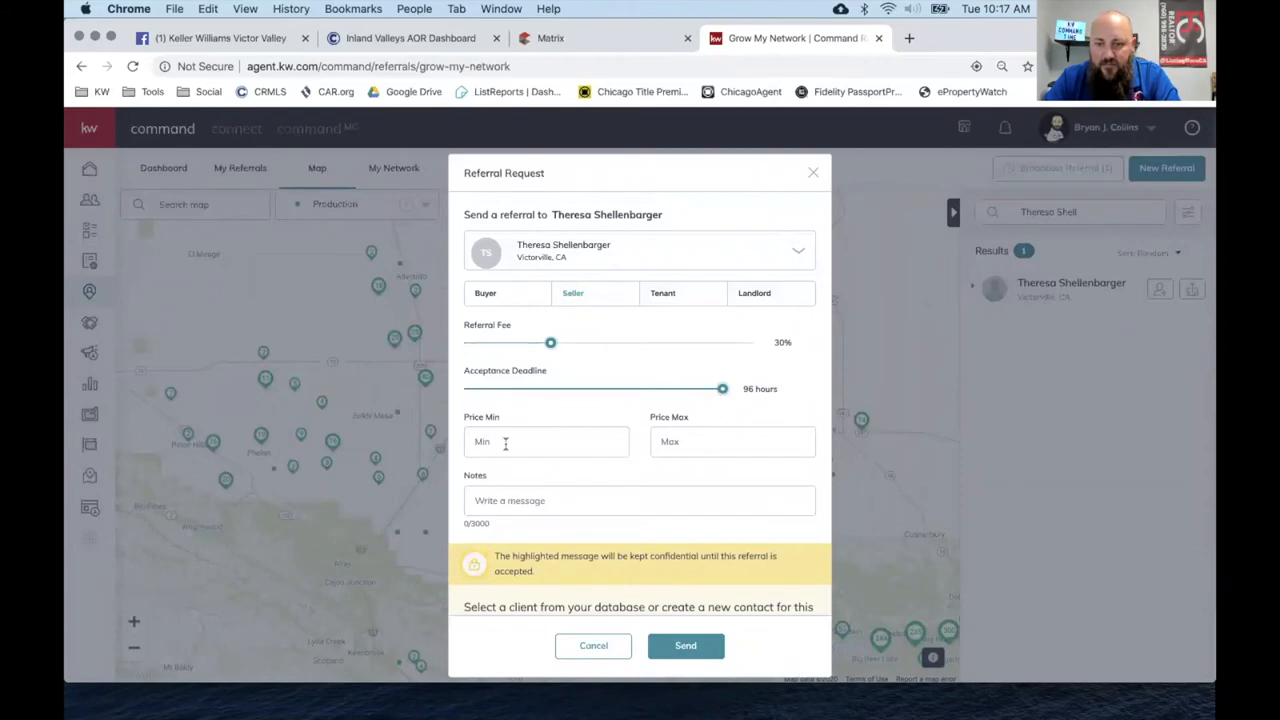
# Add the note 'Here's a seller for you. Thanks.' to the referral request.
pyautogui.click(546, 442)
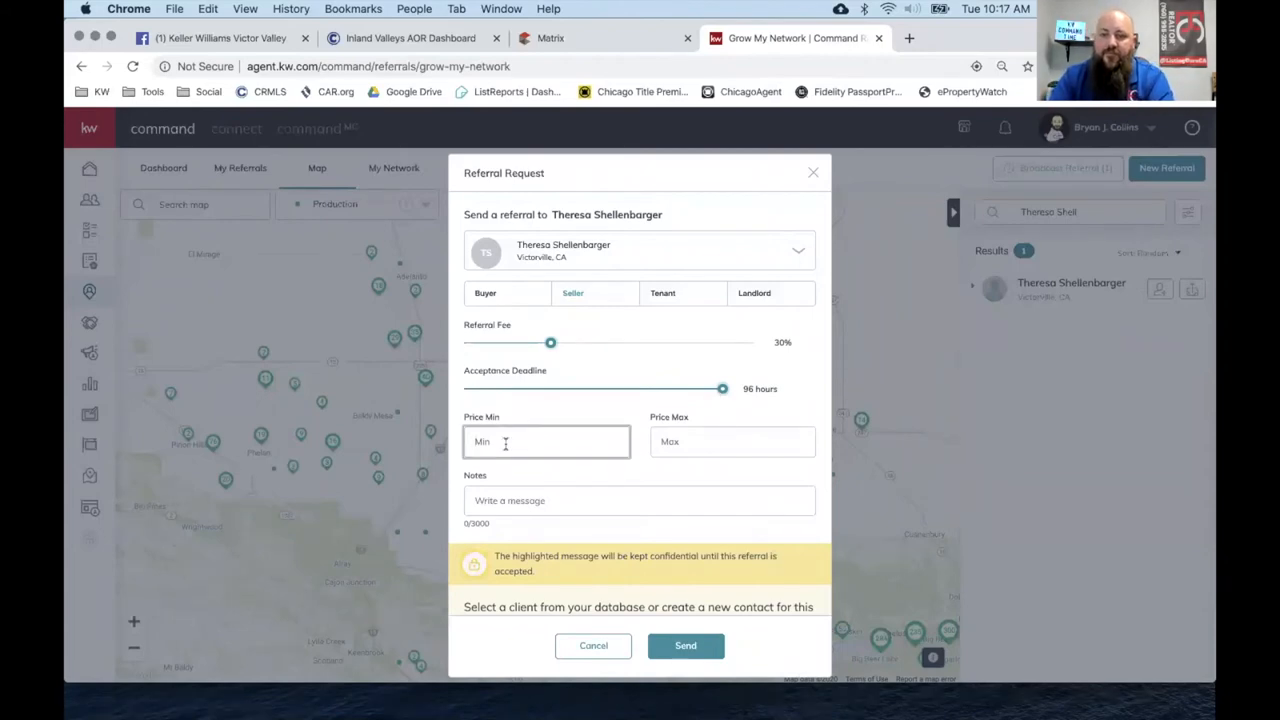
pyautogui.scroll(-3)
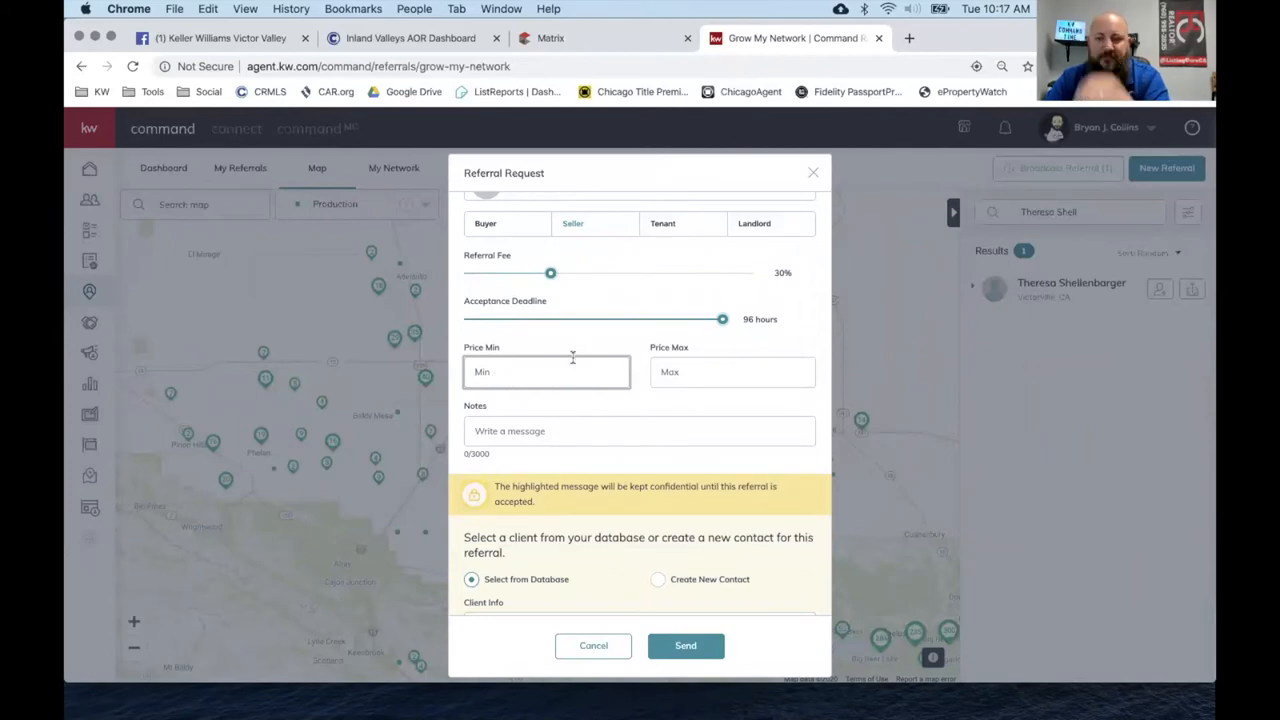
pyautogui.write("Here's a seller fo")
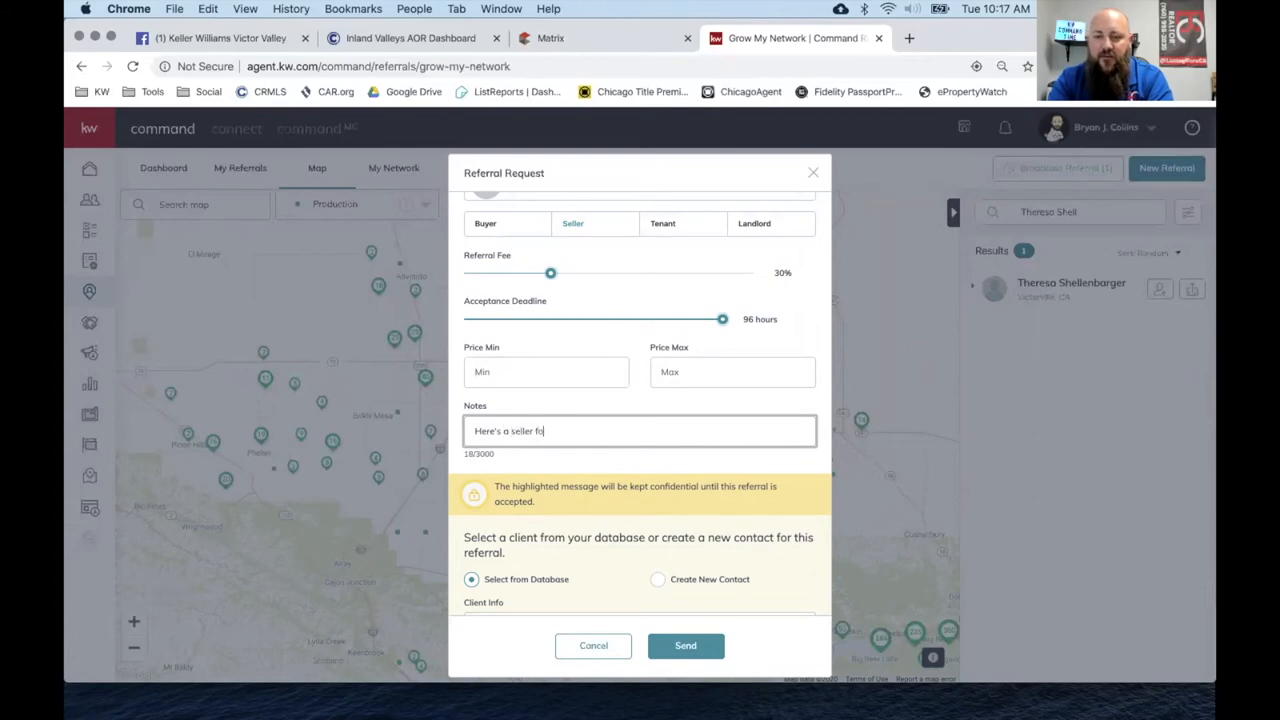
pyautogui.write('r you. Thanks.')
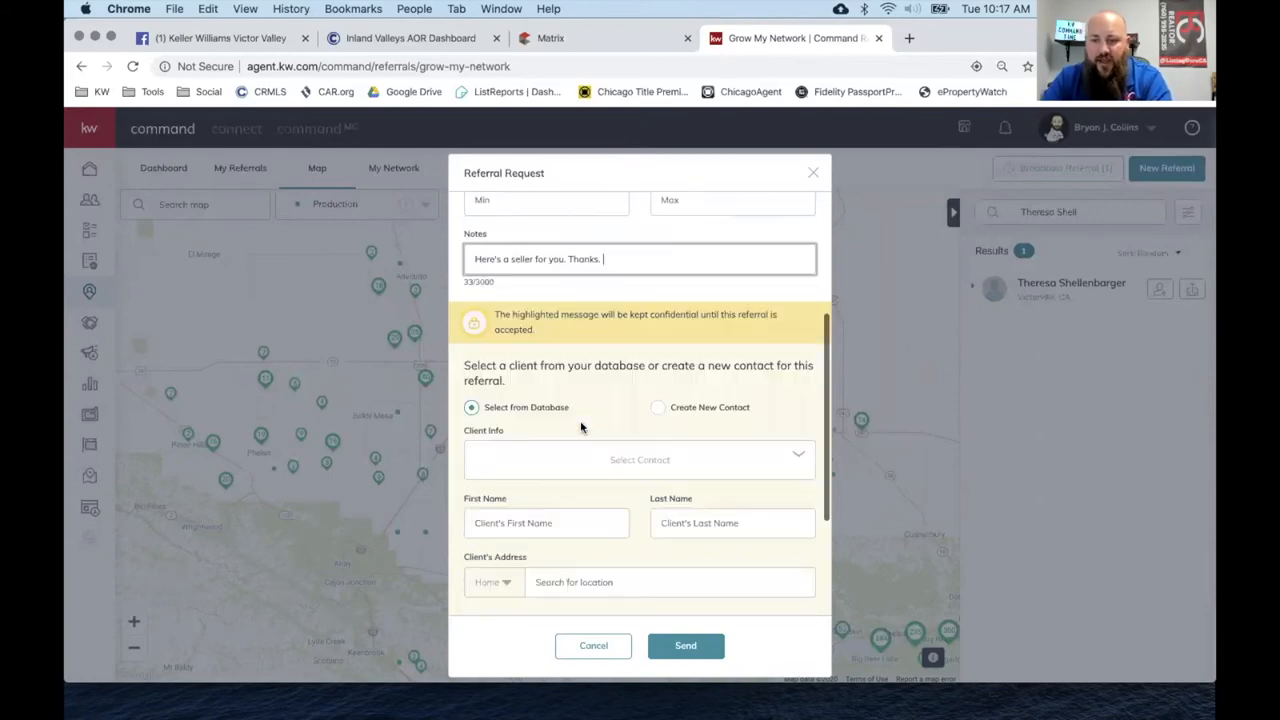
pyautogui.scroll(3)
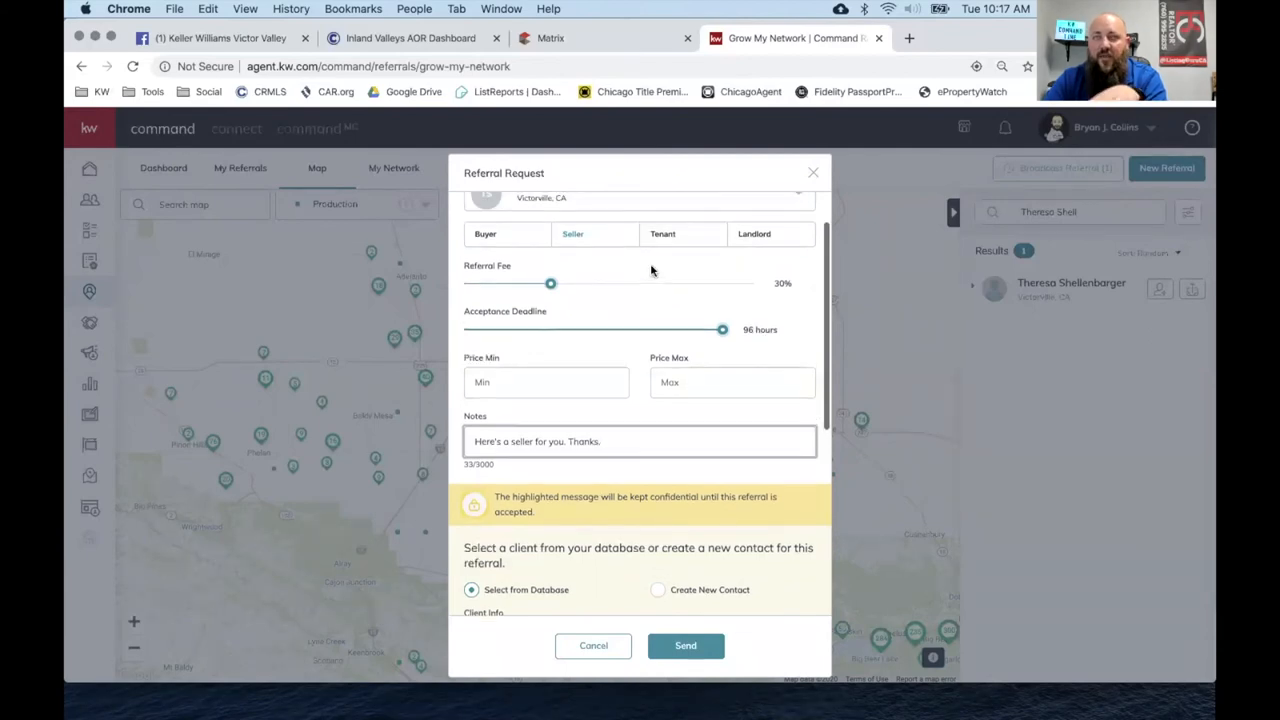
# Choose existing database contact Johnny Tester as the referral's client.
pyautogui.scroll(-3)
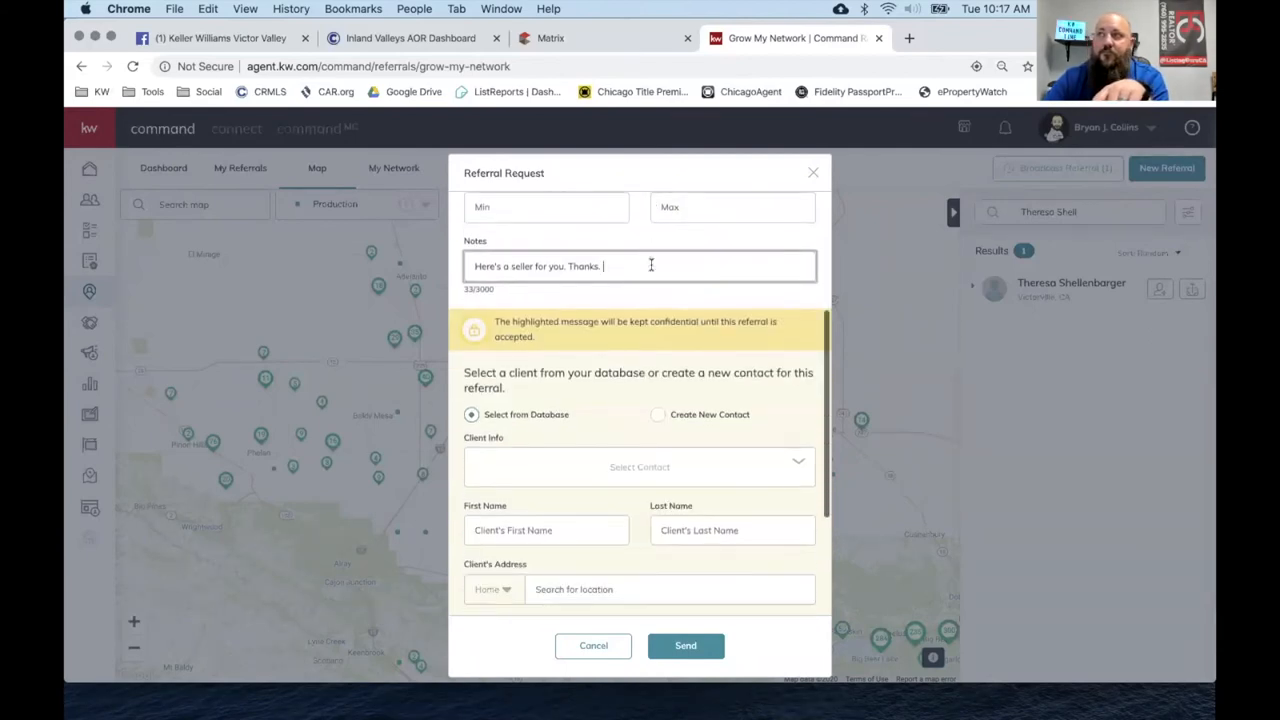
pyautogui.scroll(-3)
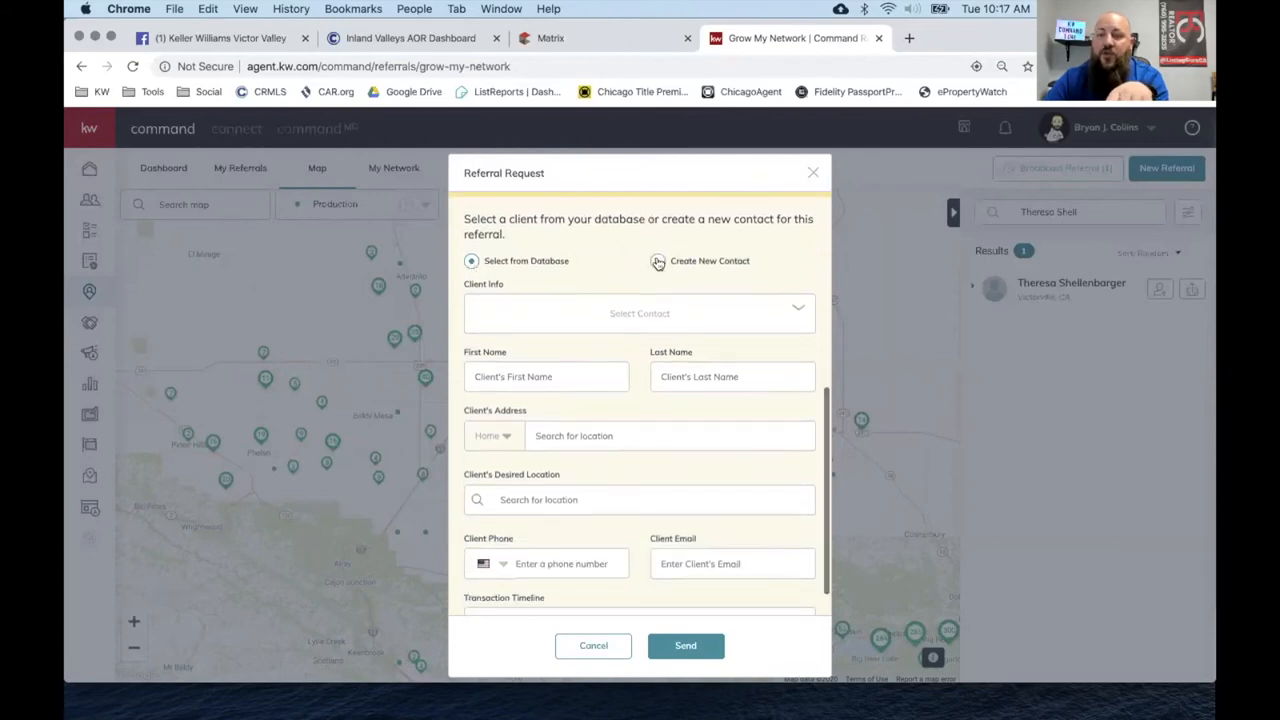
pyautogui.click(656, 260)
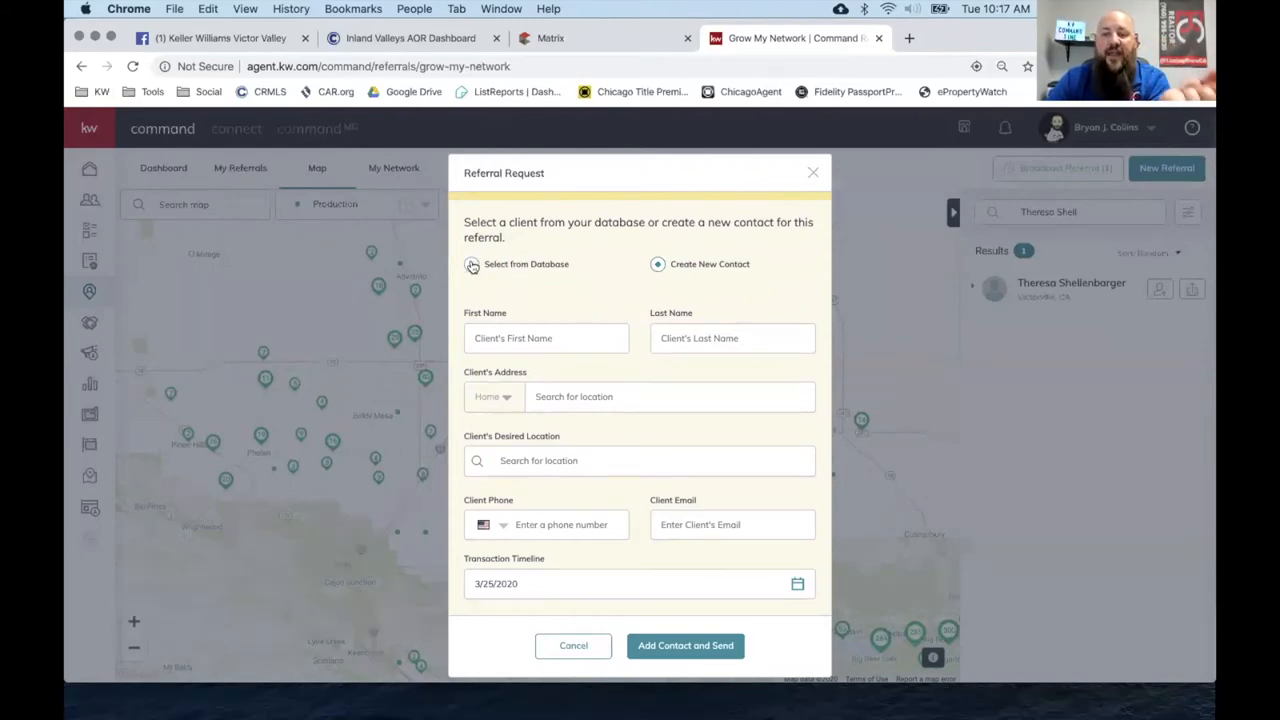
pyautogui.click(472, 264)
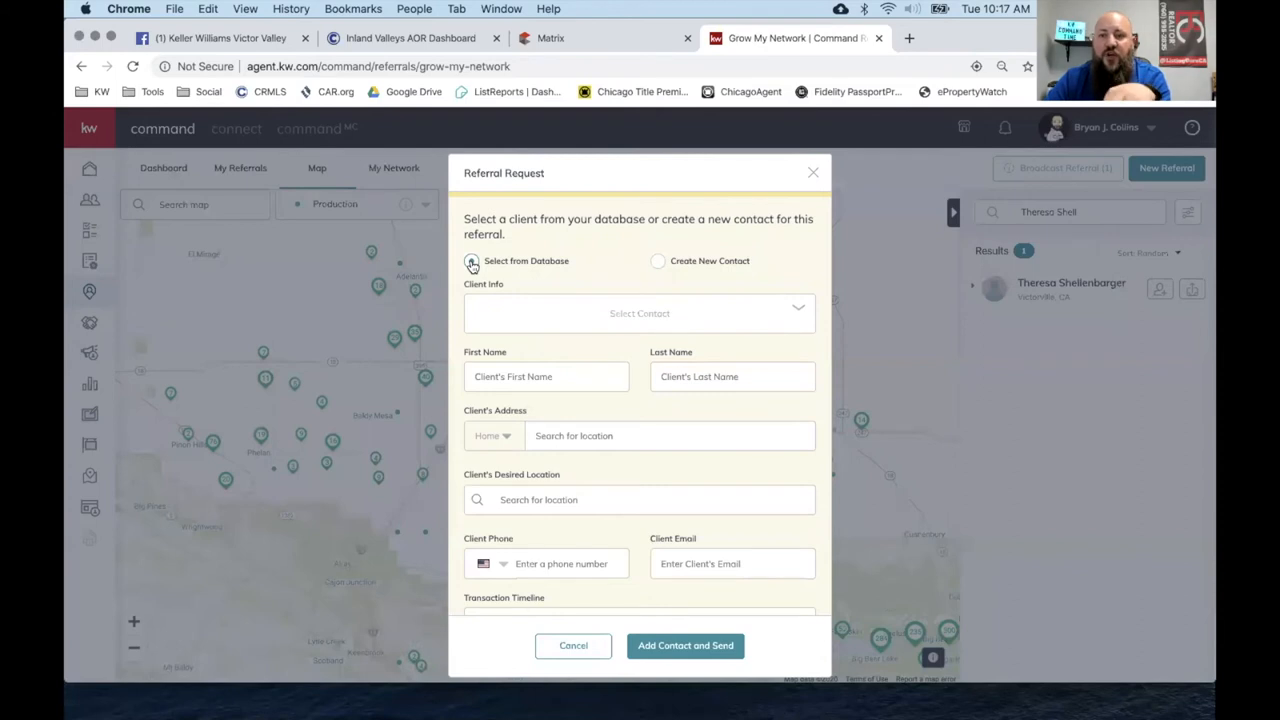
pyautogui.click(658, 260)
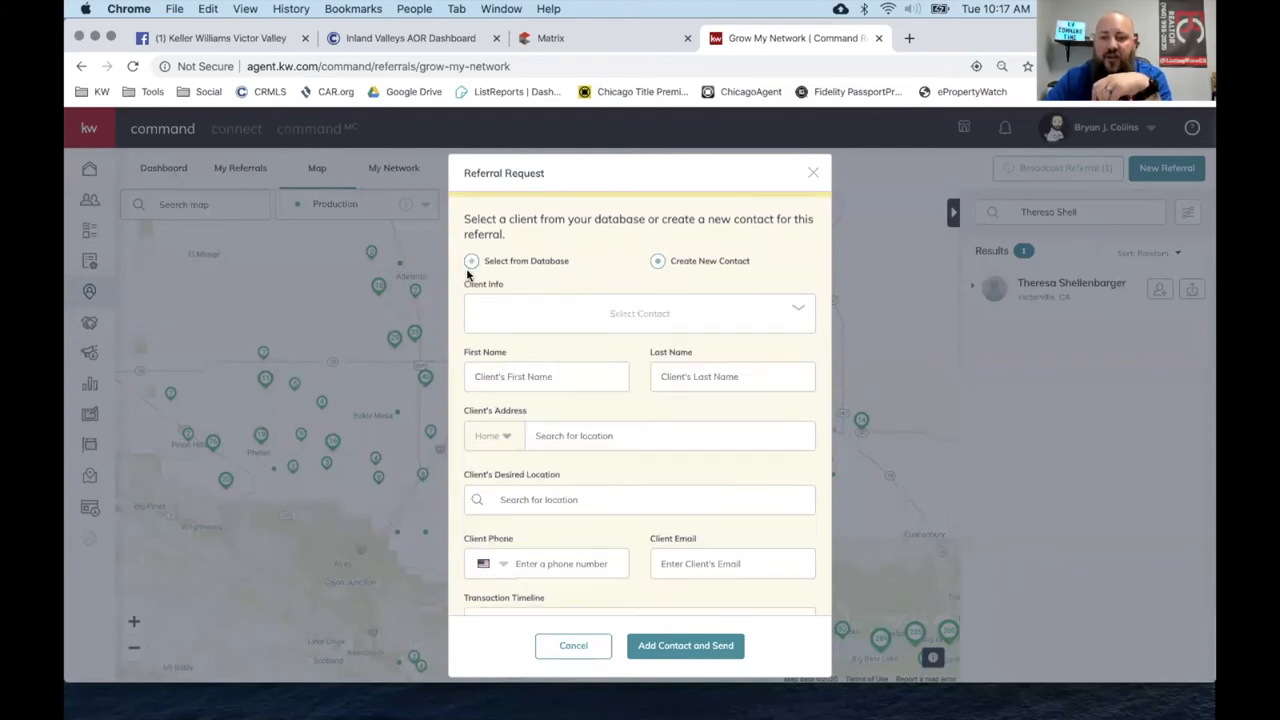
pyautogui.click(472, 260)
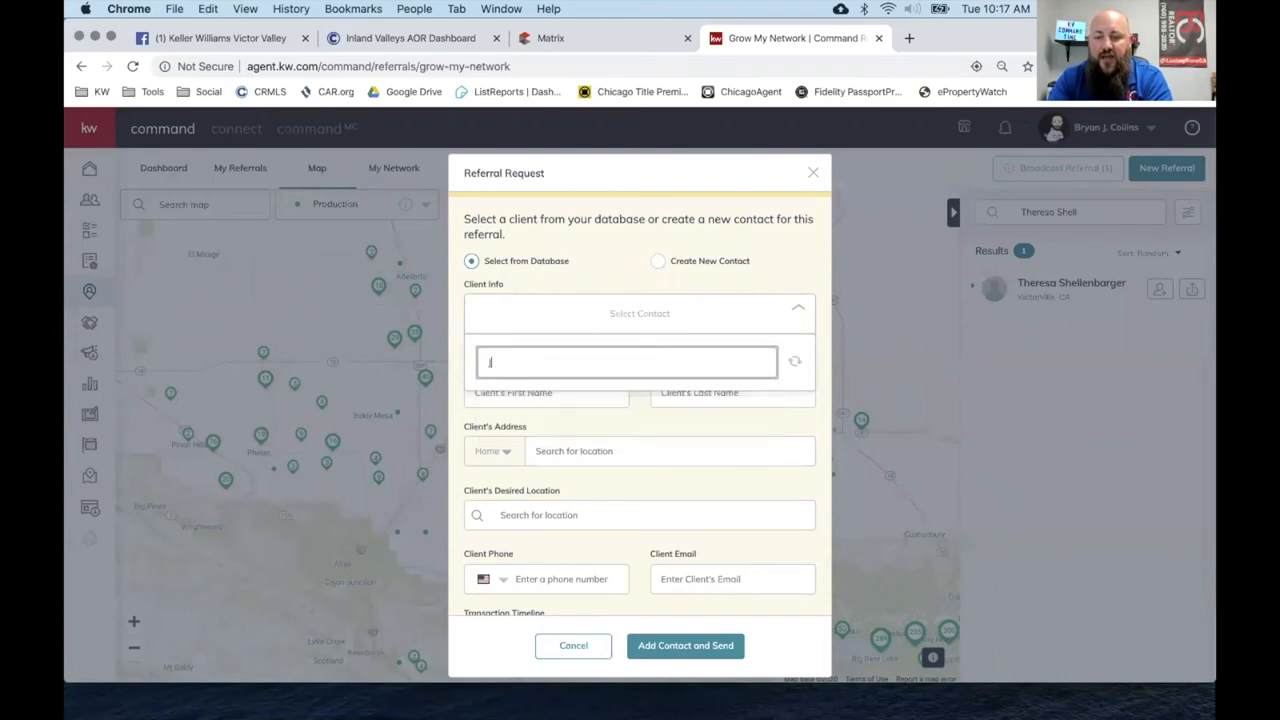
pyautogui.write('Johnny')
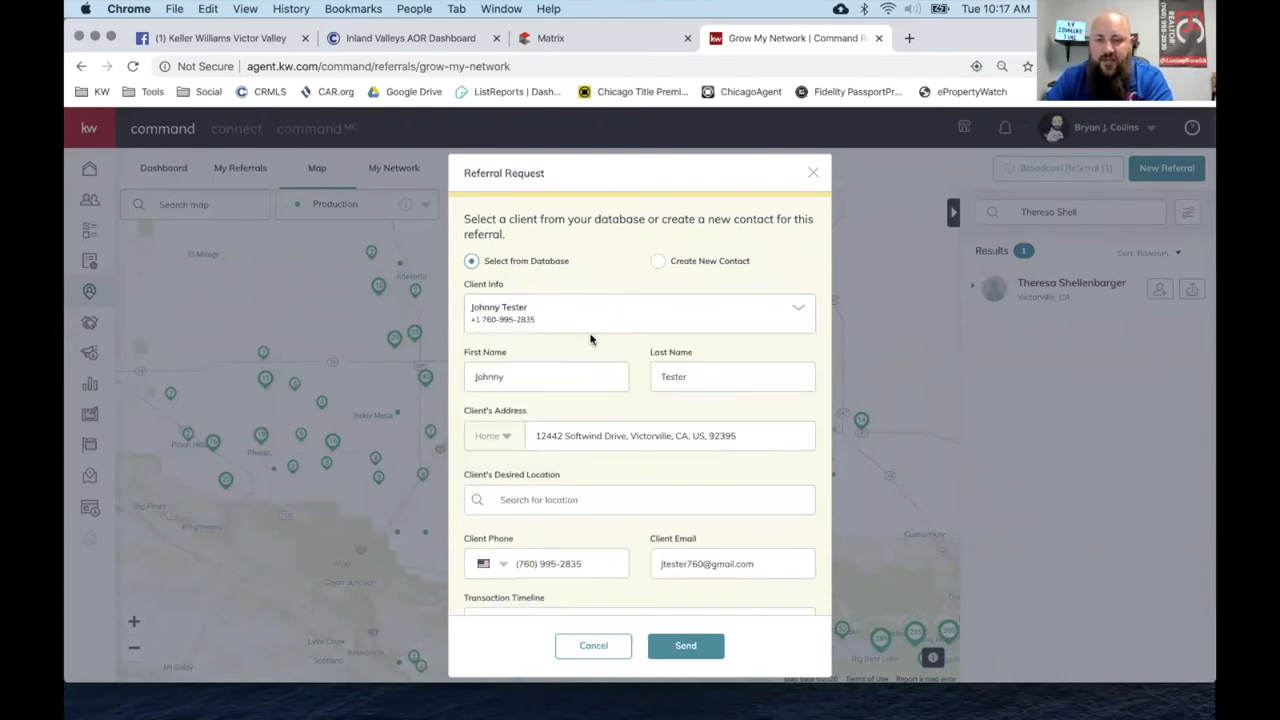
pyautogui.scroll(-3)
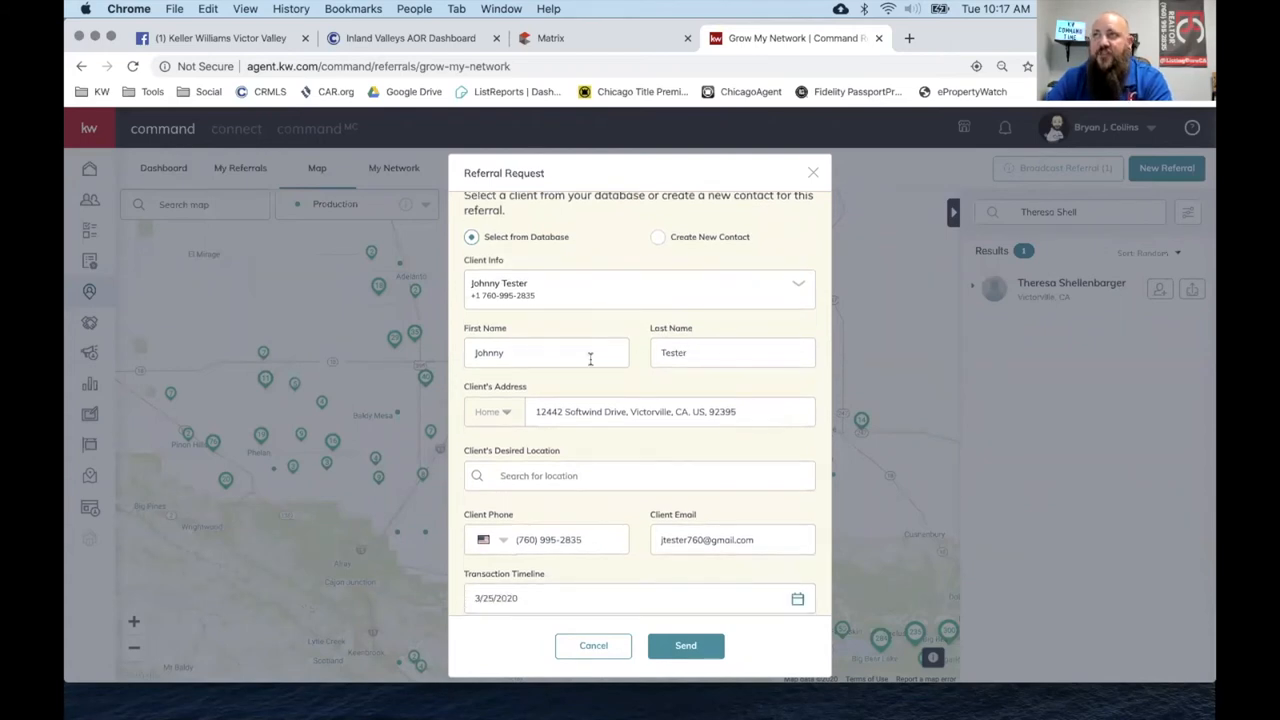
pyautogui.moveTo(636, 358)
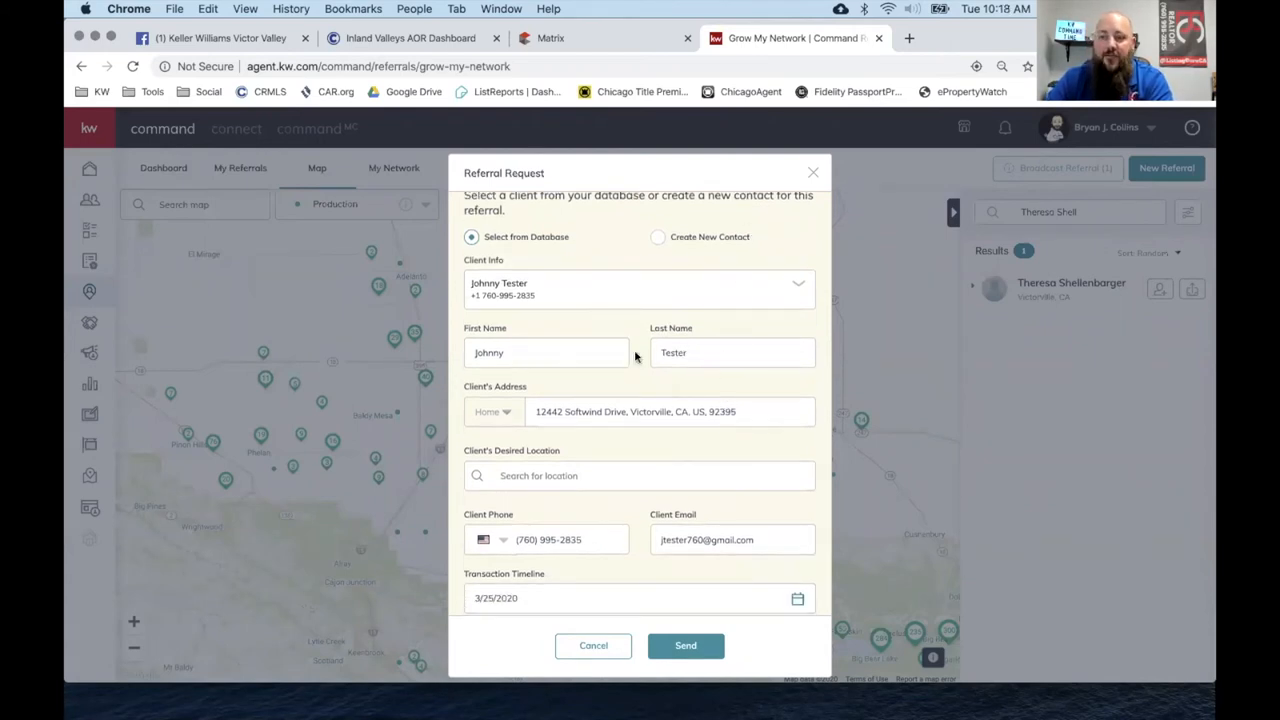
pyautogui.scroll(-3)
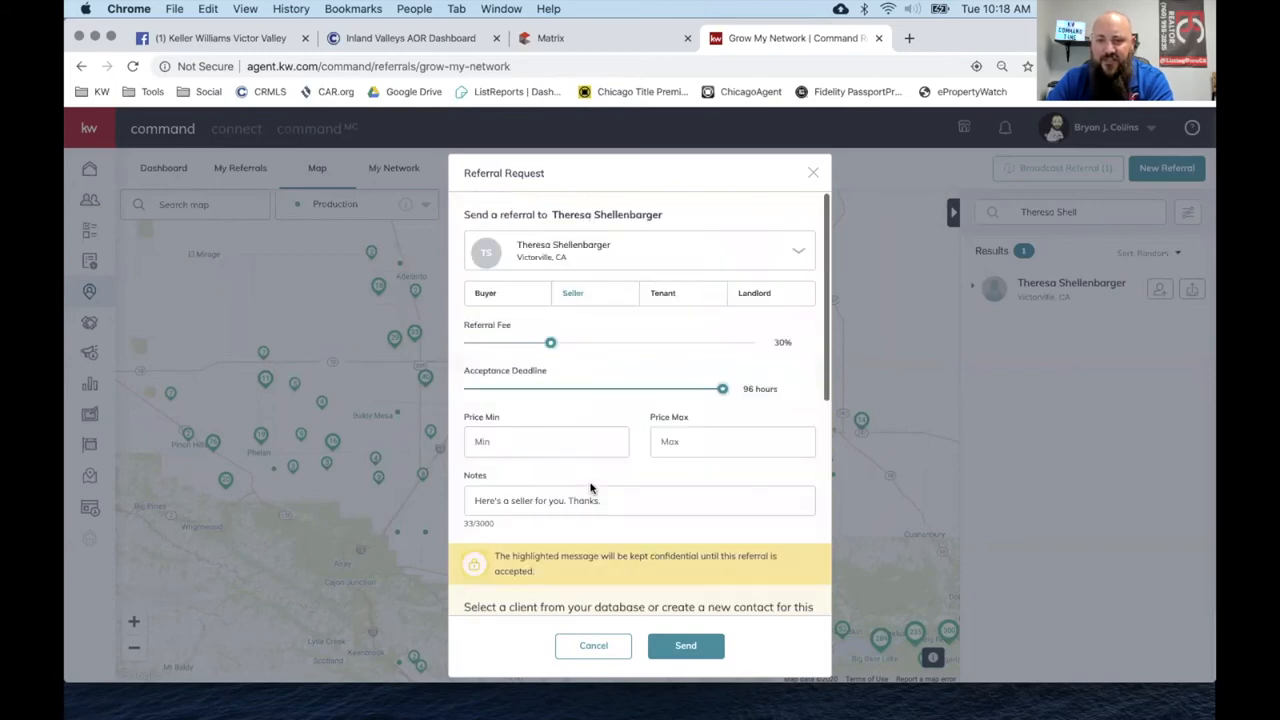
pyautogui.scroll(-3)
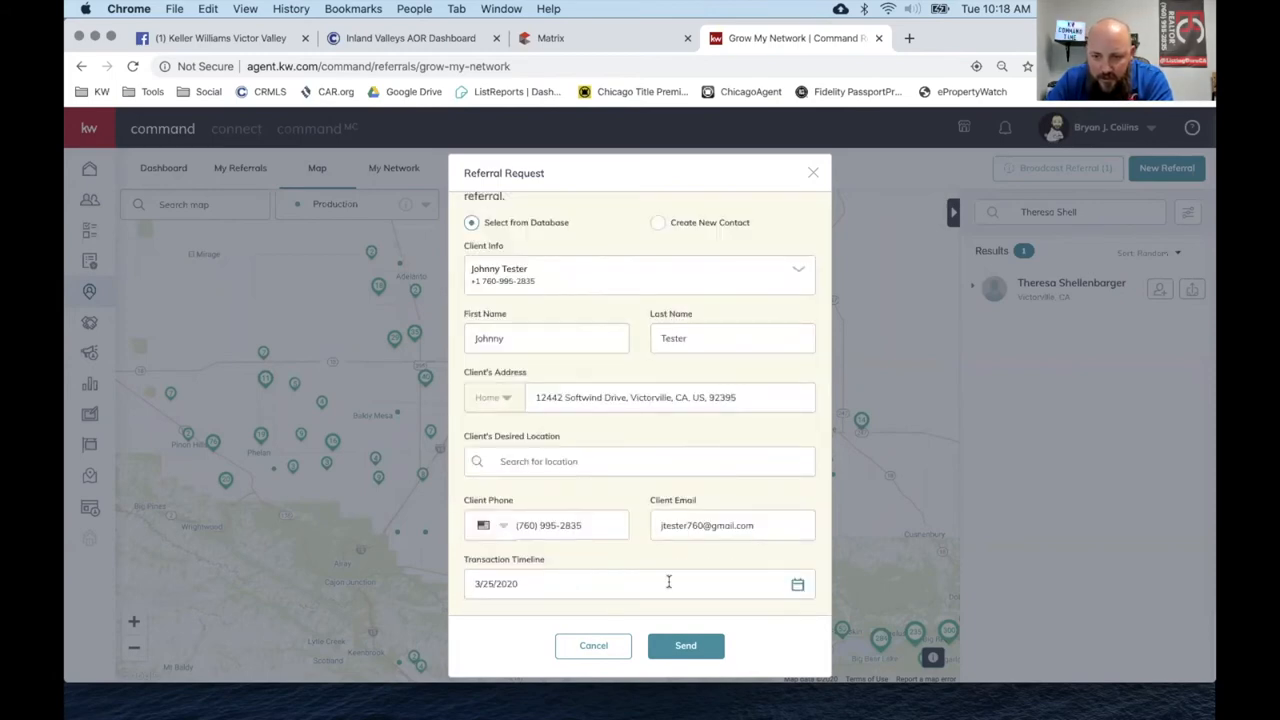
pyautogui.scroll(3)
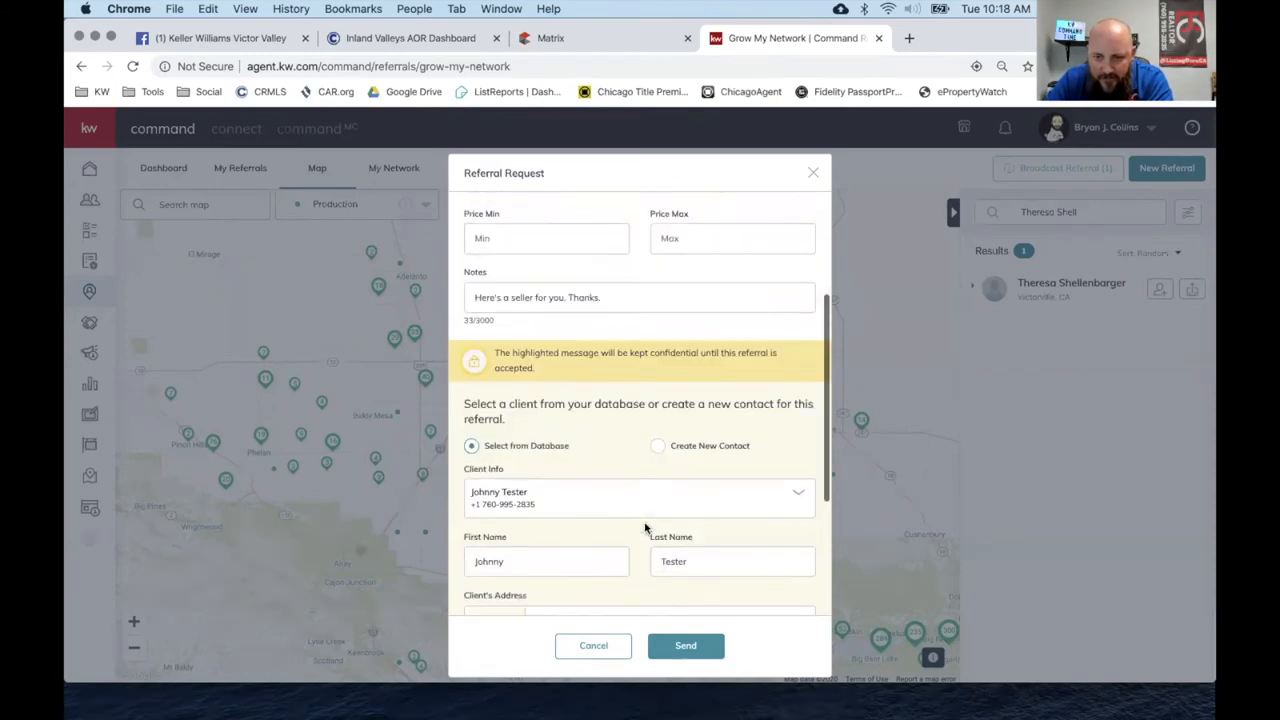
pyautogui.scroll(-3)
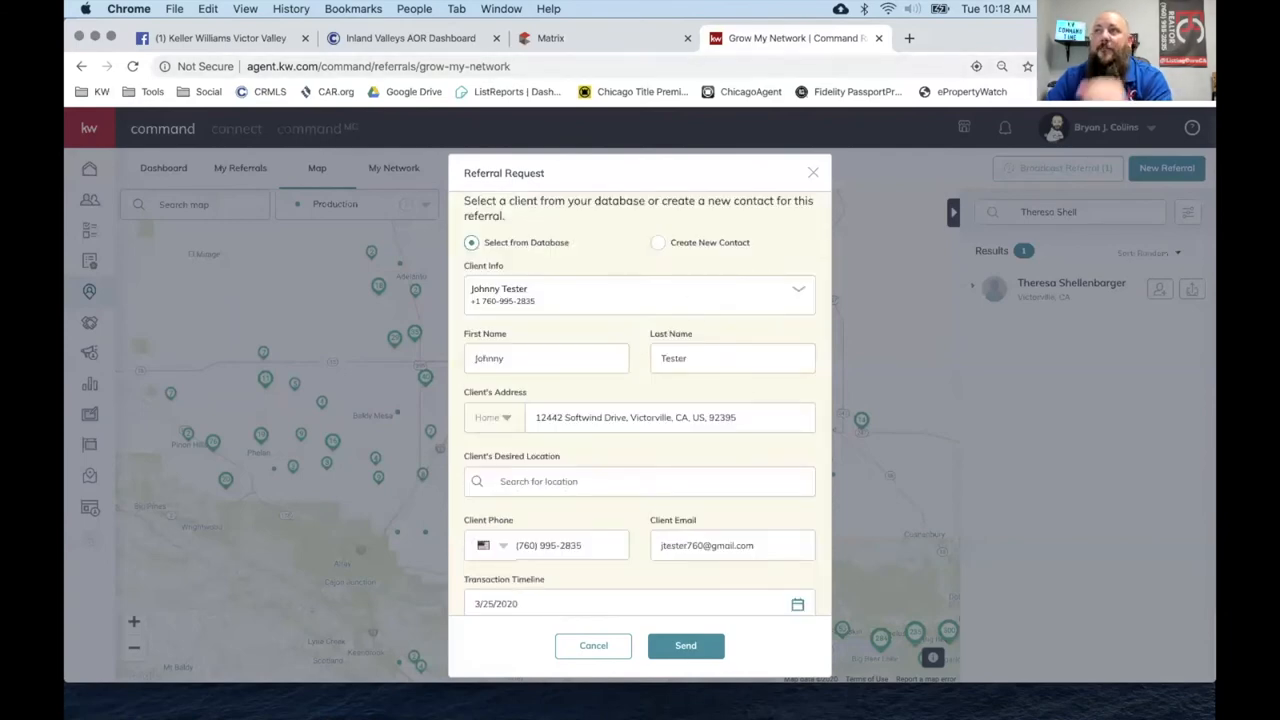
pyautogui.moveTo(712, 332)
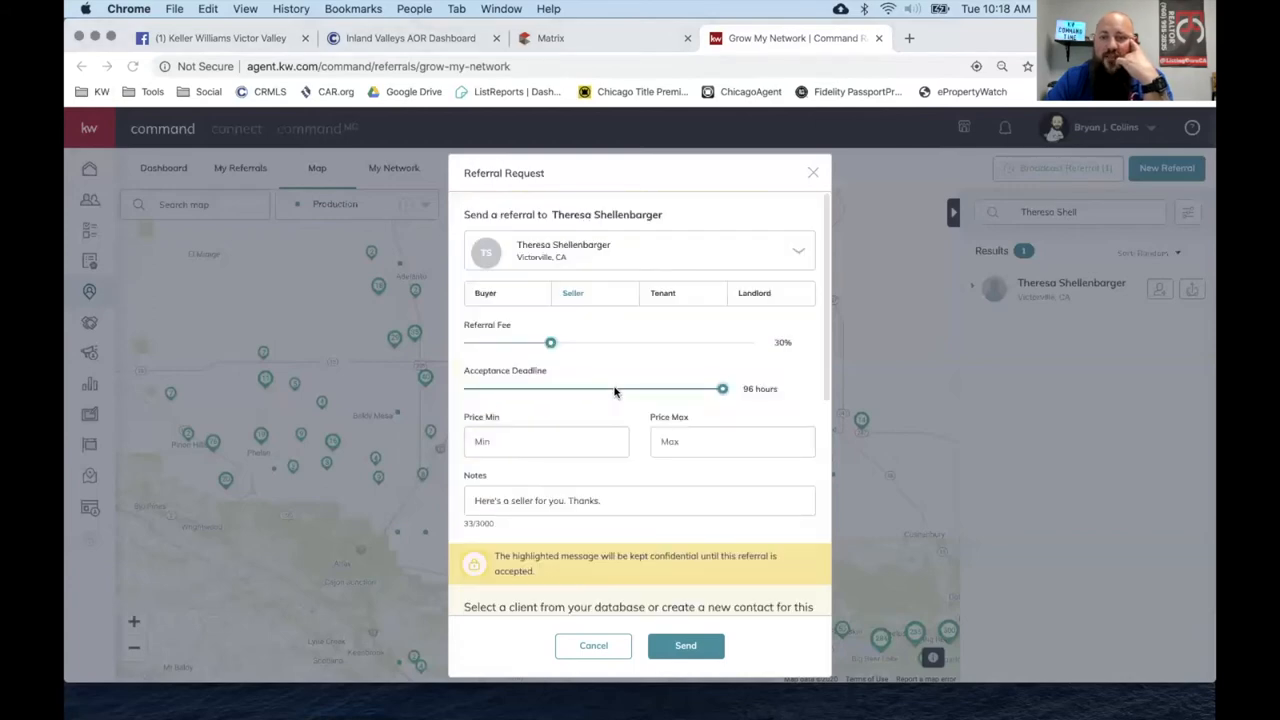
pyautogui.moveTo(630, 326)
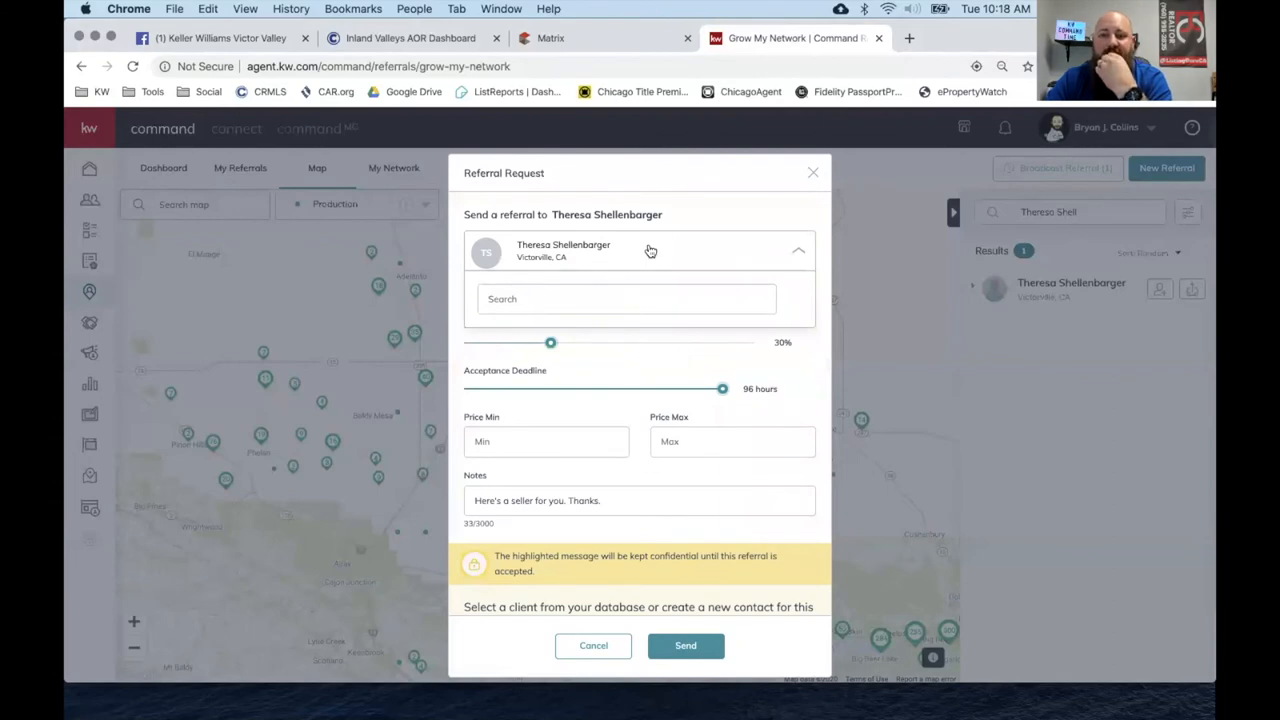
pyautogui.write('bryo')
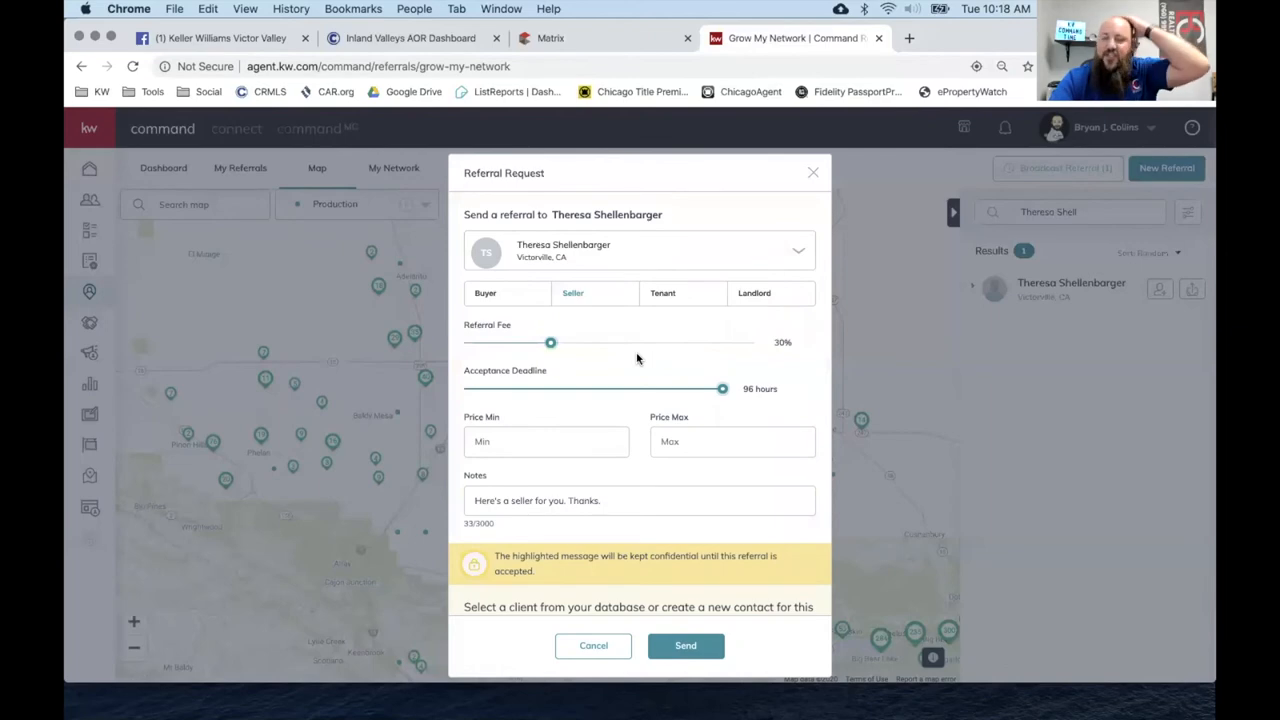
pyautogui.scroll(-3)
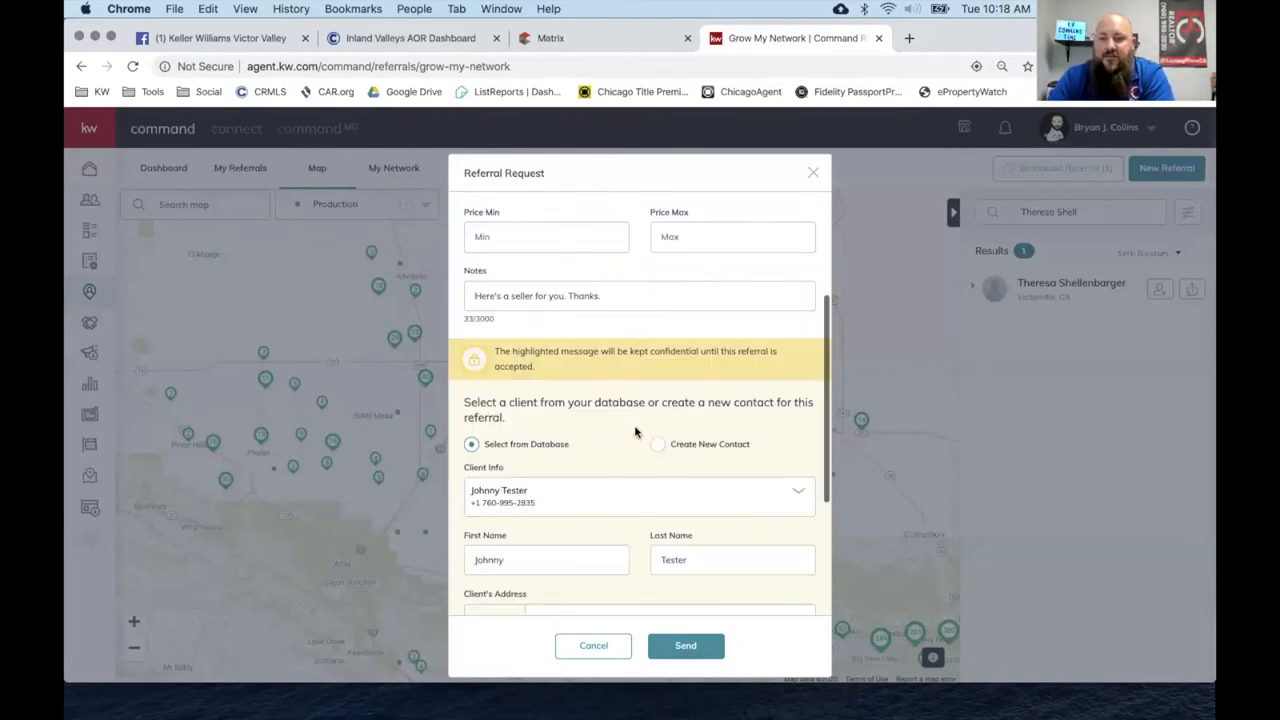
pyautogui.scroll(3)
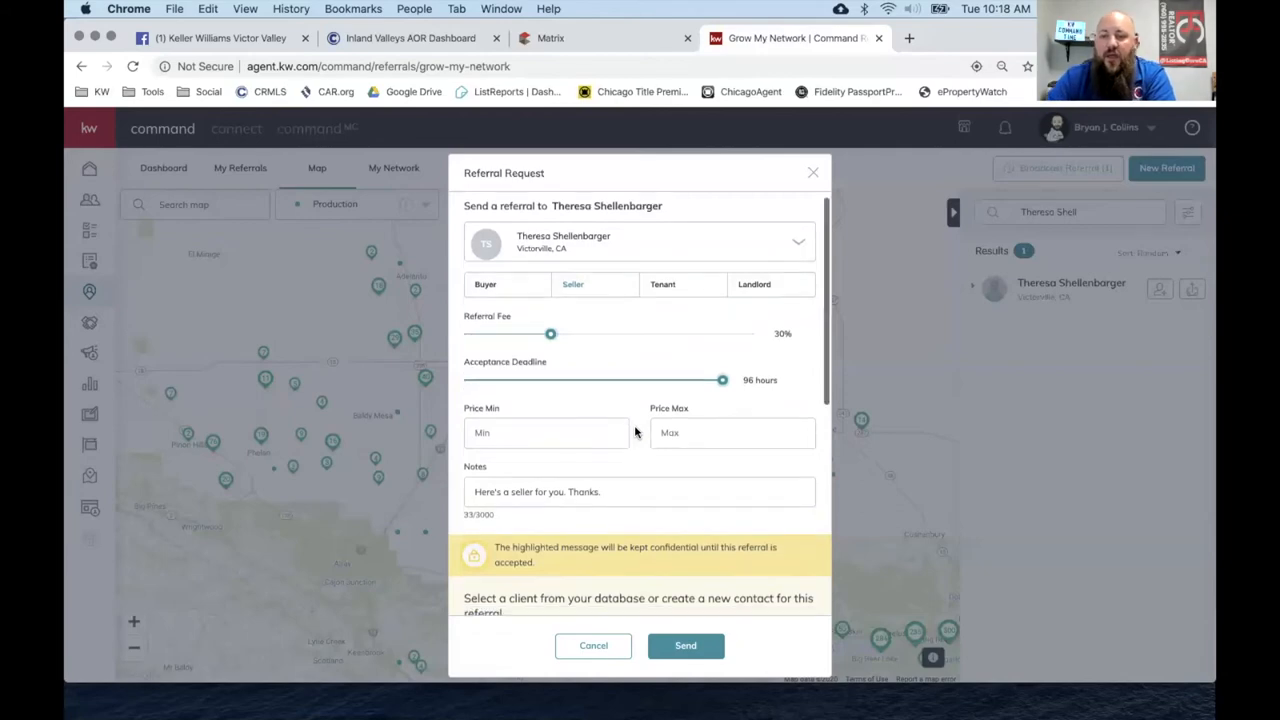
pyautogui.scroll(-3)
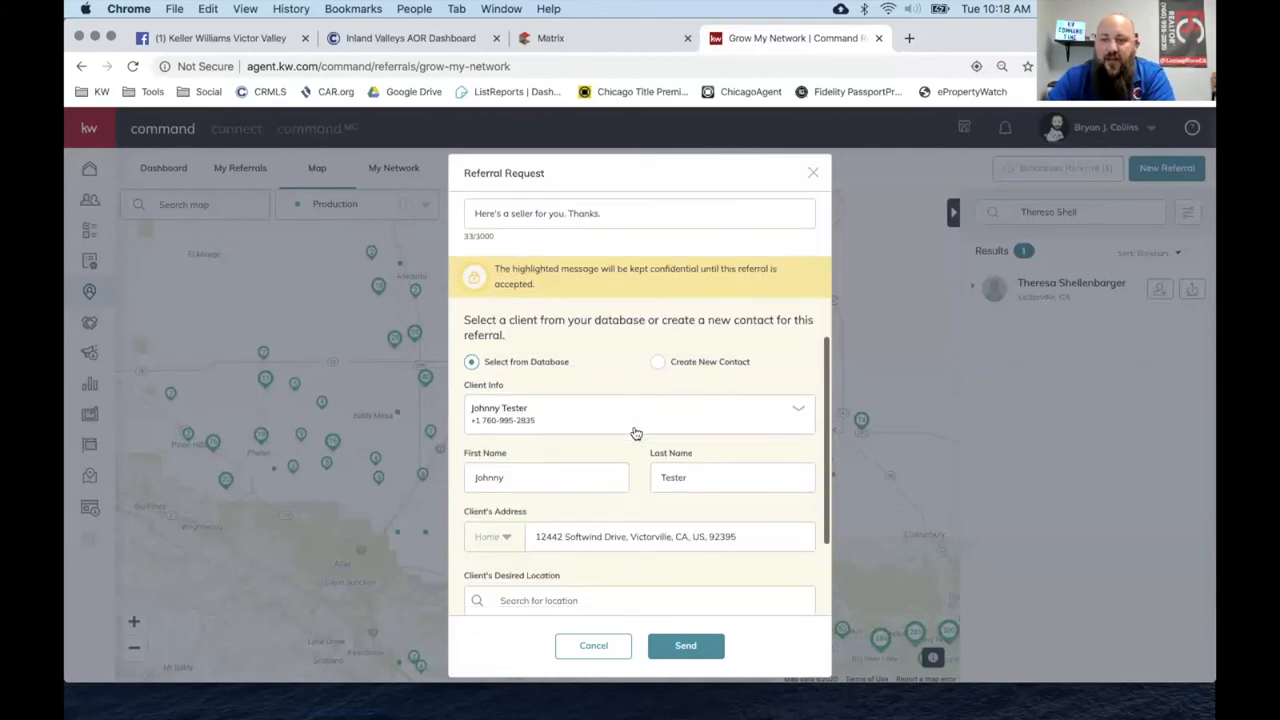
pyautogui.scroll(-3)
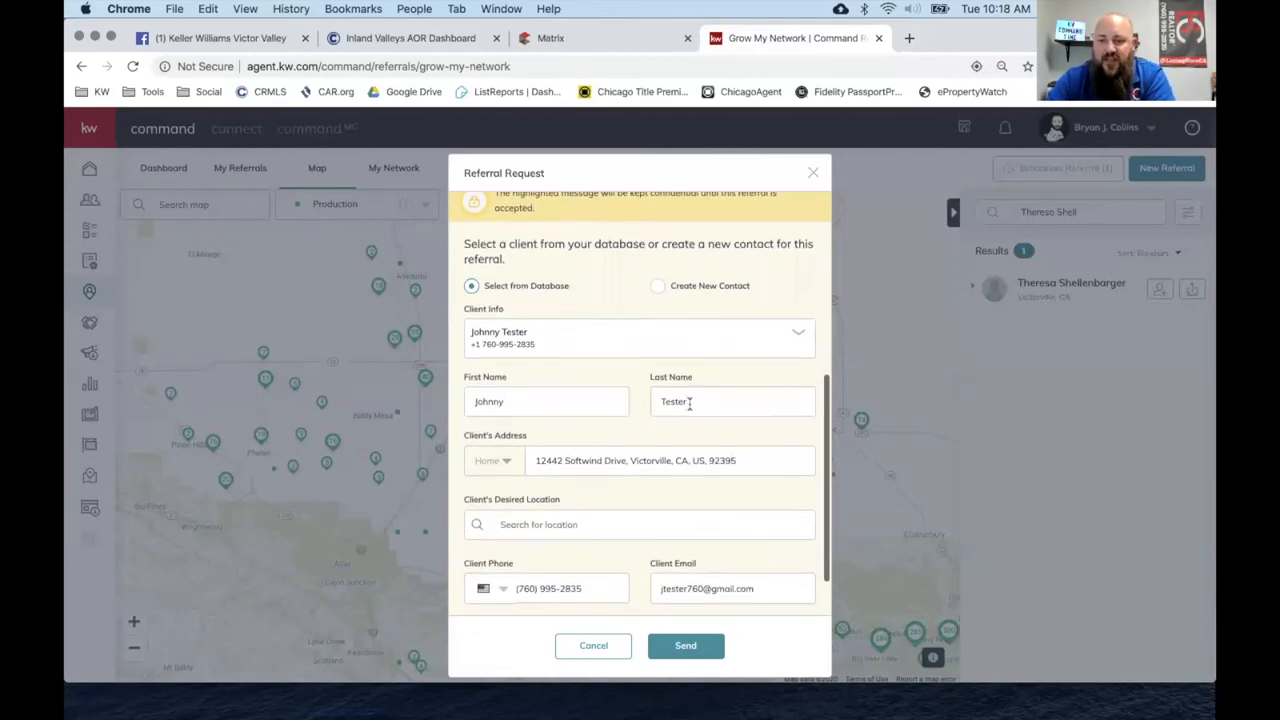
pyautogui.scroll(-3)
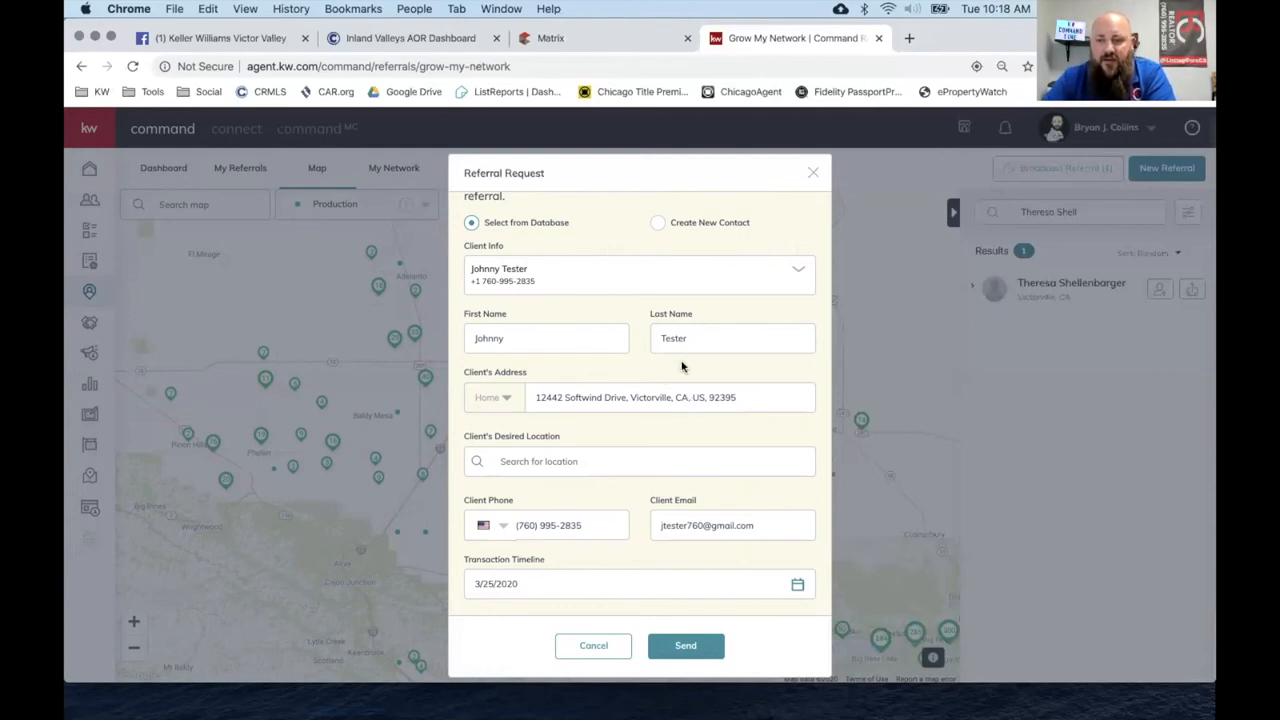
pyautogui.moveTo(660, 222)
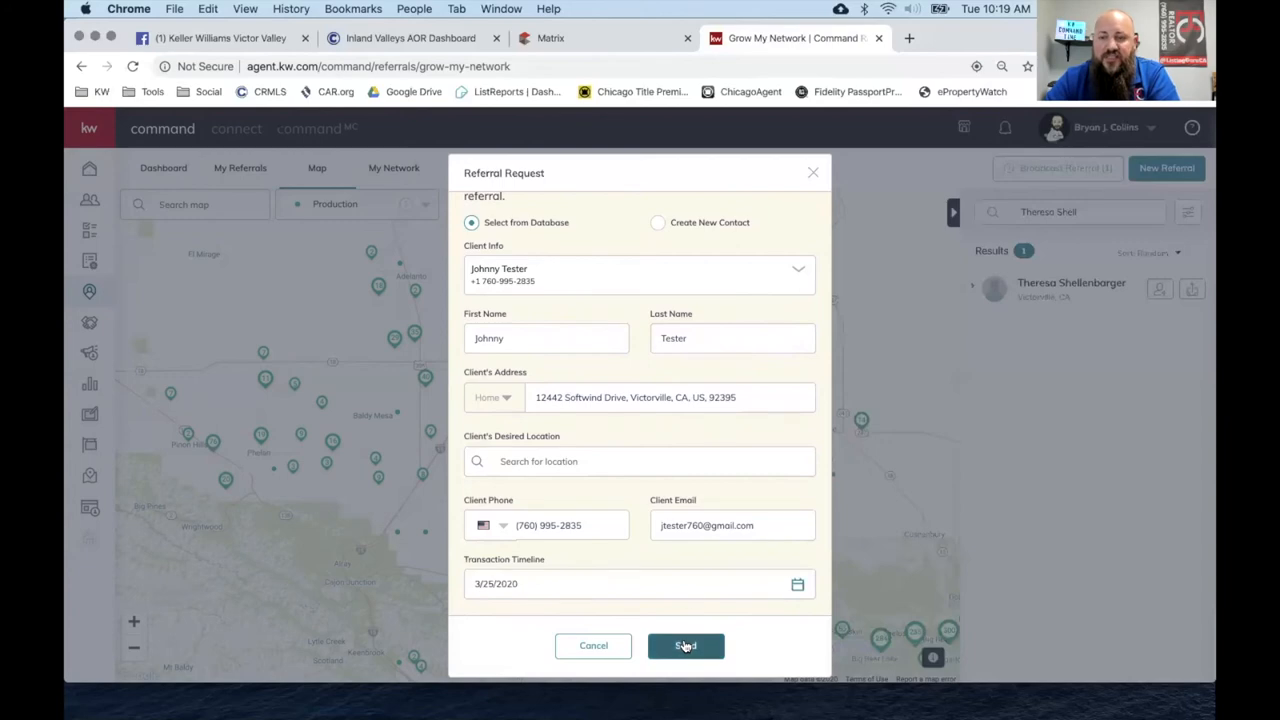
pyautogui.scroll(3)
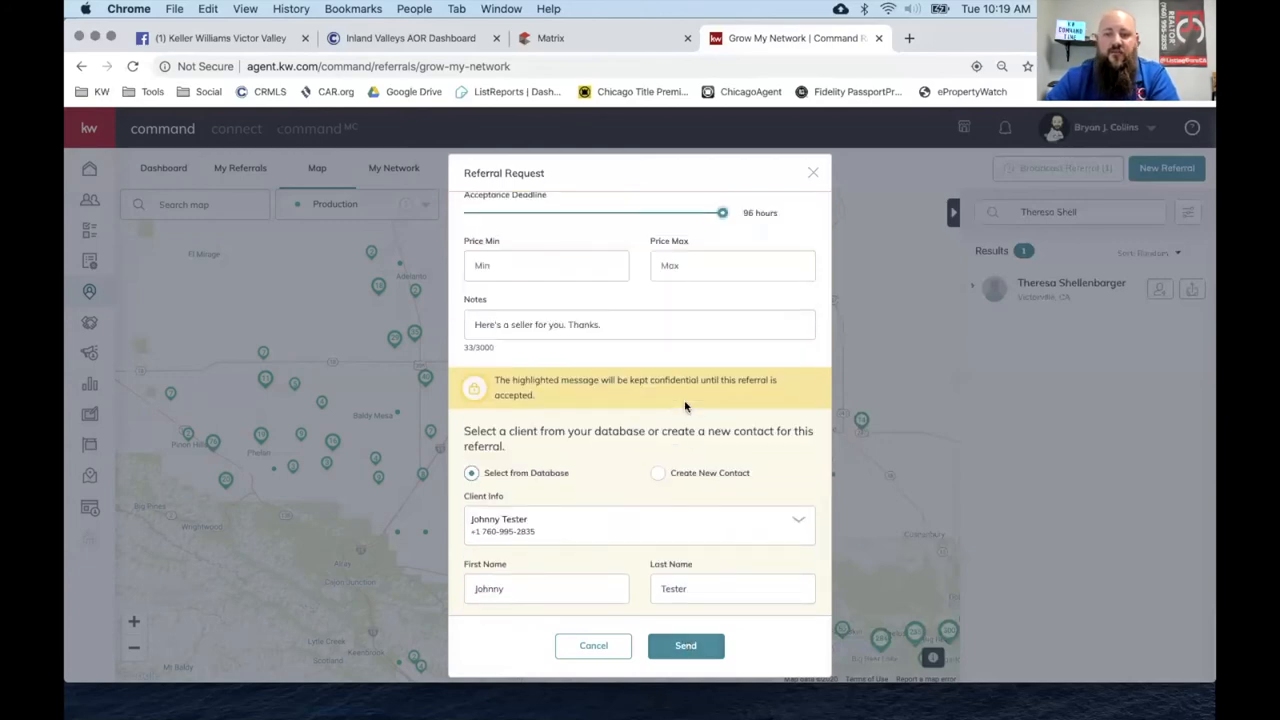
pyautogui.scroll(3)
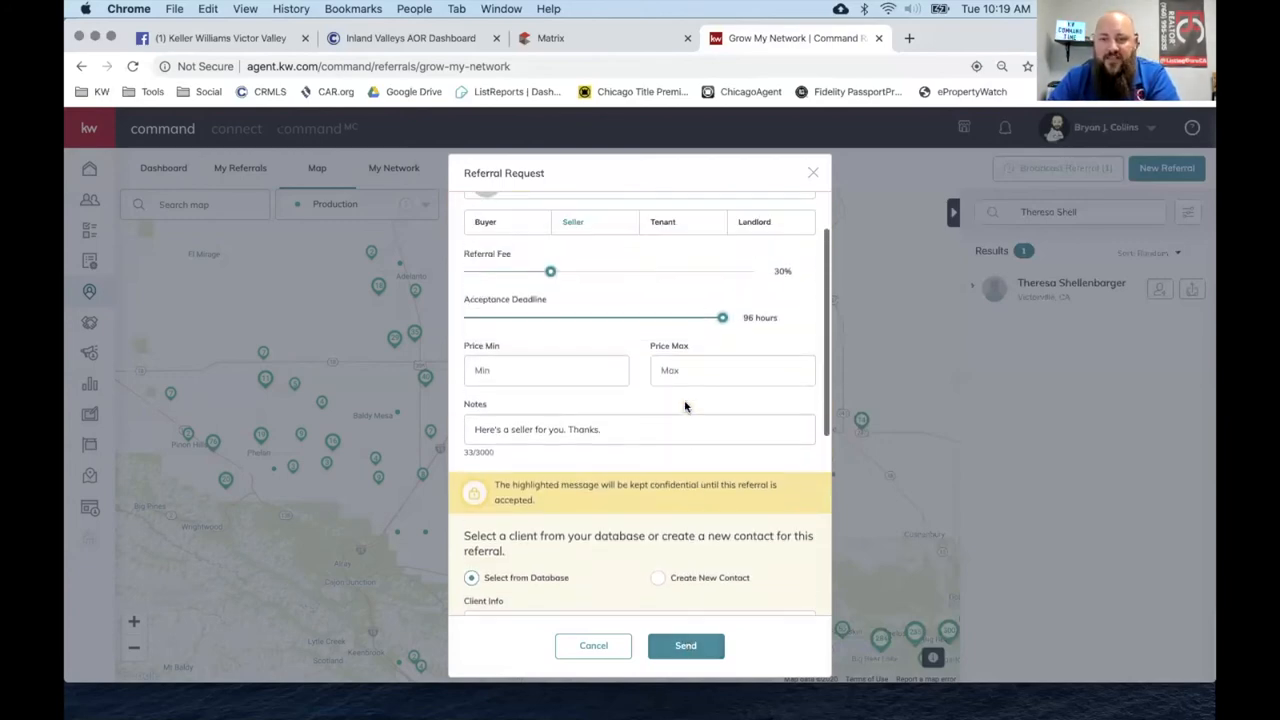
pyautogui.scroll(3)
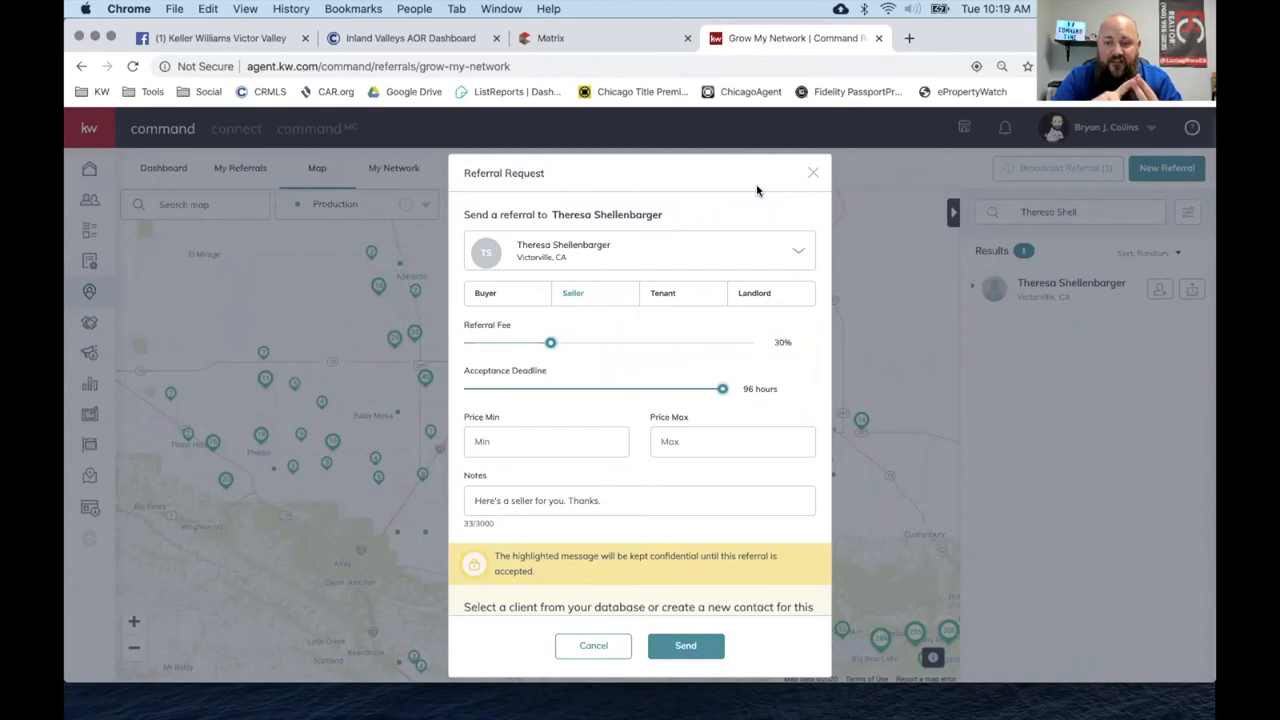
pyautogui.moveTo(764, 172)
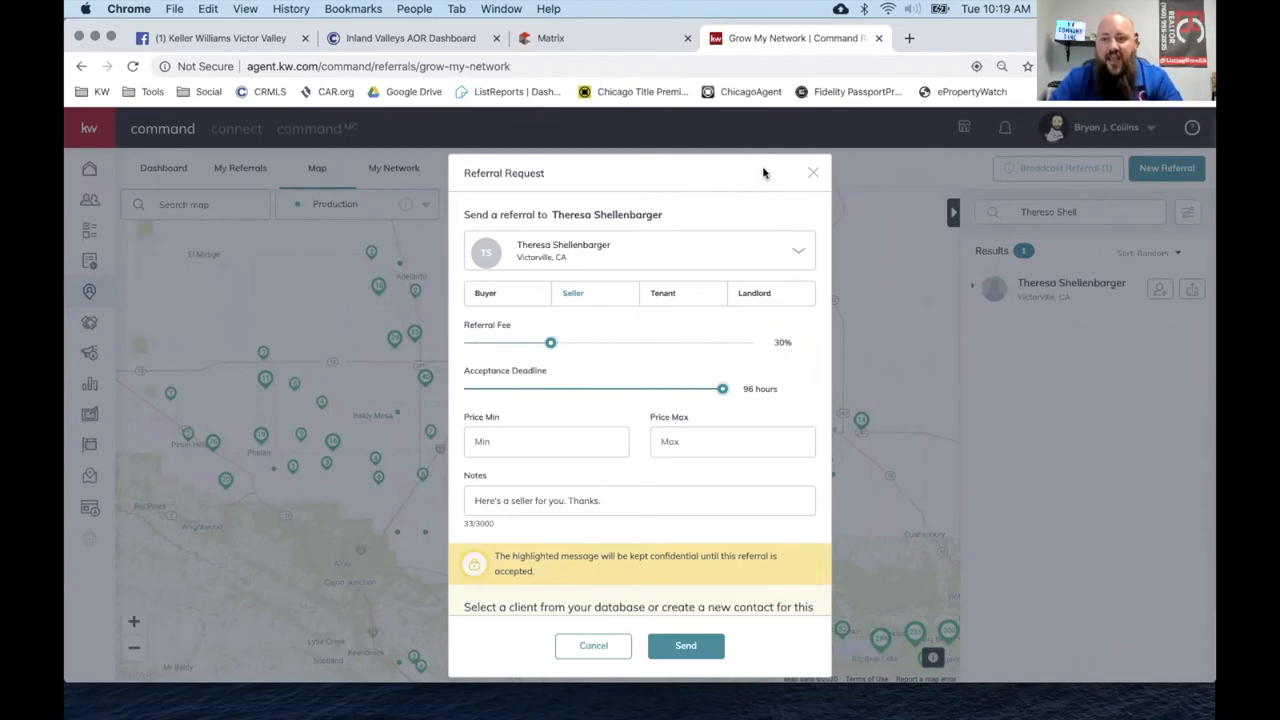
pyautogui.moveTo(744, 364)
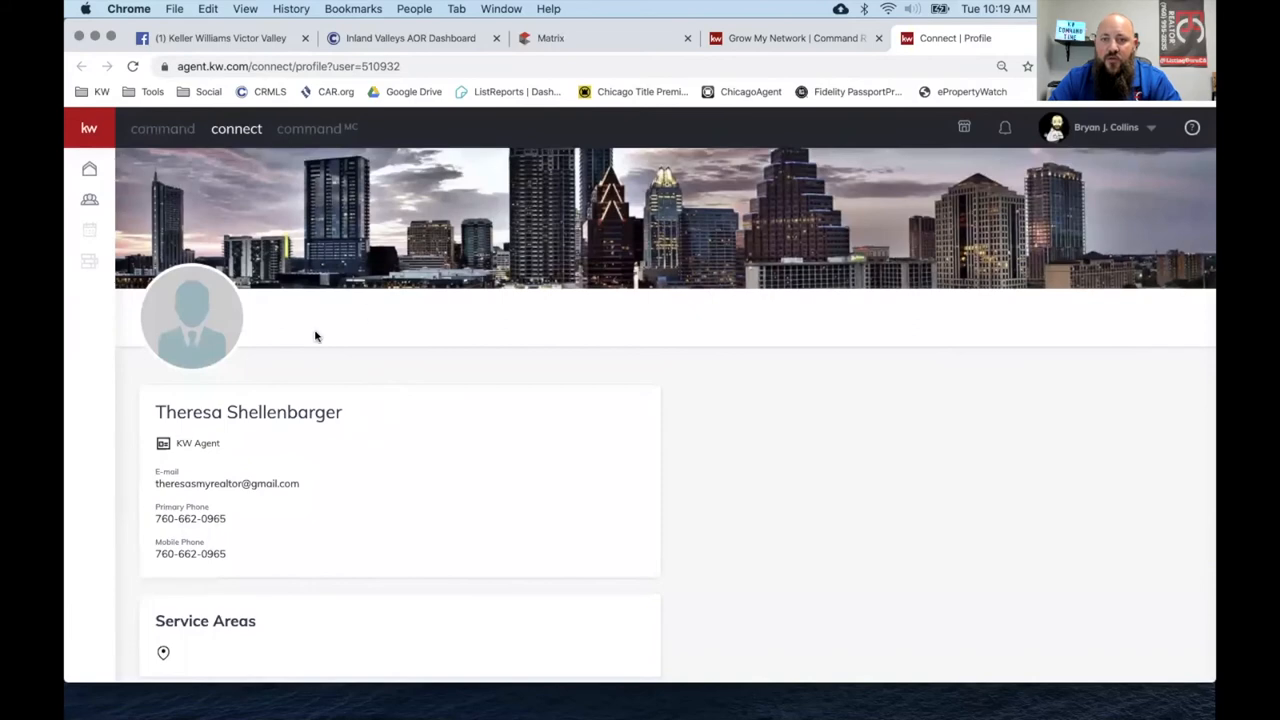
pyautogui.moveTo(708, 184)
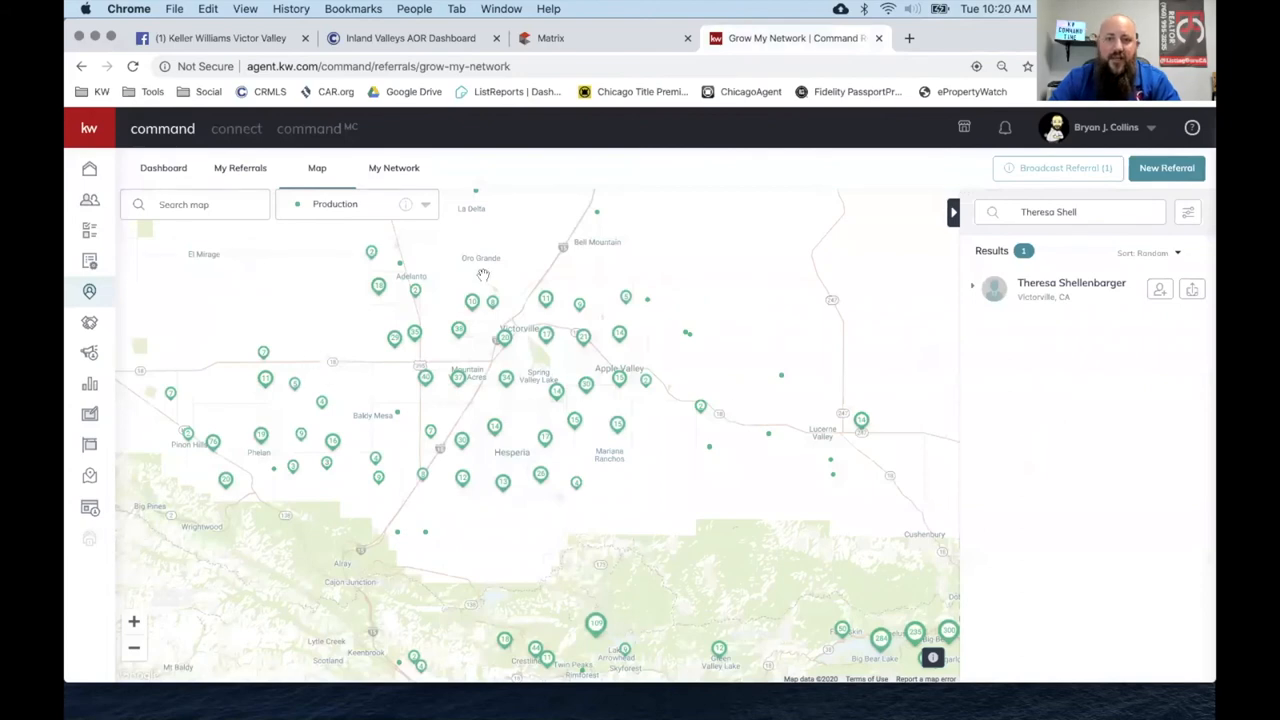
pyautogui.moveTo(1060, 352)
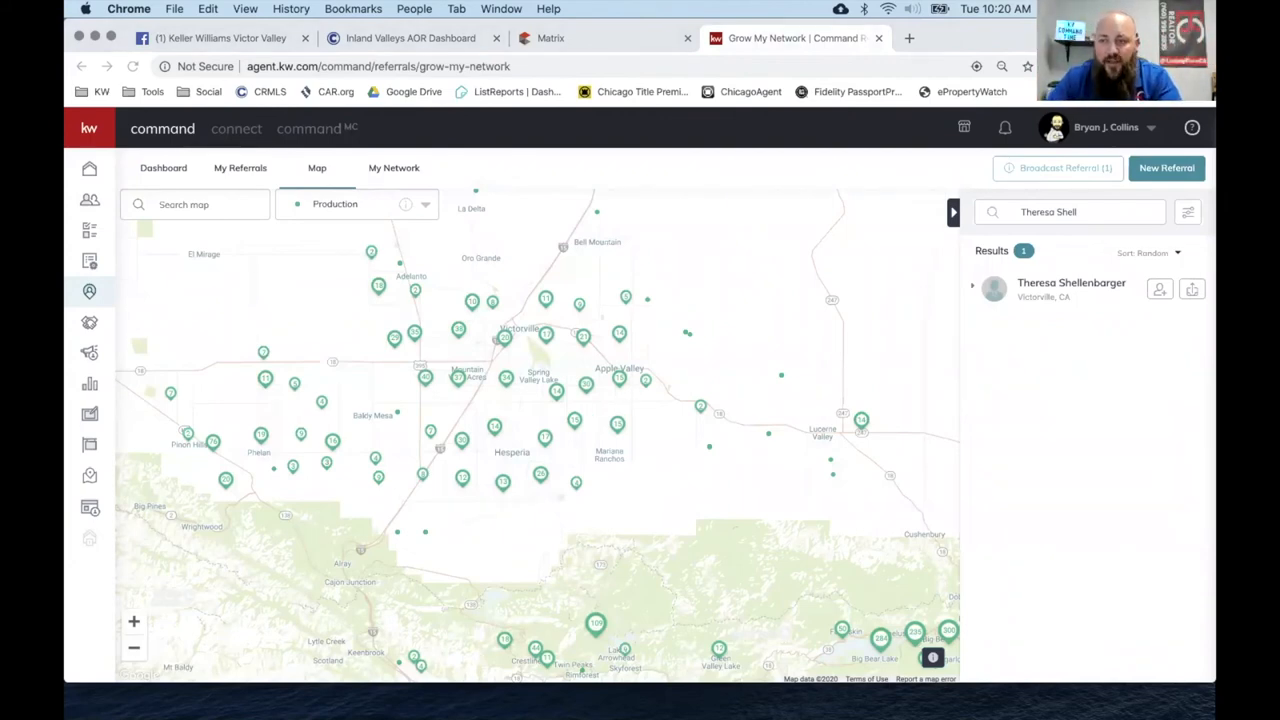
pyautogui.moveTo(800, 206)
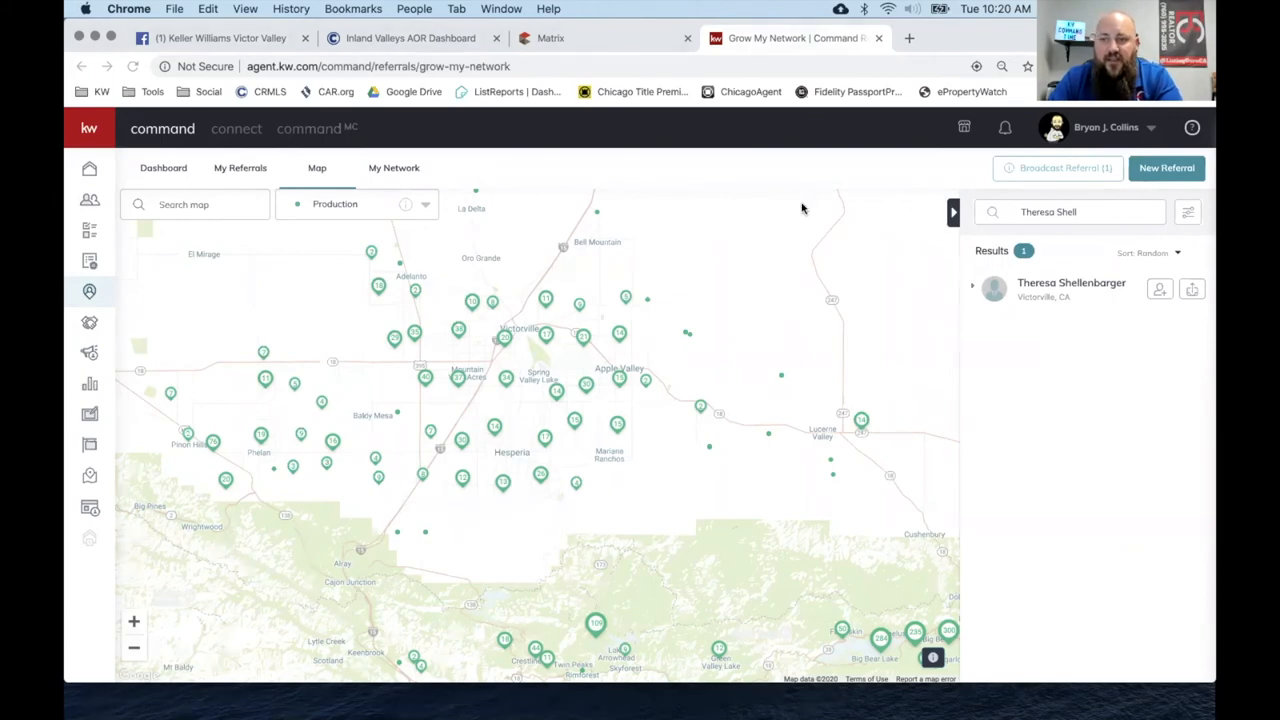
pyautogui.moveTo(980, 448)
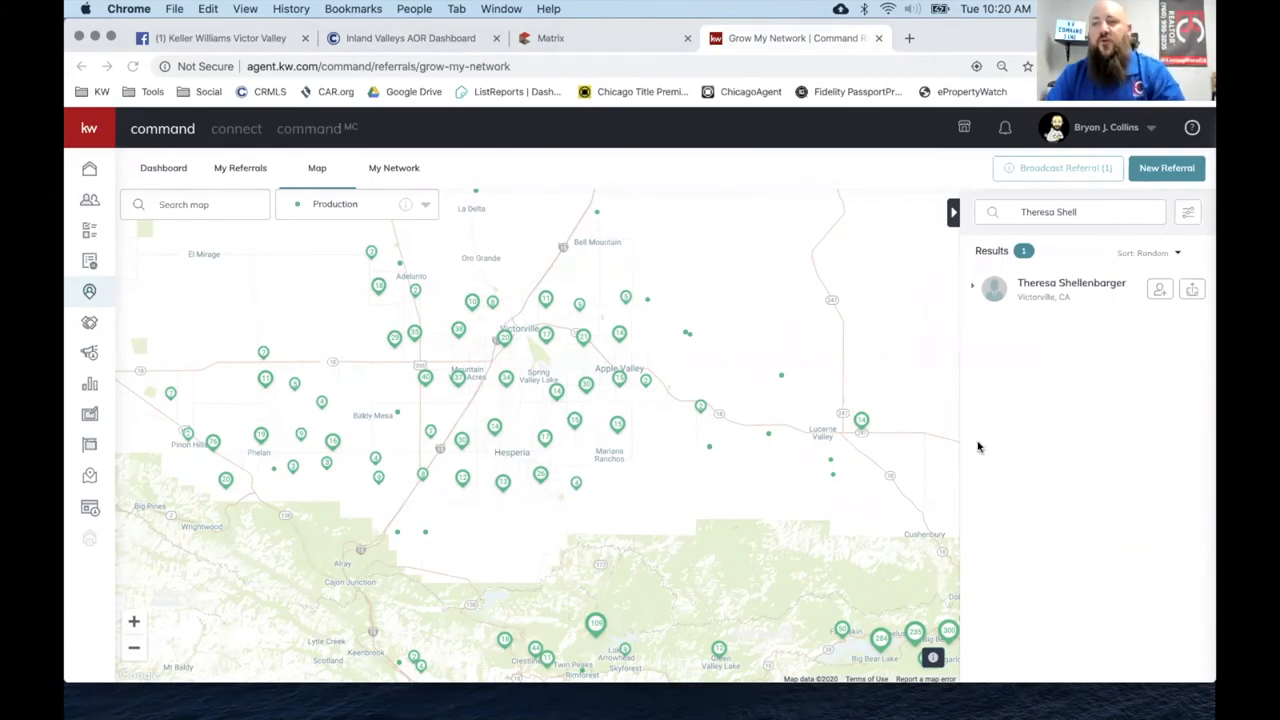
pyautogui.moveTo(970, 408)
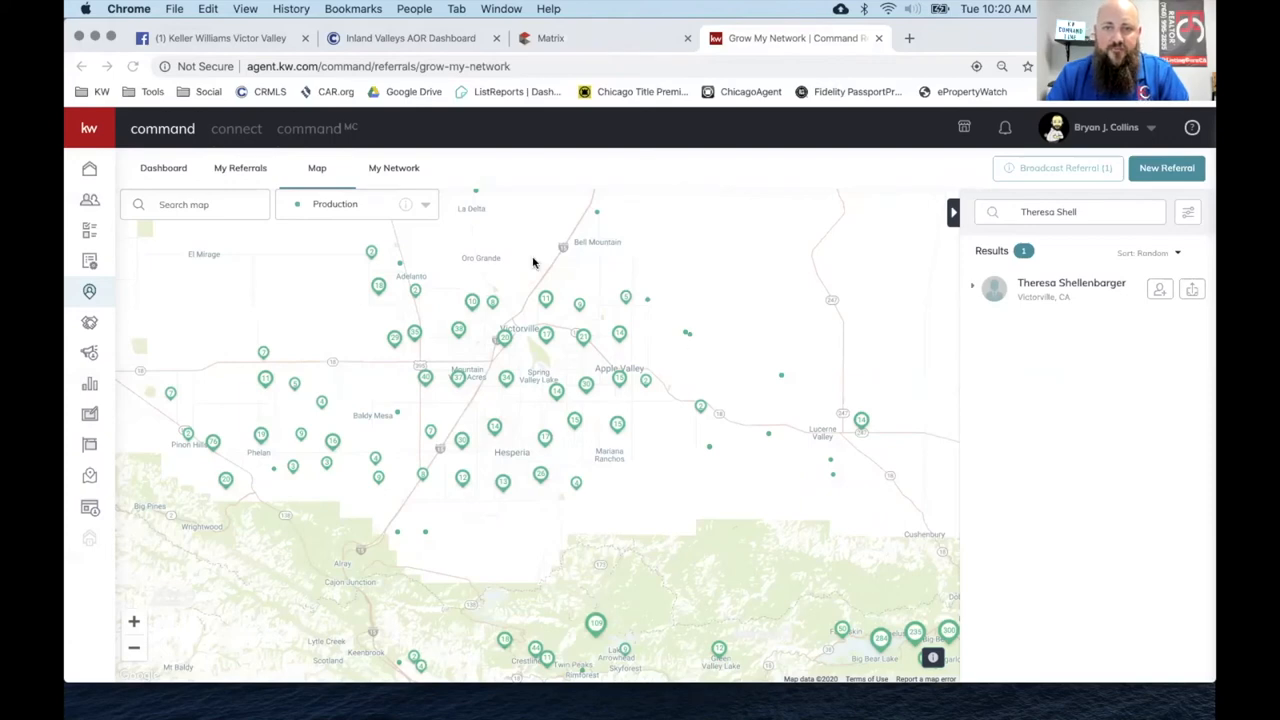
pyautogui.moveTo(512, 398)
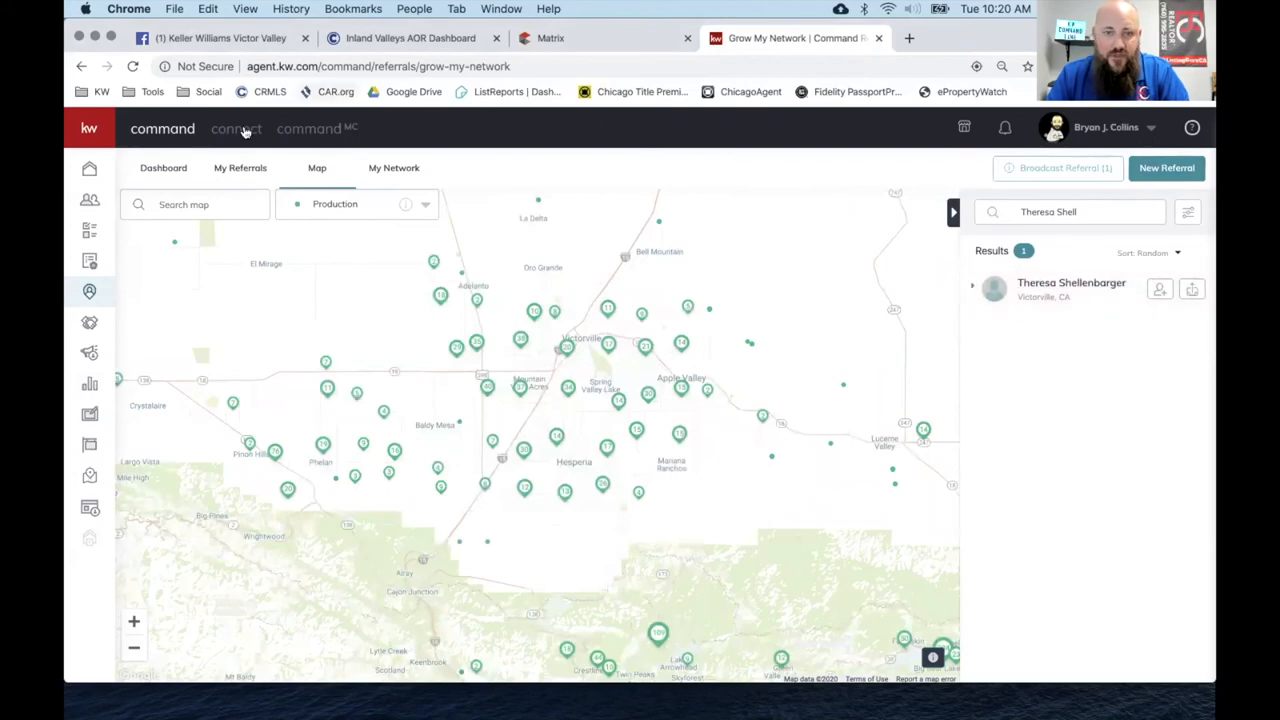
# Return to the Grow My Network map with the full unfiltered agent results.
pyautogui.click(240, 168)
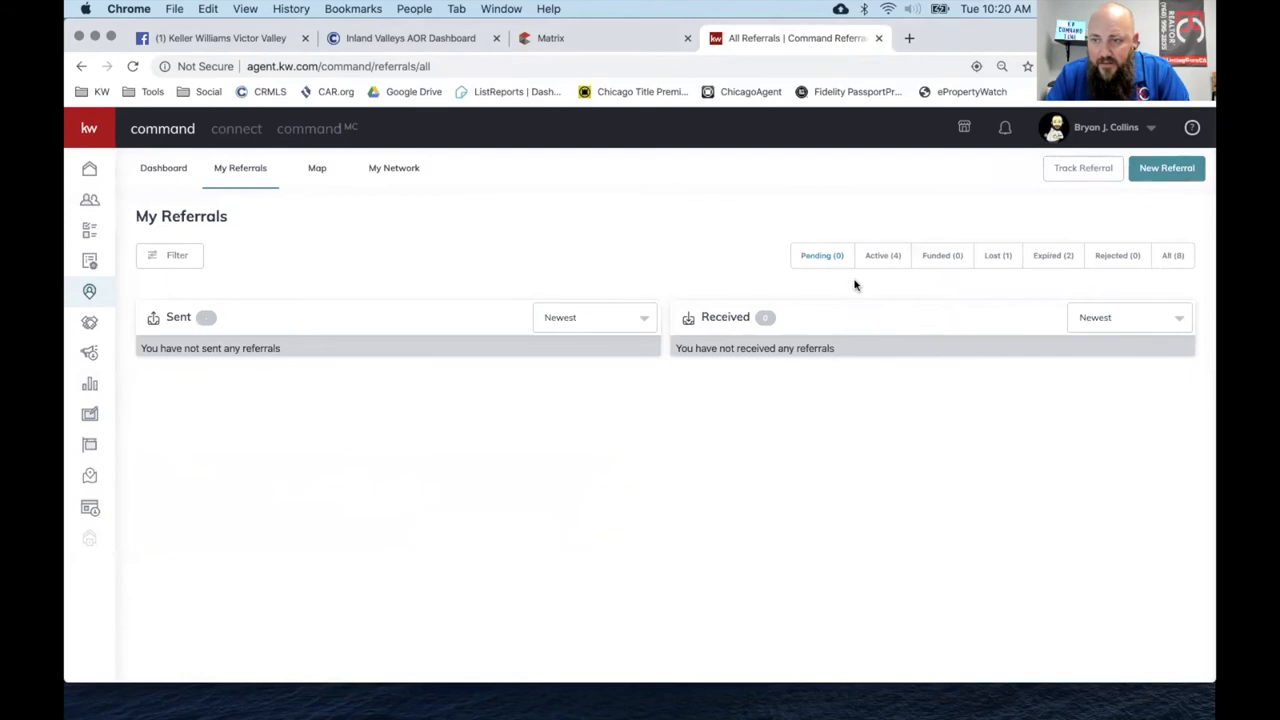
pyautogui.click(882, 256)
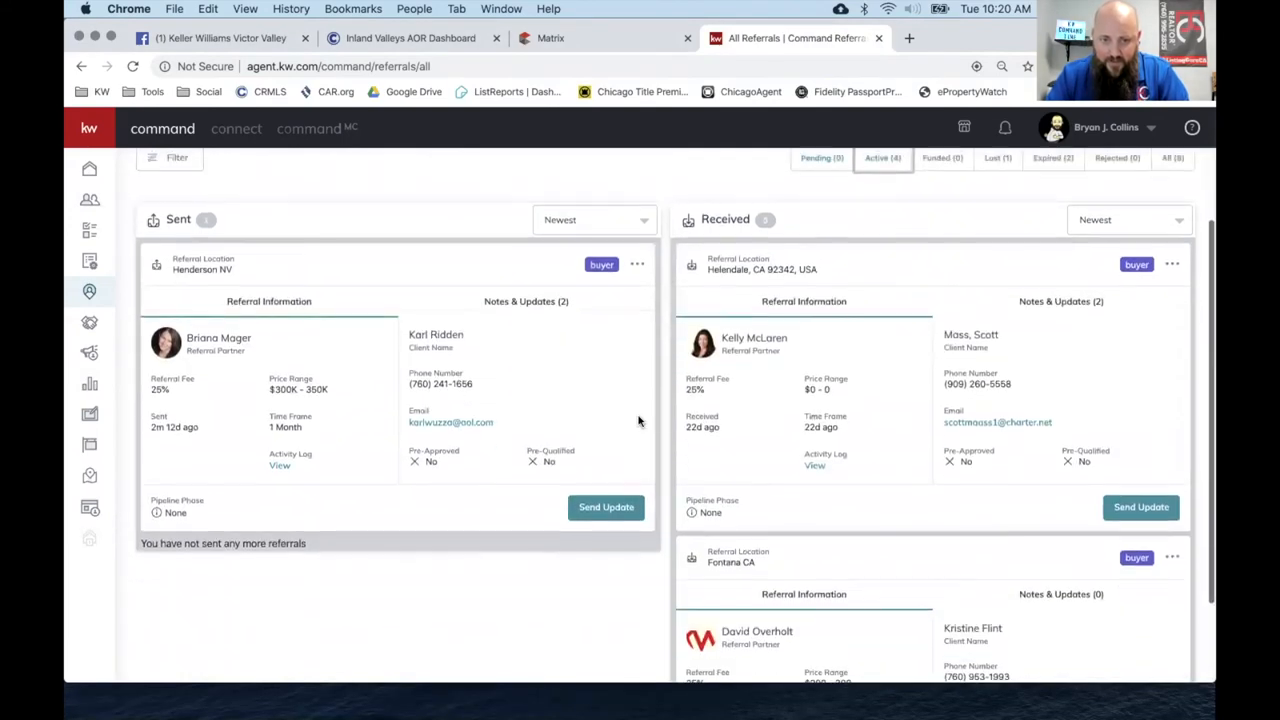
pyautogui.scroll(3)
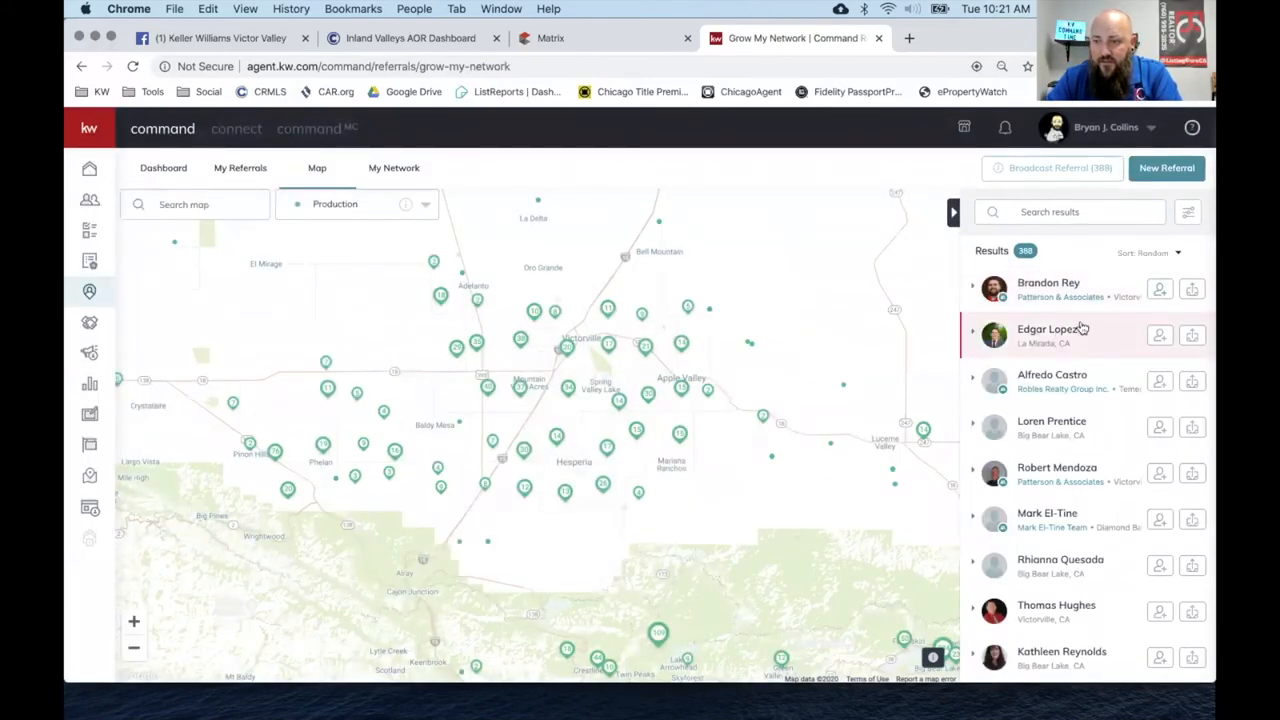
# Invite the first listed agent to the network without a personal message.
pyautogui.click(1160, 288)
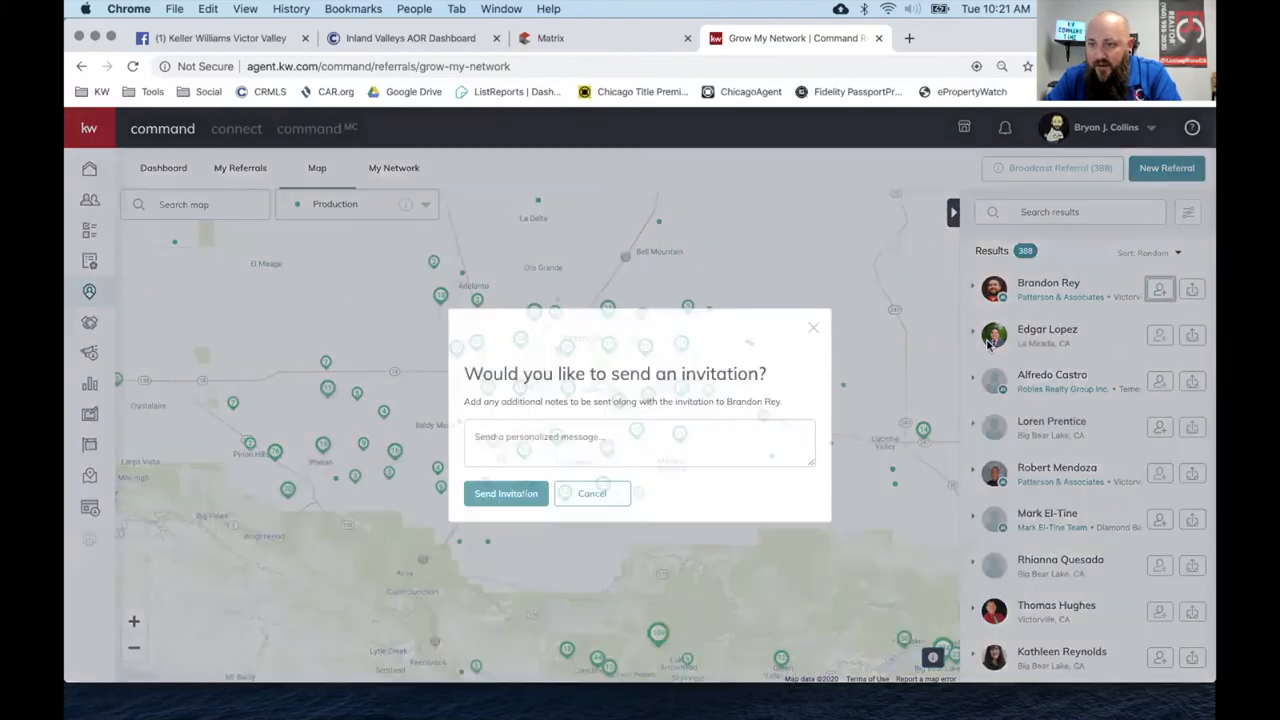
pyautogui.click(592, 492)
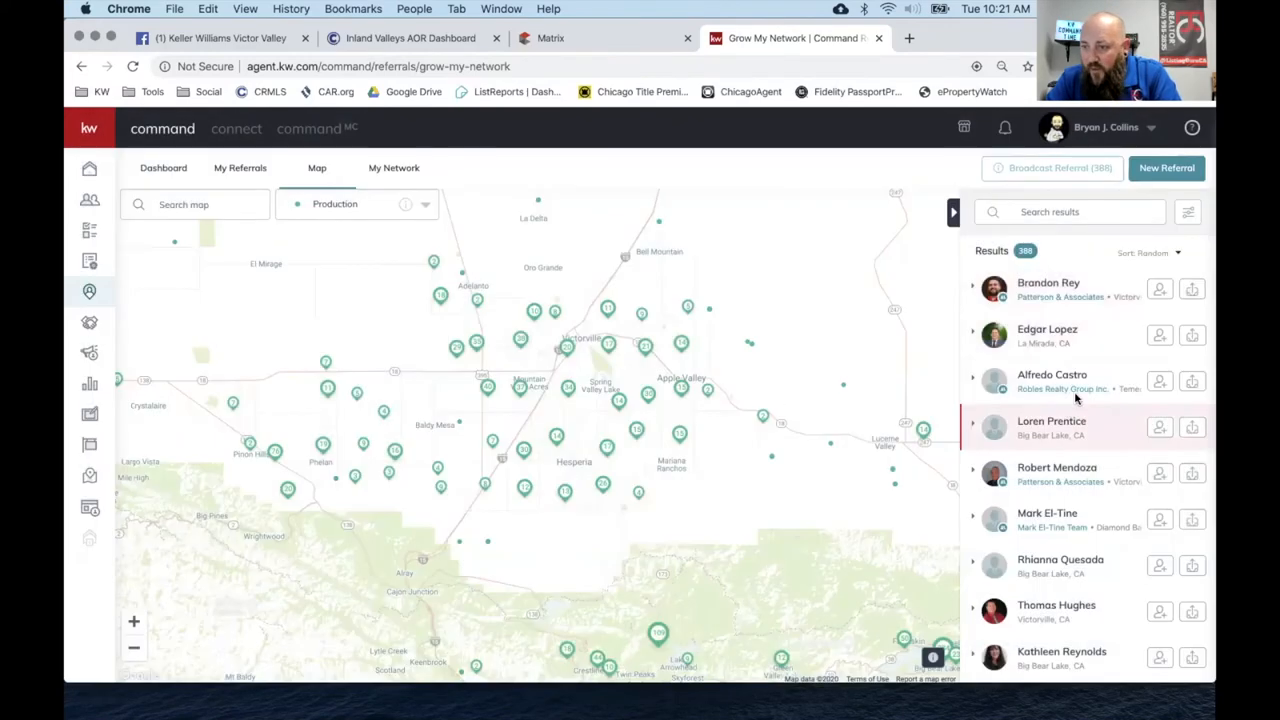
pyautogui.scroll(-3)
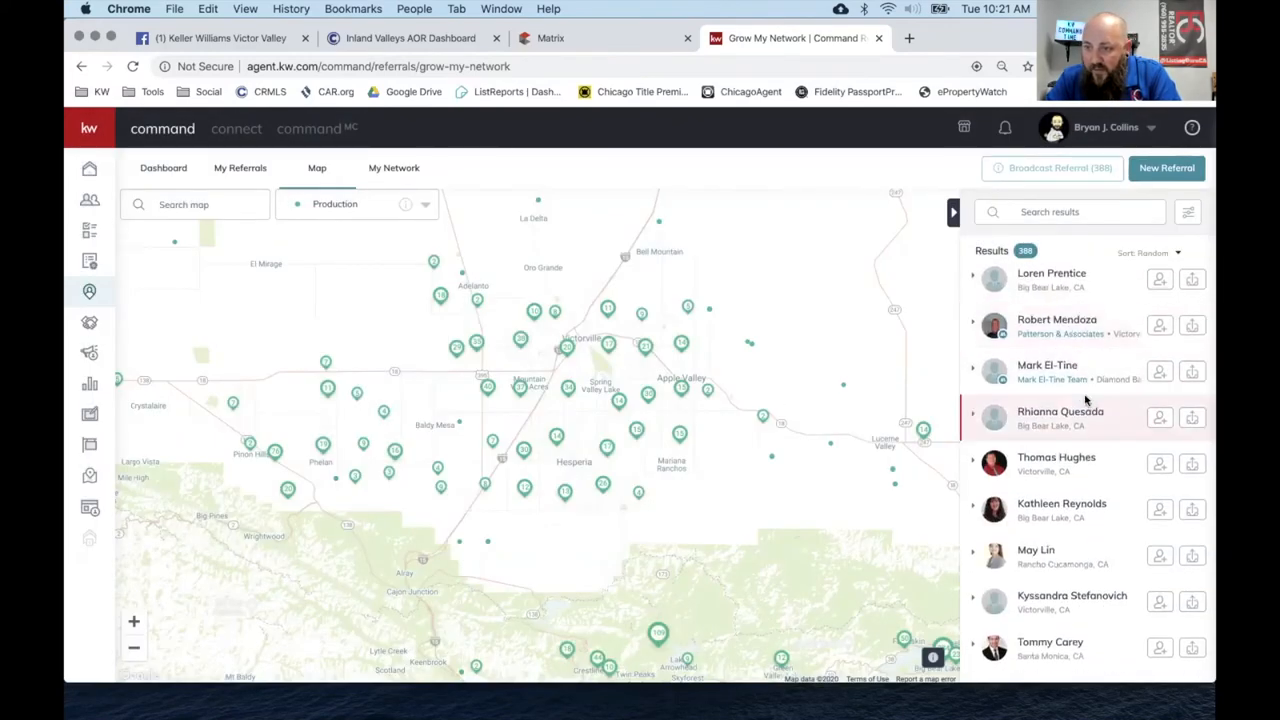
pyautogui.scroll(-3)
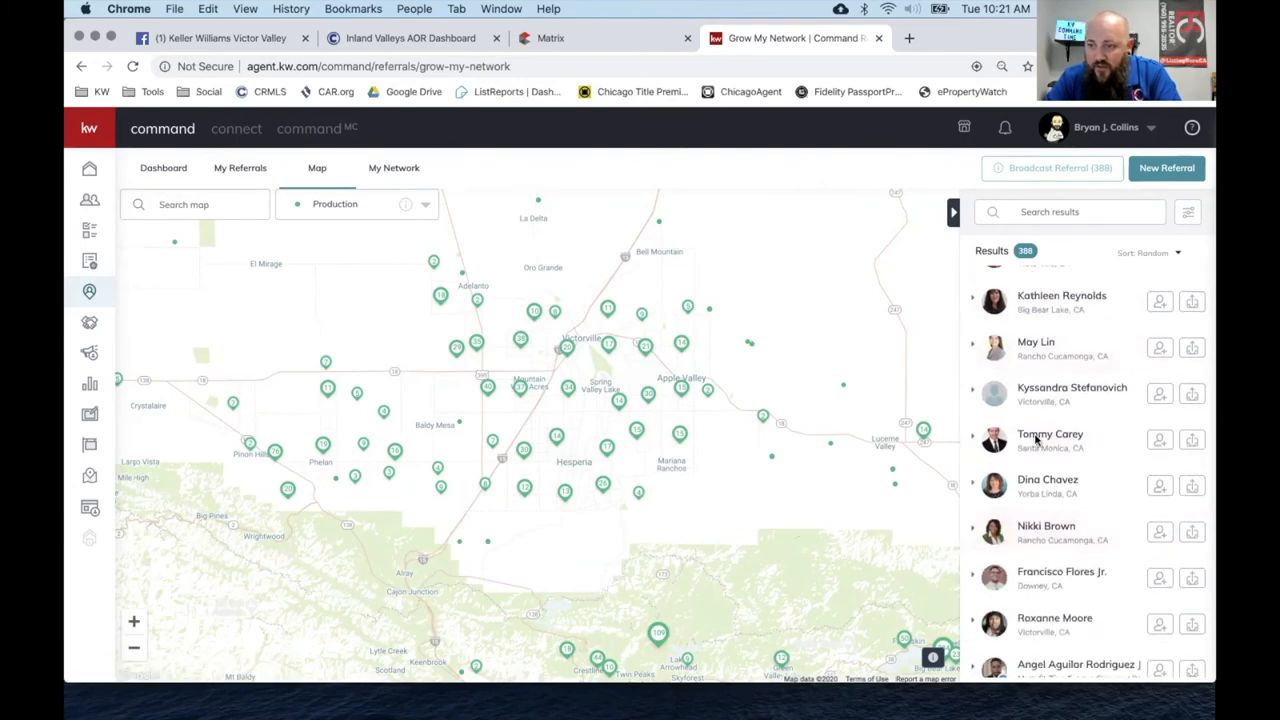
pyautogui.scroll(-3)
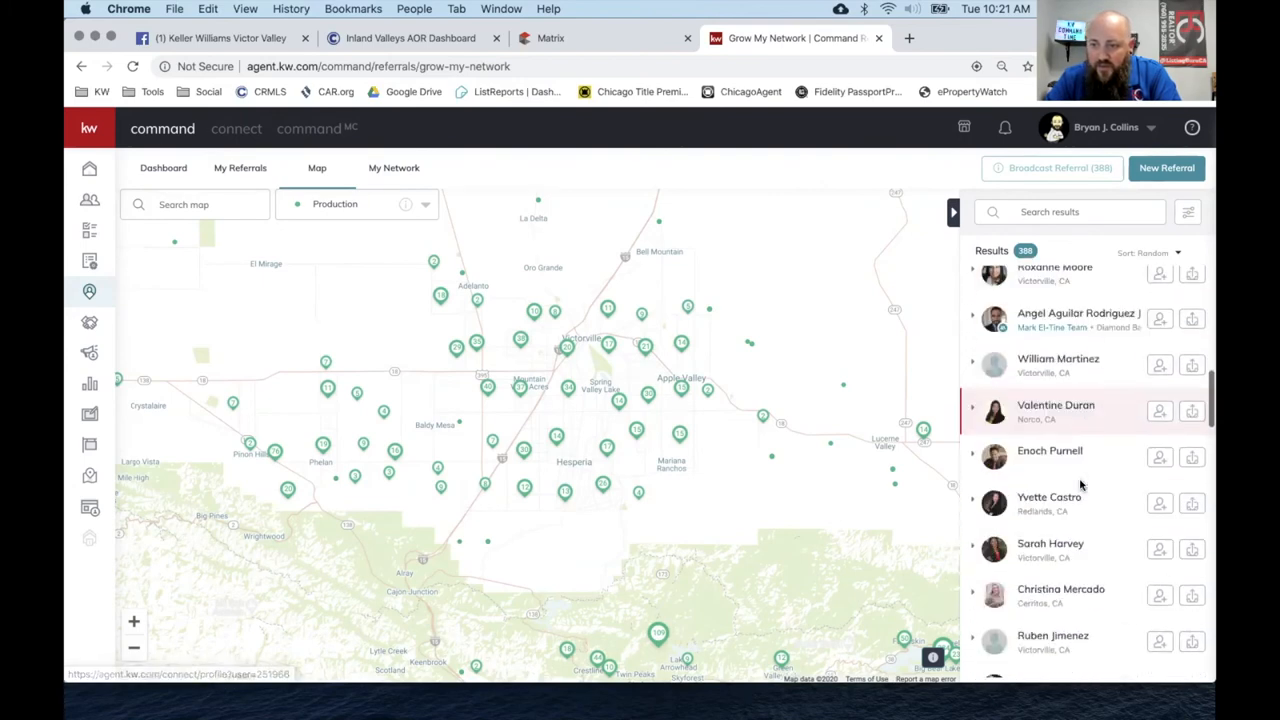
pyautogui.scroll(-3)
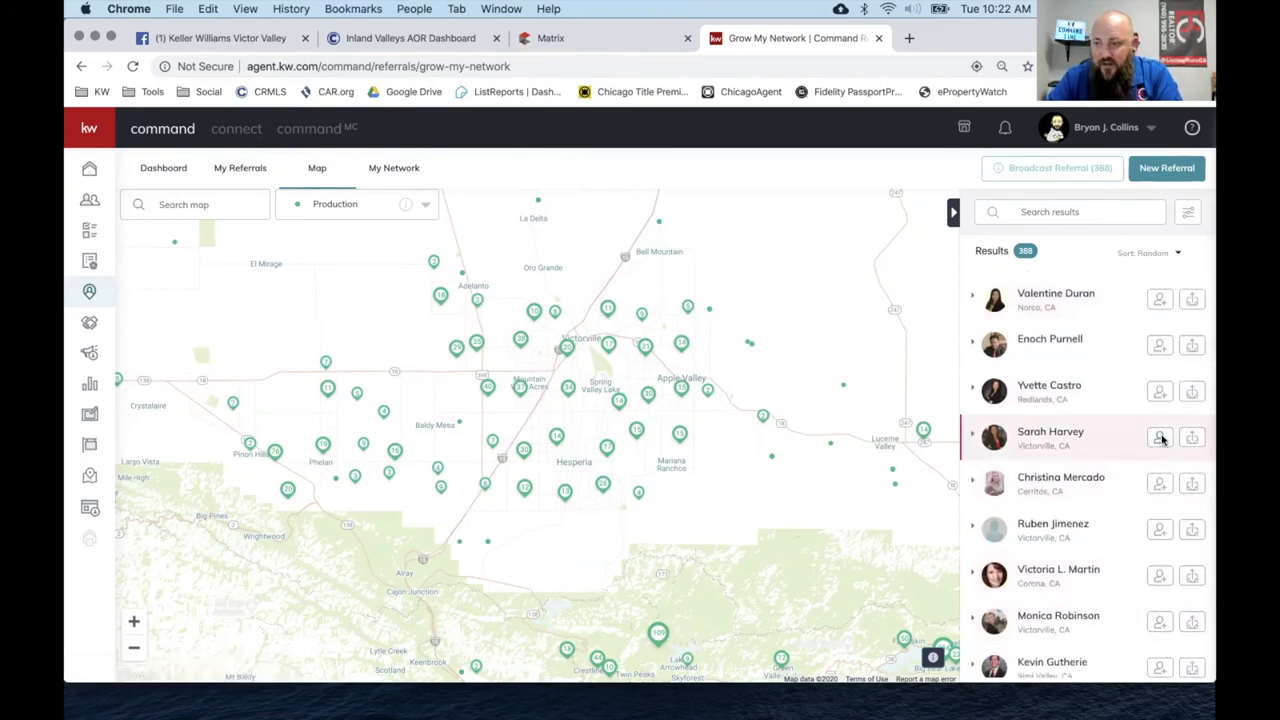
pyautogui.click(1160, 436)
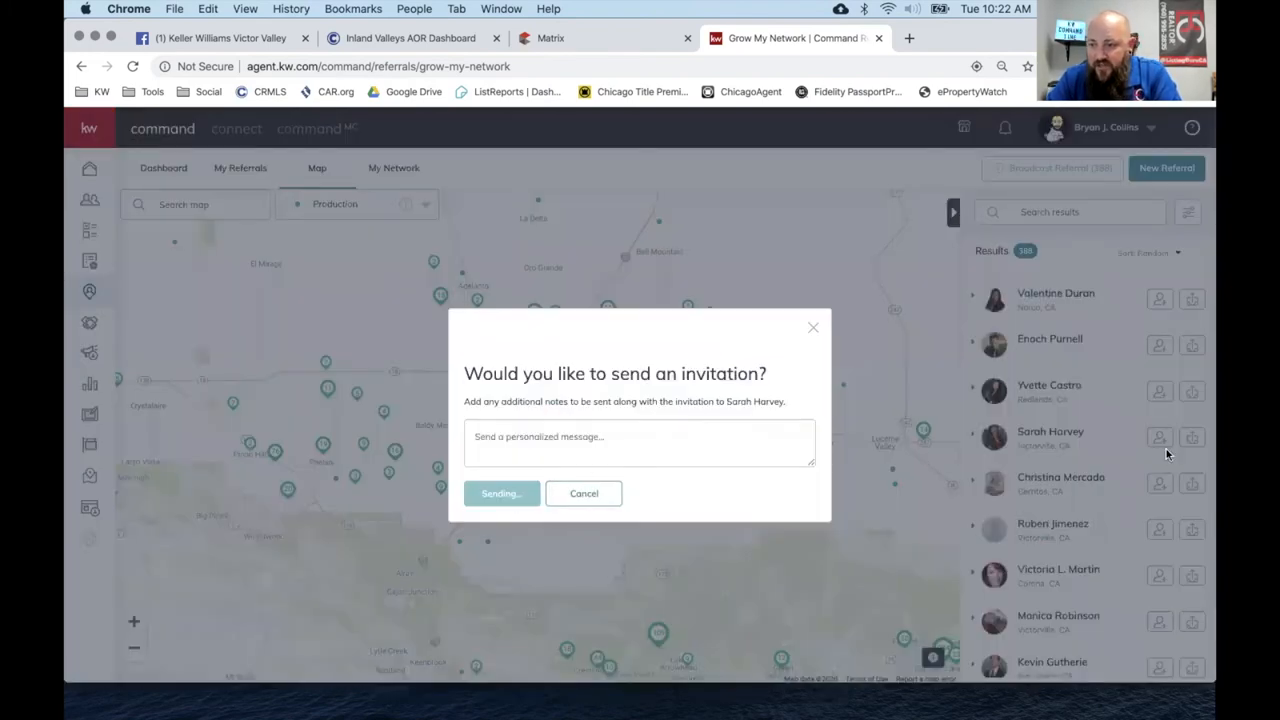
pyautogui.click(500, 492)
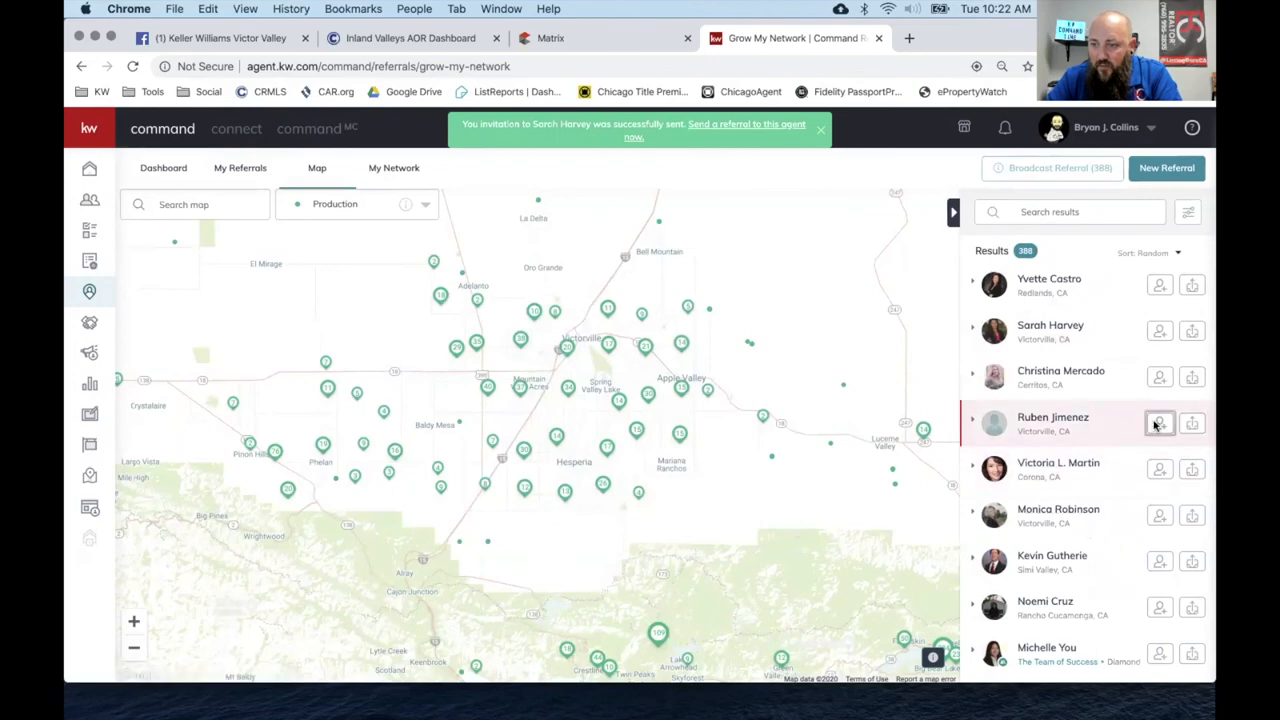
pyautogui.moveTo(1124, 540)
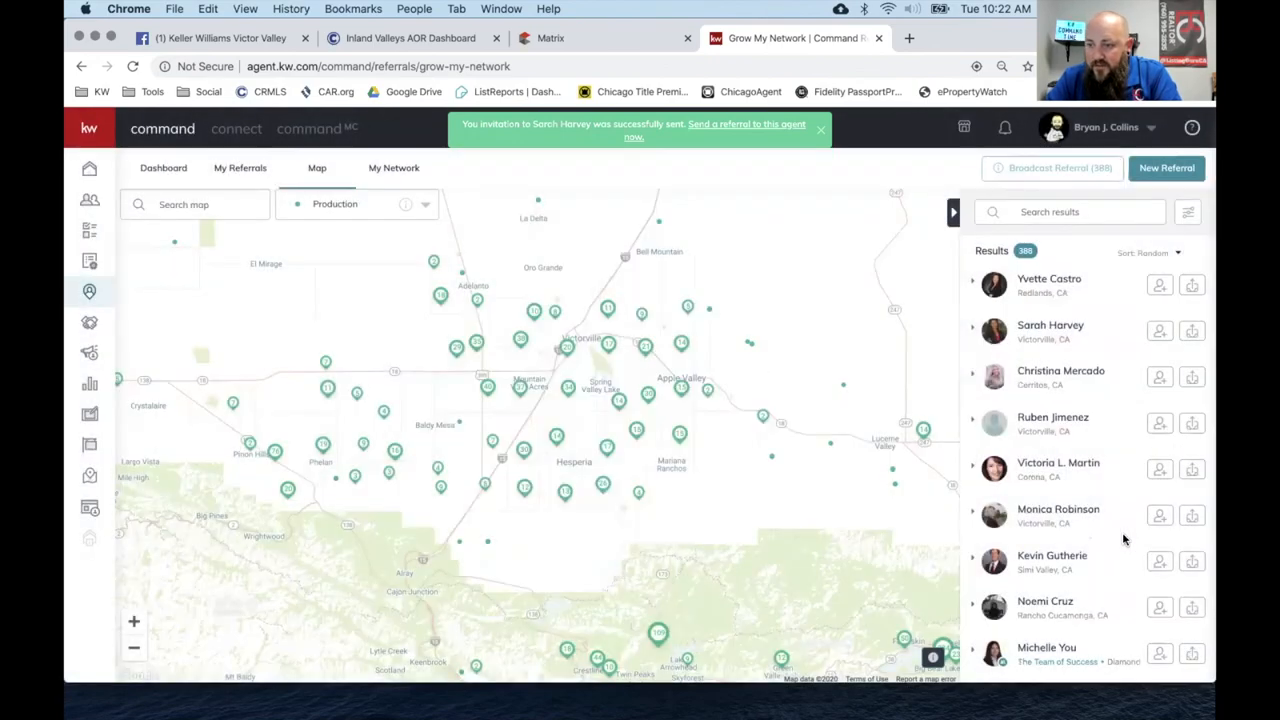
pyautogui.click(1160, 516)
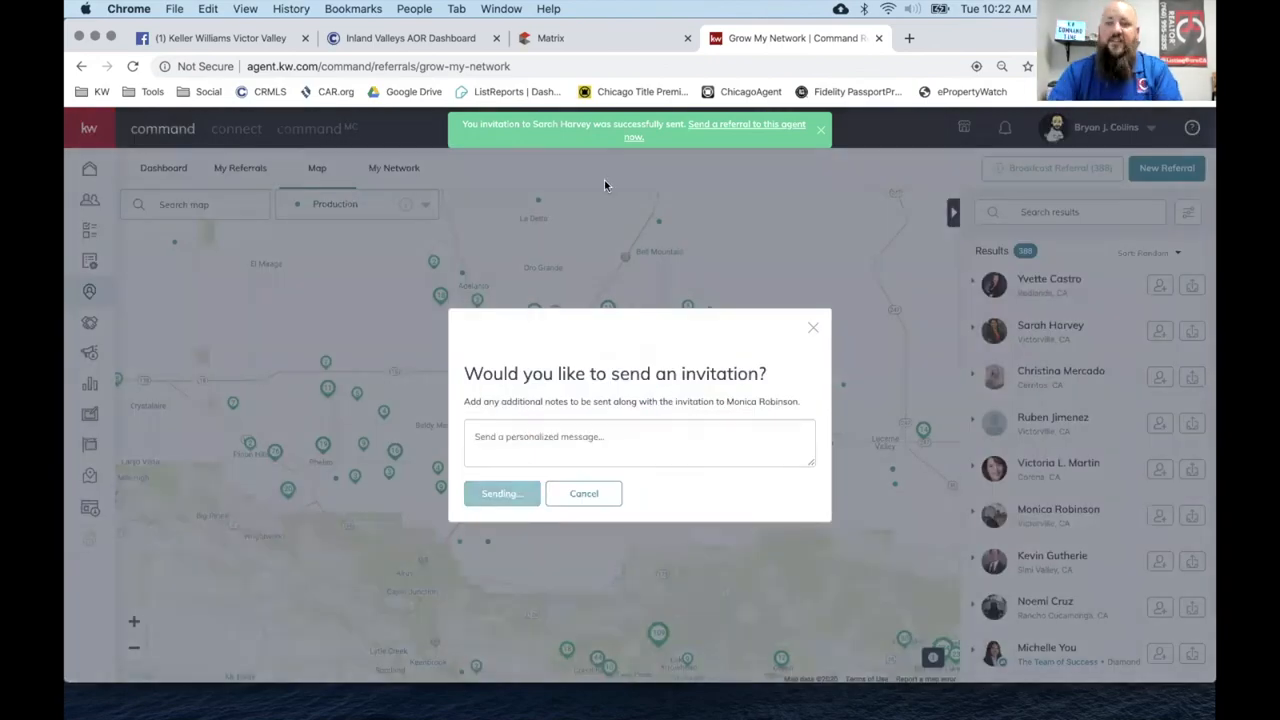
pyautogui.click(500, 492)
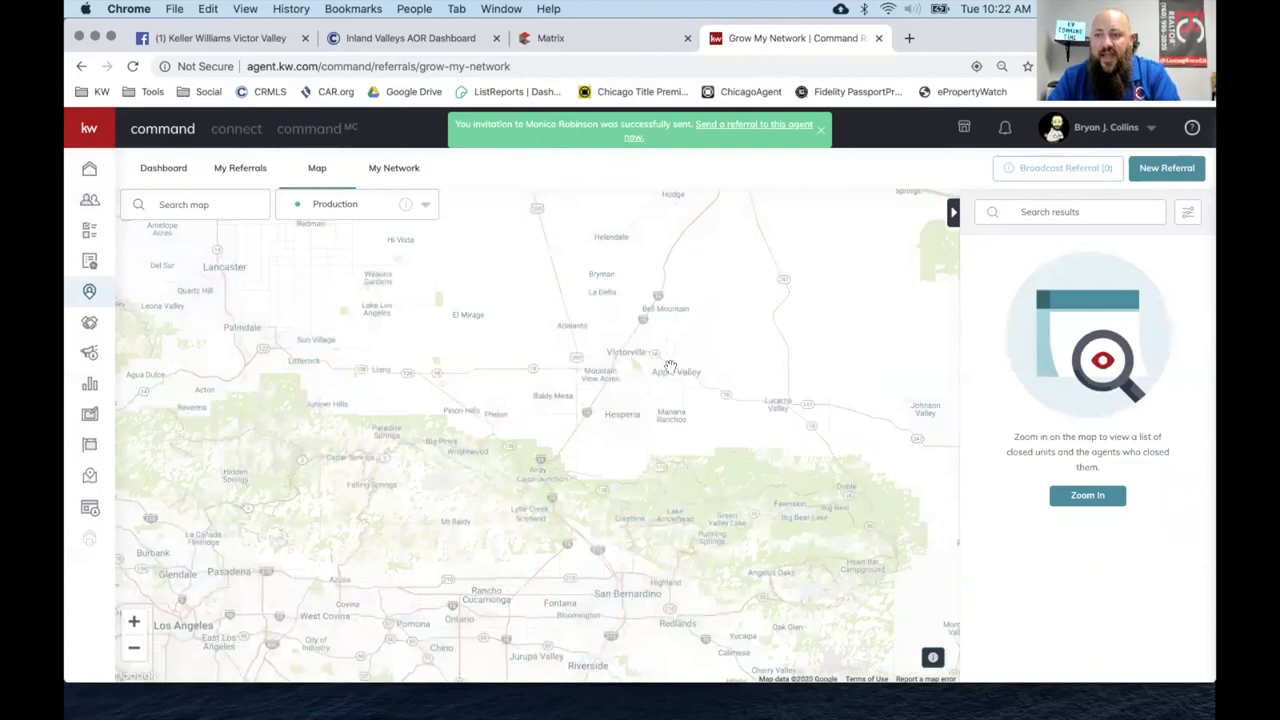
# Pan the Grow My Network map from Victorville toward Phoenix and Dallas–Fort Worth.
pyautogui.click(820, 132)
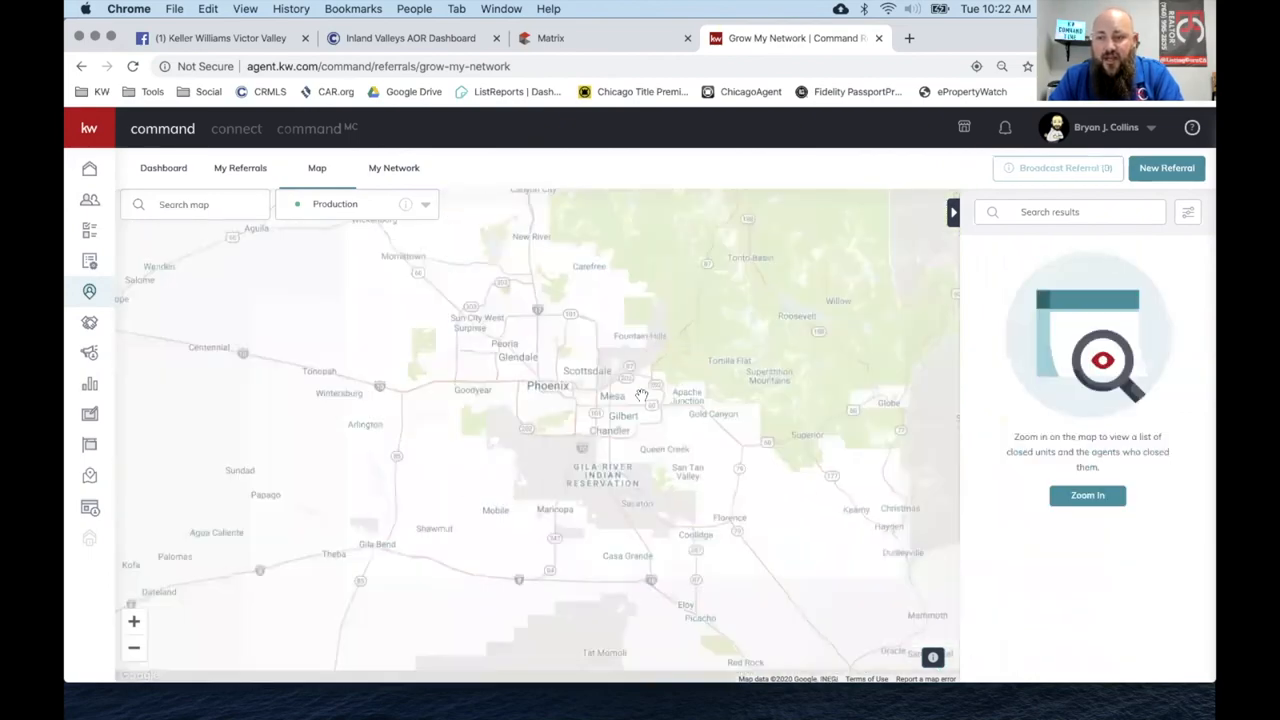
pyautogui.moveTo(640, 396); pyautogui.dragTo(608, 436)
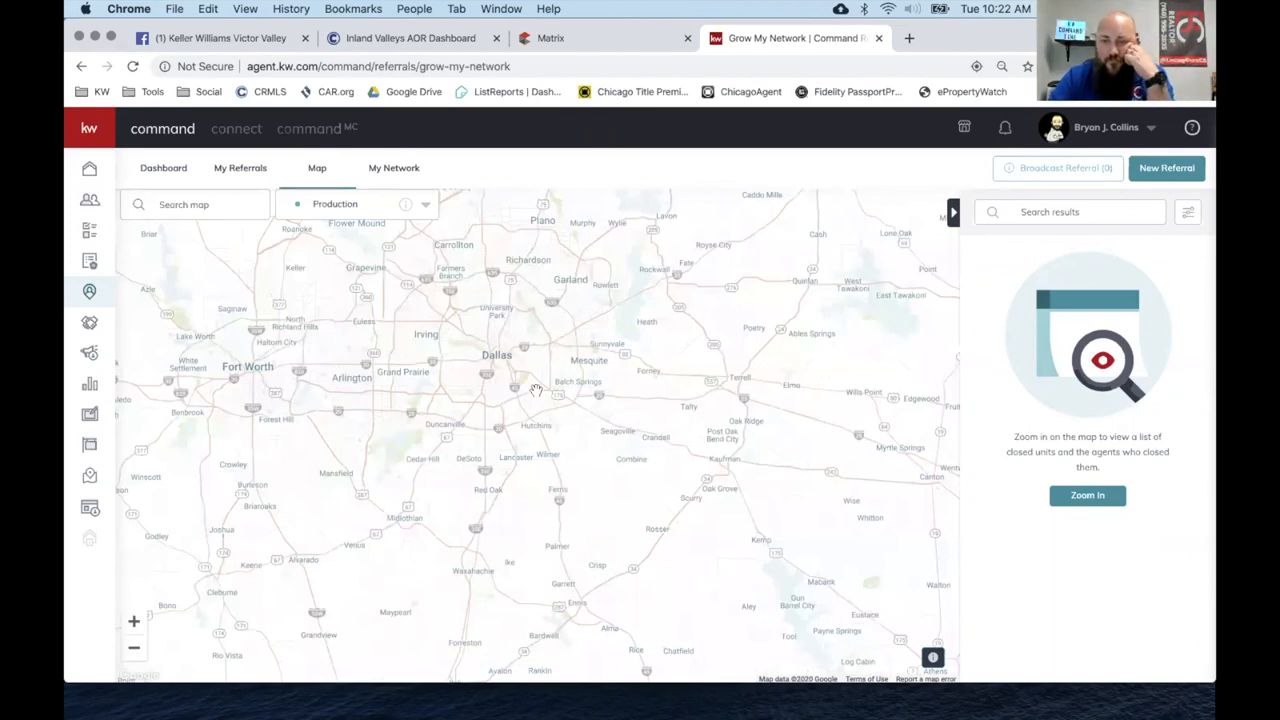
pyautogui.moveTo(538, 400)
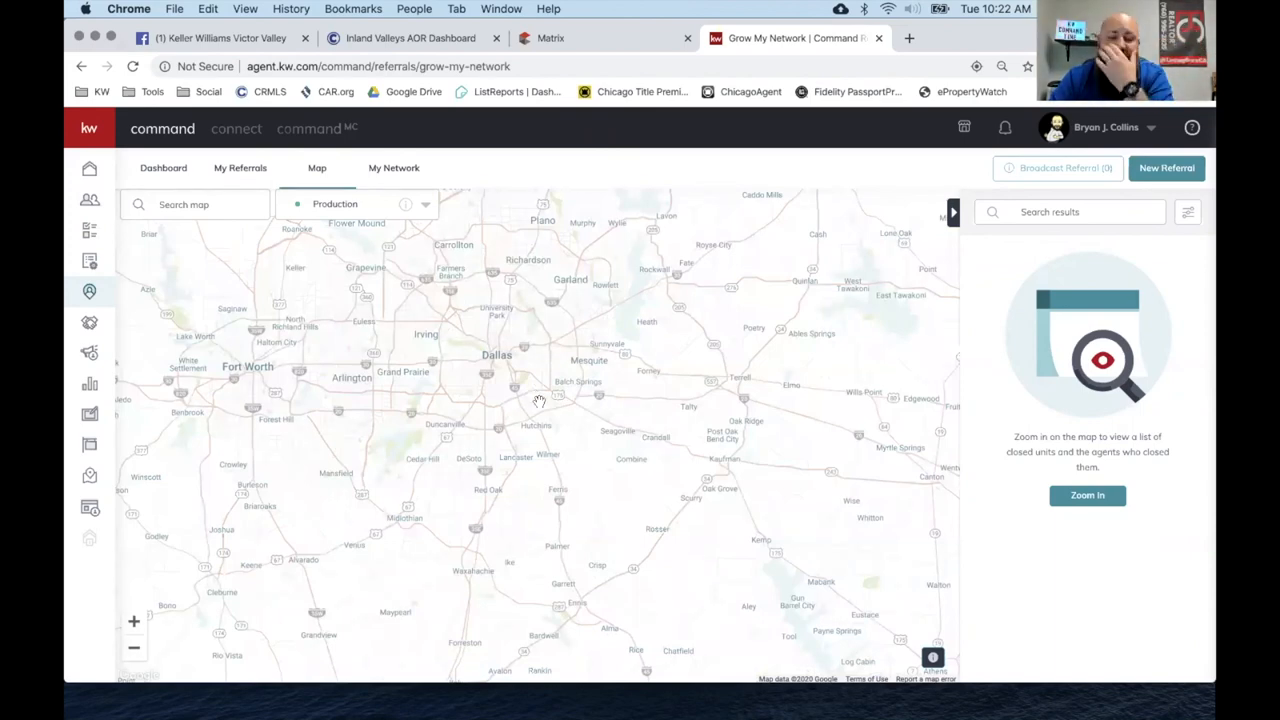
pyautogui.moveTo(480, 388)
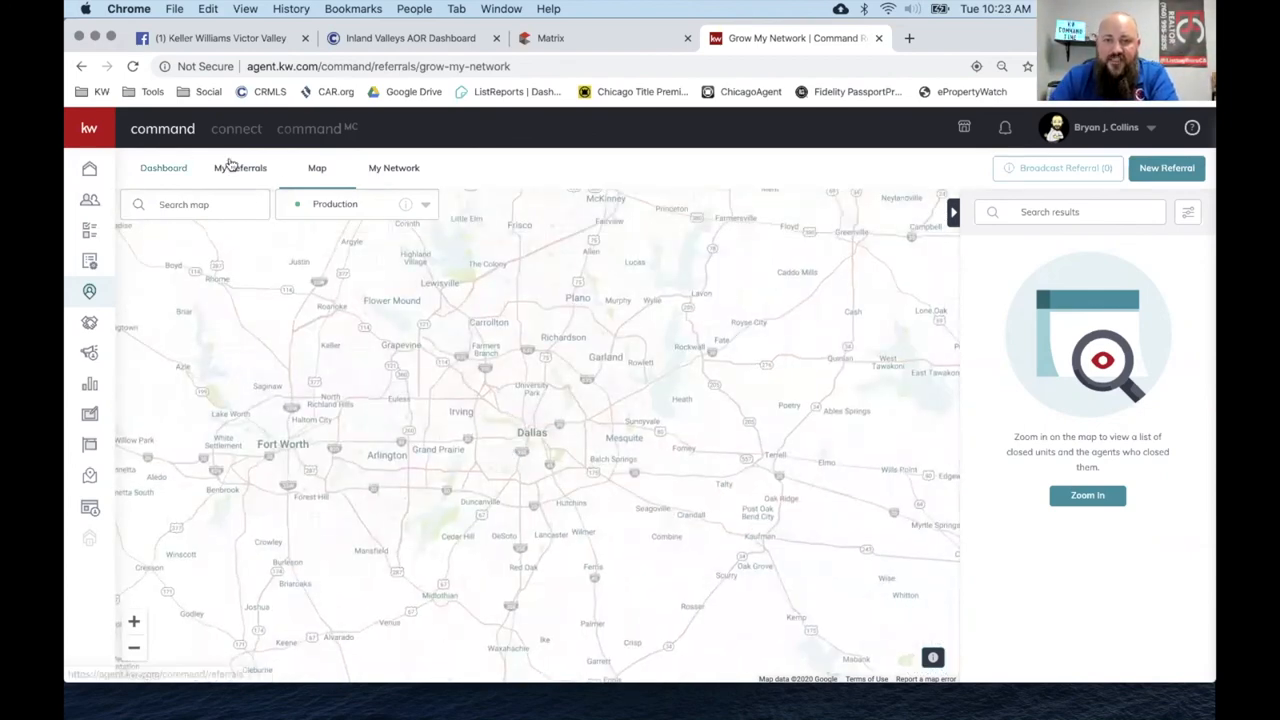
pyautogui.click(392, 168)
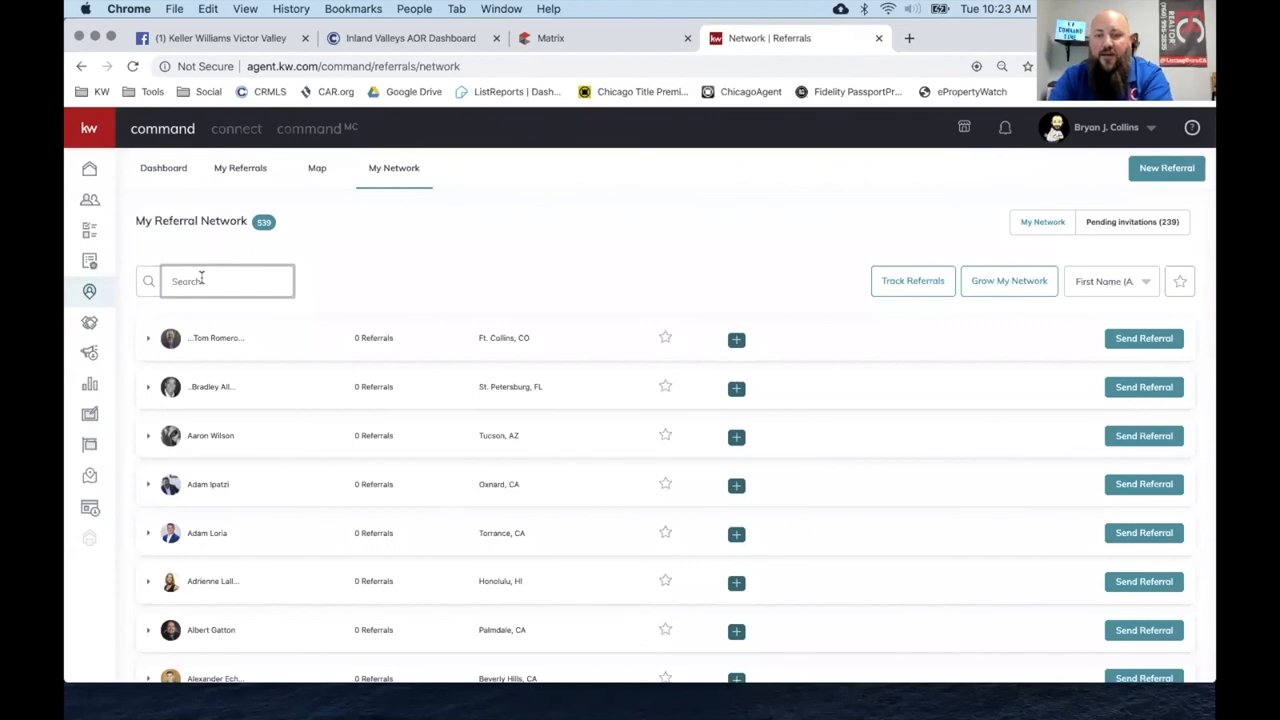
pyautogui.write('Colorado')
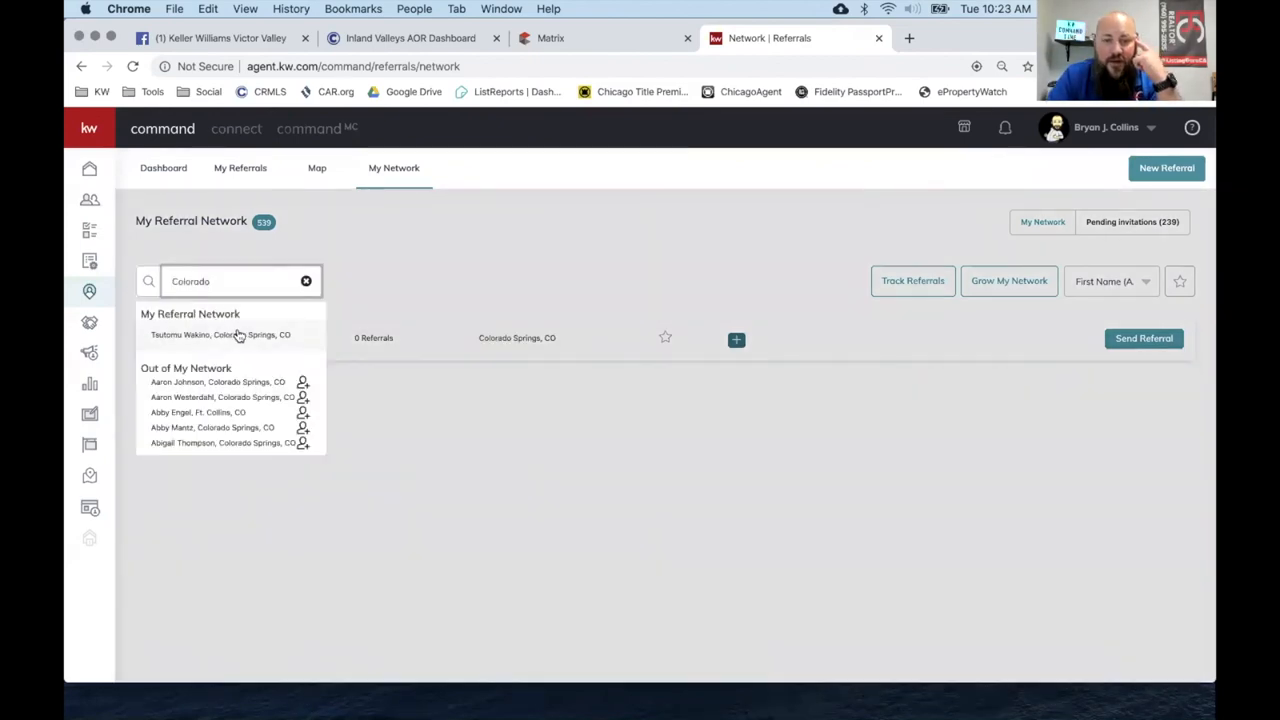
pyautogui.click(220, 334)
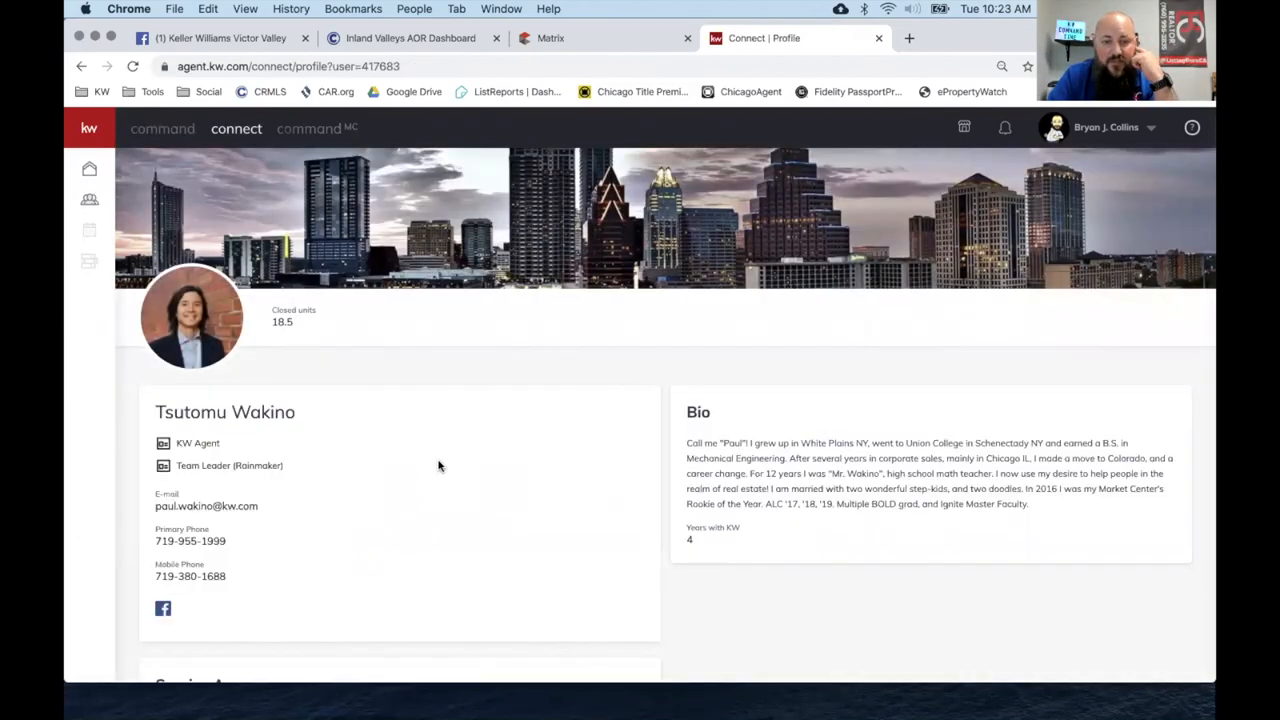
pyautogui.scroll(-3)
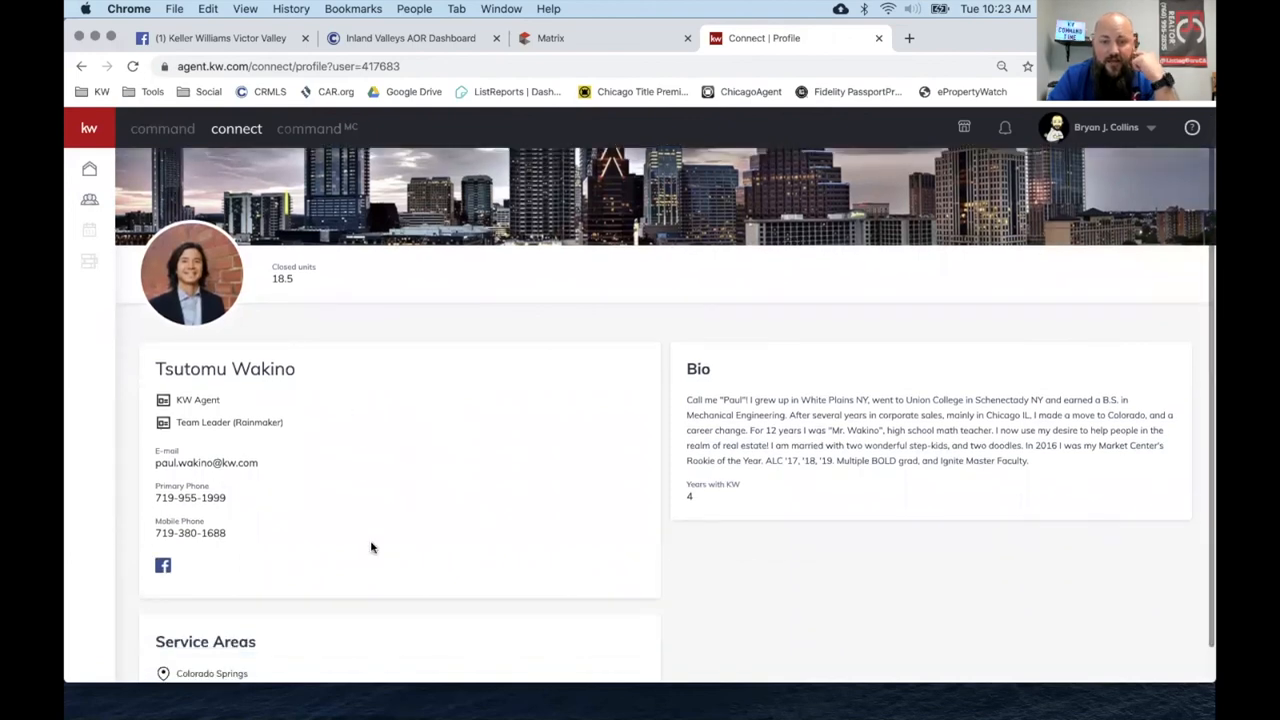
pyautogui.scroll(-3)
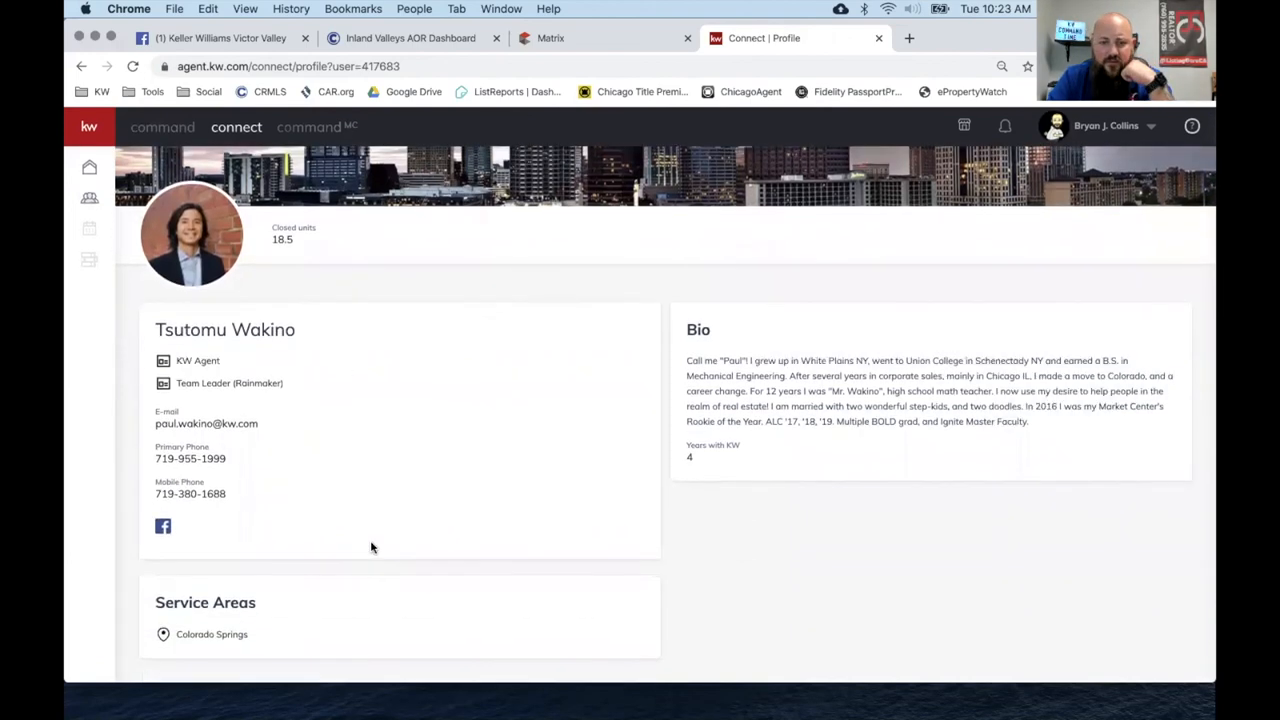
pyautogui.scroll(3)
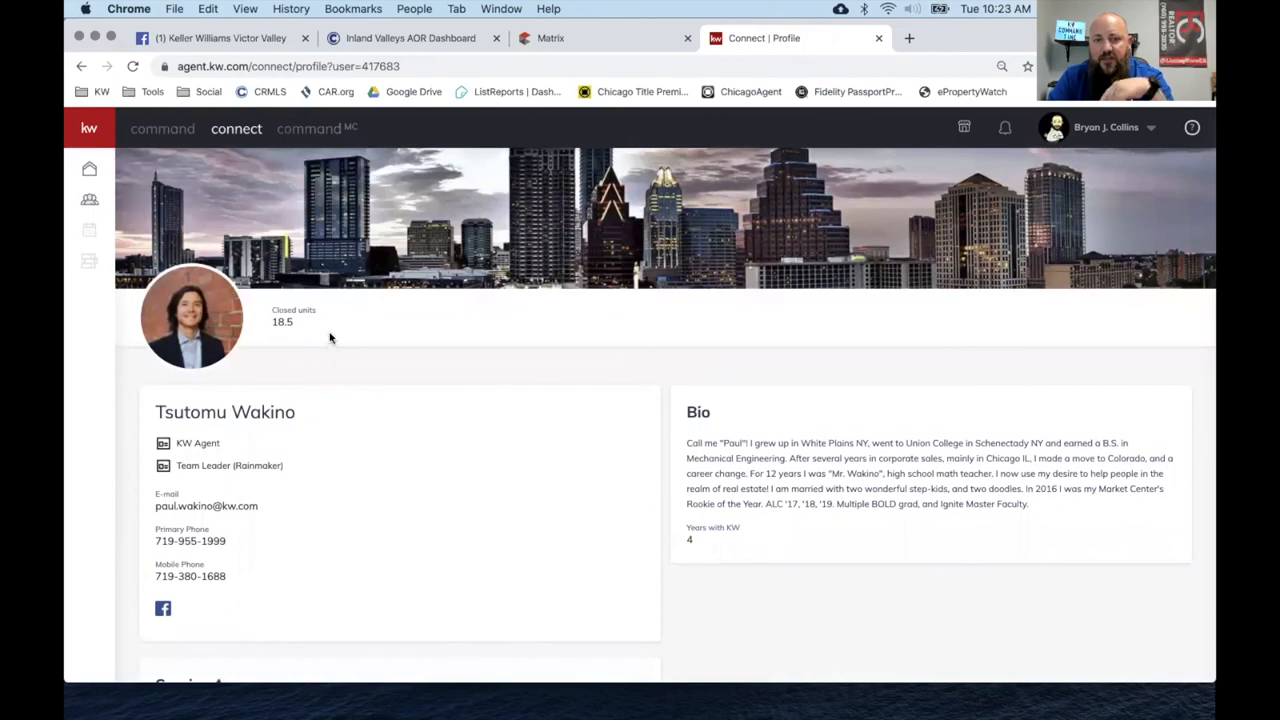
pyautogui.scroll(-3)
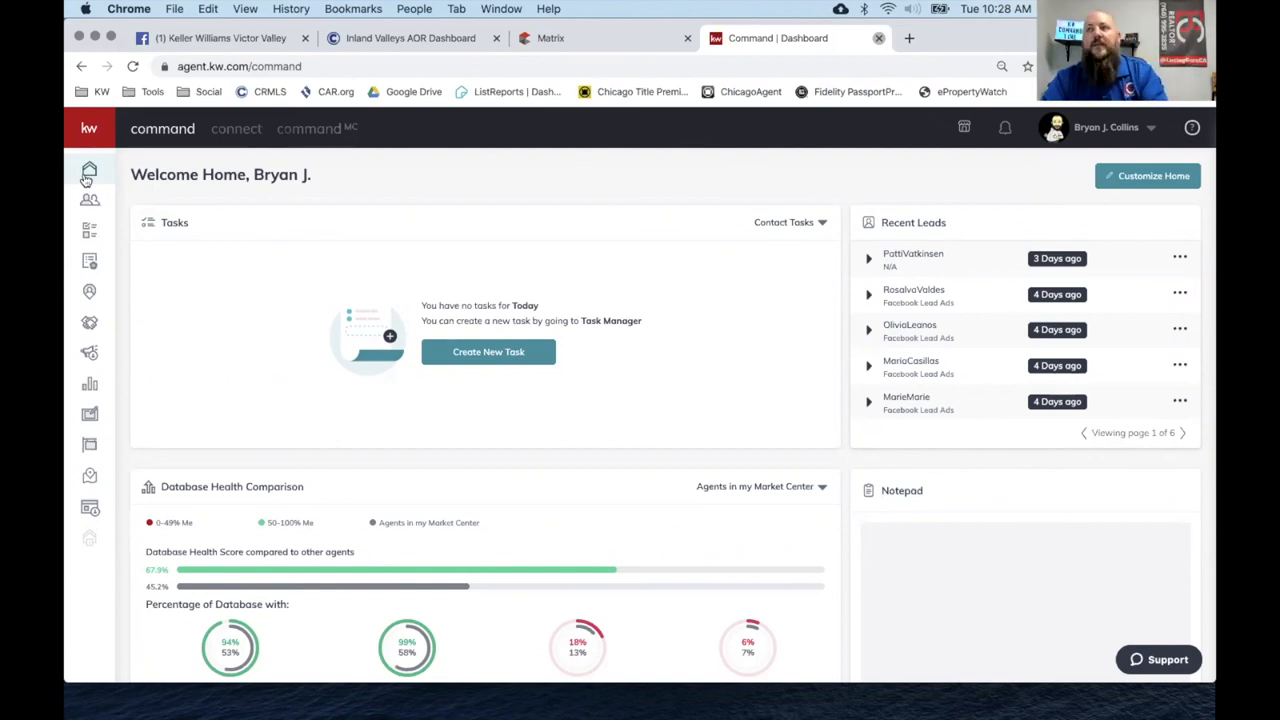
pyautogui.moveTo(398, 52)
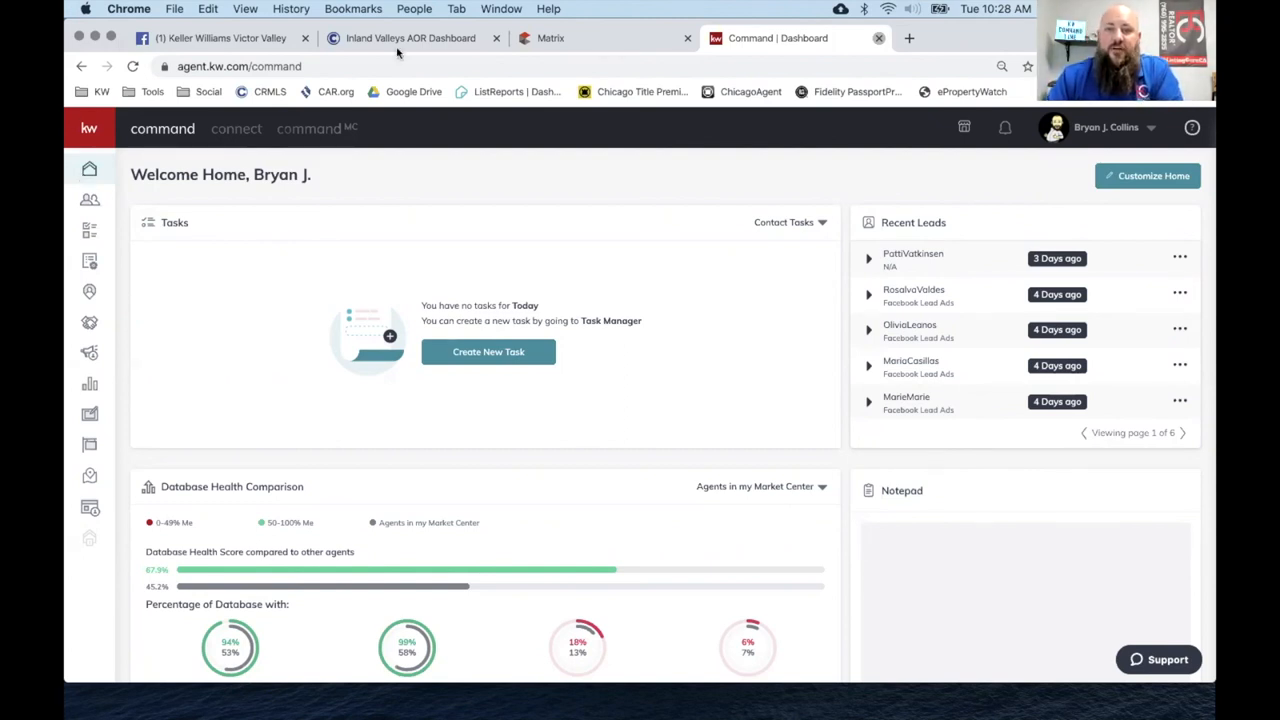
pyautogui.moveTo(692, 336)
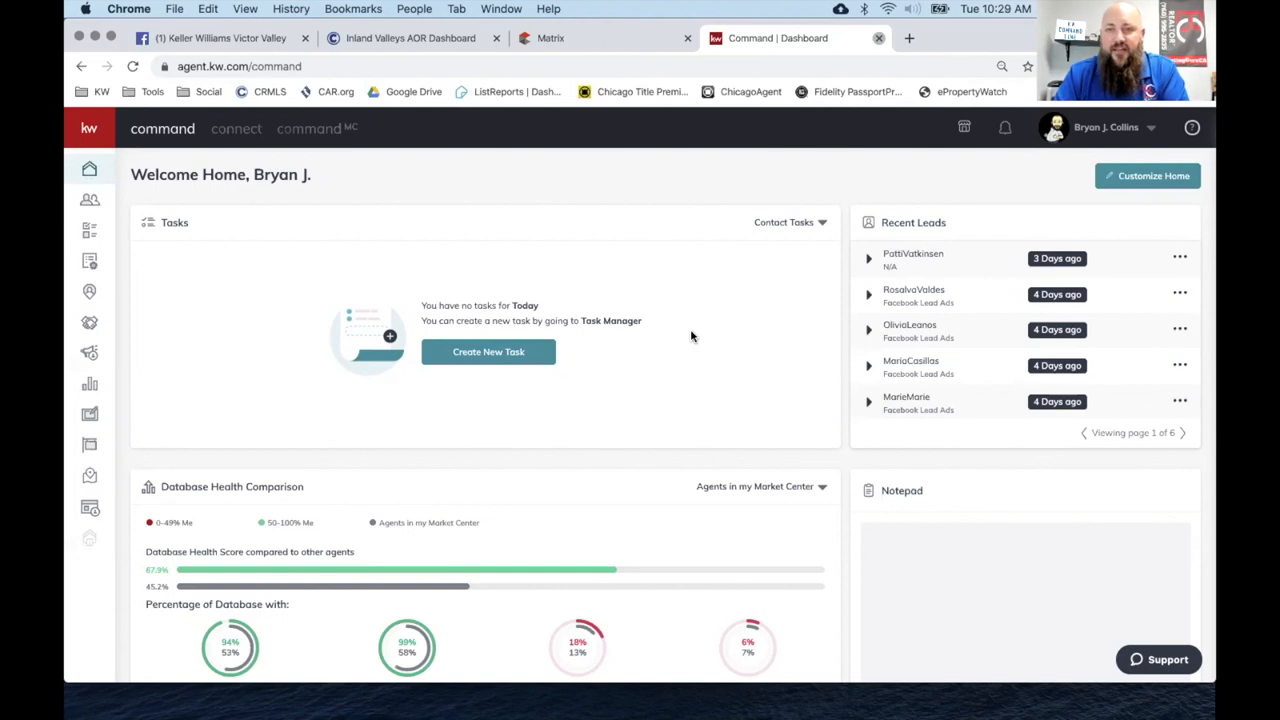
pyautogui.moveTo(632, 12)
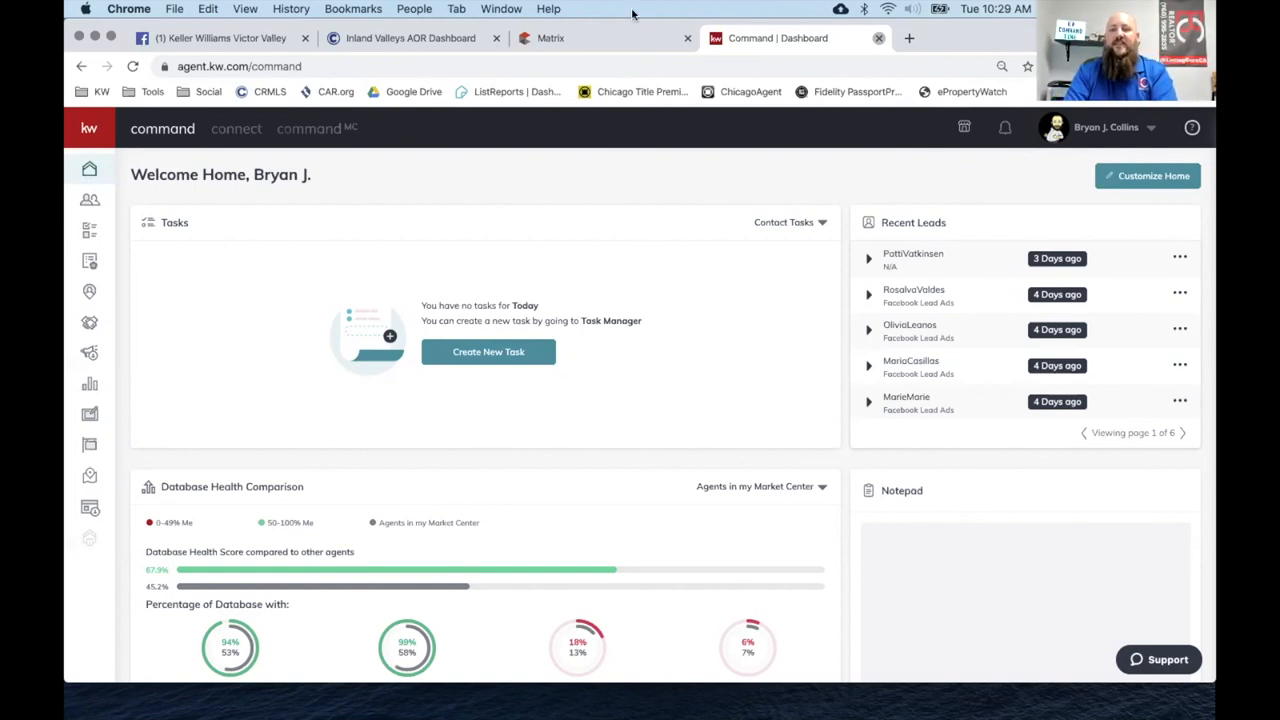